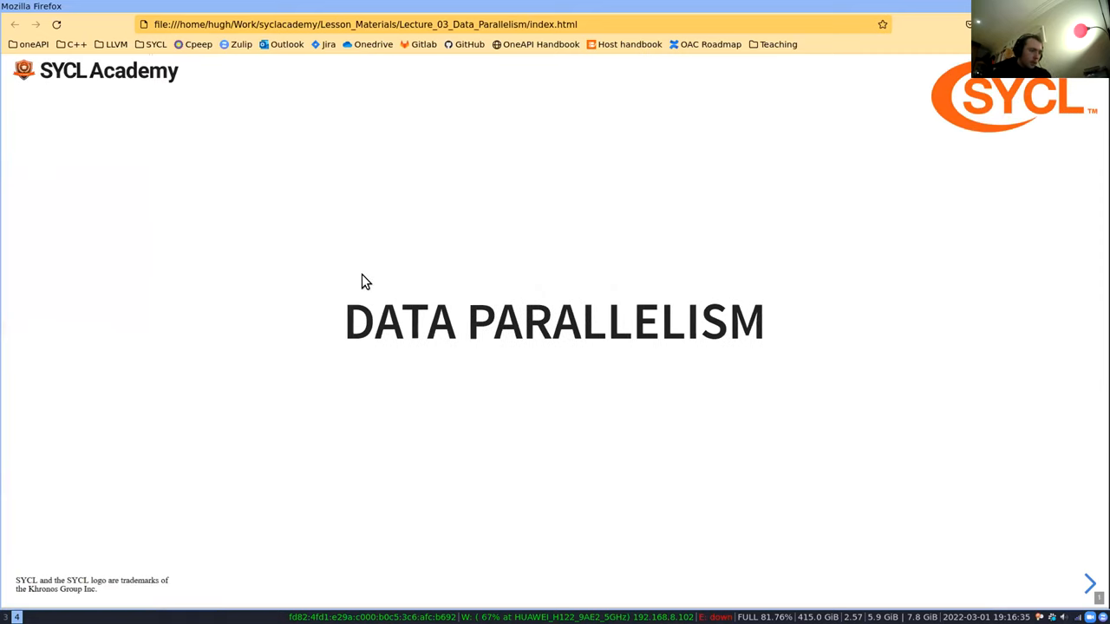
Show the Data Parallelism lecture full screen and advance to Learning Objectives
key("F11")
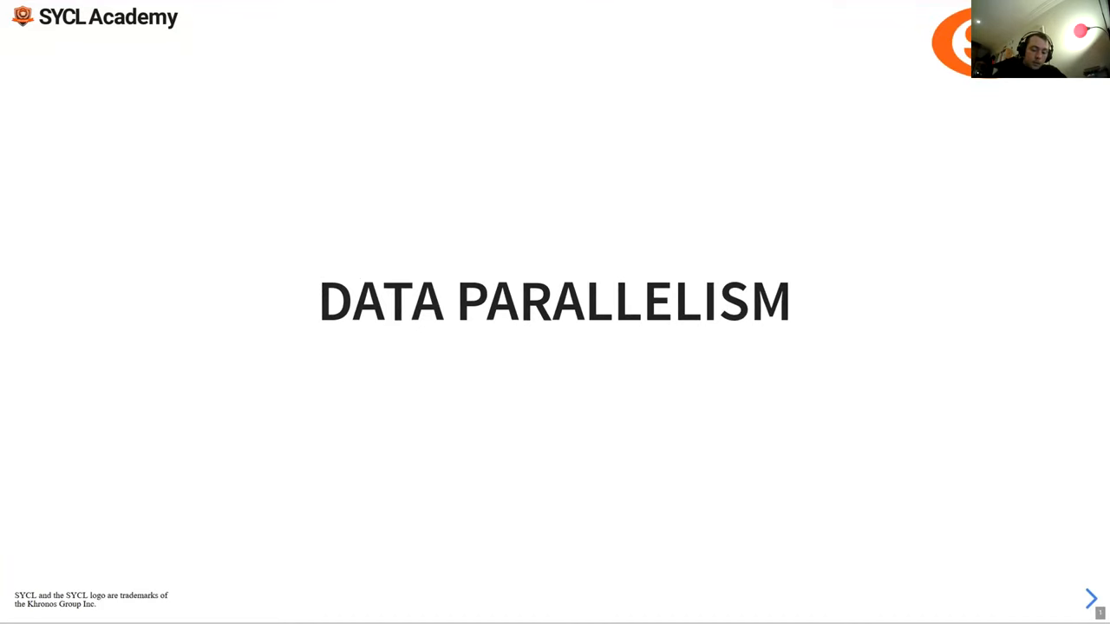
left_click(1091, 598)
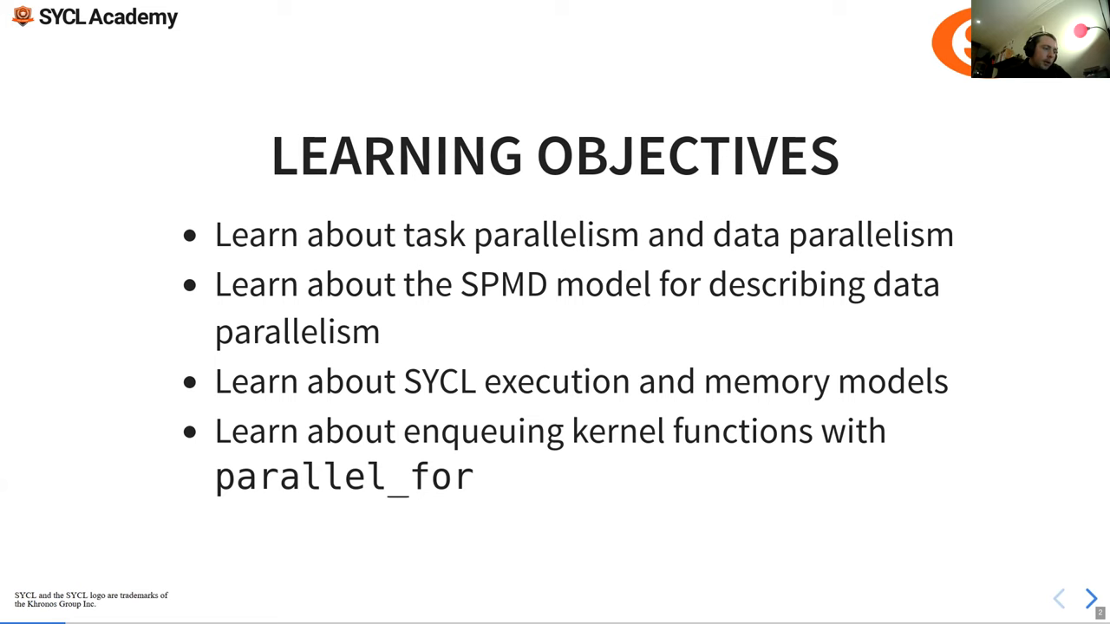
Advance through the Task vs Data Parallelism slide to Vector Processors
left_click(1090, 598)
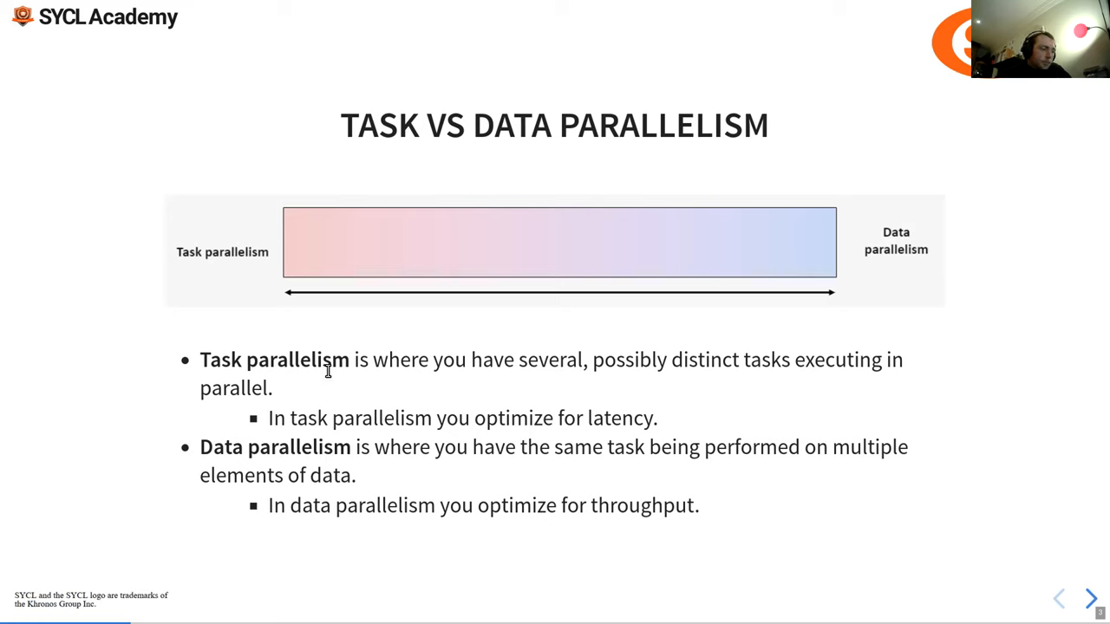
mouse_move(61, 228)
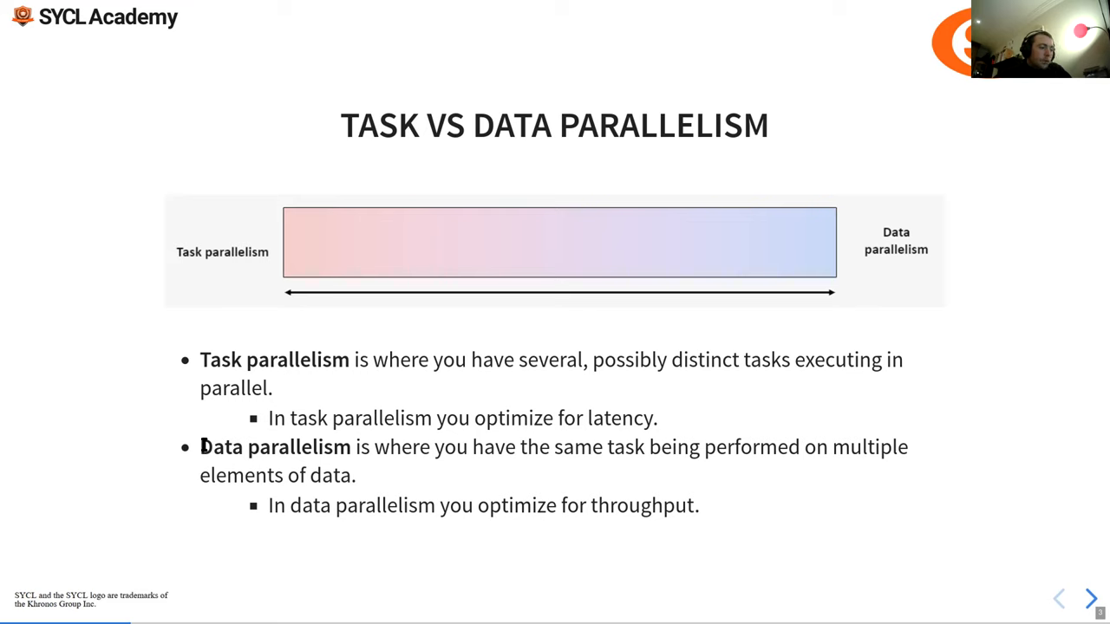
mouse_move(87, 273)
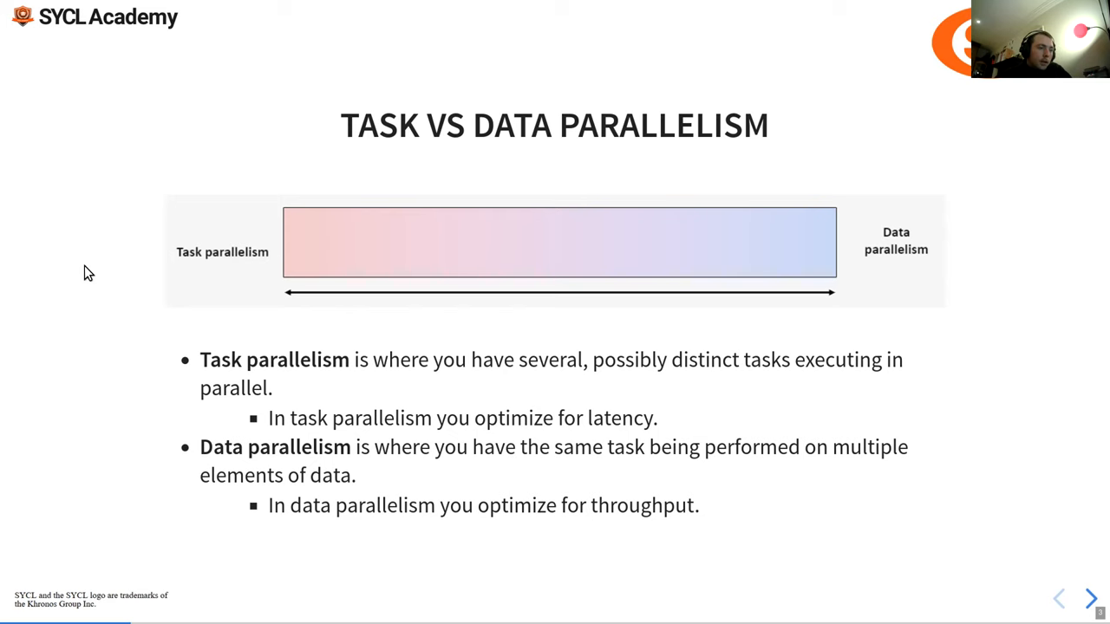
left_click(1091, 597)
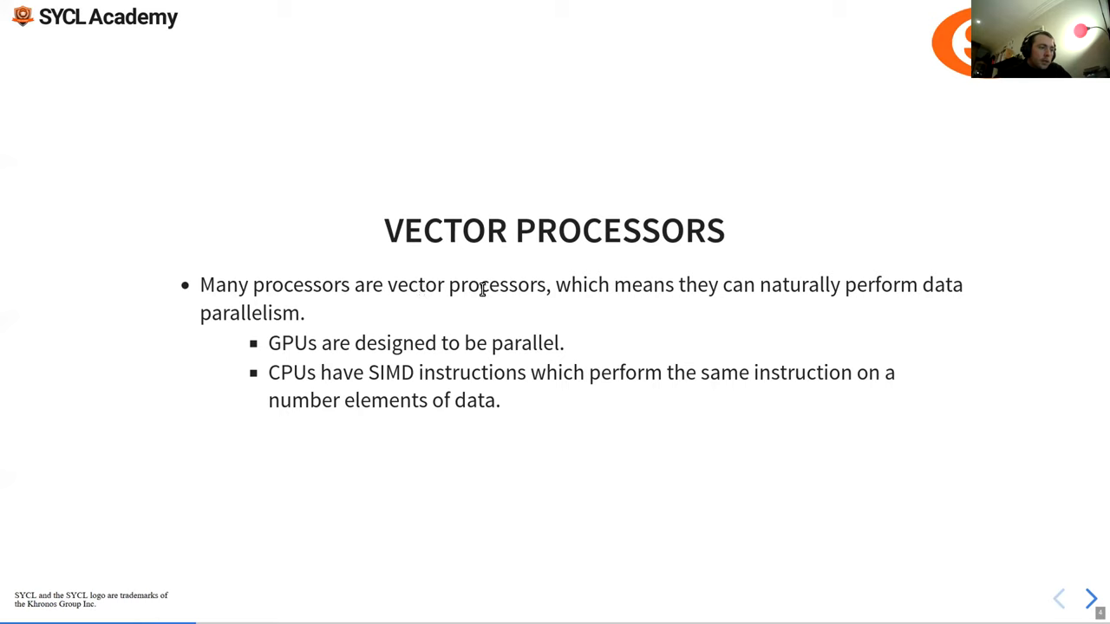
mouse_move(199, 319)
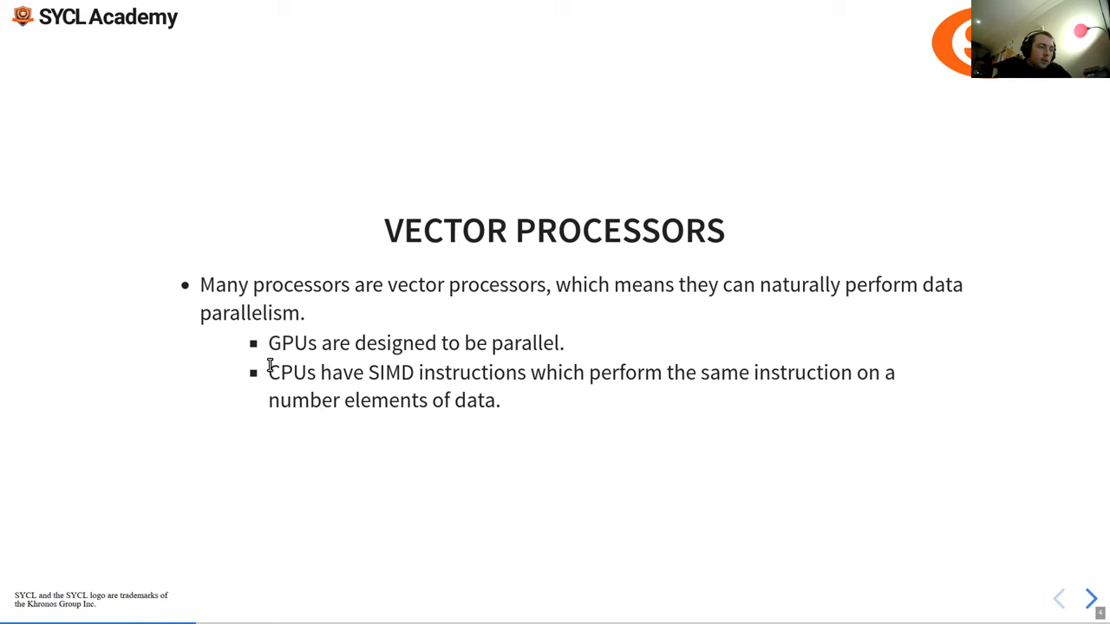
mouse_move(272, 126)
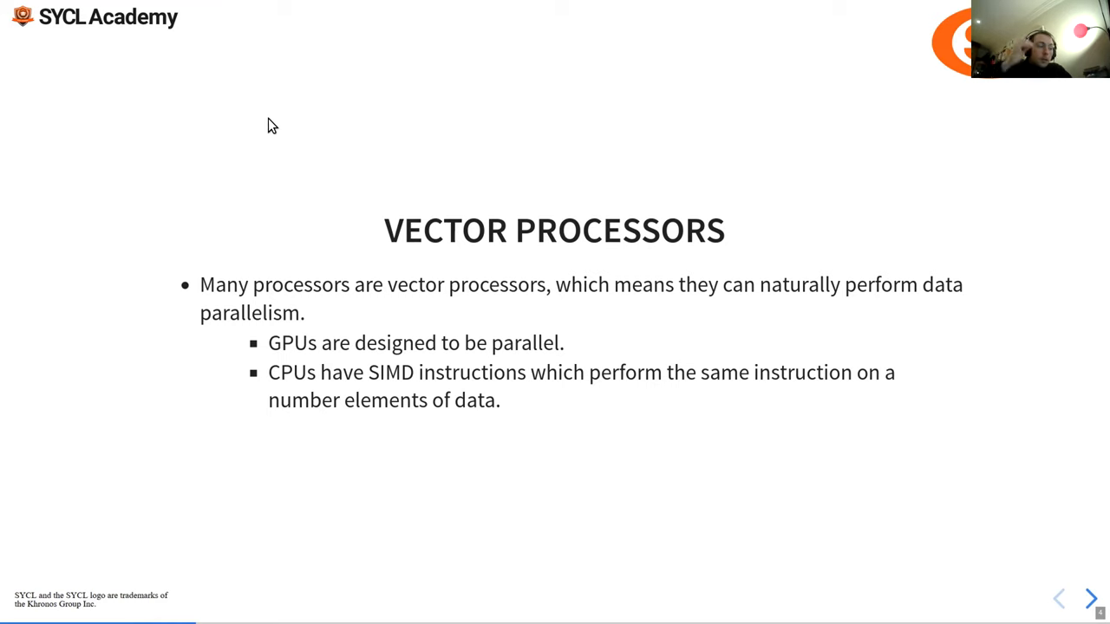
Advance to the SPMD Model slide comparing sequential and parallel code
left_click(1091, 598)
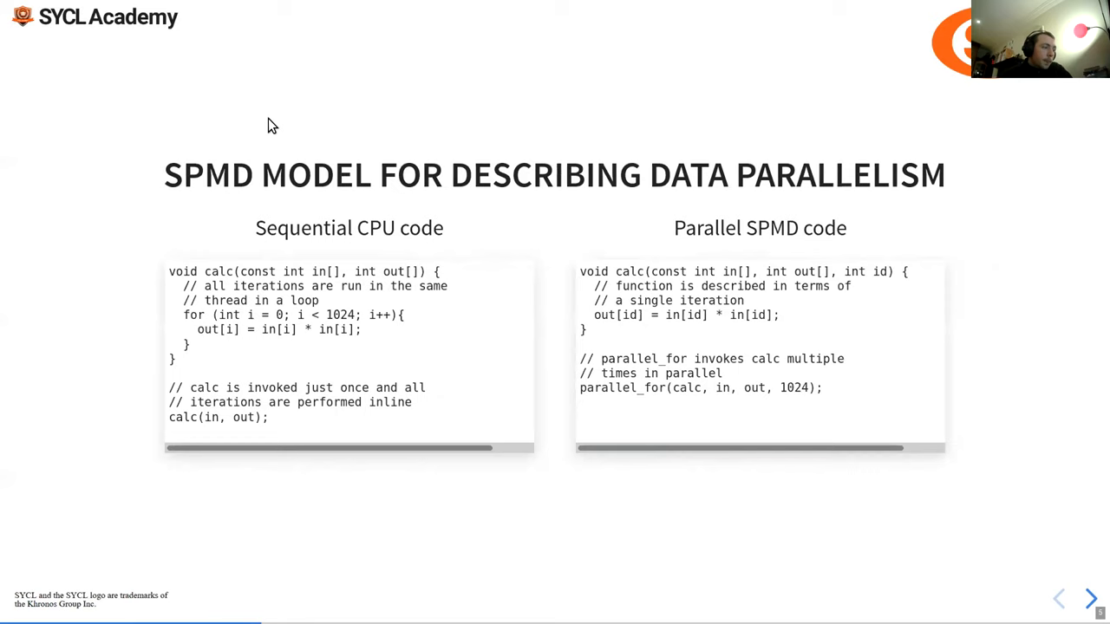
mouse_move(208, 342)
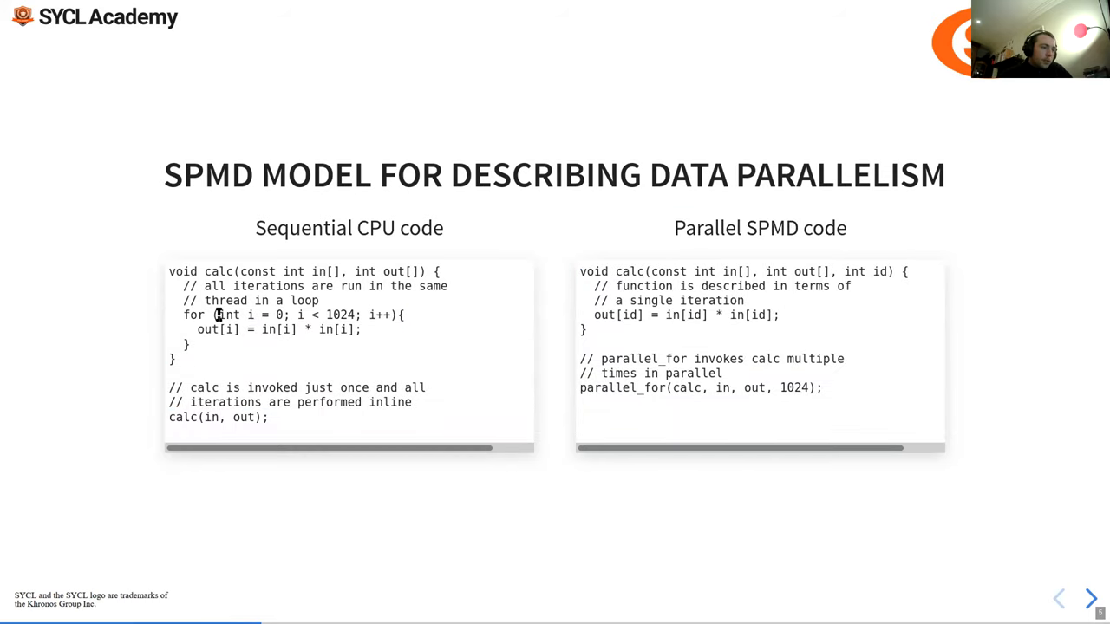
mouse_move(785, 263)
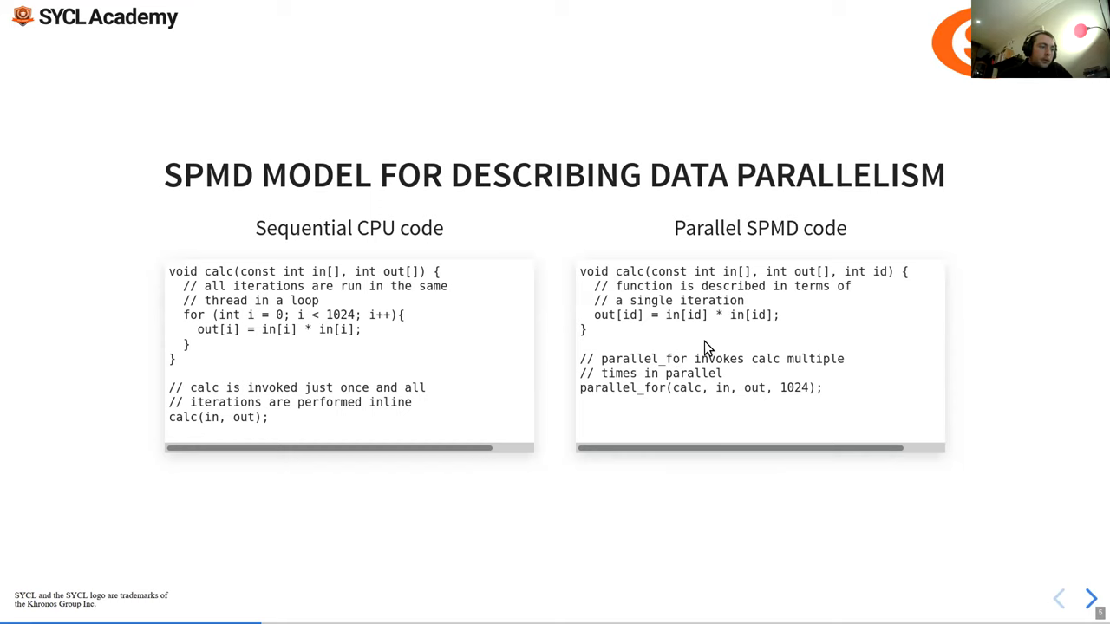
Advance to the SYCL Execution Model slide on work-items
left_click(1091, 597)
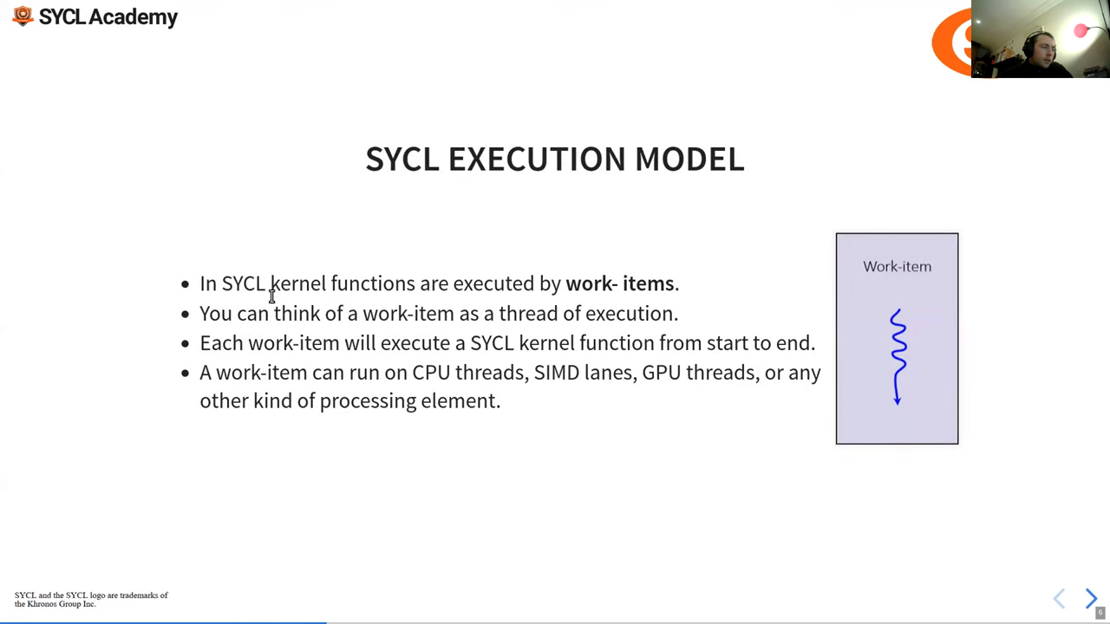
mouse_move(395, 276)
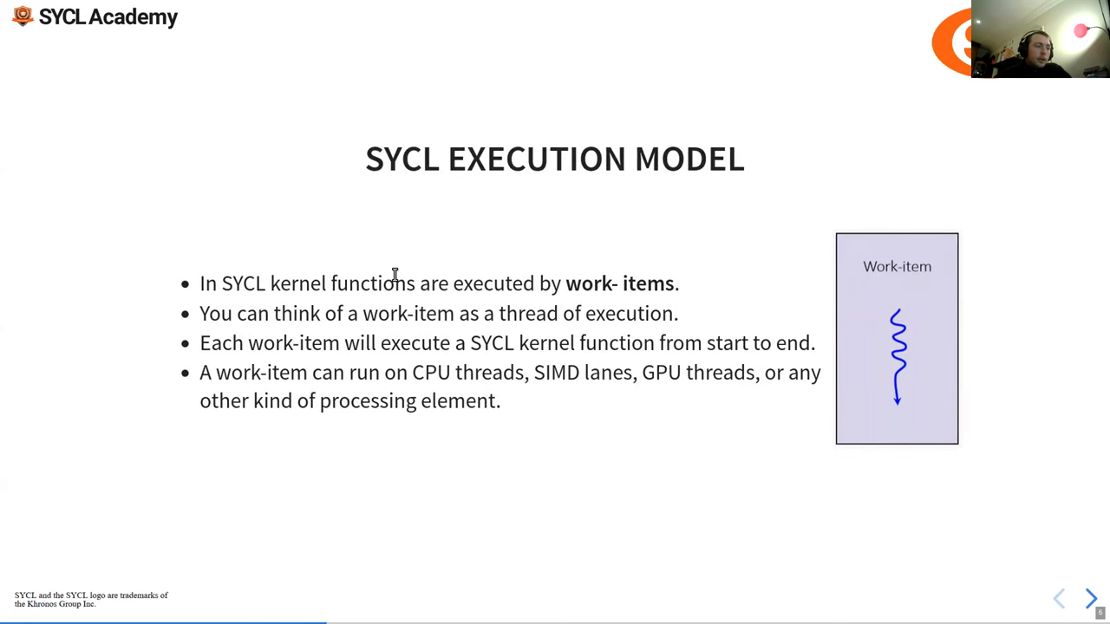
mouse_move(765, 310)
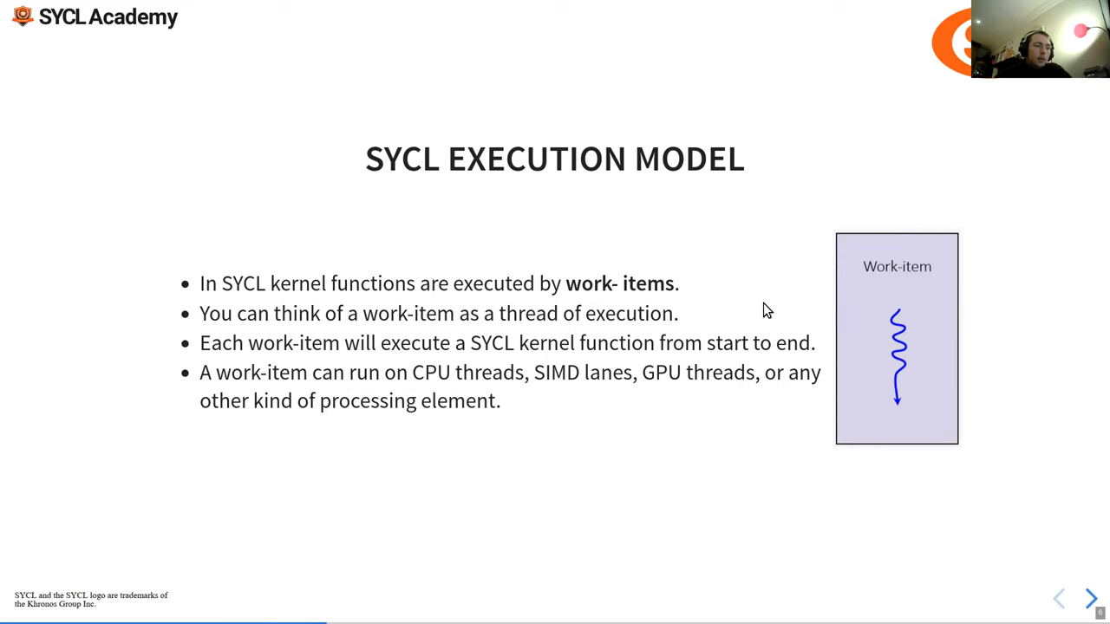
mouse_move(864, 284)
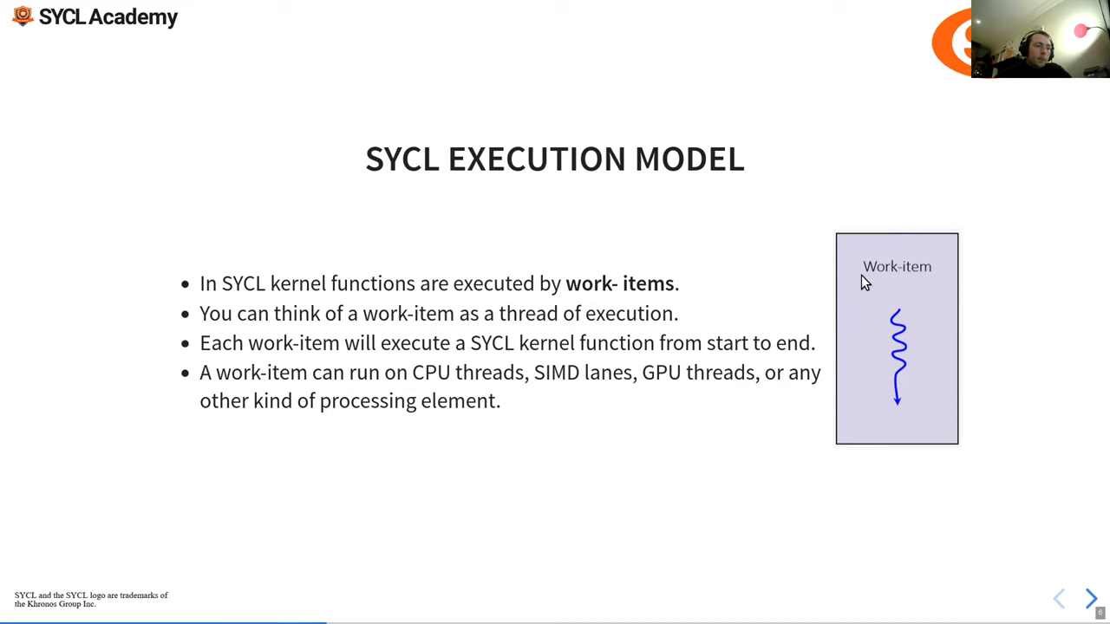
mouse_move(856, 417)
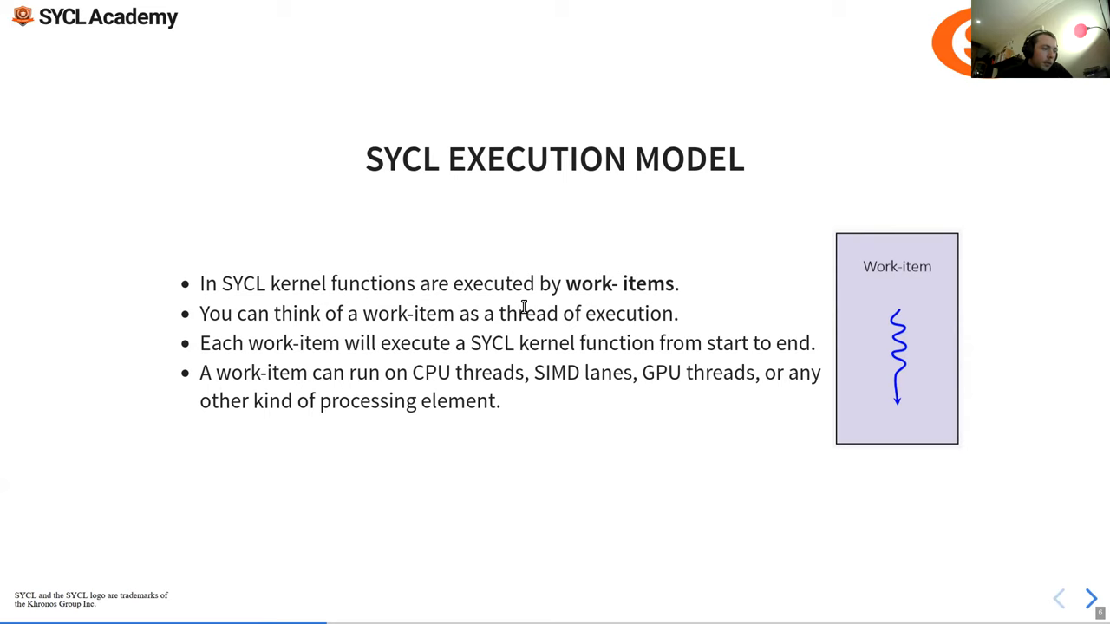
mouse_move(289, 337)
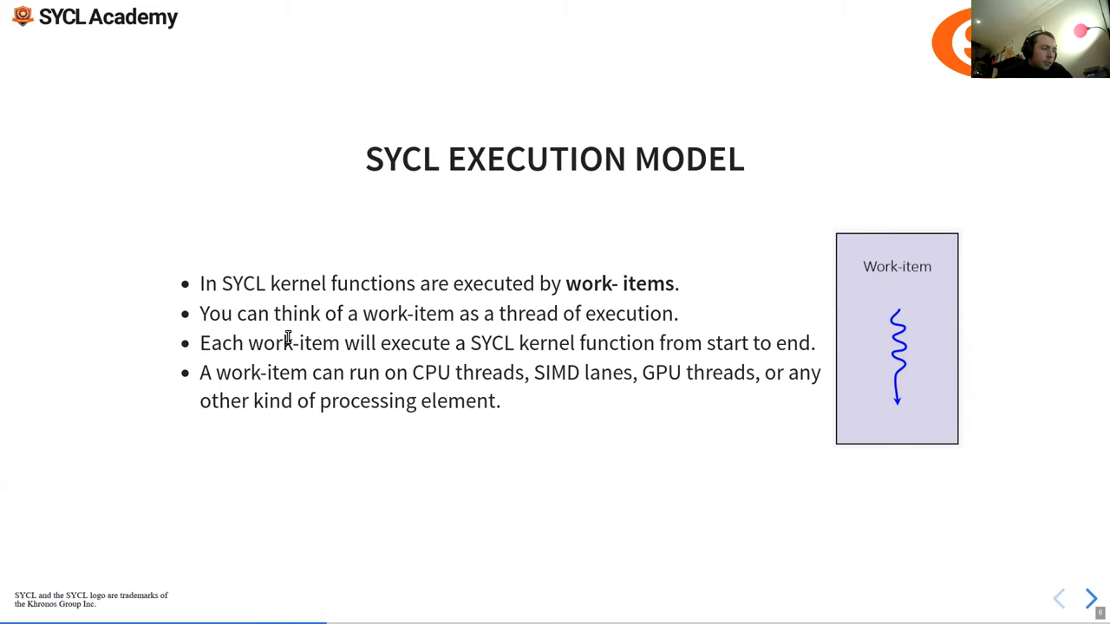
mouse_move(709, 344)
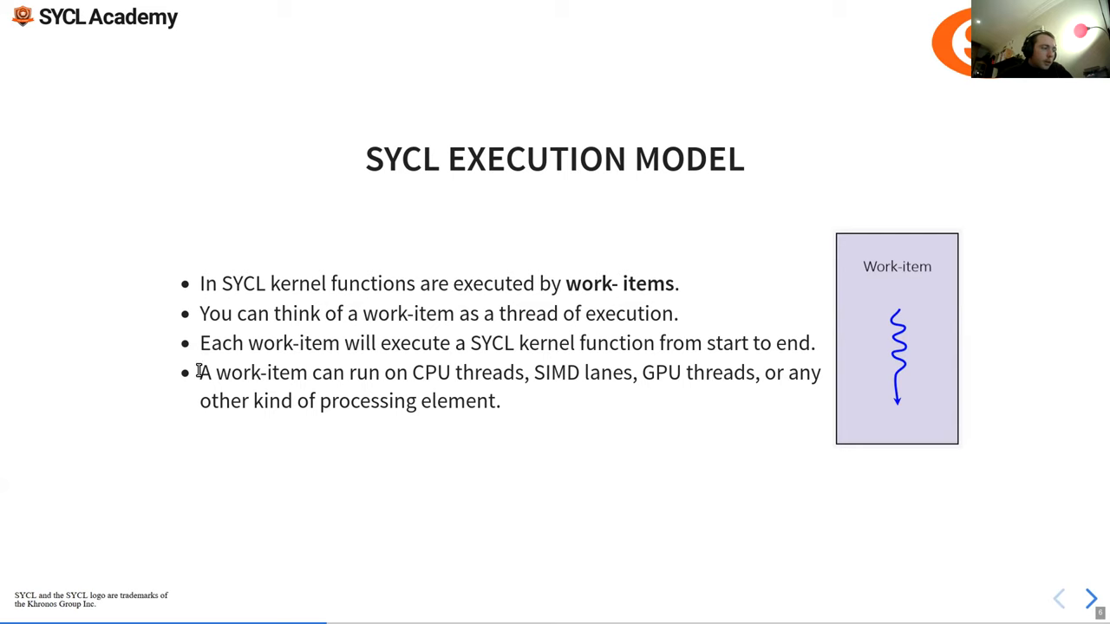
mouse_move(520, 373)
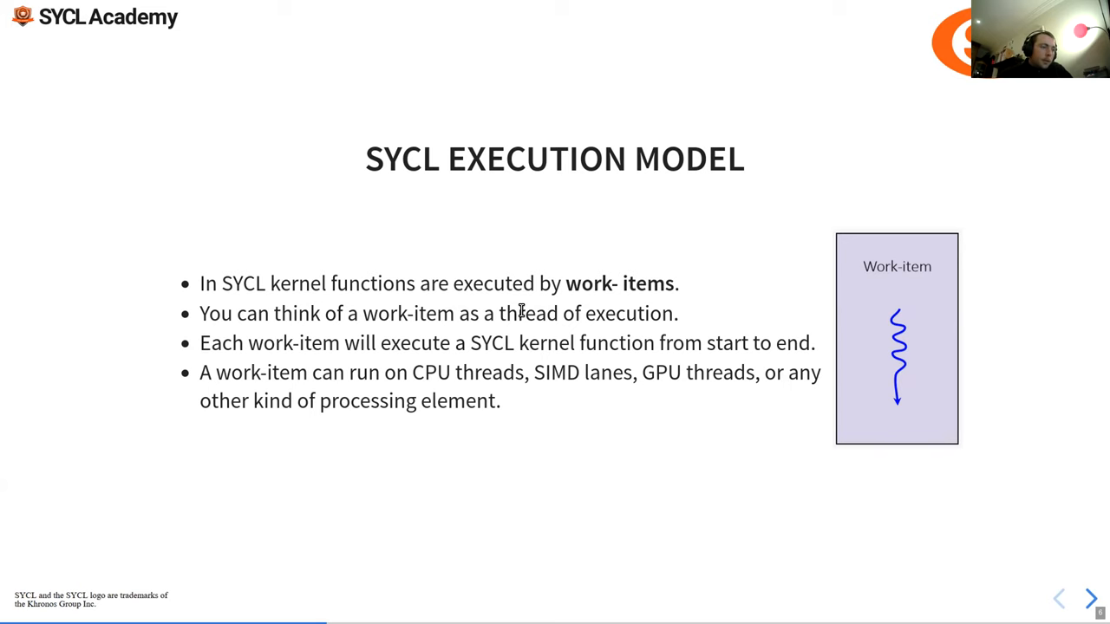
left_click(1090, 598)
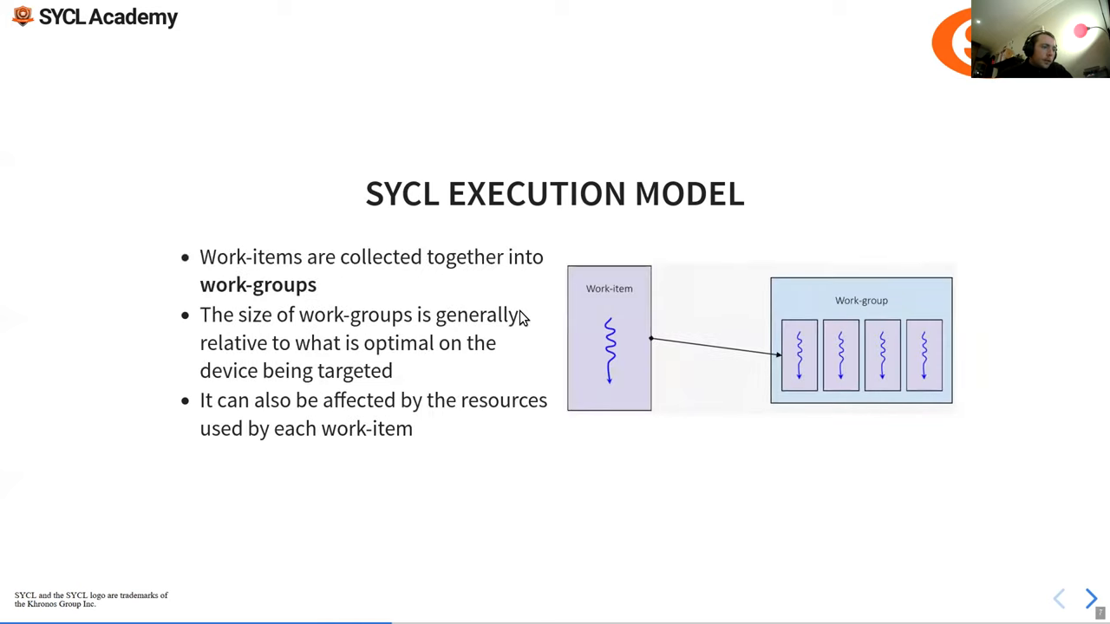
mouse_move(305, 257)
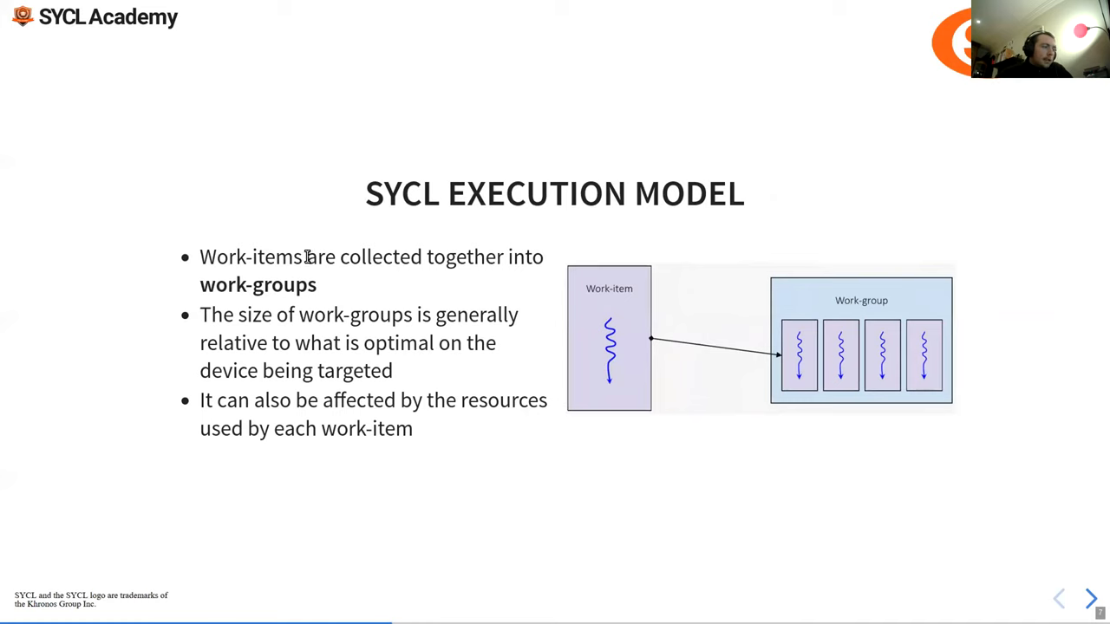
mouse_move(585, 383)
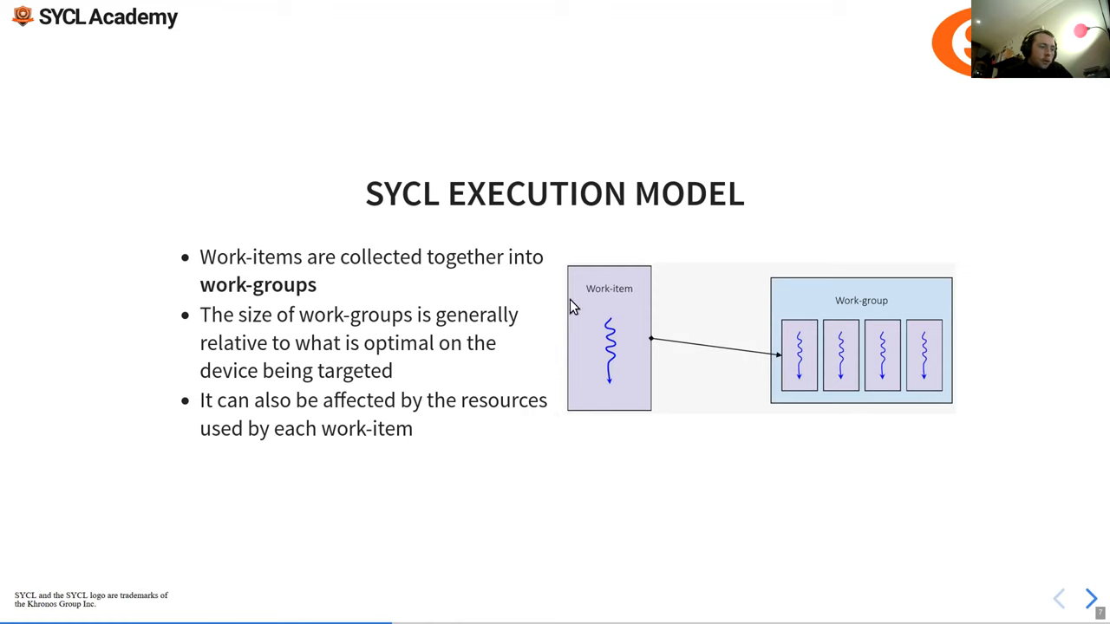
mouse_move(594, 292)
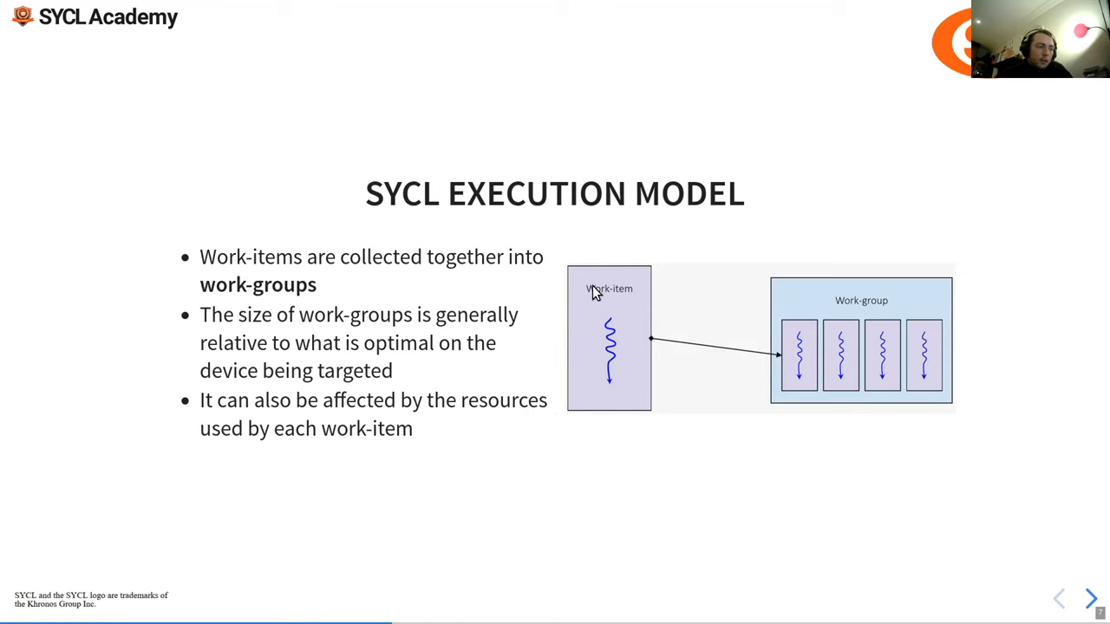
mouse_move(781, 384)
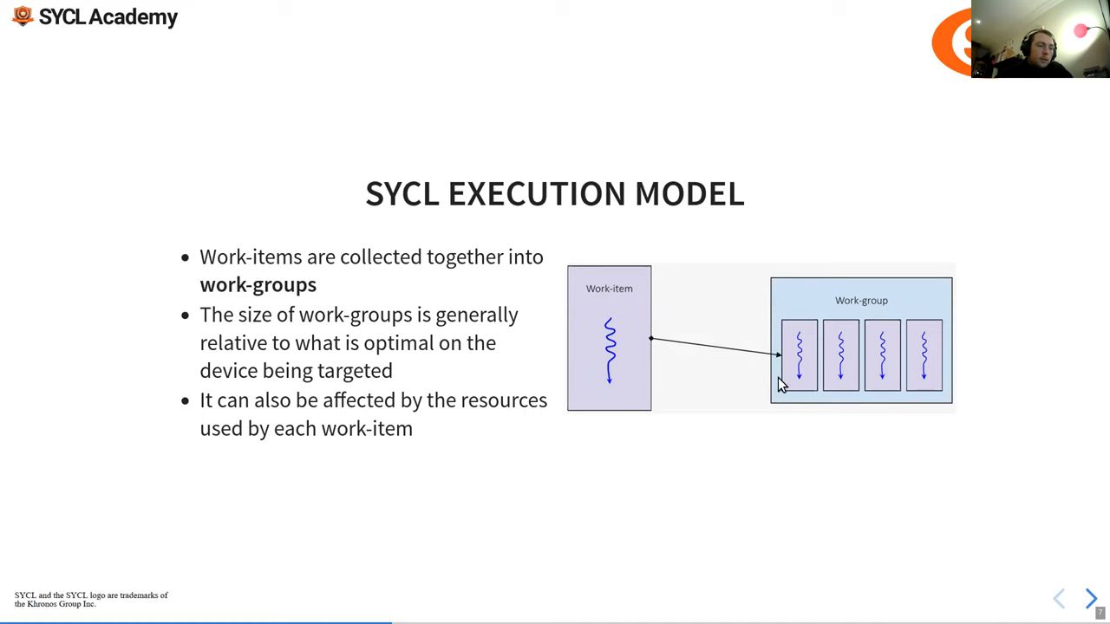
mouse_move(813, 315)
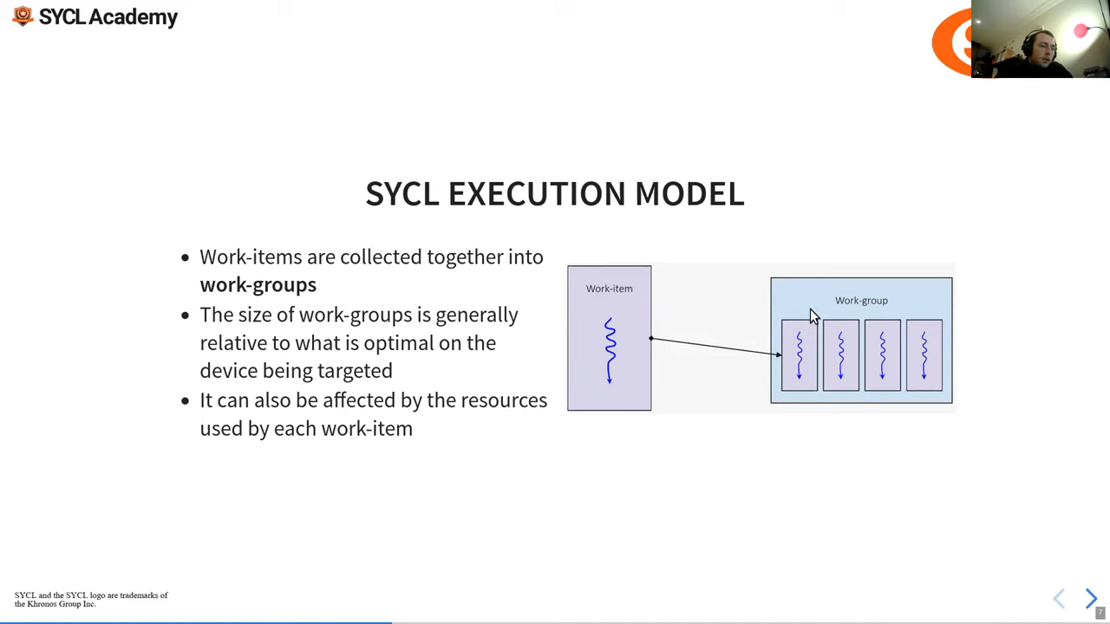
mouse_move(982, 348)
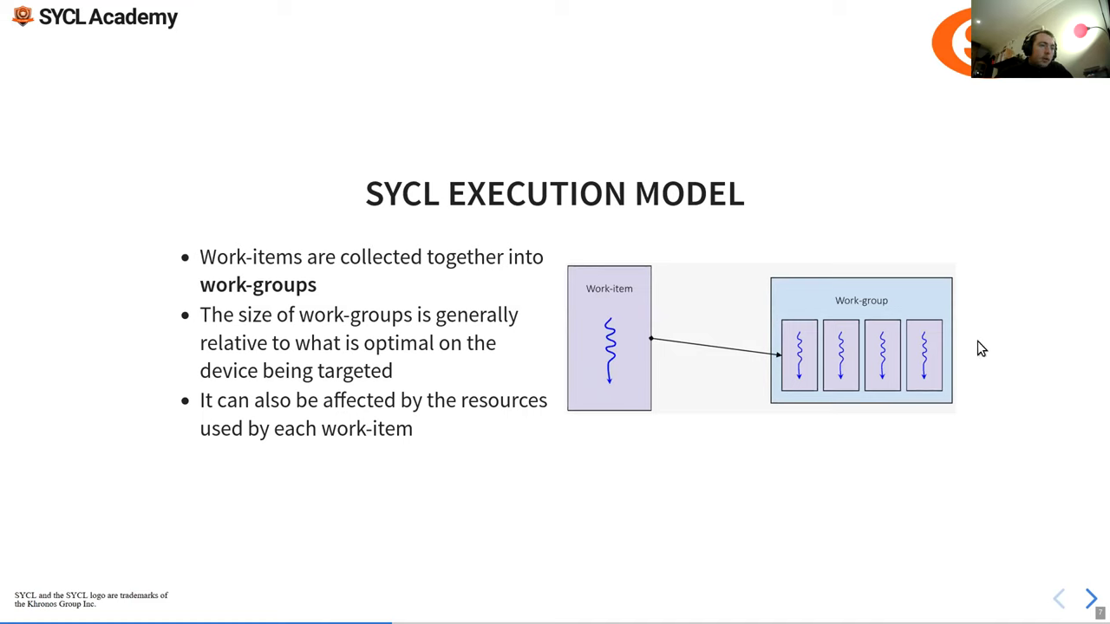
mouse_move(628, 351)
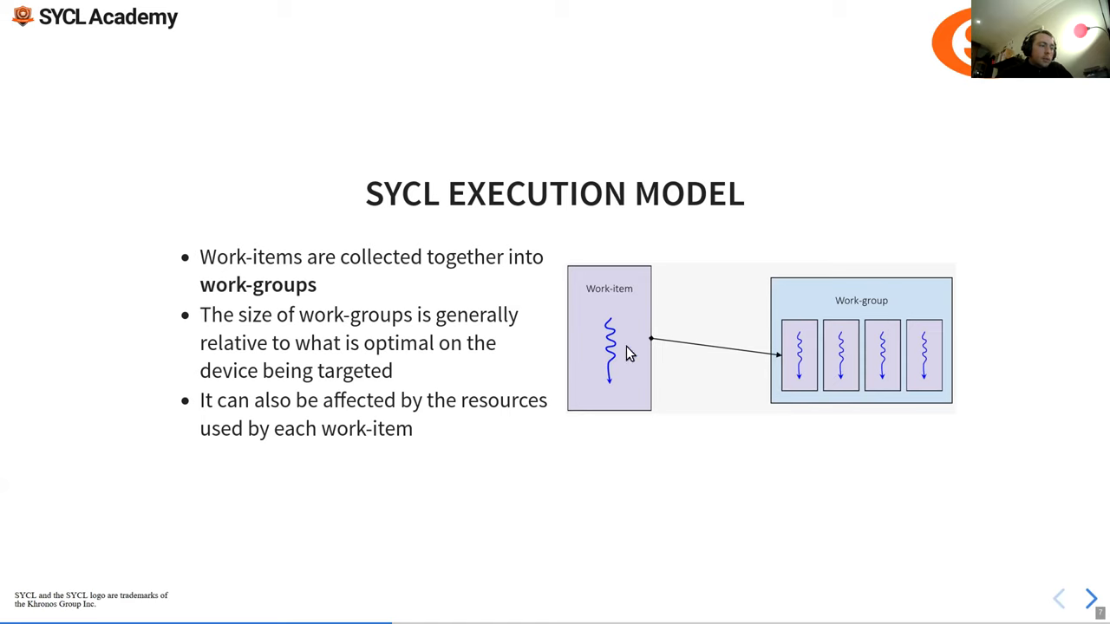
mouse_move(761, 375)
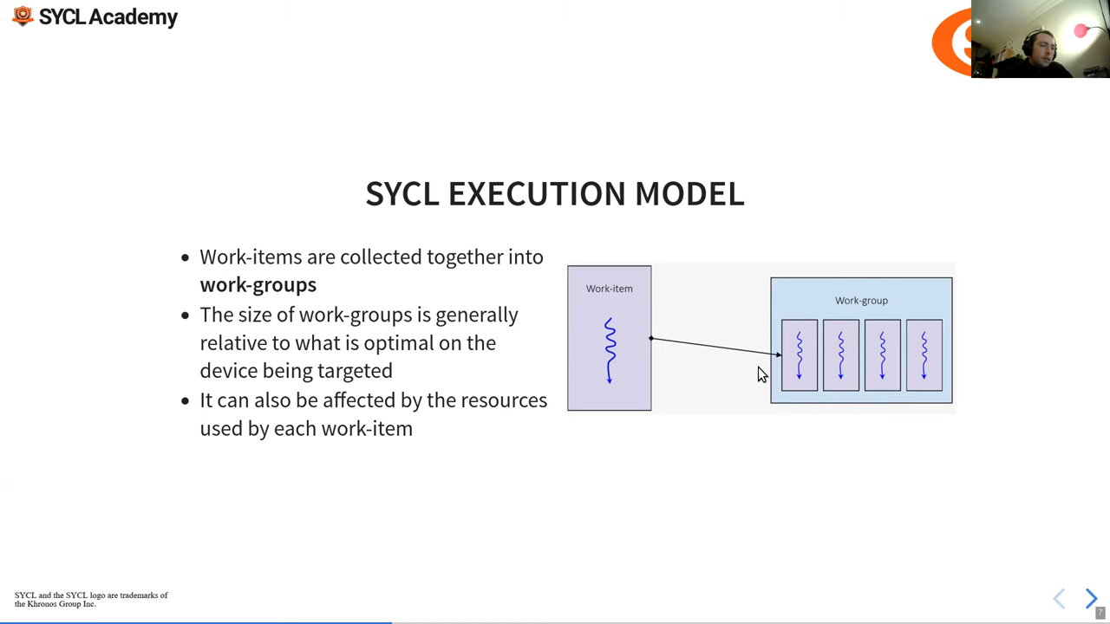
mouse_move(164, 317)
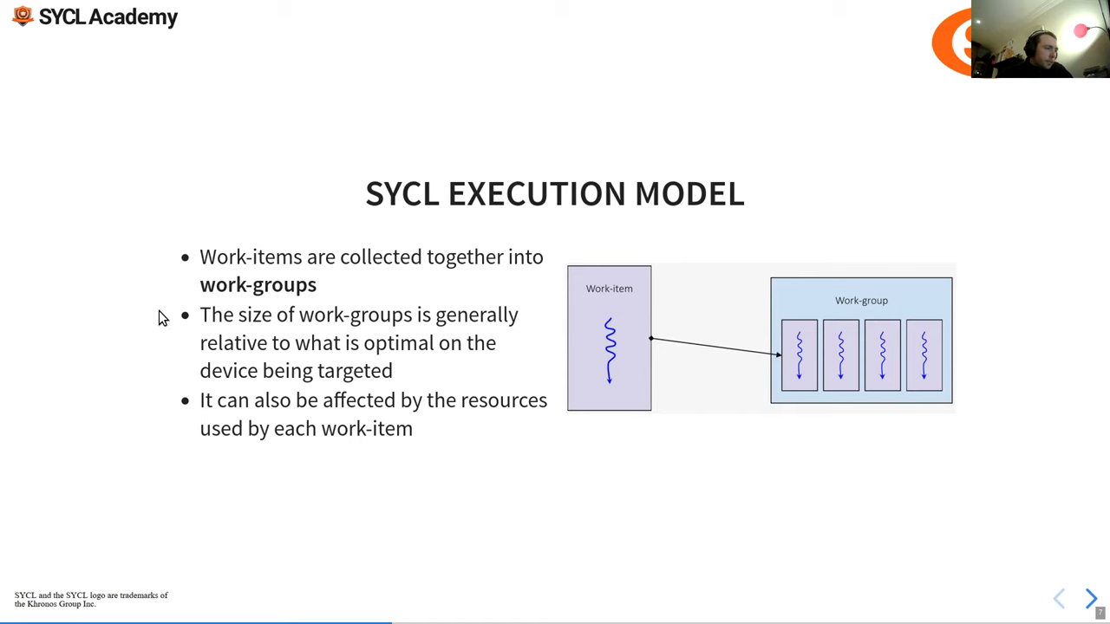
mouse_move(262, 328)
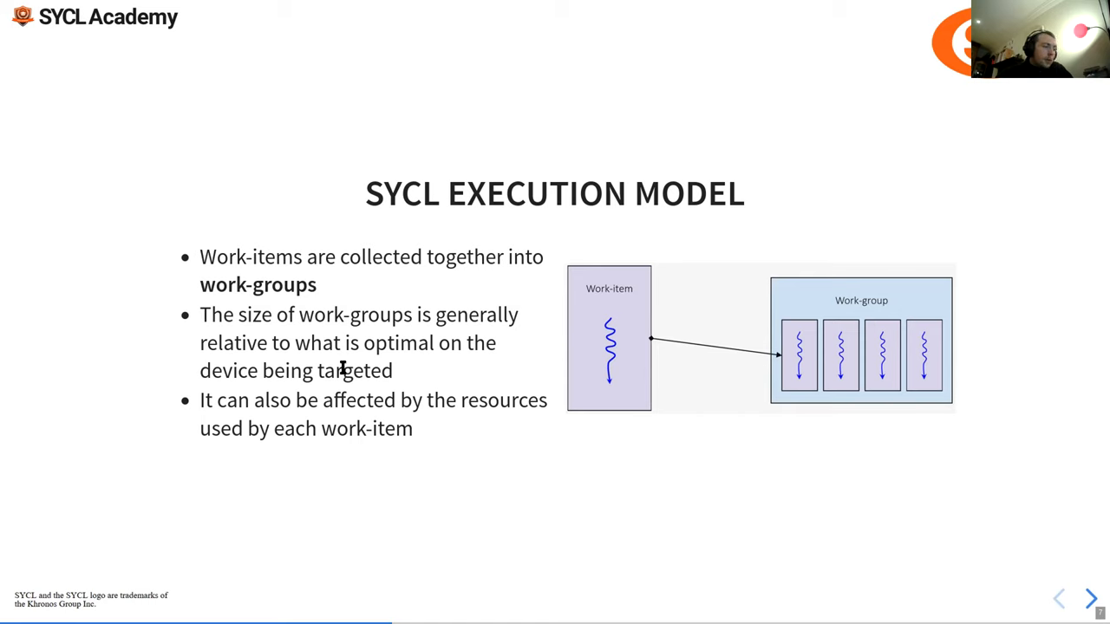
mouse_move(229, 386)
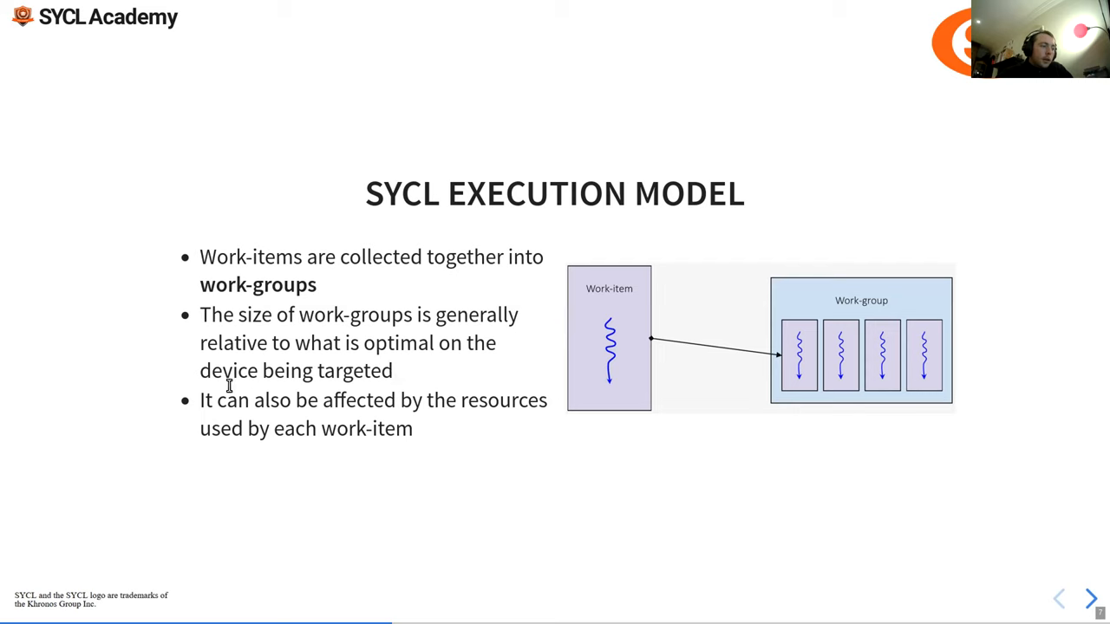
mouse_move(815, 394)
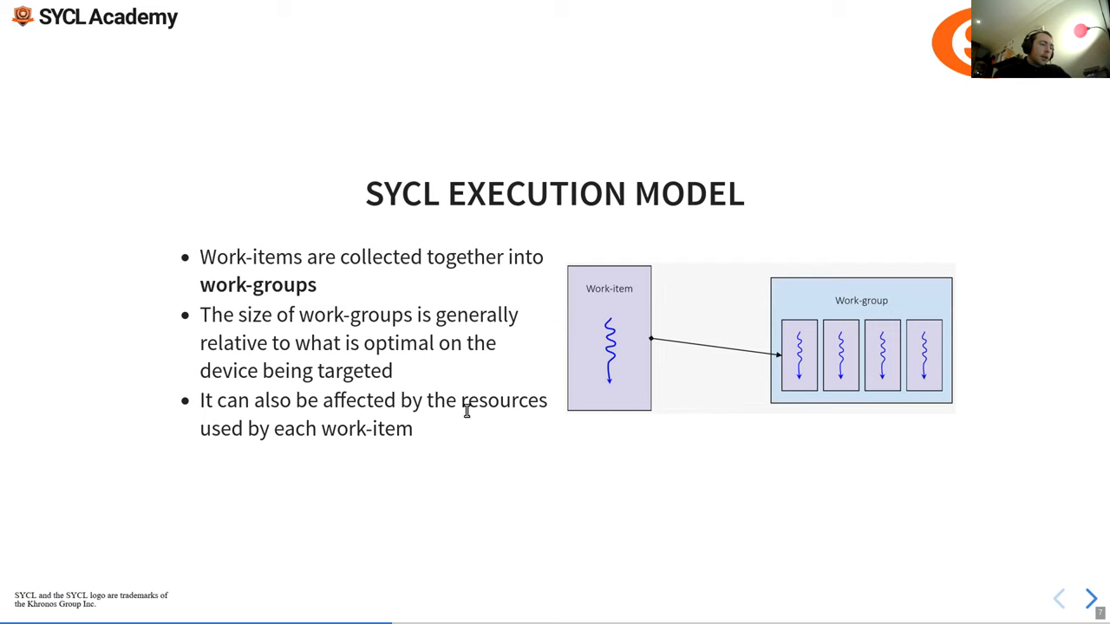
mouse_move(312, 365)
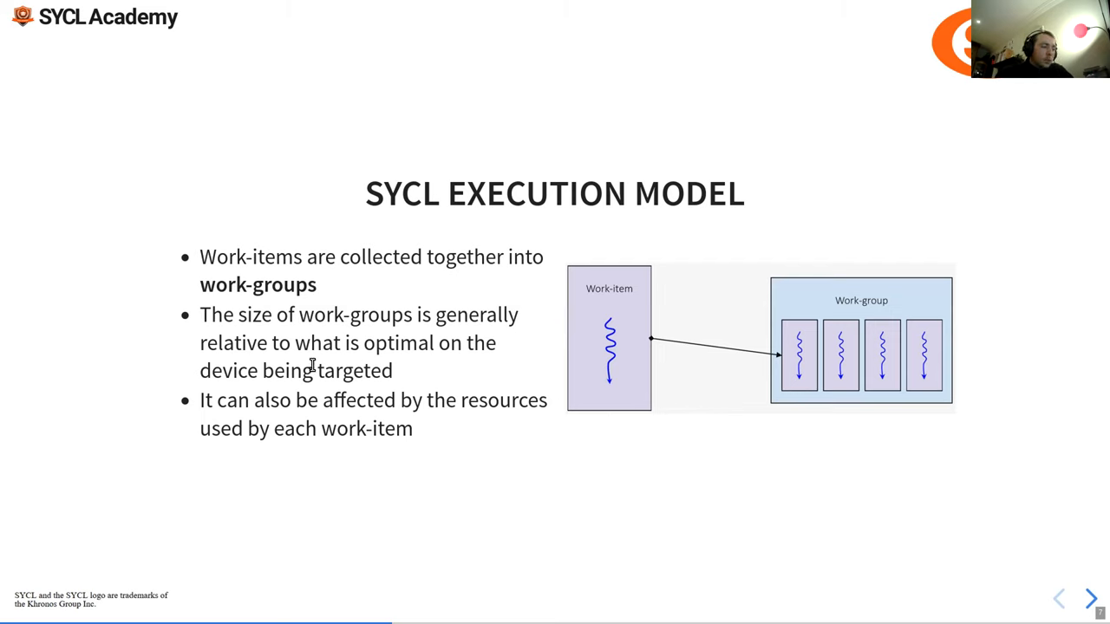
mouse_move(182, 335)
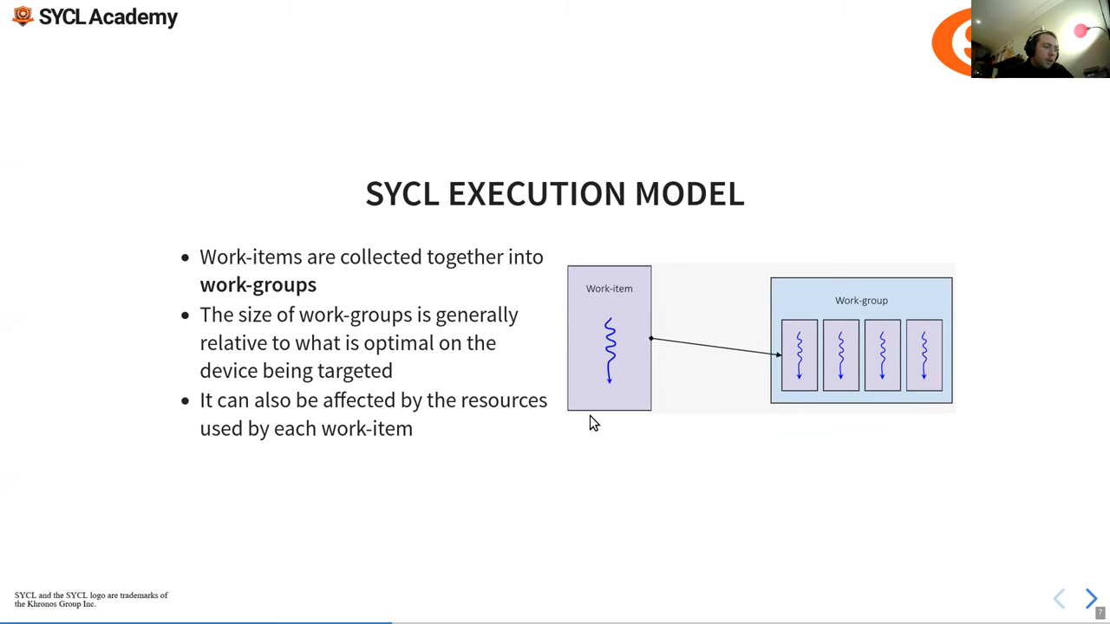
Advance to the nd-range slide with its ND range diagram
left_click(1089, 599)
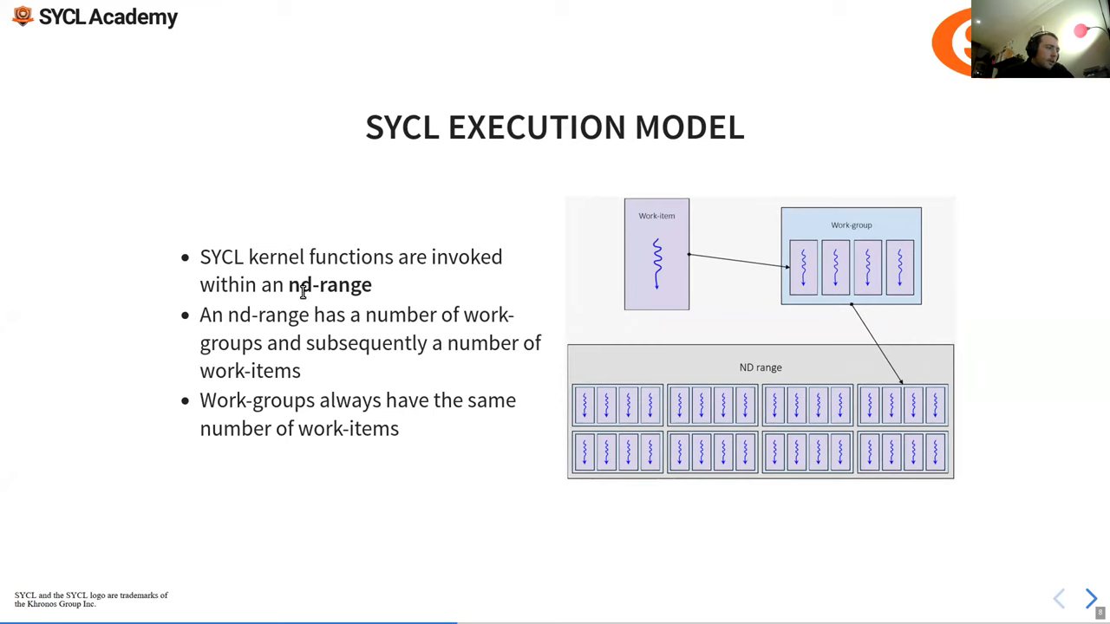
mouse_move(237, 284)
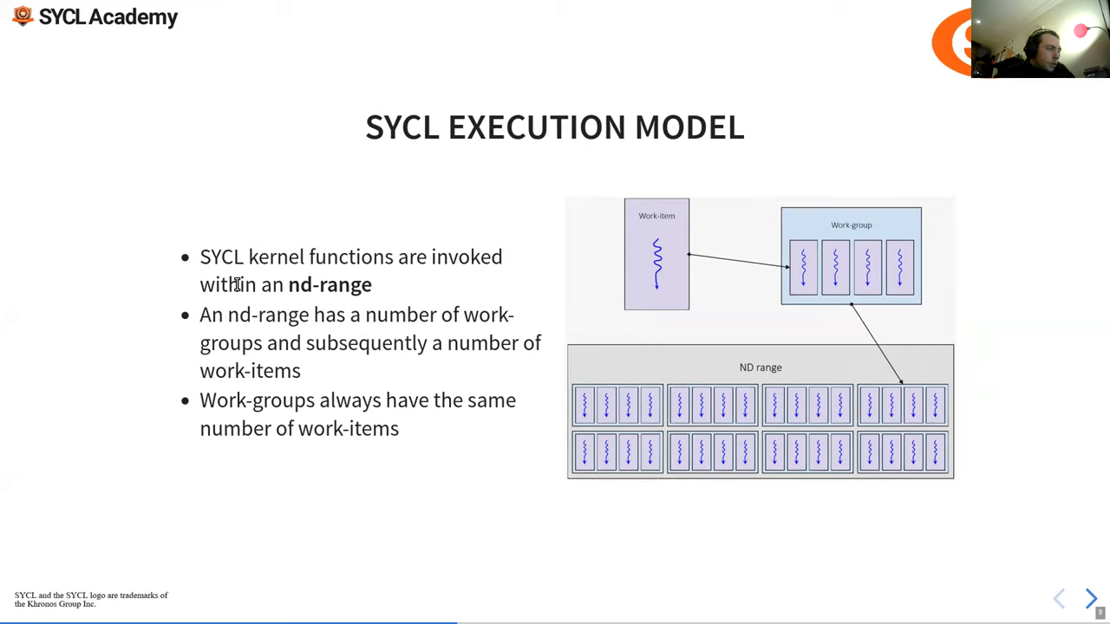
mouse_move(704, 411)
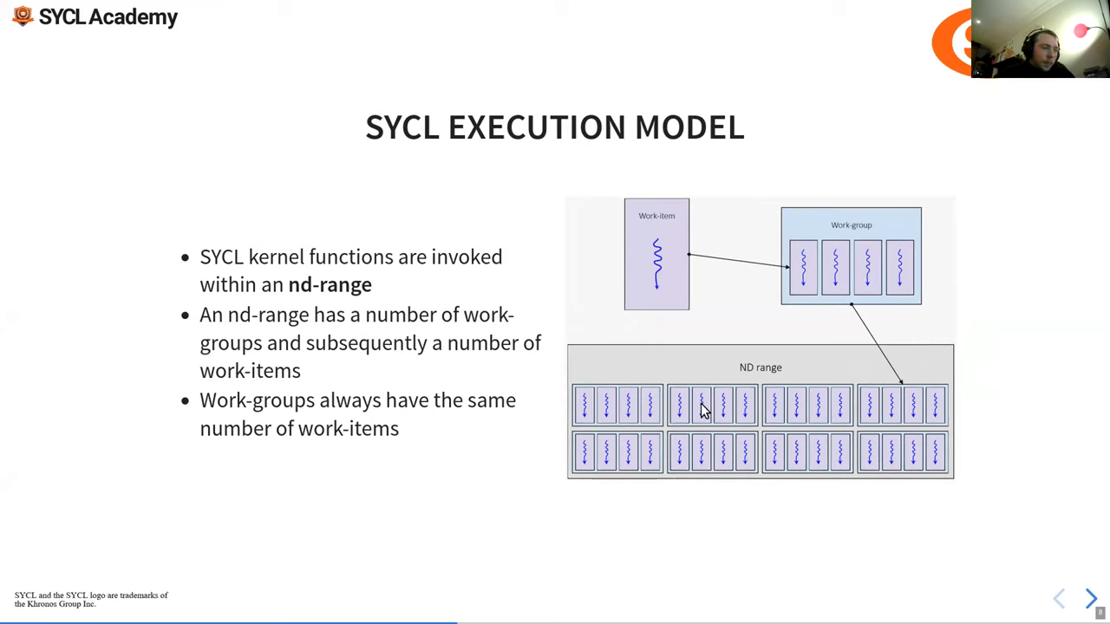
mouse_move(655, 224)
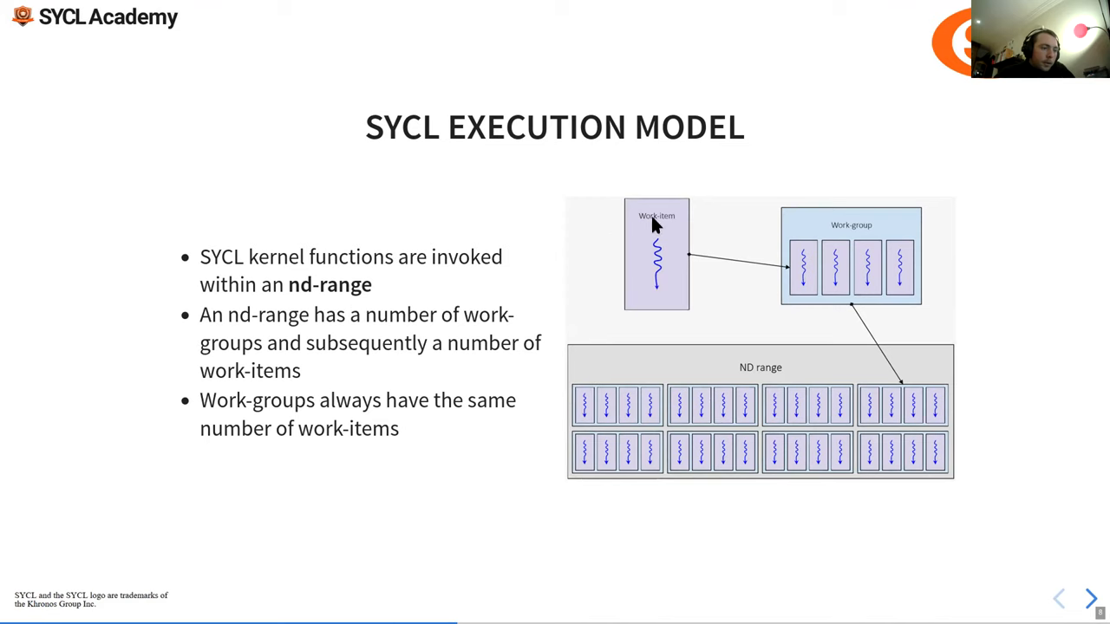
mouse_move(947, 224)
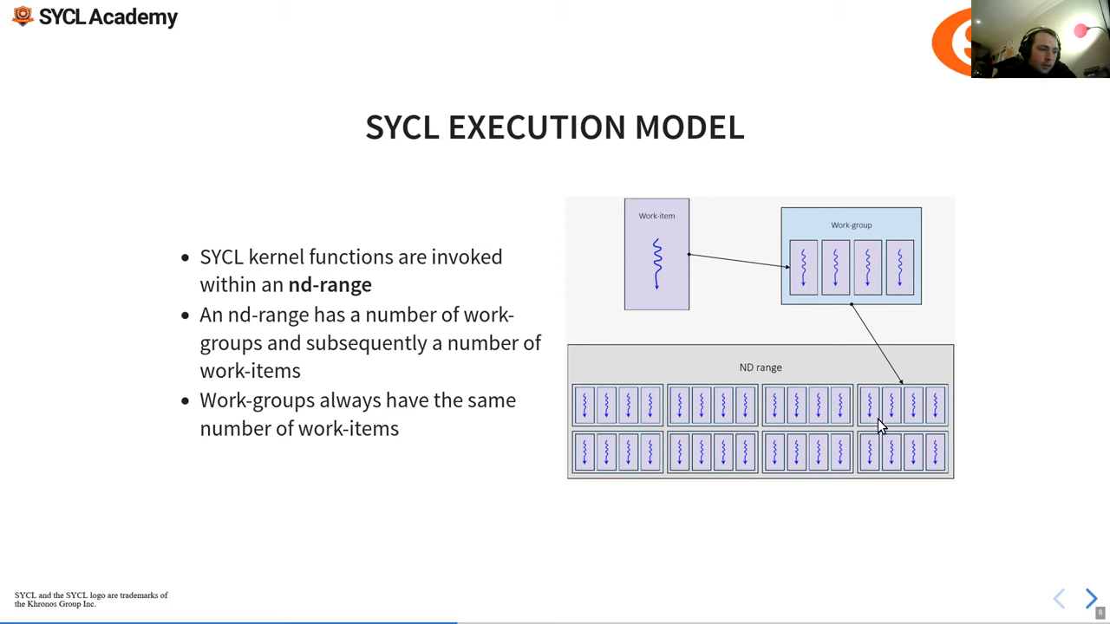
mouse_move(899, 427)
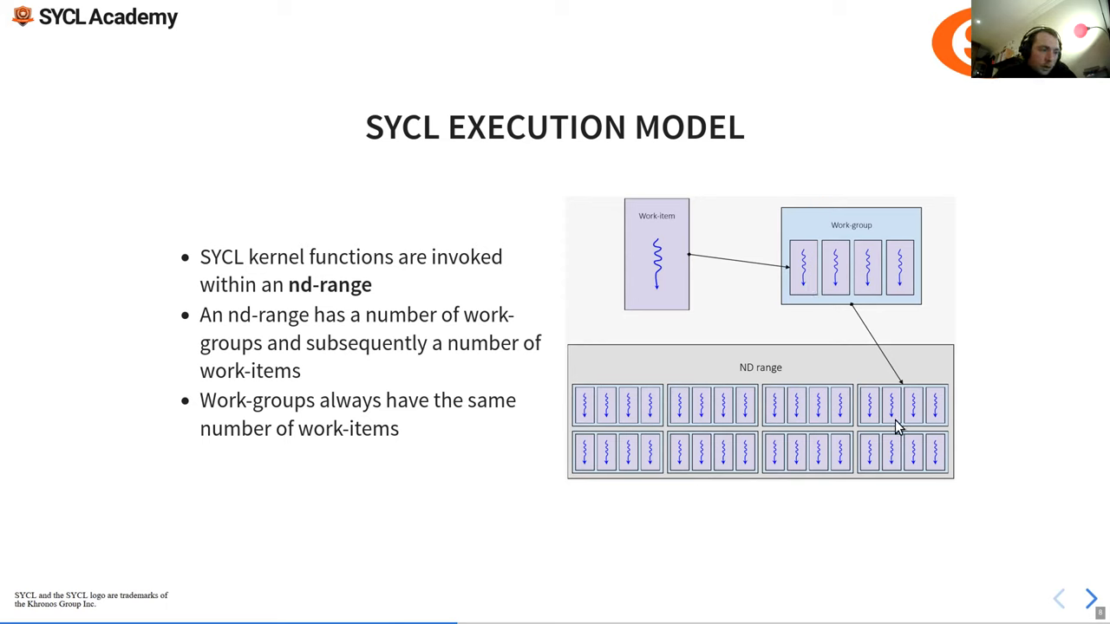
mouse_move(767, 386)
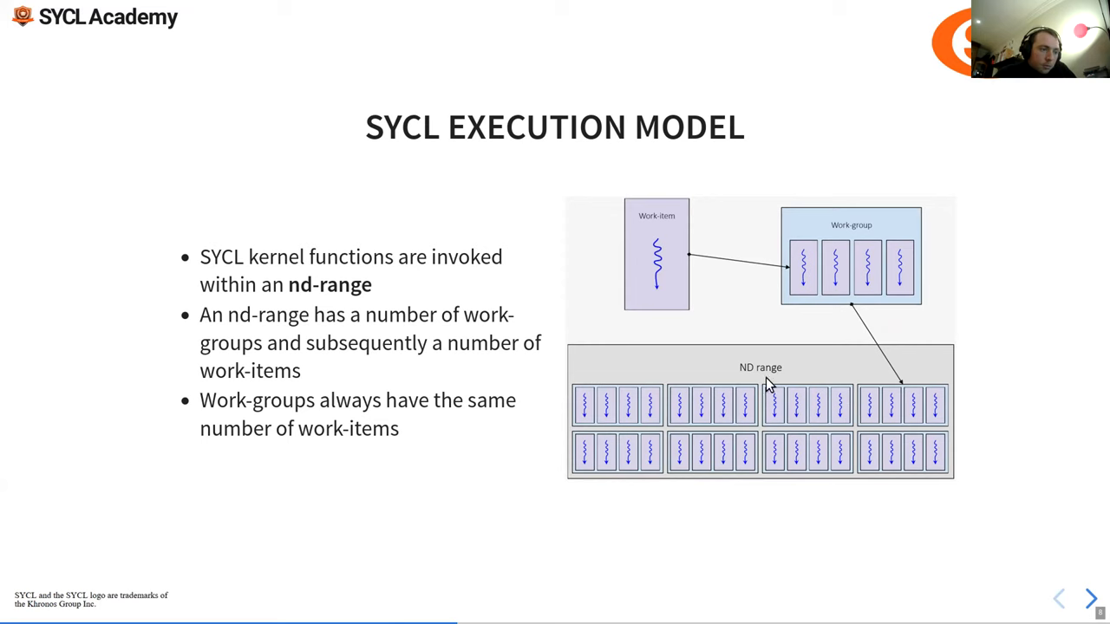
mouse_move(864, 413)
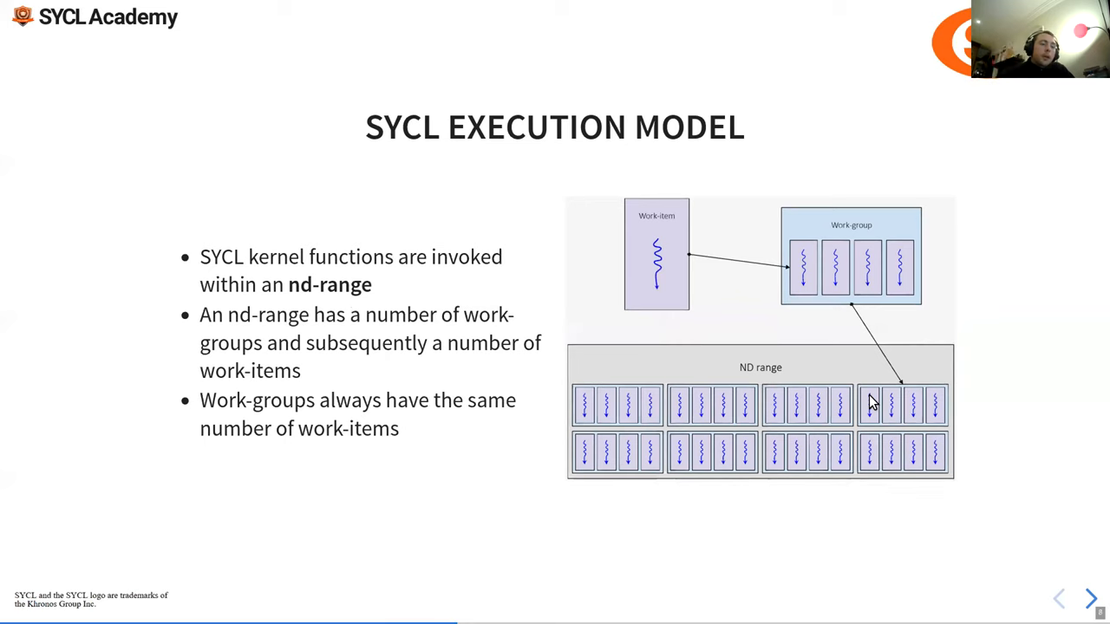
mouse_move(888, 422)
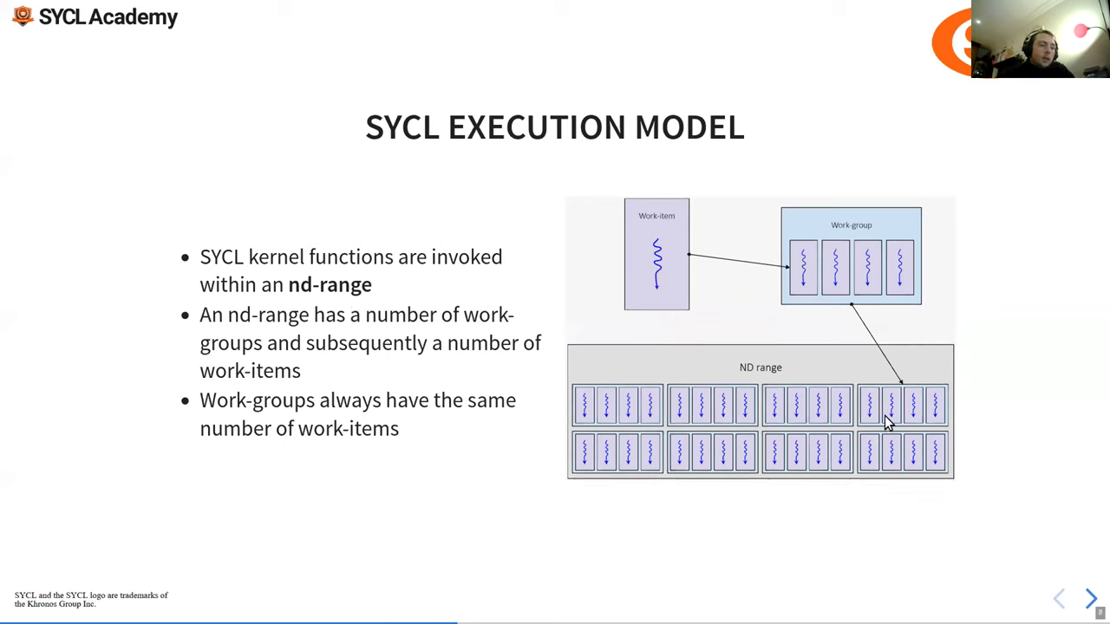
mouse_move(917, 244)
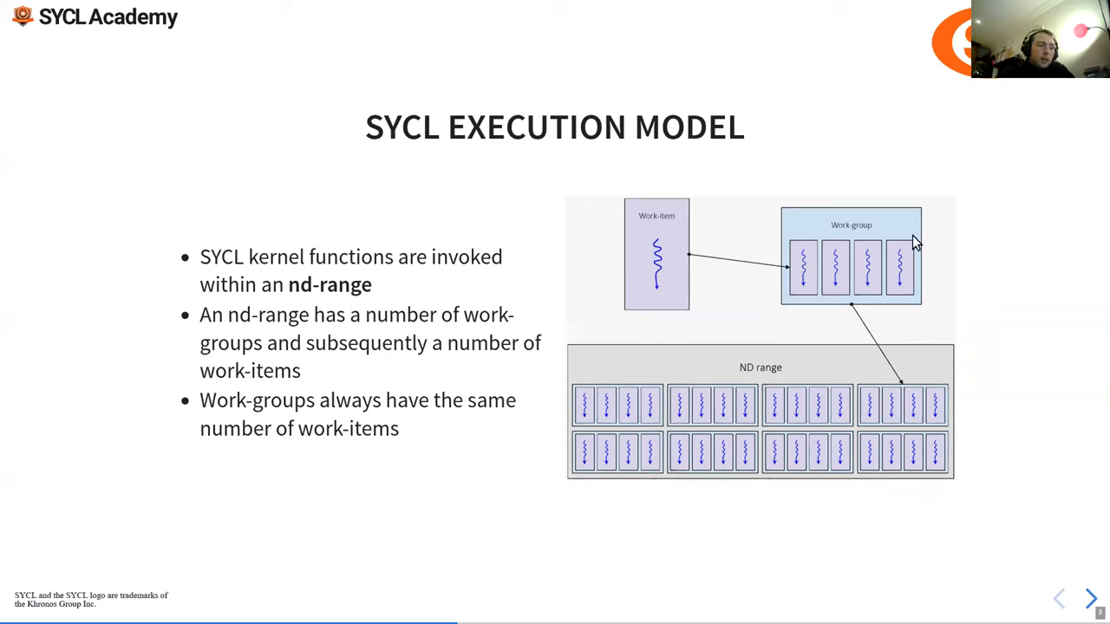
mouse_move(841, 412)
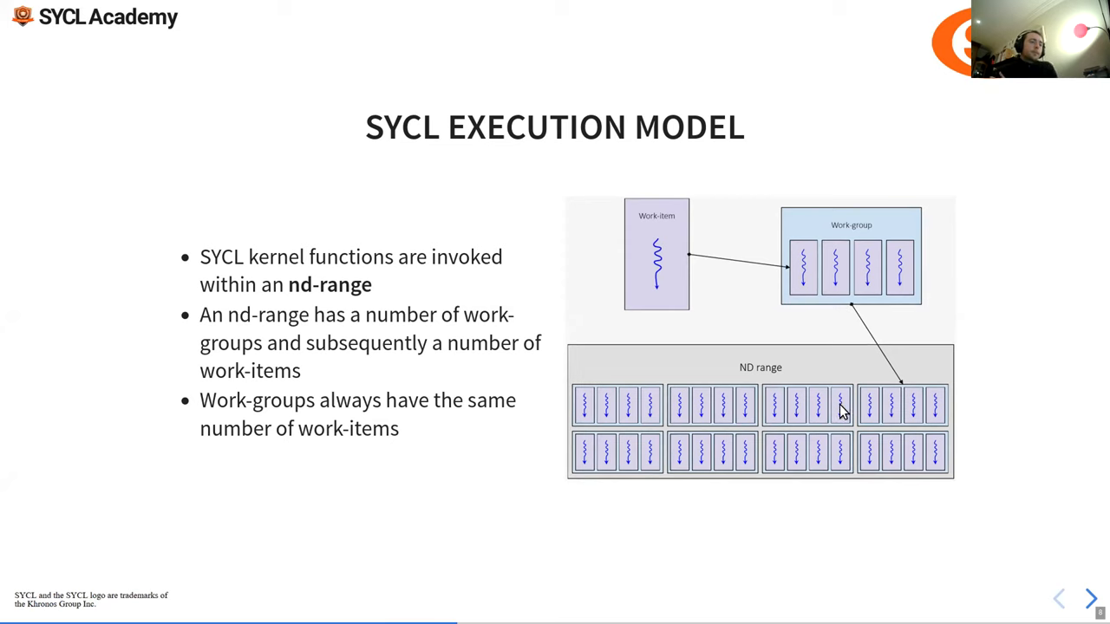
mouse_move(869, 411)
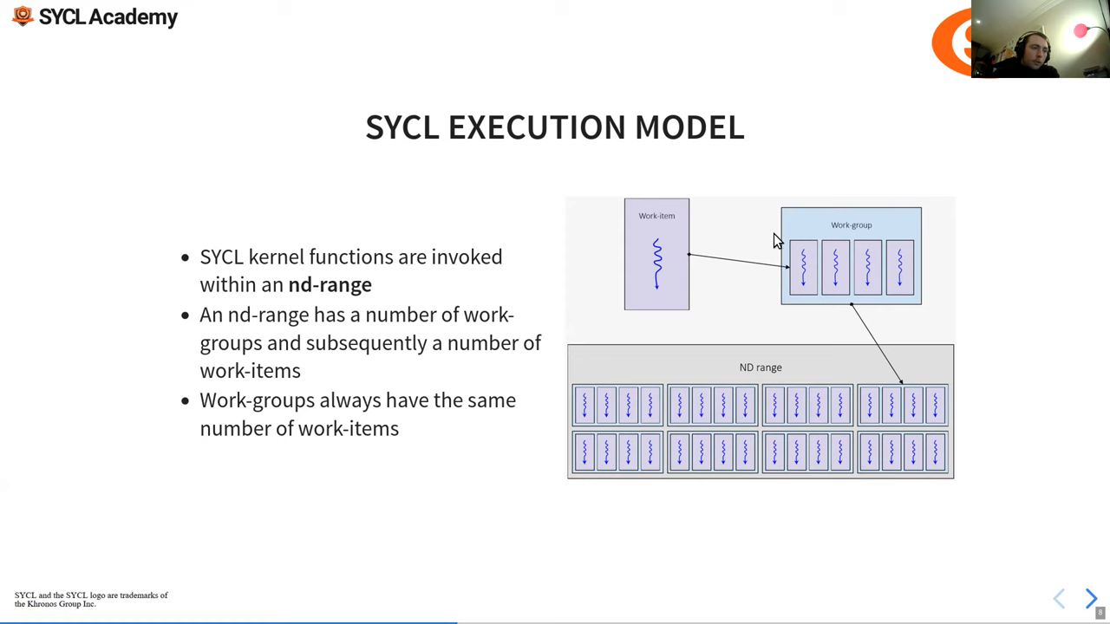
mouse_move(728, 347)
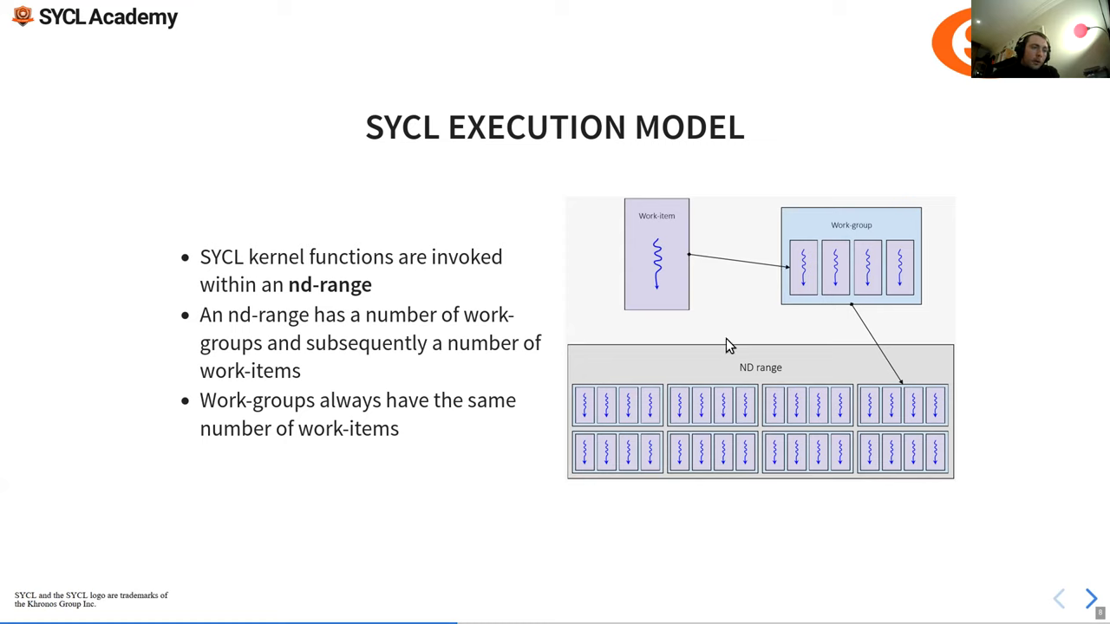
mouse_move(554, 475)
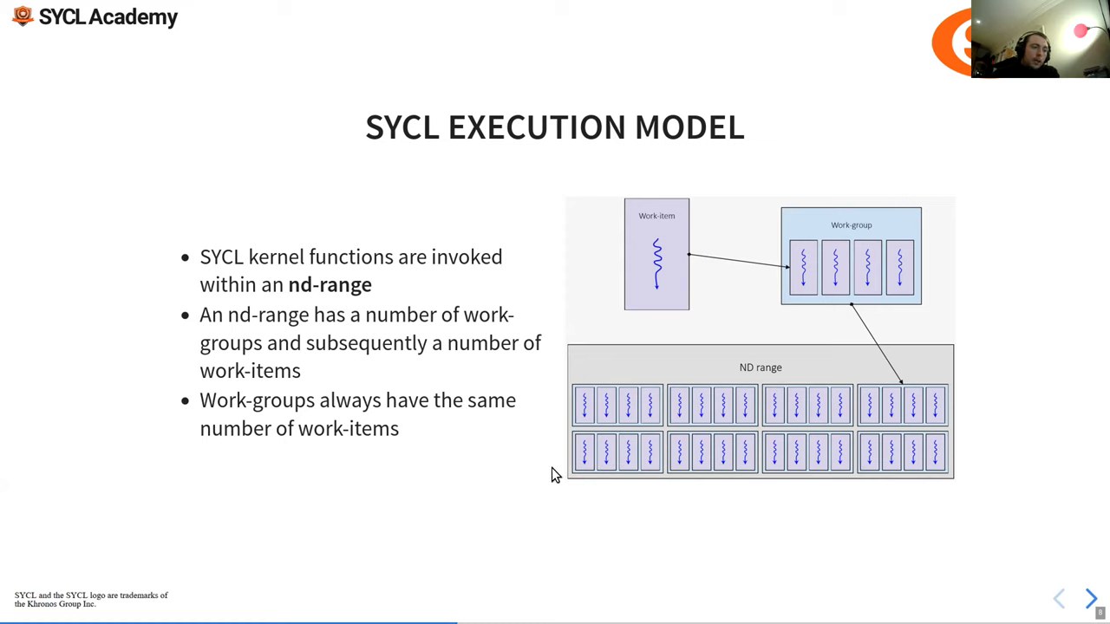
mouse_move(564, 386)
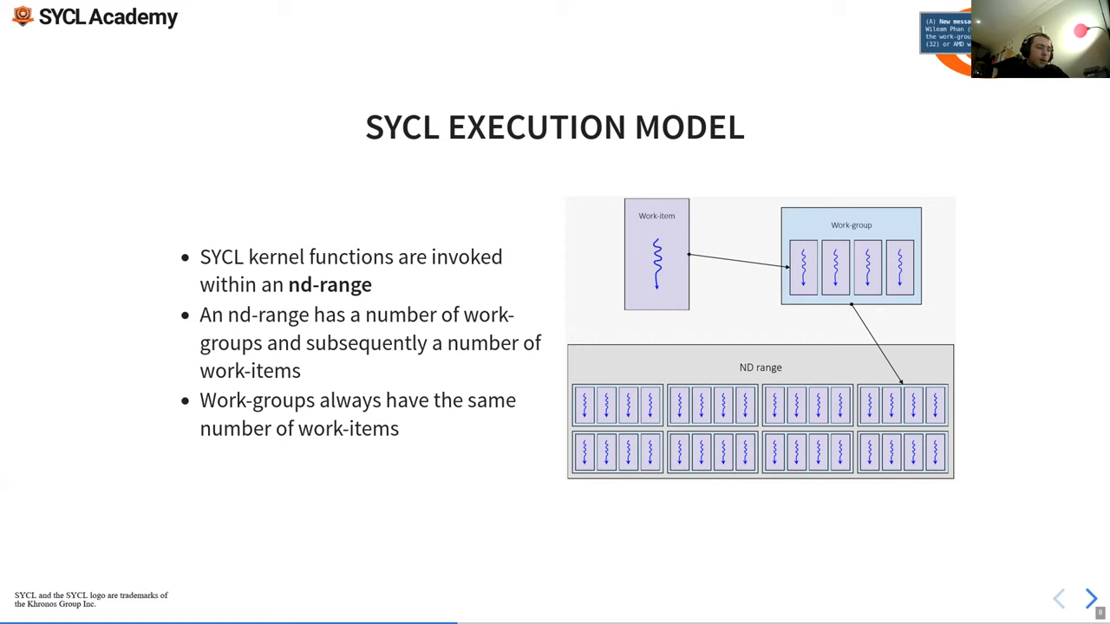
mouse_move(693, 392)
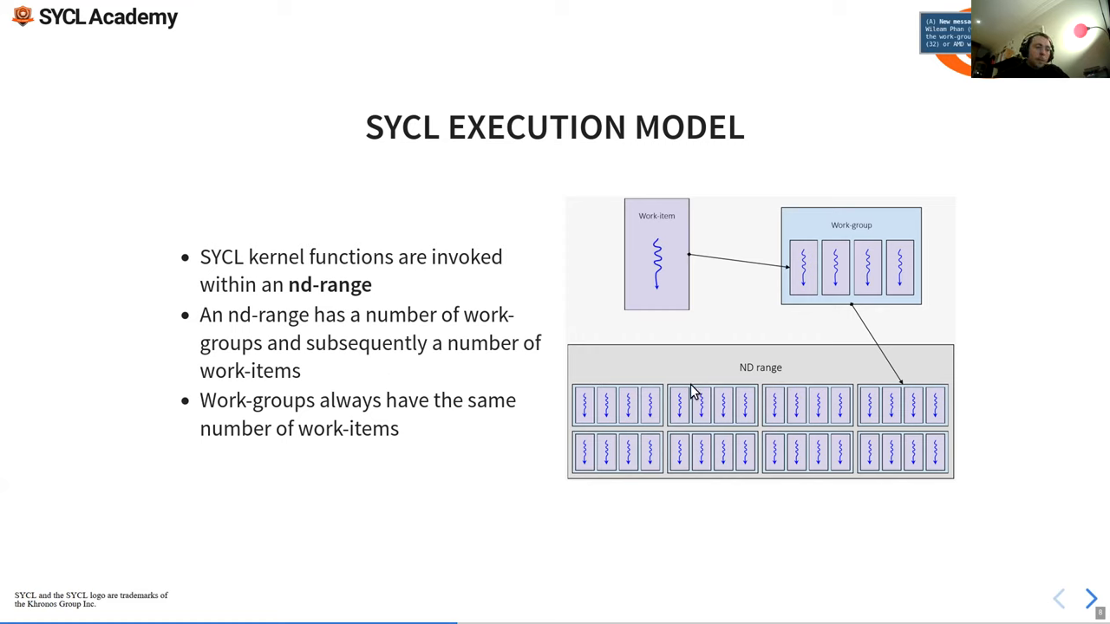
mouse_move(750, 401)
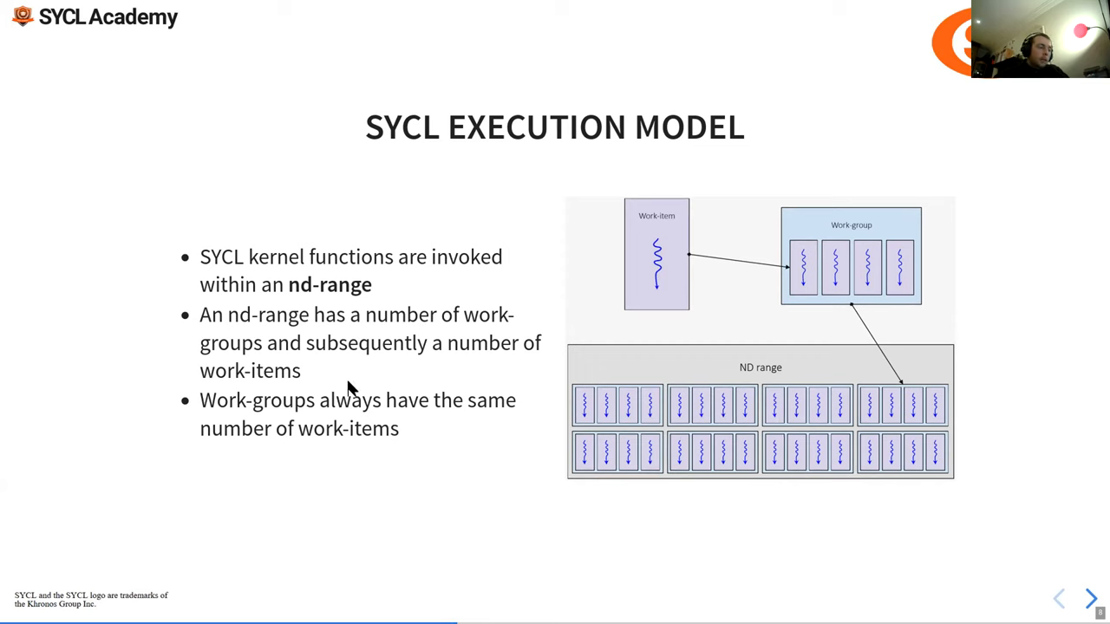
mouse_move(662, 331)
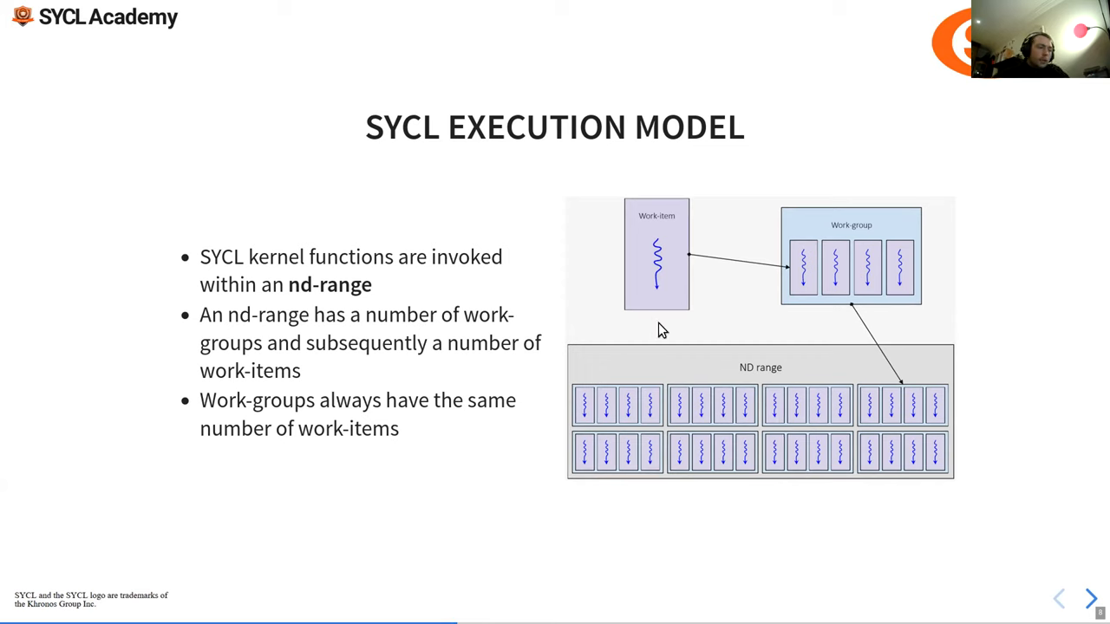
mouse_move(750, 382)
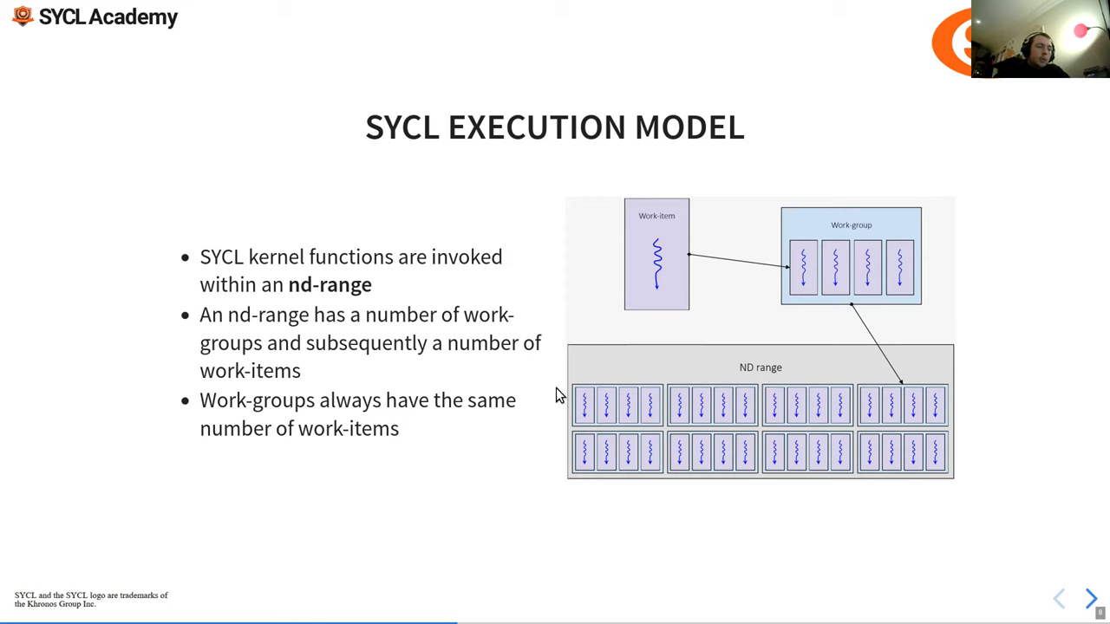
mouse_move(788, 371)
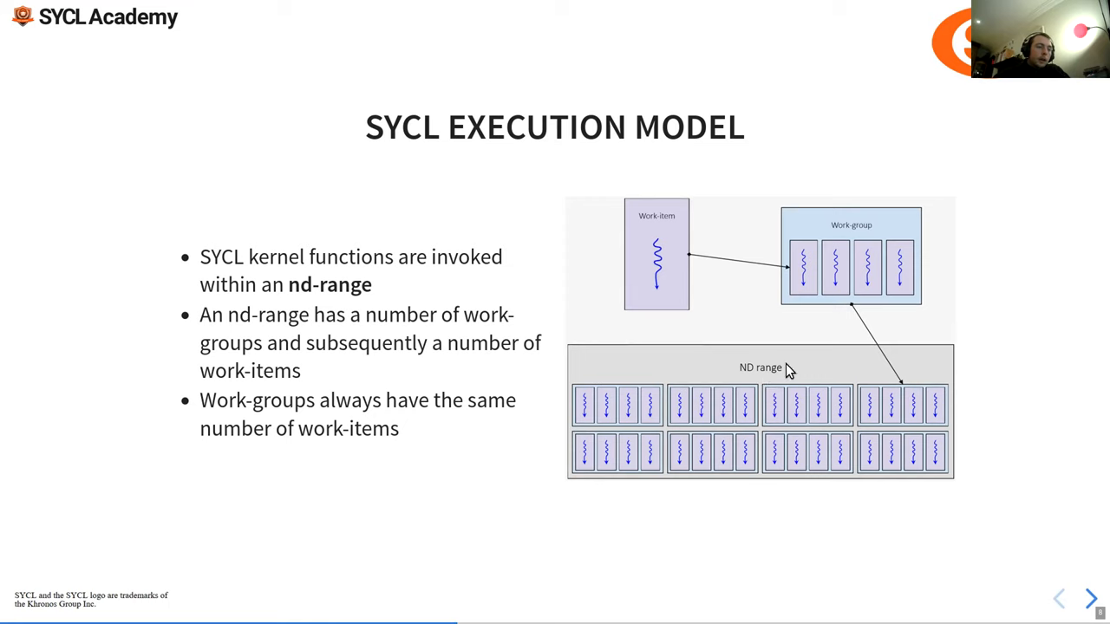
mouse_move(785, 228)
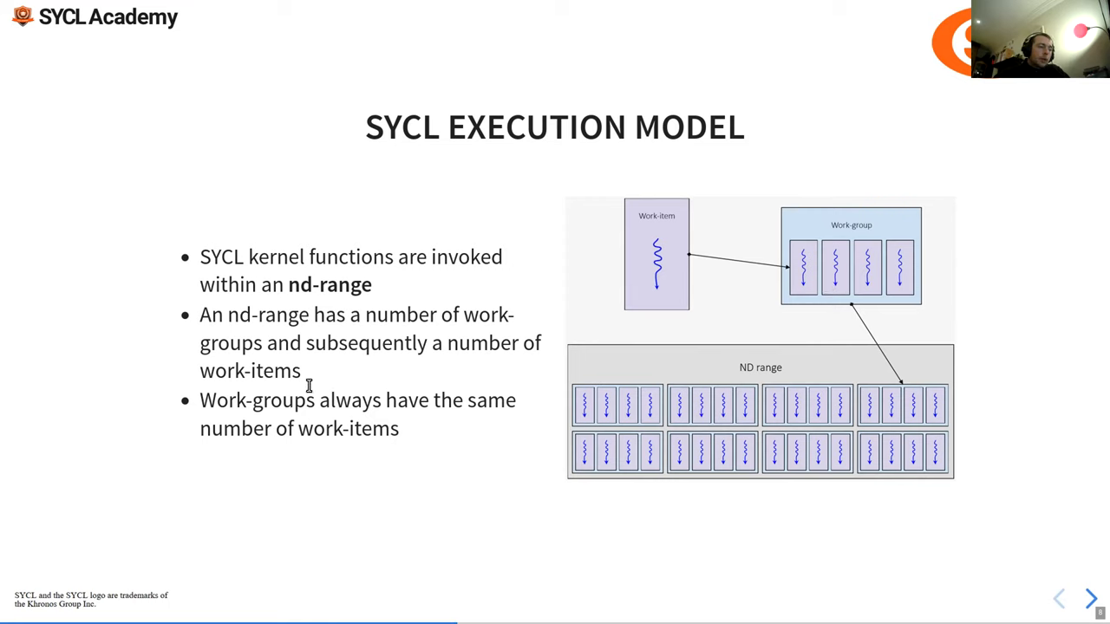
mouse_move(224, 390)
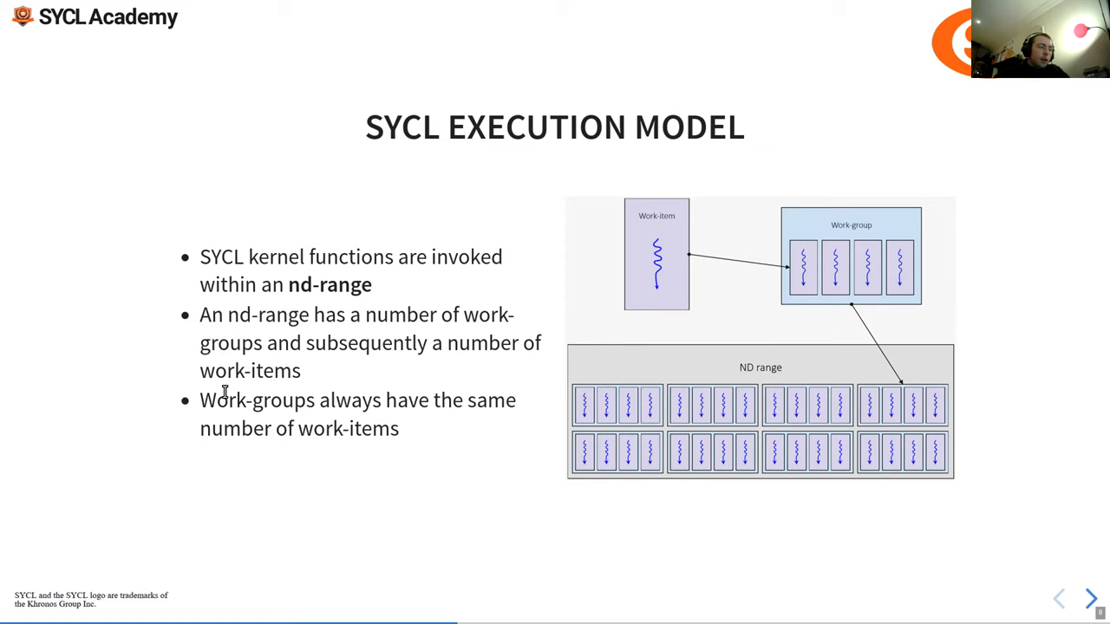
mouse_move(435, 436)
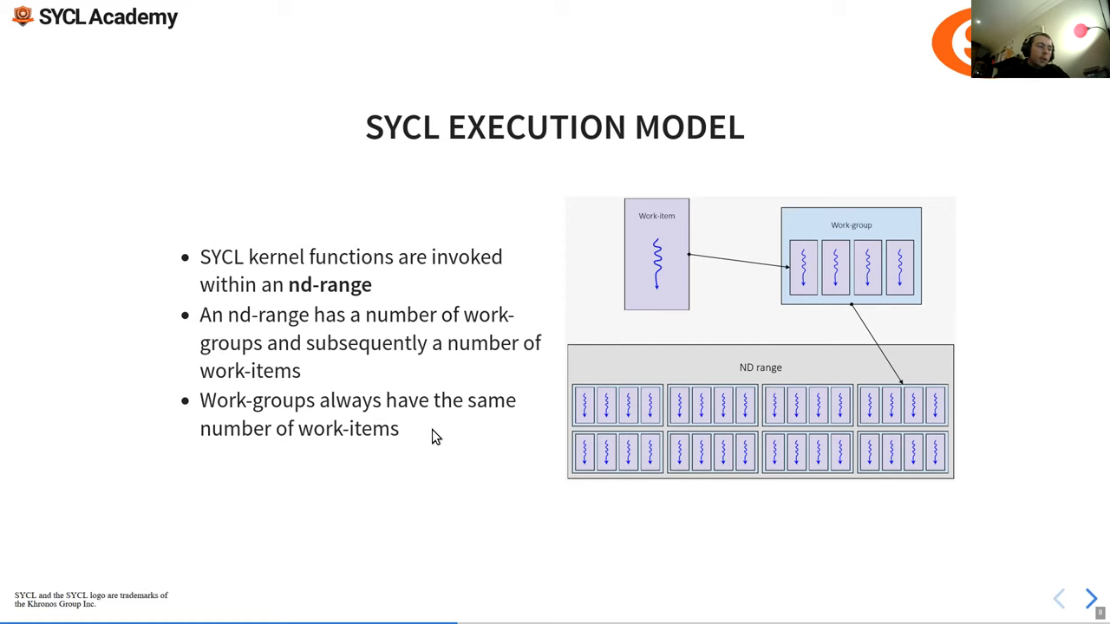
mouse_move(555, 355)
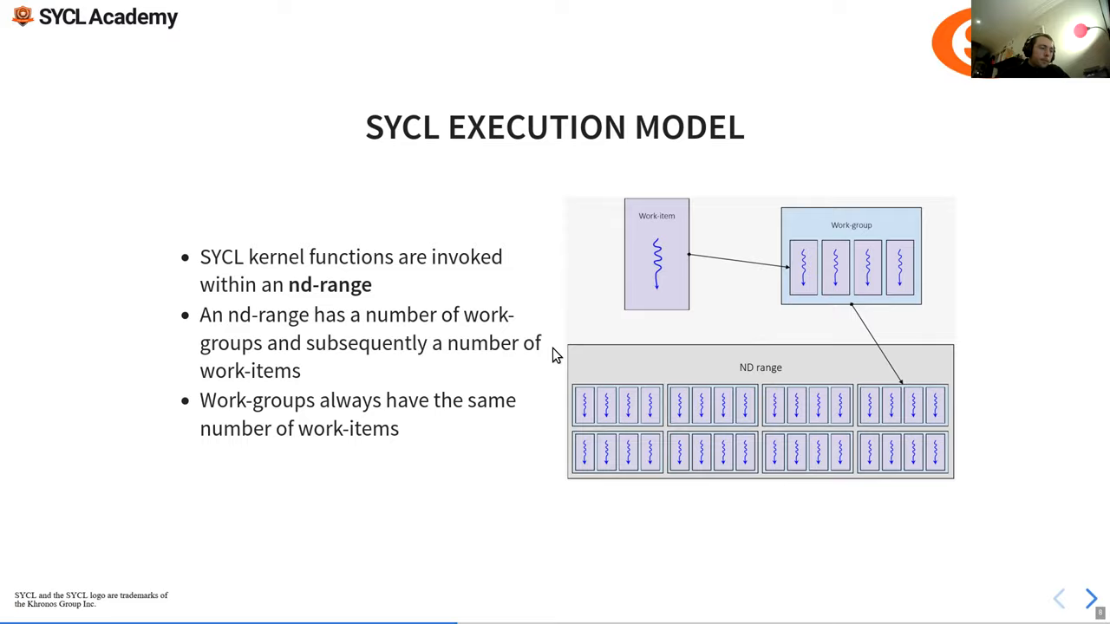
left_click(1090, 597)
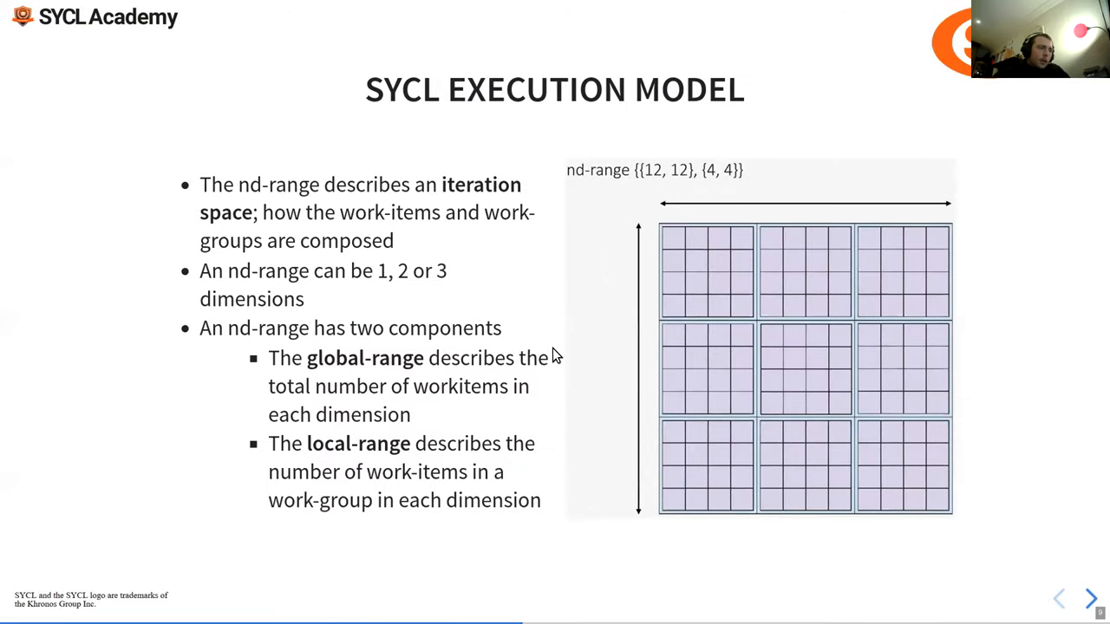
mouse_move(741, 176)
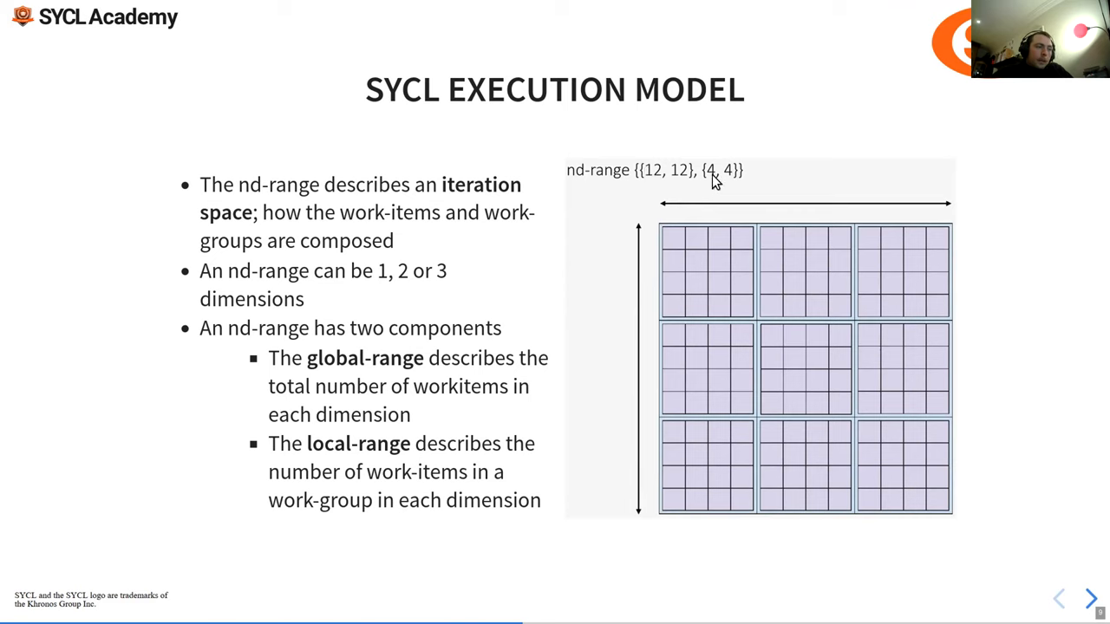
mouse_move(648, 171)
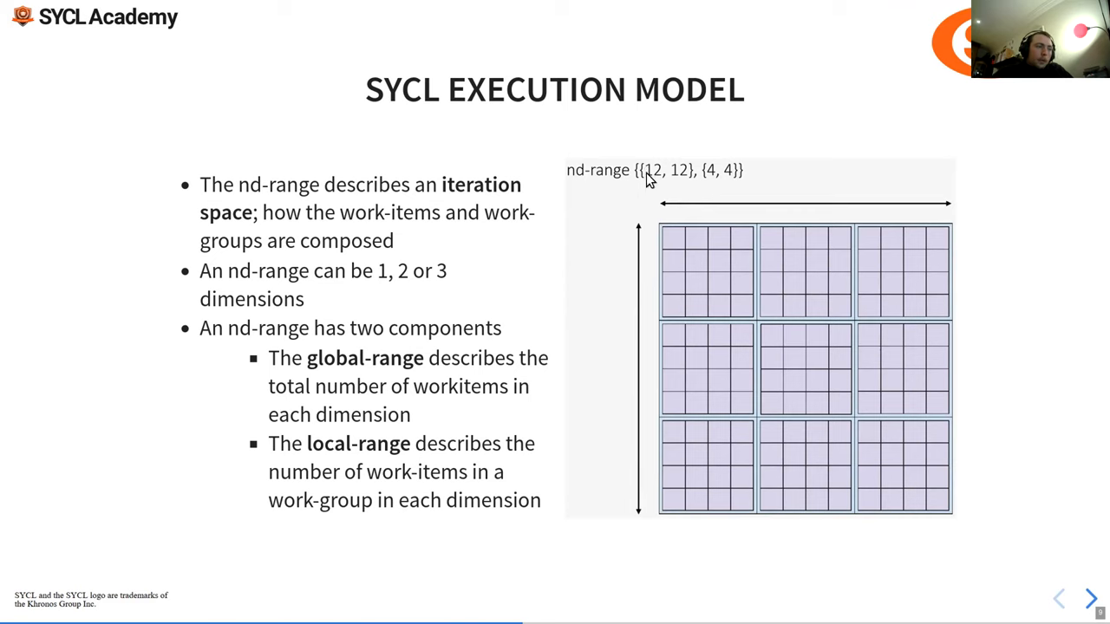
mouse_move(678, 160)
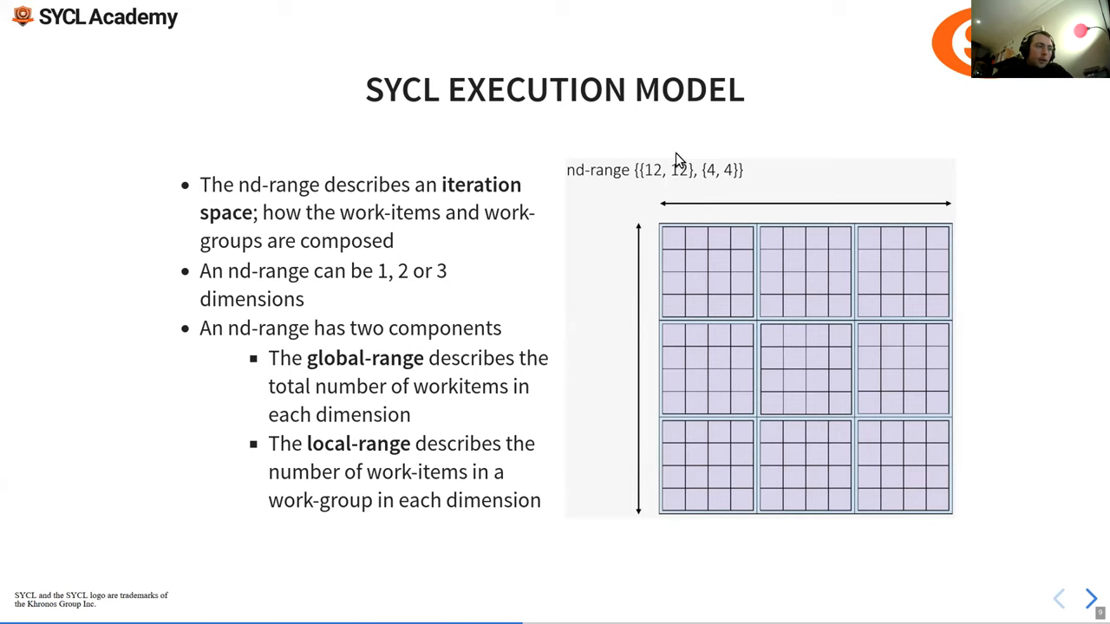
mouse_move(680, 186)
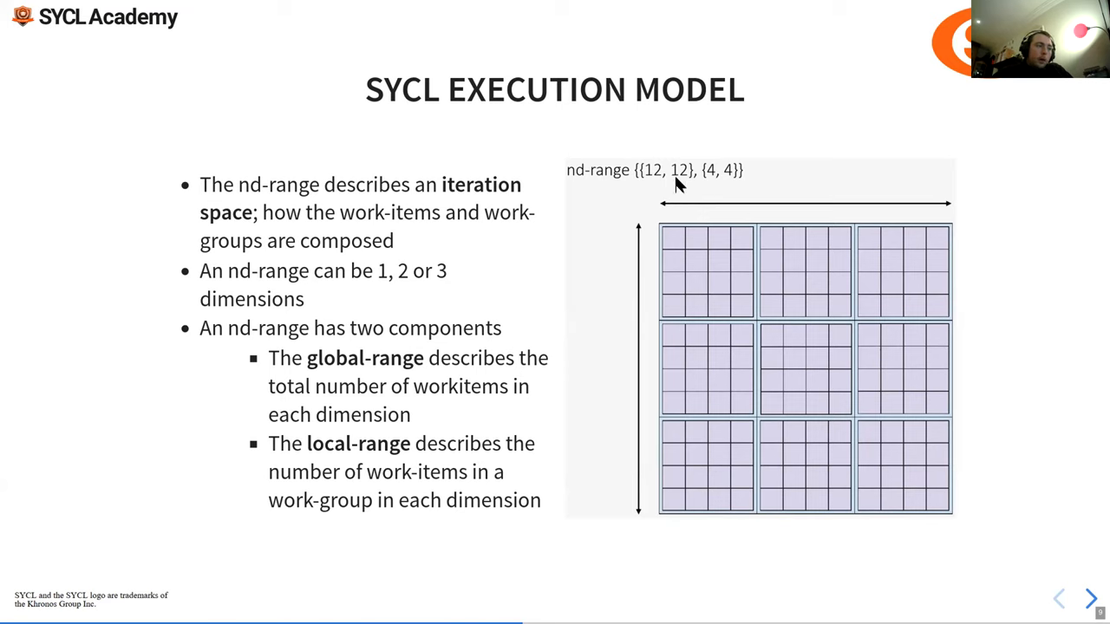
mouse_move(650, 188)
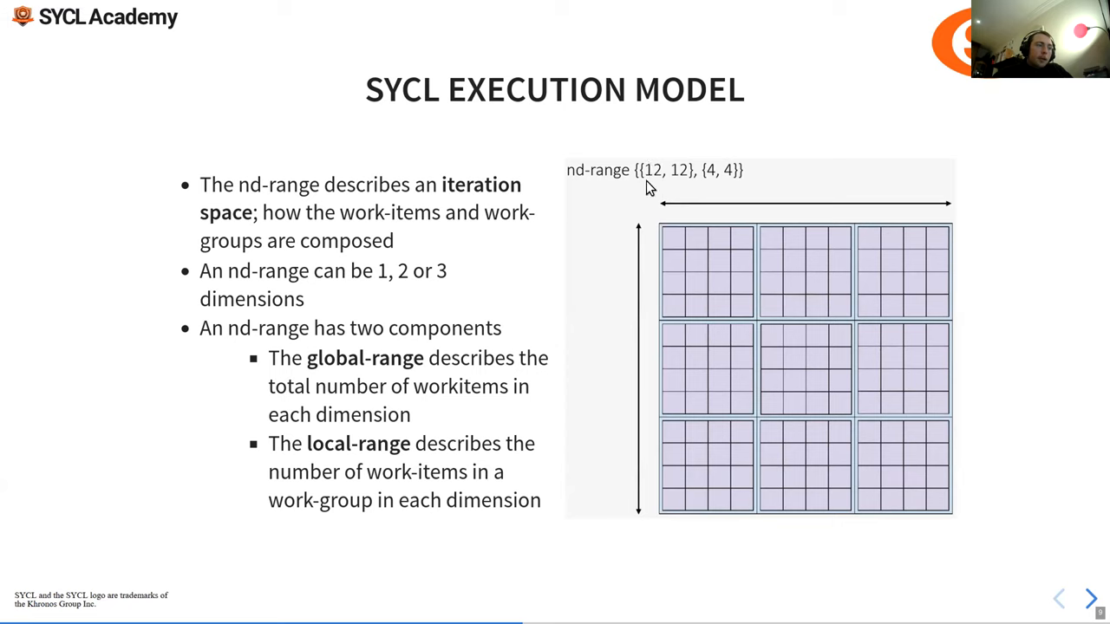
mouse_move(639, 180)
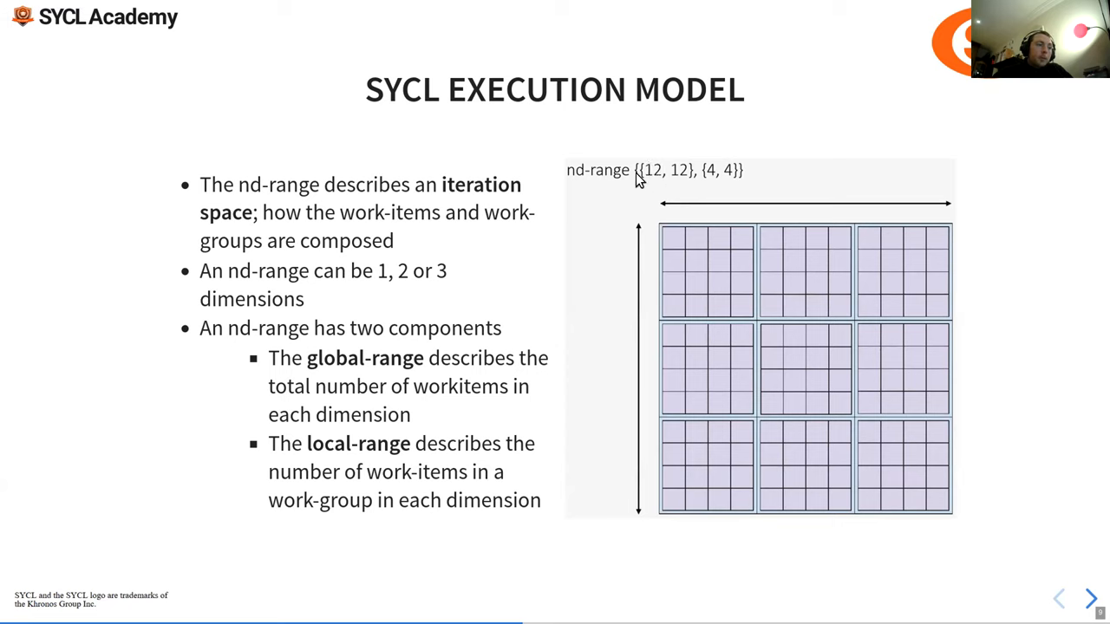
mouse_move(666, 505)
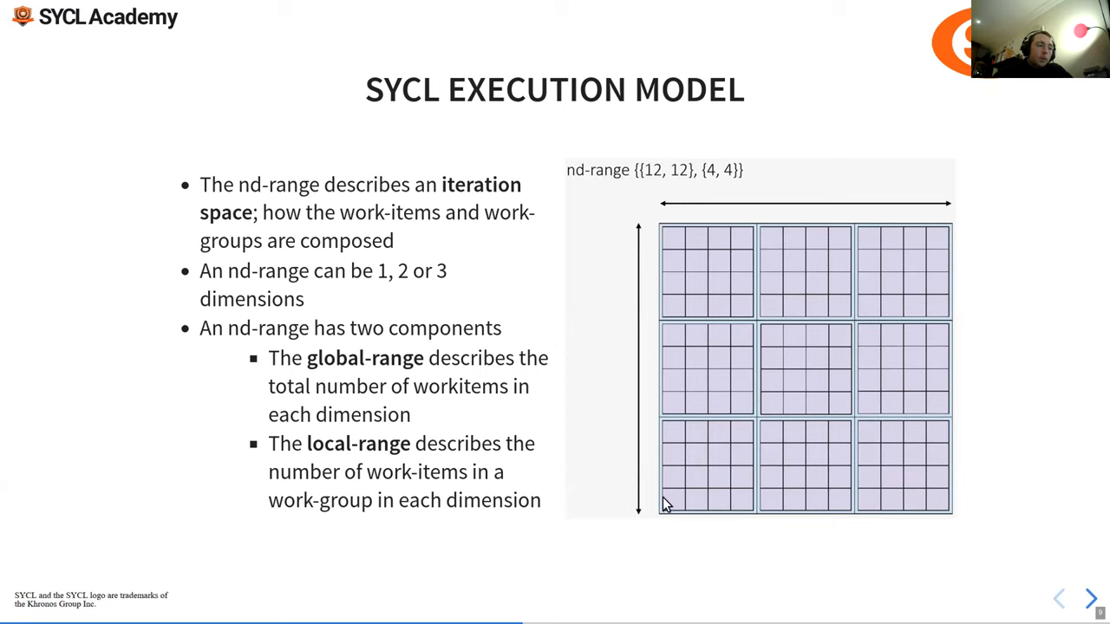
mouse_move(668, 243)
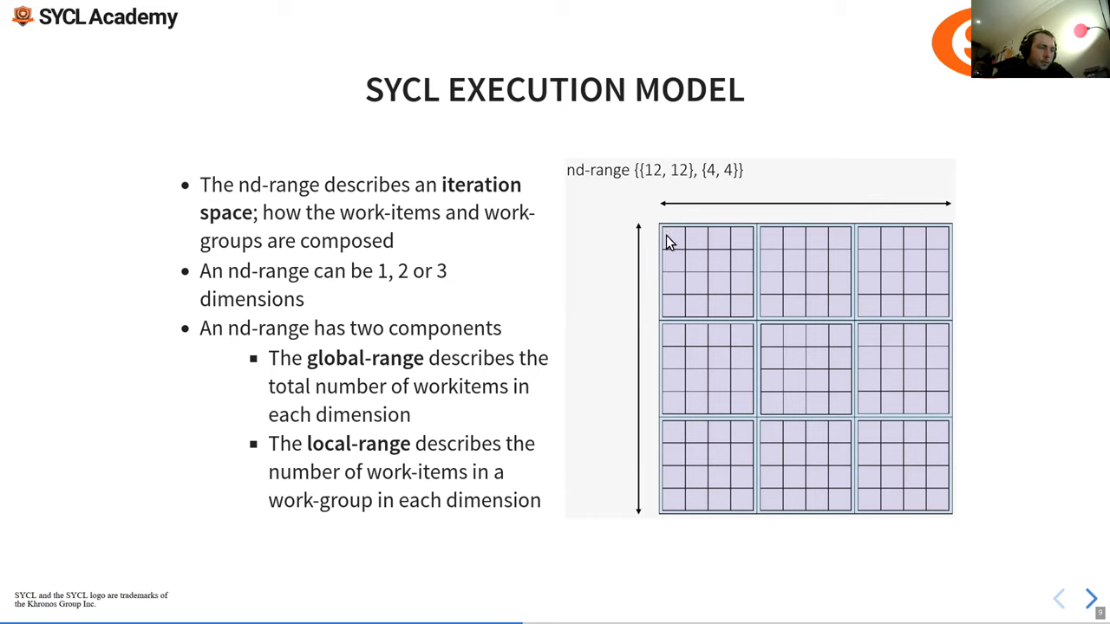
mouse_move(663, 336)
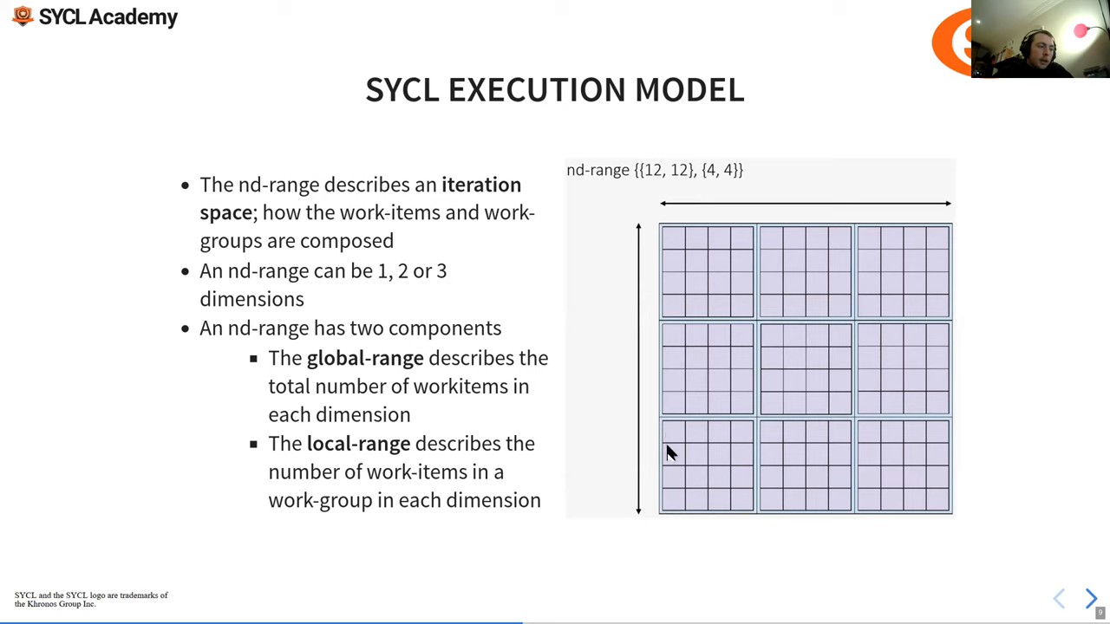
mouse_move(676, 244)
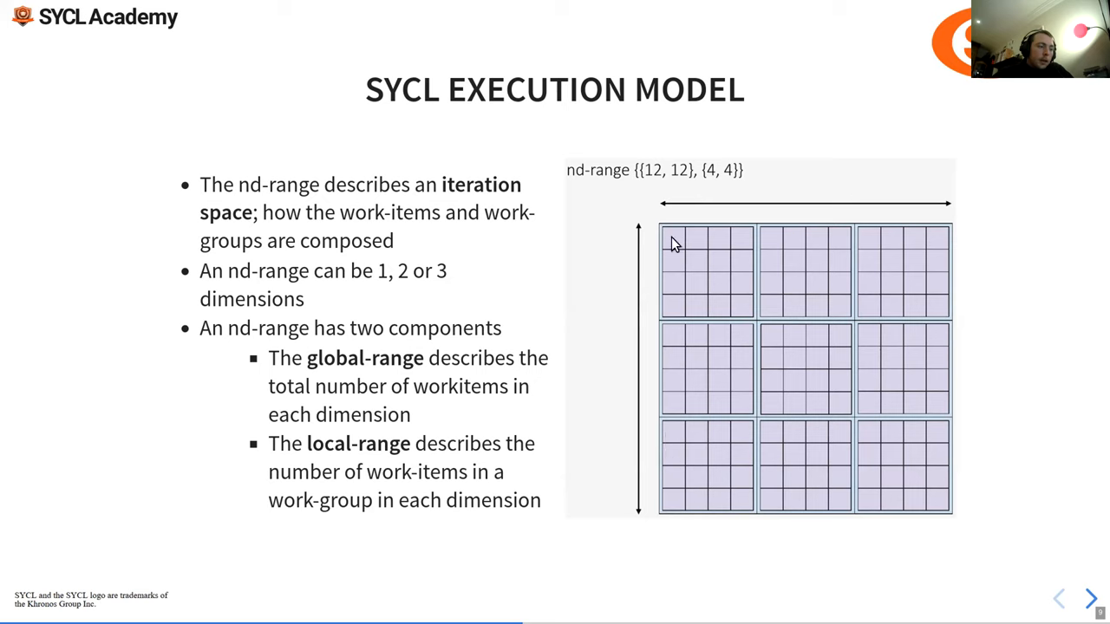
mouse_move(936, 224)
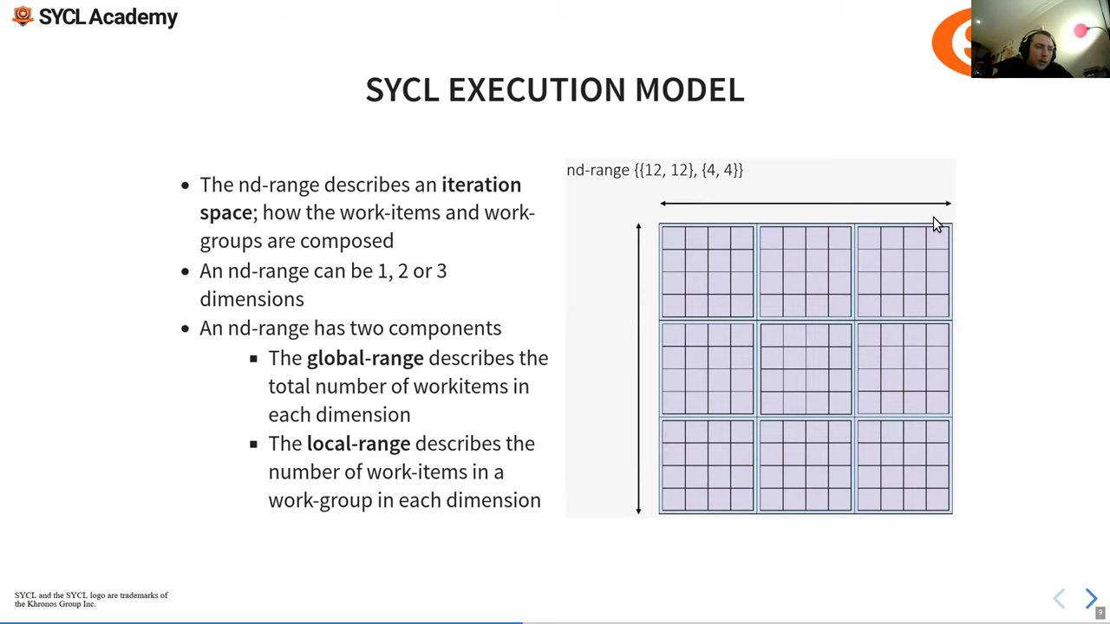
mouse_move(750, 171)
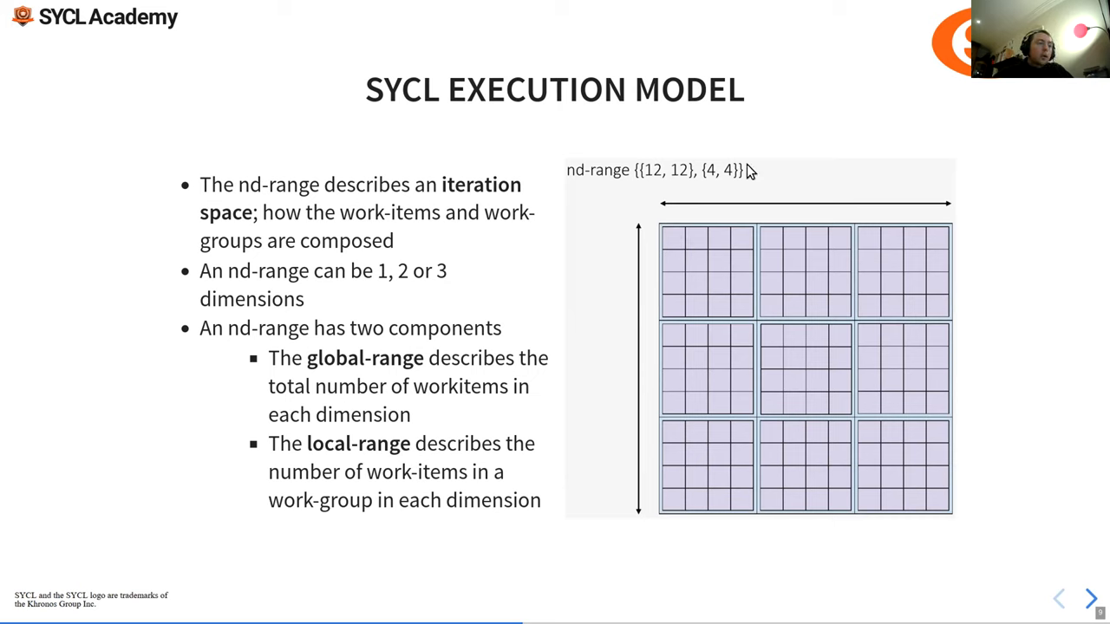
mouse_move(685, 195)
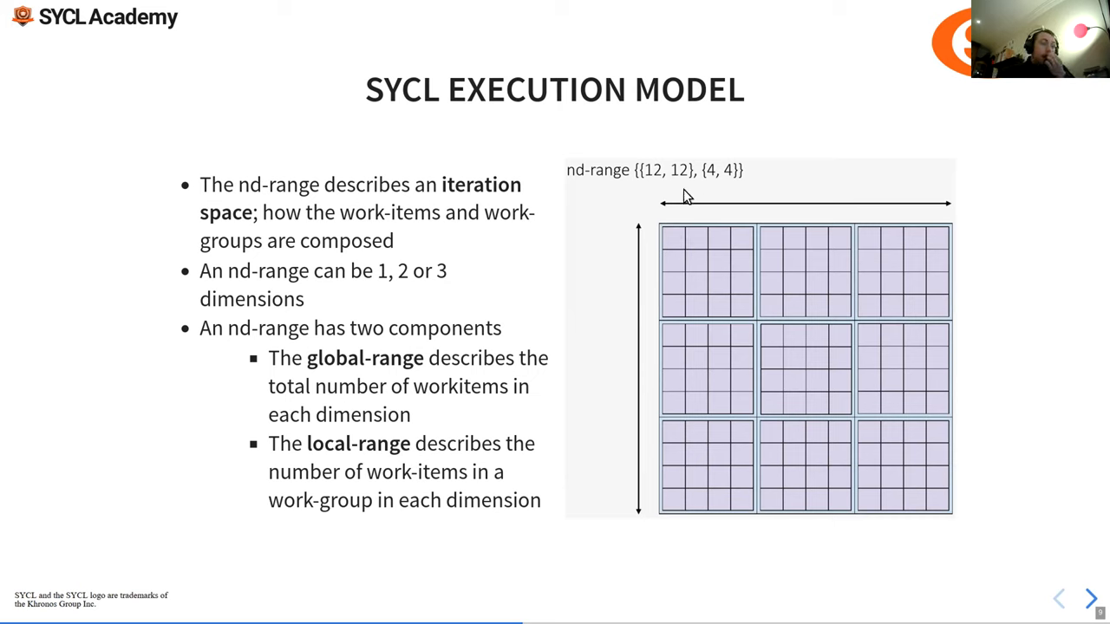
mouse_move(668, 182)
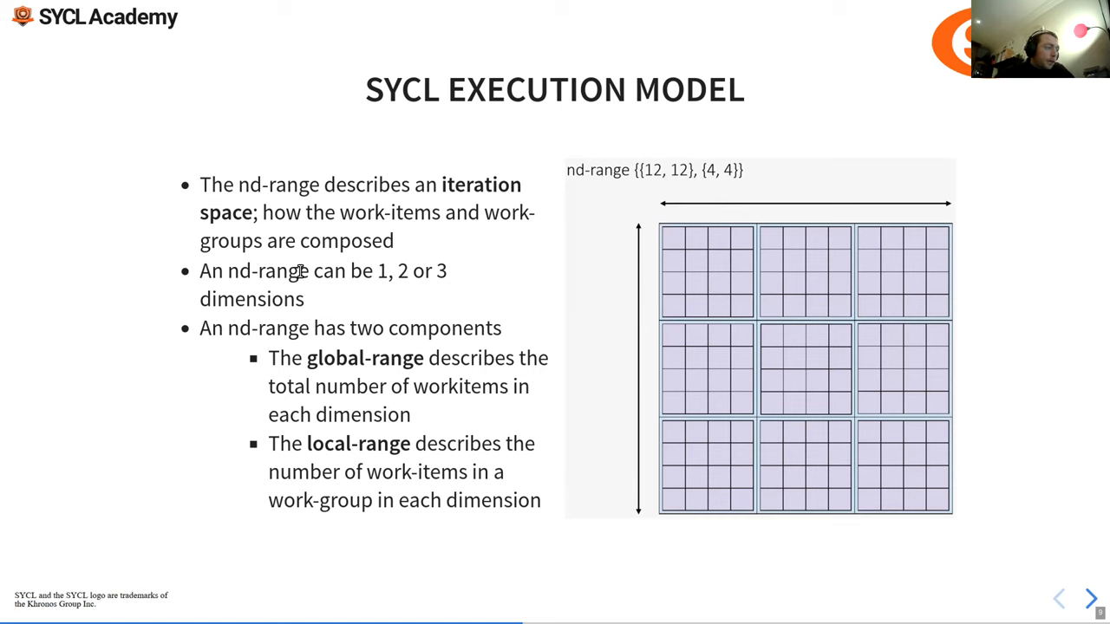
mouse_move(516, 245)
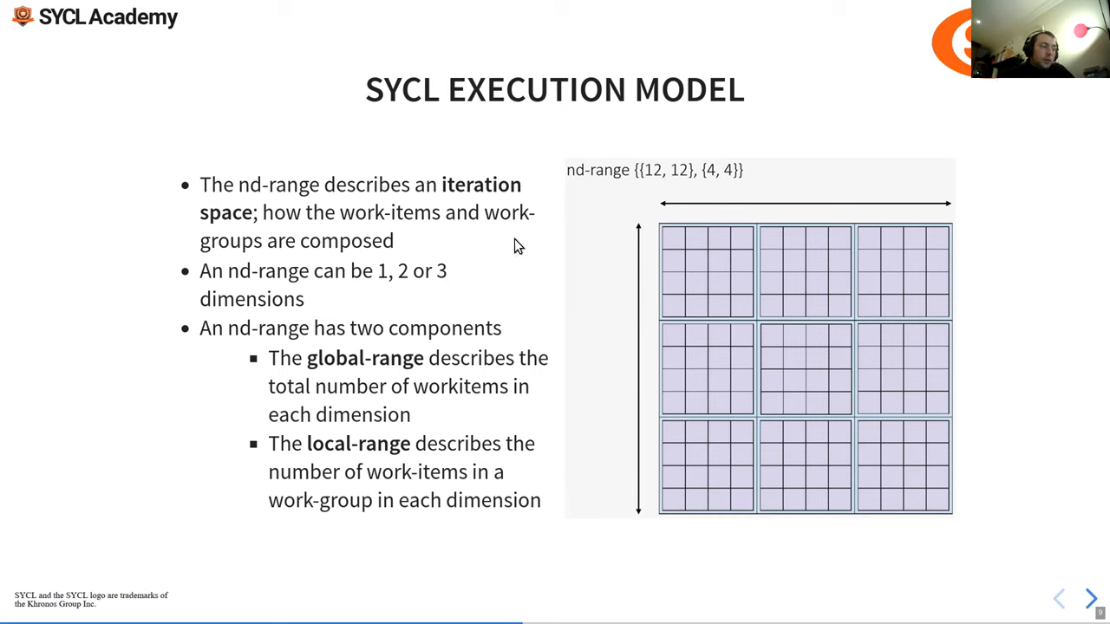
mouse_move(689, 177)
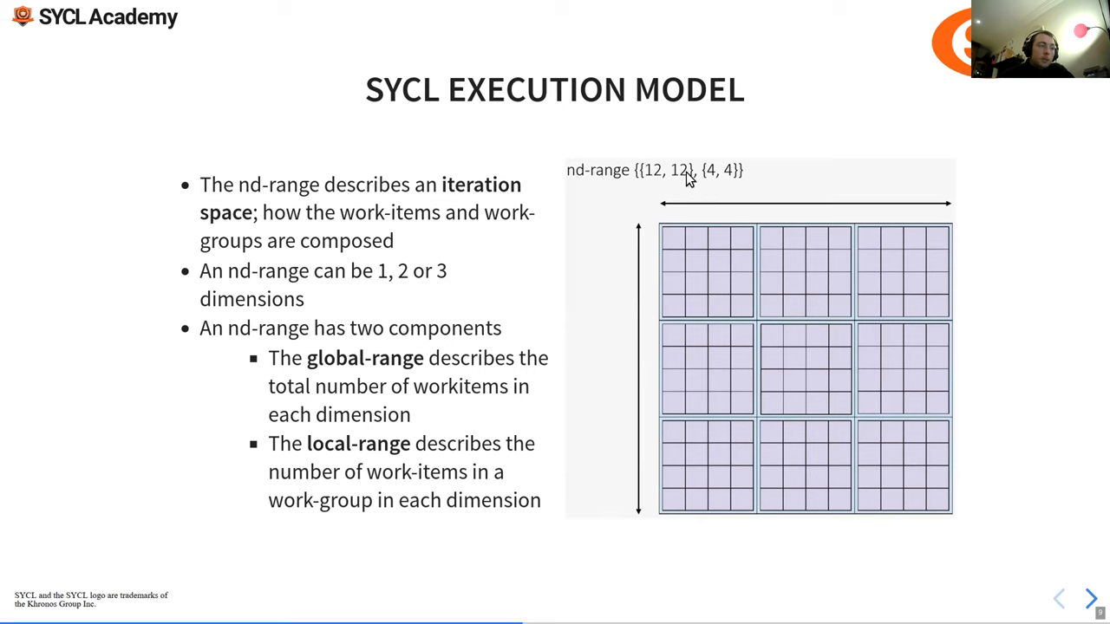
mouse_move(412, 317)
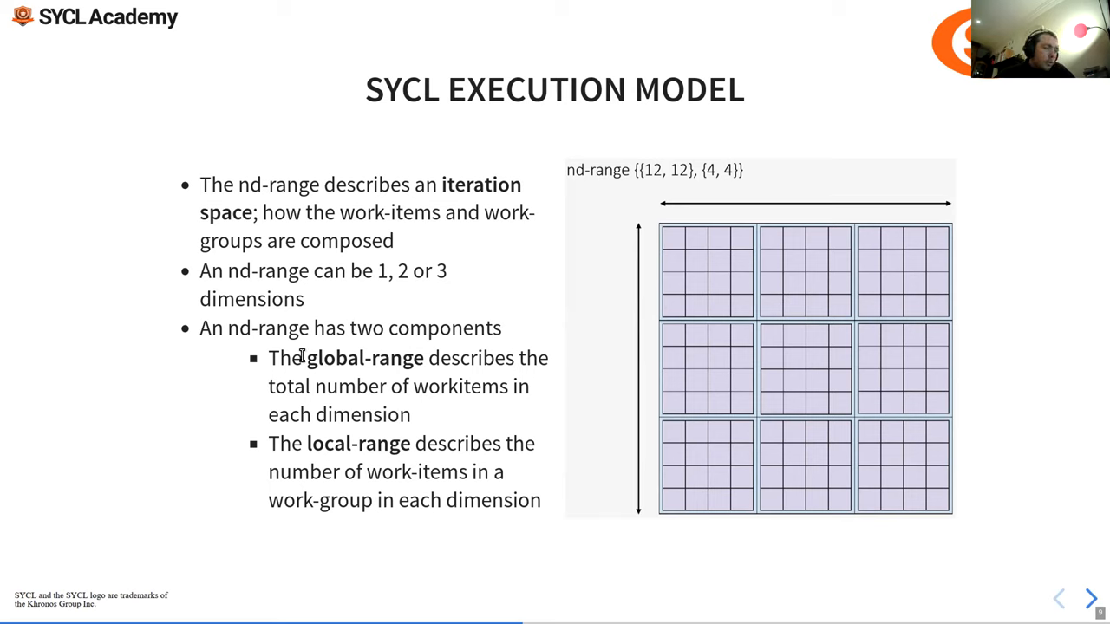
mouse_move(327, 436)
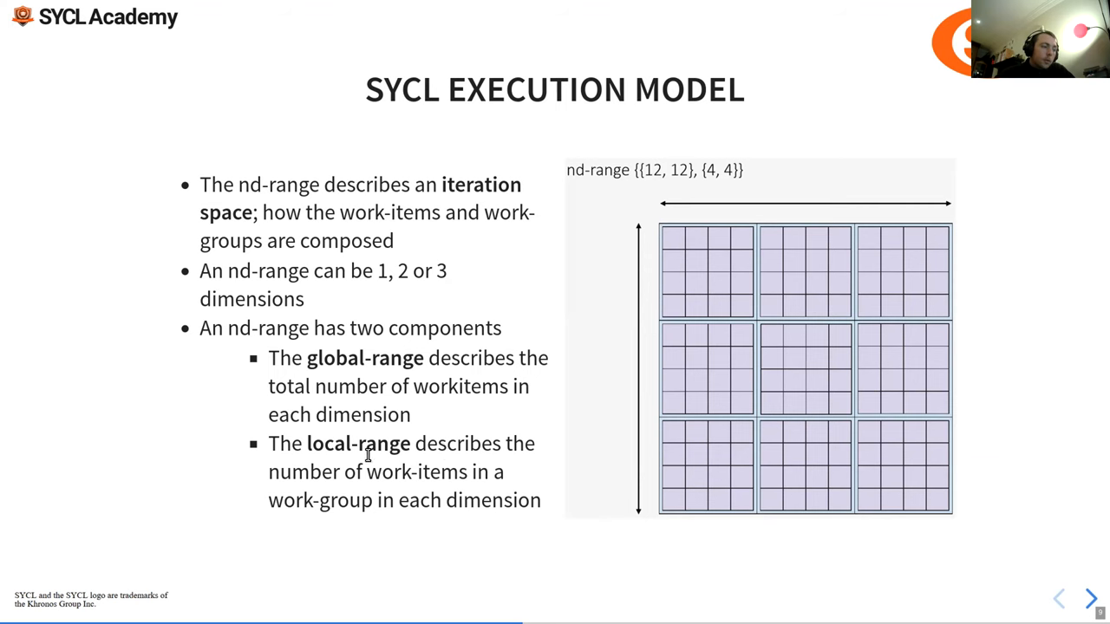
Advance to slide 10 on concurrently executing work-items
left_click(1090, 597)
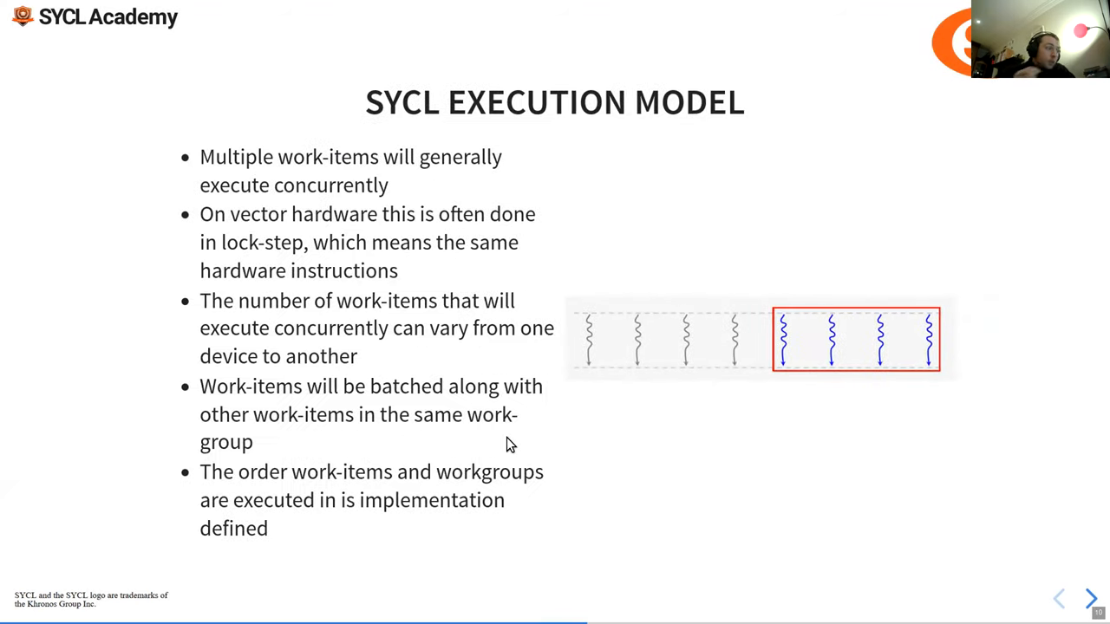
mouse_move(252, 182)
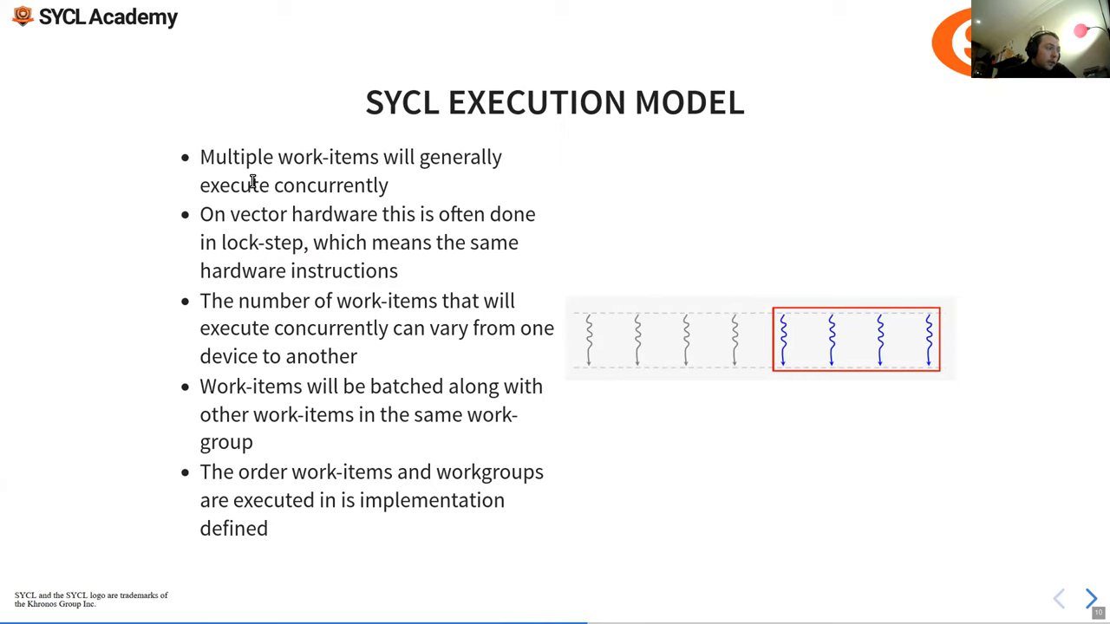
mouse_move(253, 209)
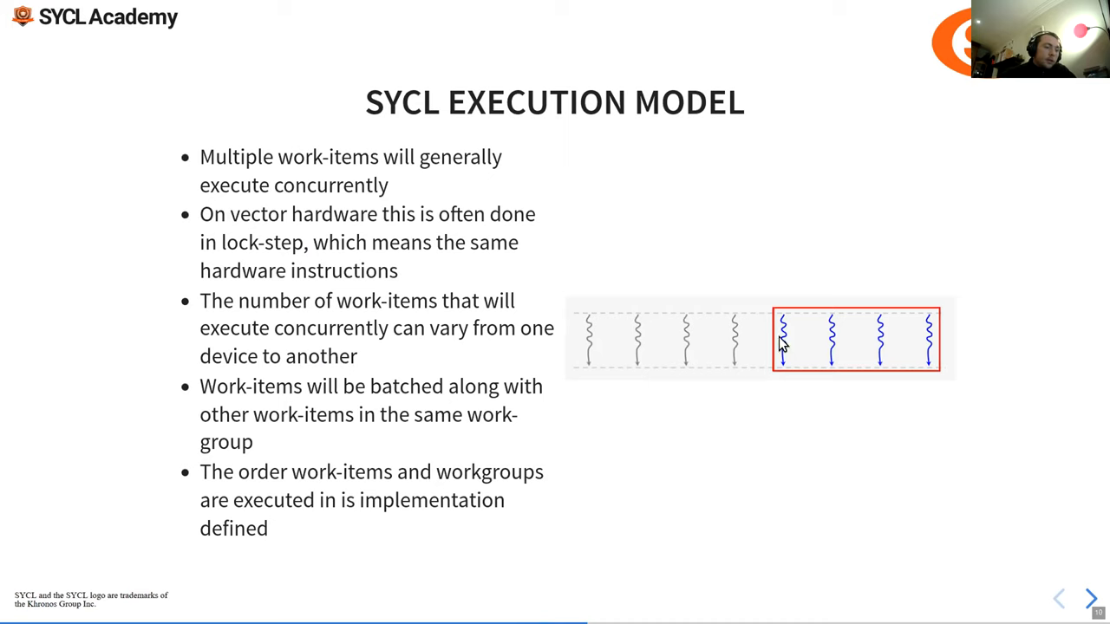
mouse_move(776, 354)
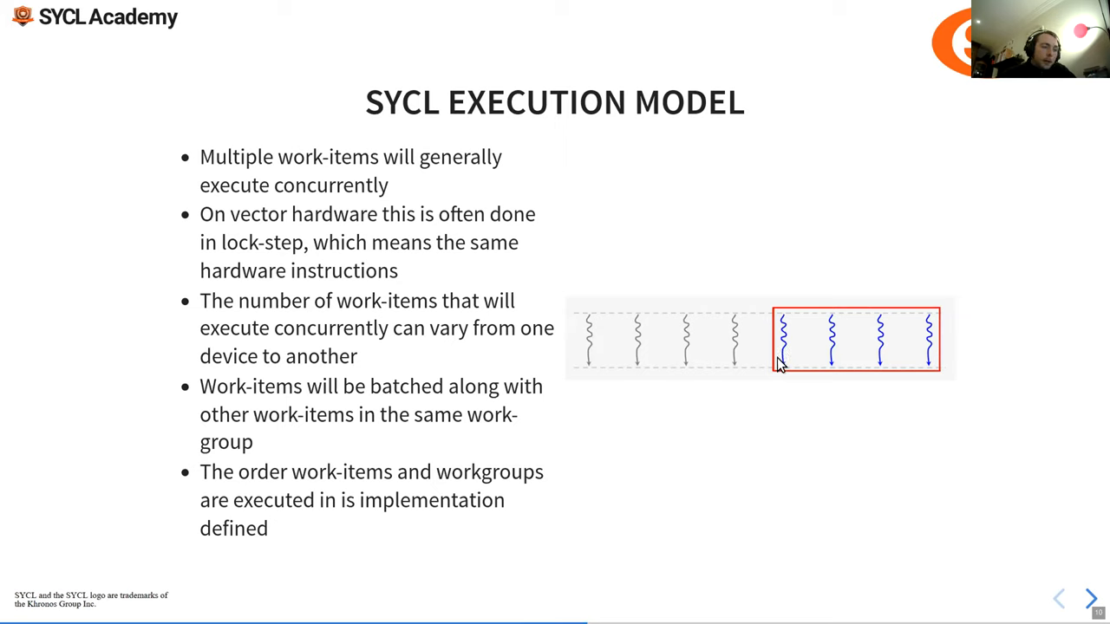
mouse_move(893, 381)
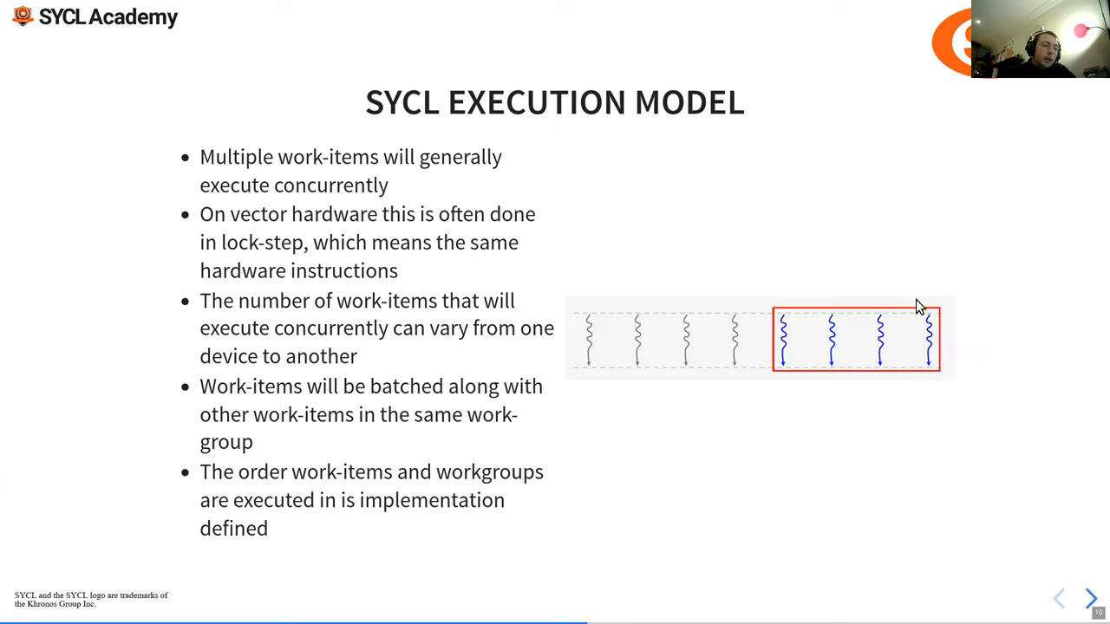
mouse_move(869, 307)
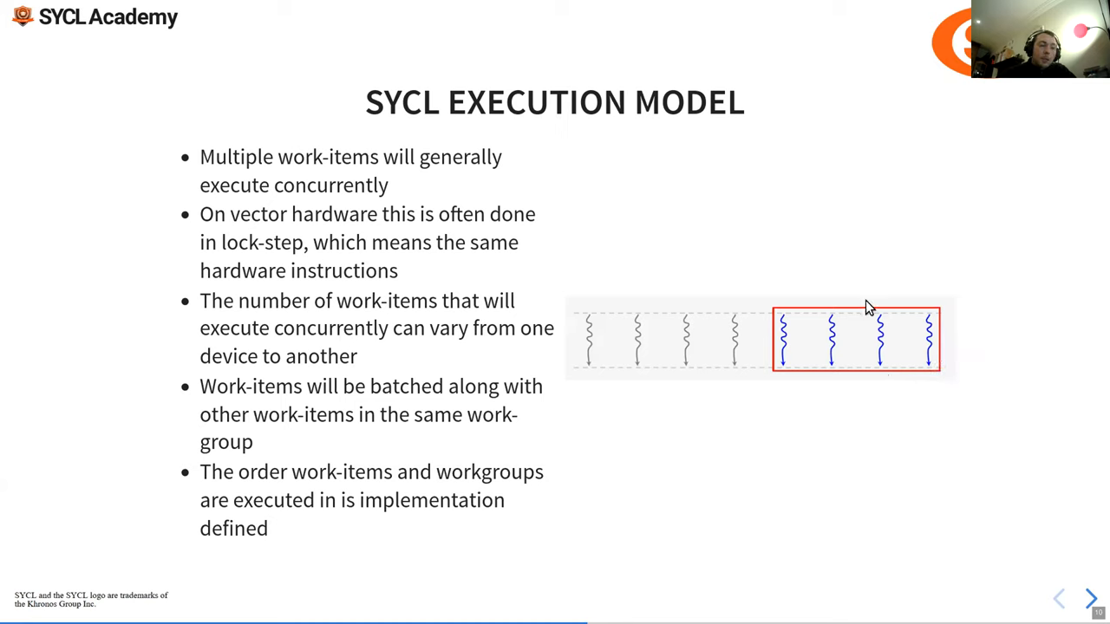
mouse_move(813, 364)
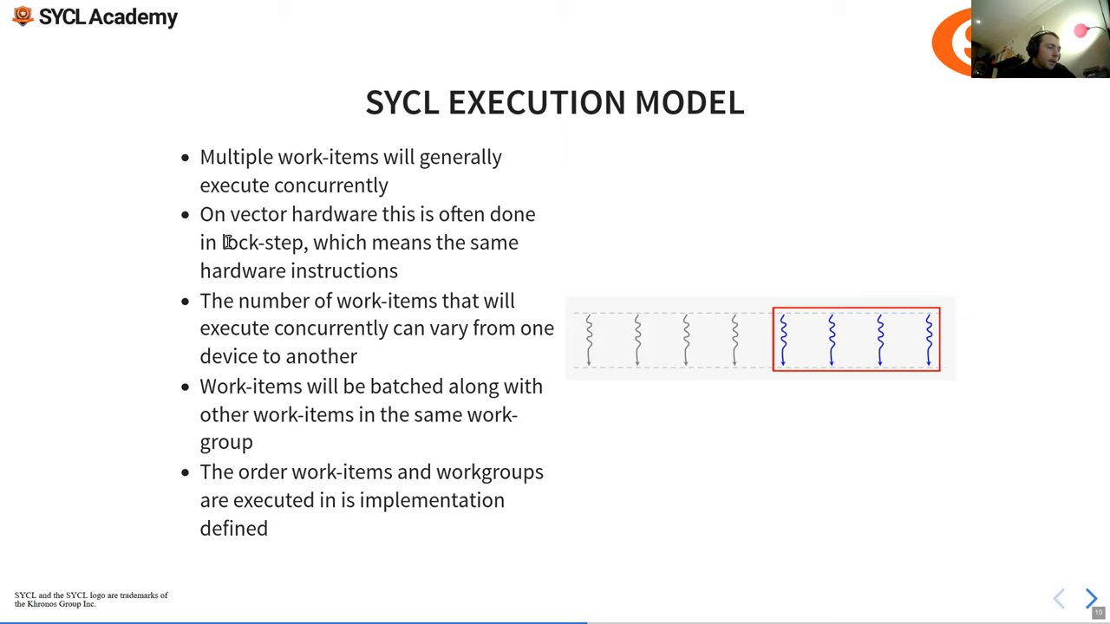
mouse_move(376, 242)
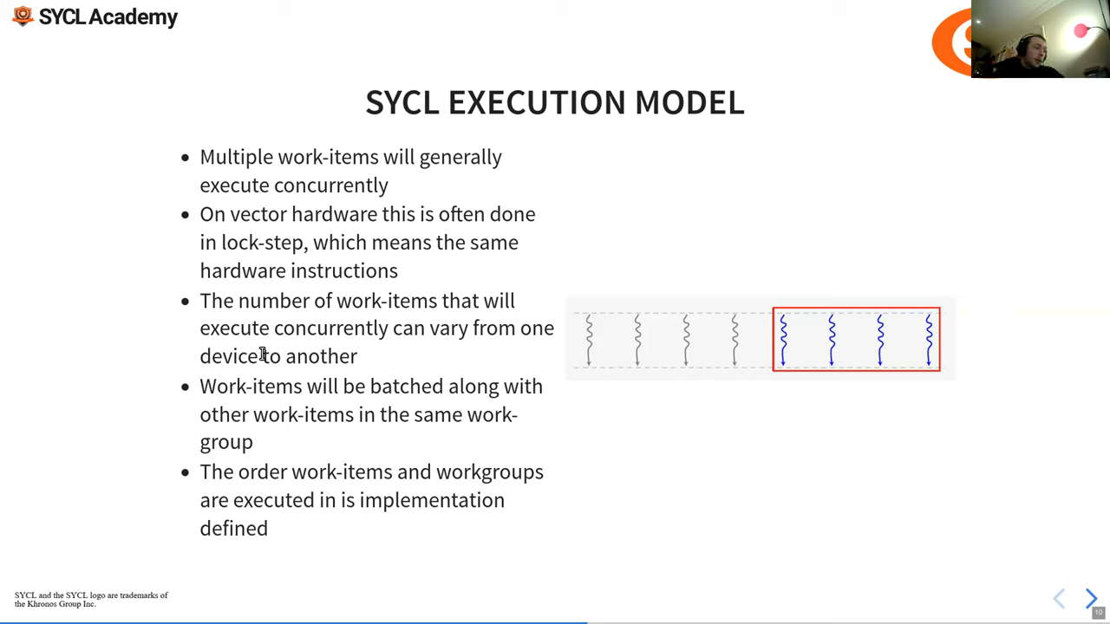
mouse_move(320, 355)
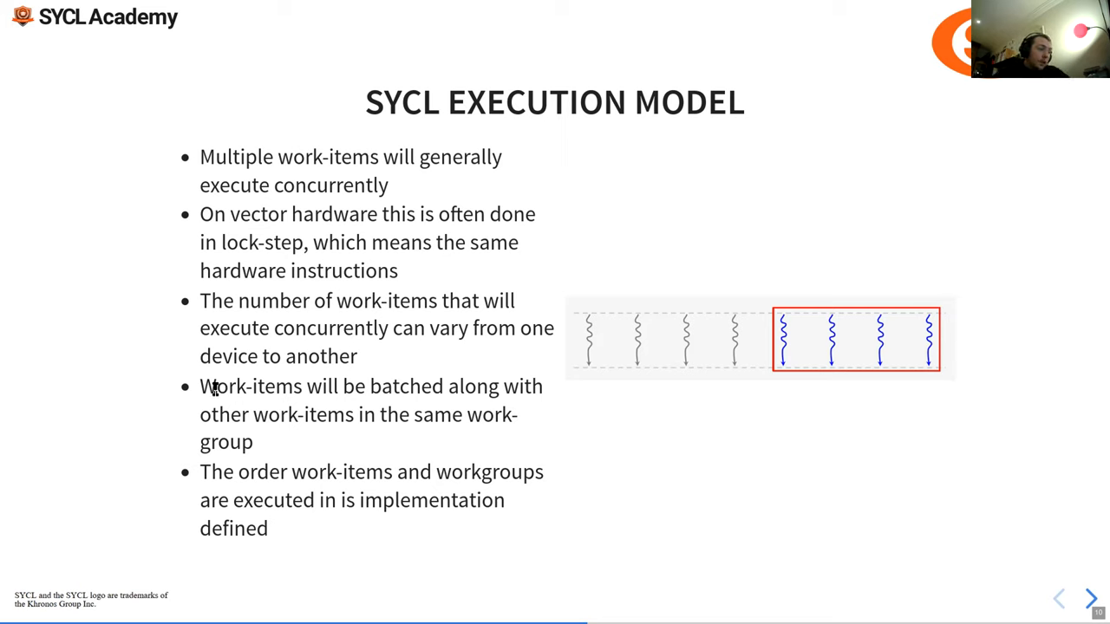
mouse_move(222, 443)
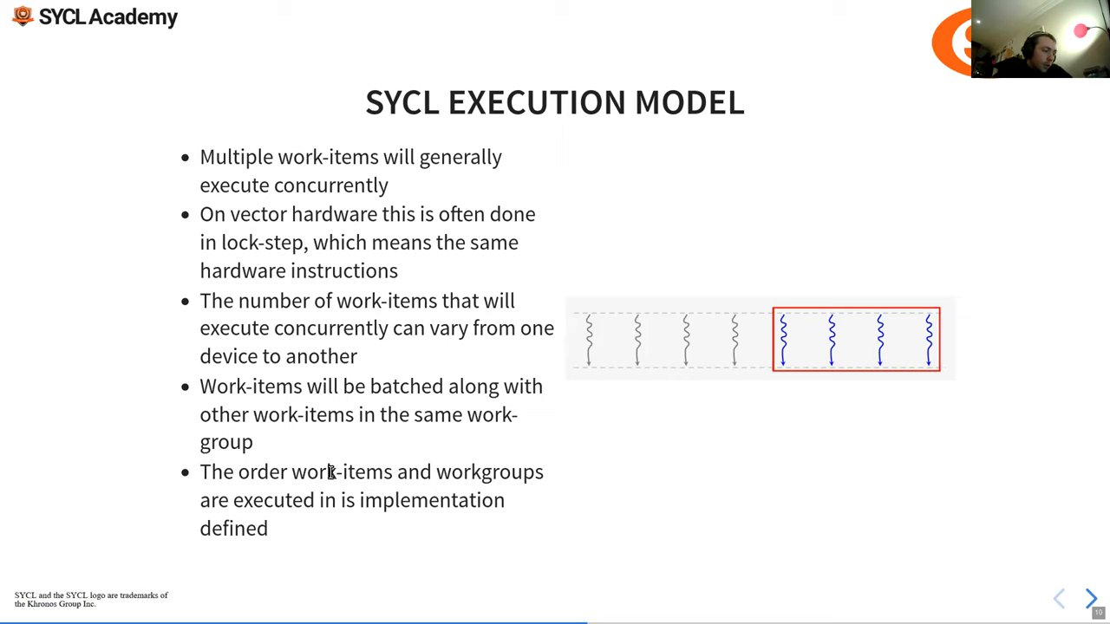
mouse_move(592, 364)
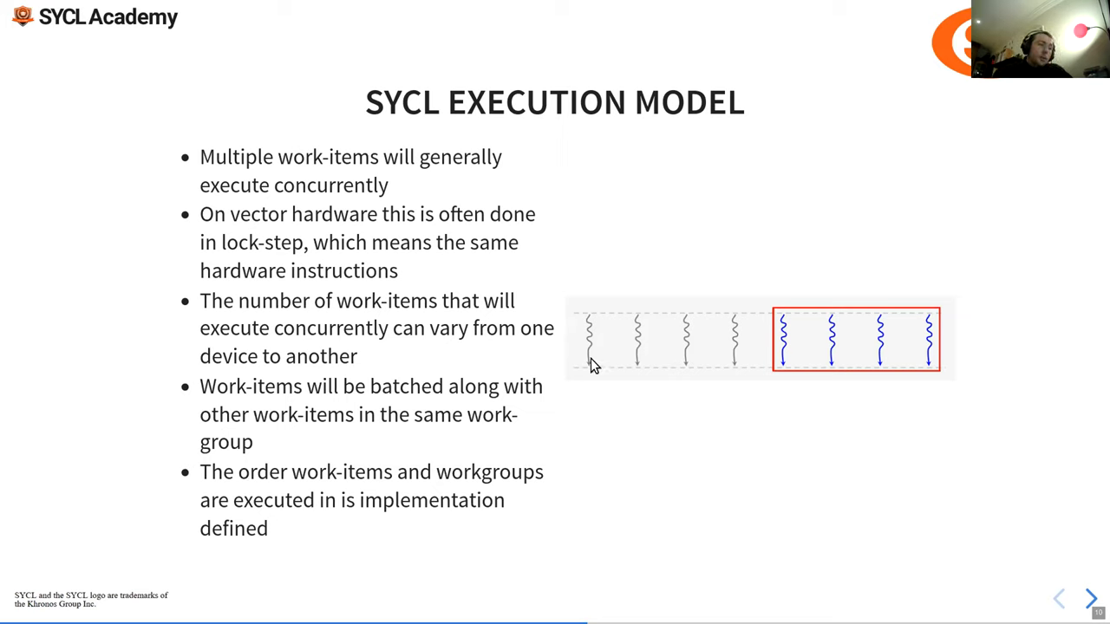
mouse_move(652, 363)
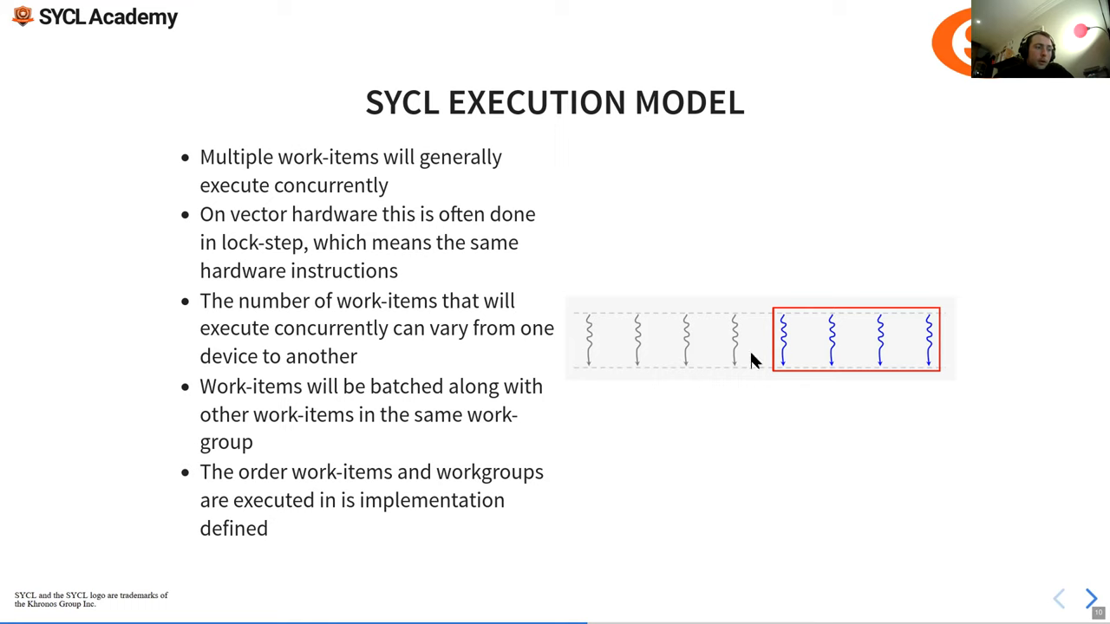
mouse_move(572, 318)
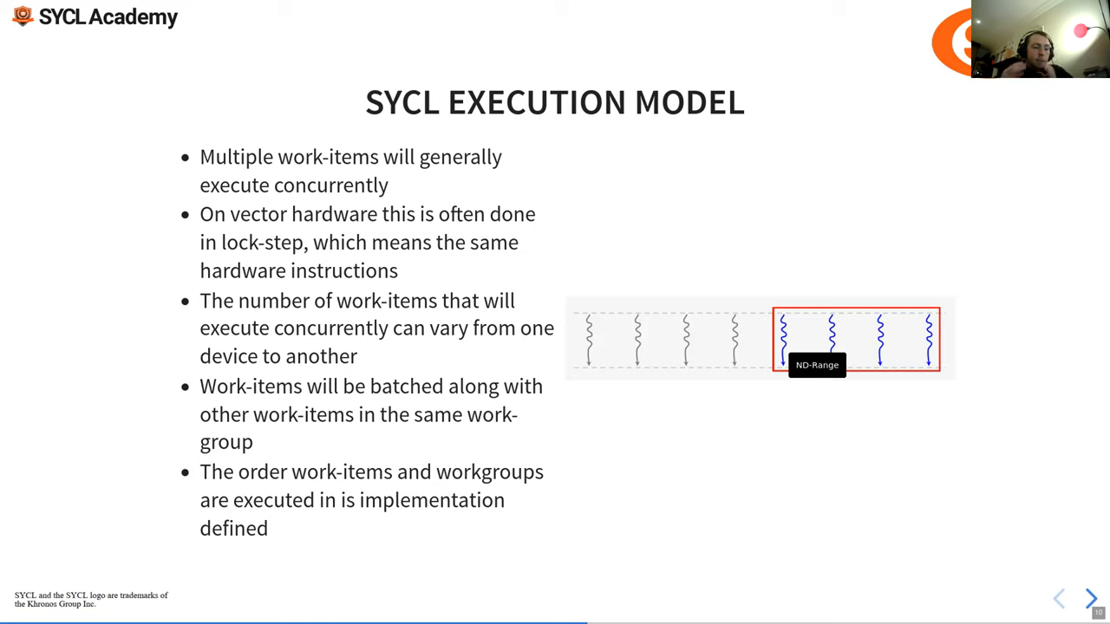
Advance to slide 11 on work-group barriers
left_click(1090, 598)
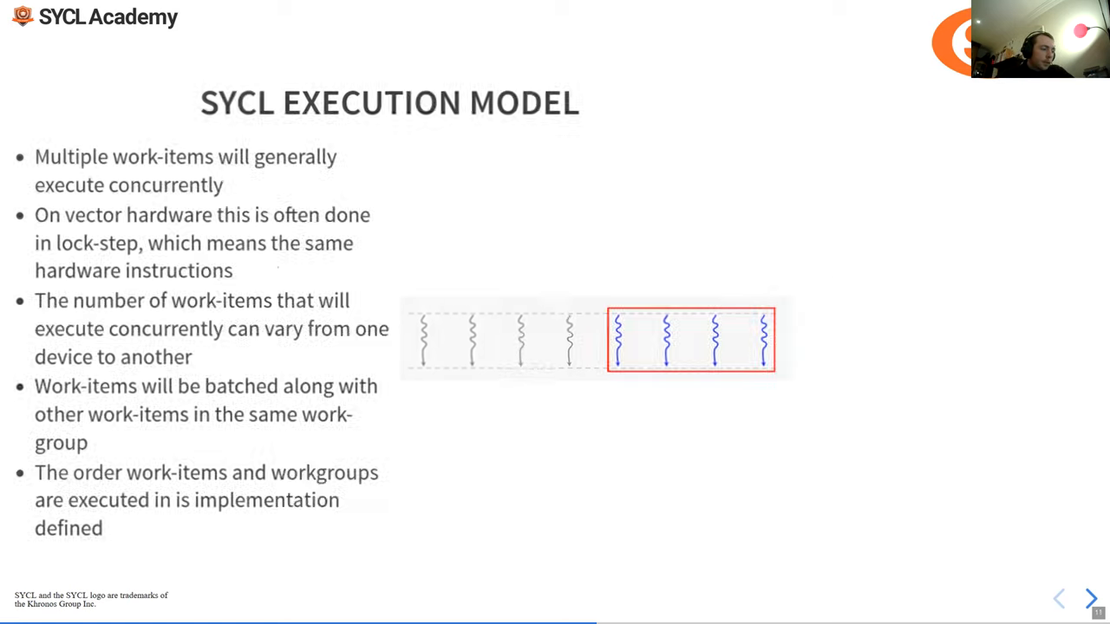
left_click(1089, 598)
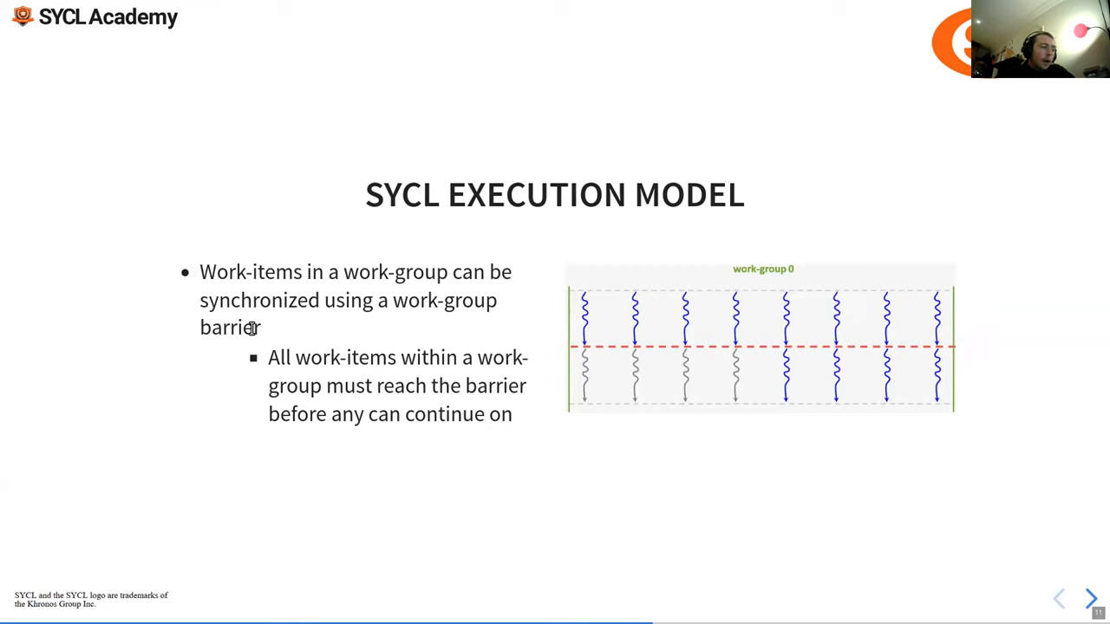
mouse_move(577, 338)
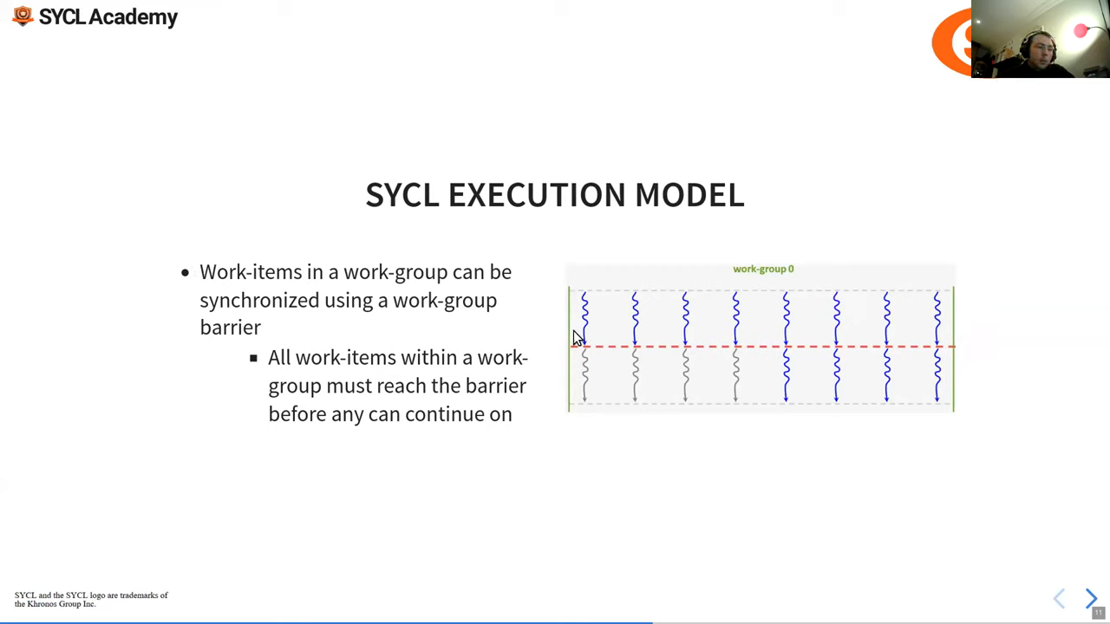
mouse_move(732, 276)
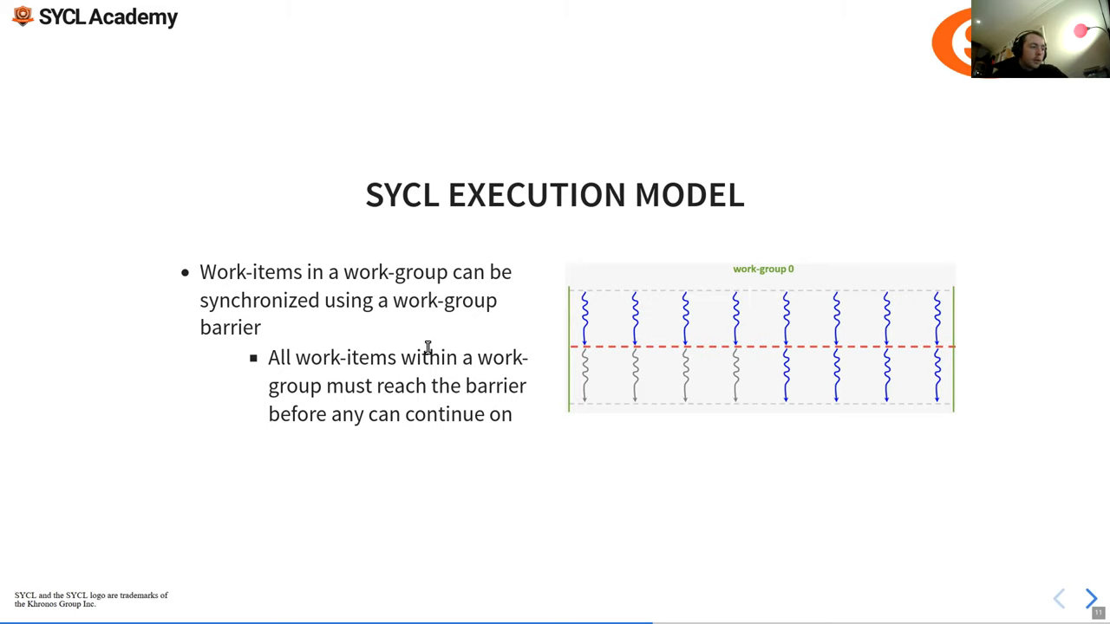
mouse_move(339, 355)
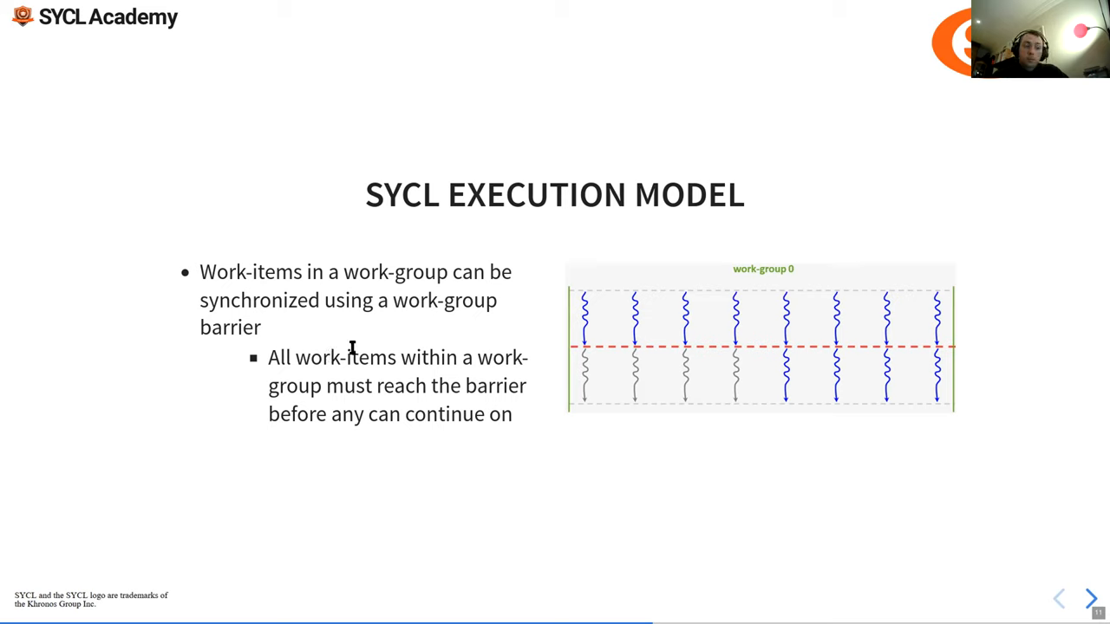
mouse_move(340, 354)
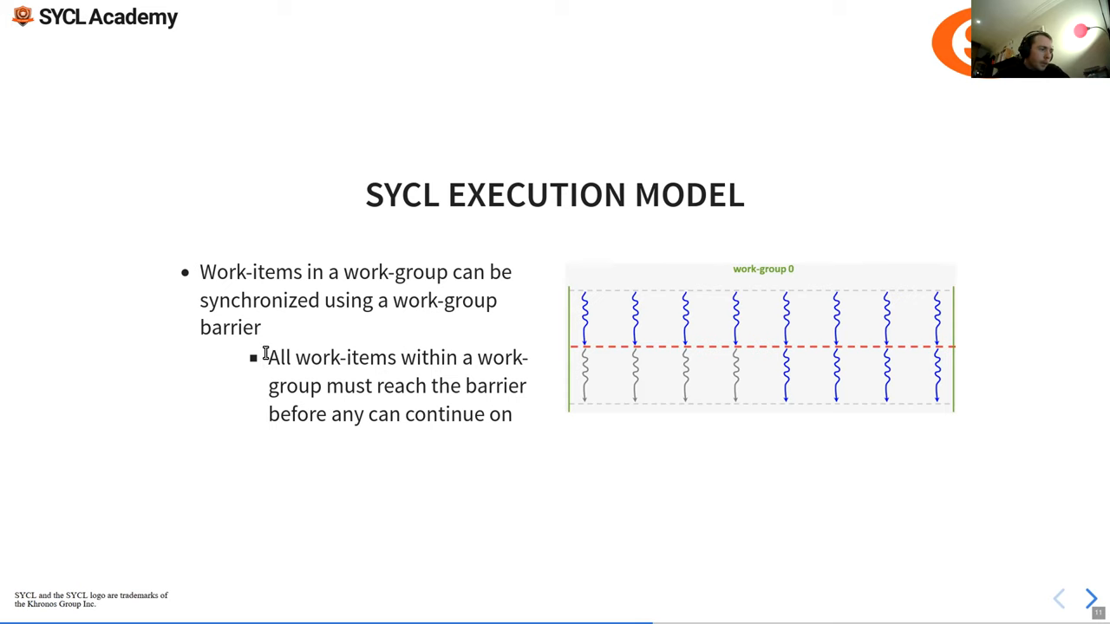
Advance to slide 12 on synchronizing across the whole nd-range
left_click(1089, 597)
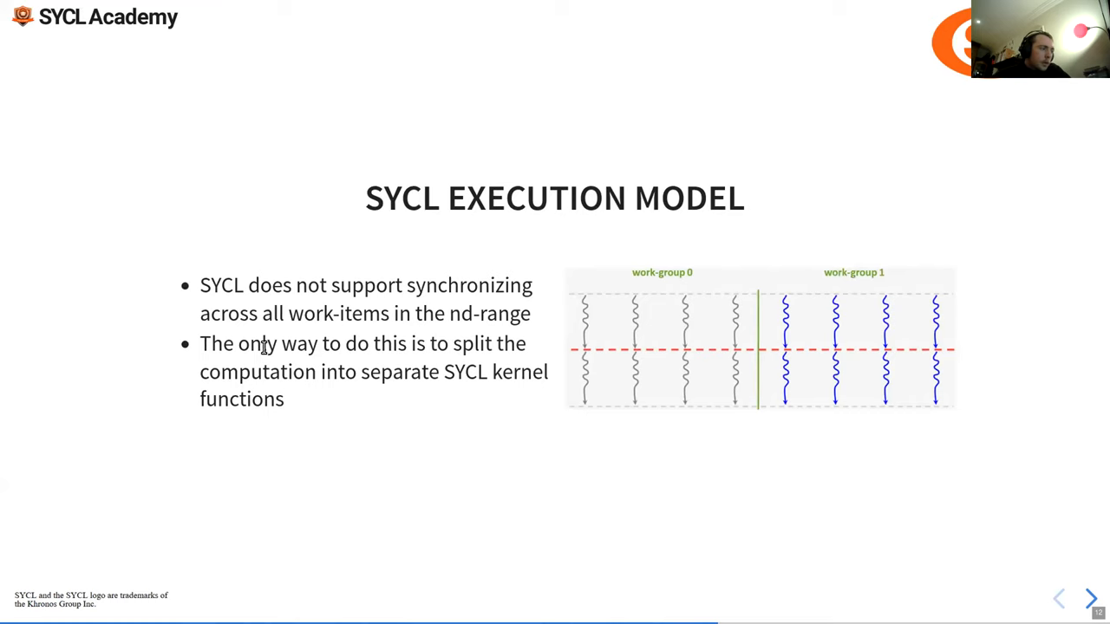
mouse_move(457, 312)
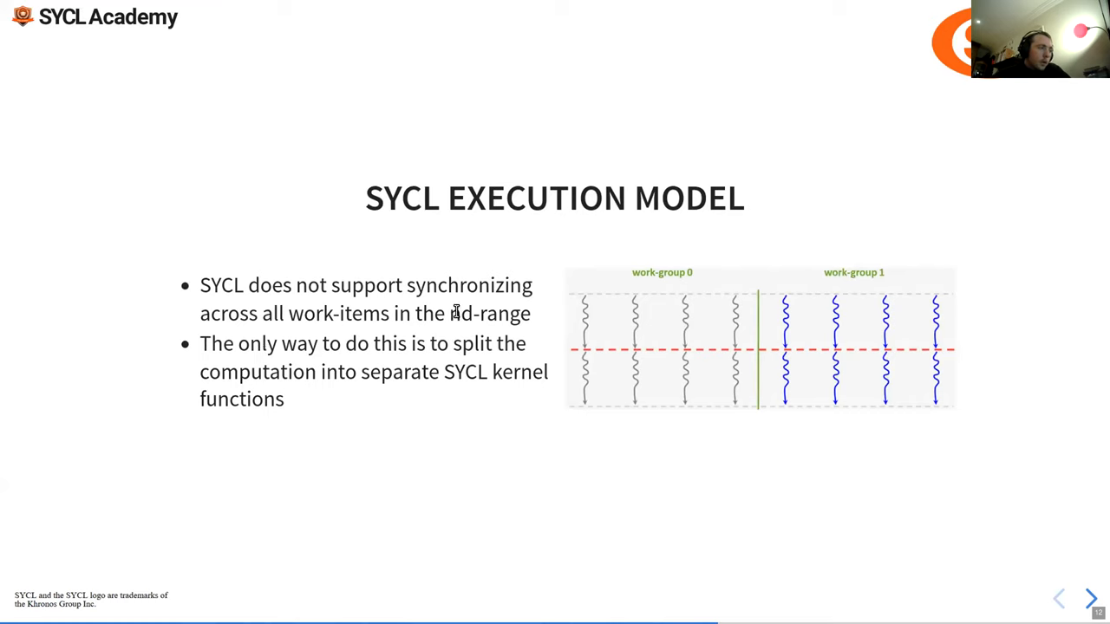
mouse_move(787, 362)
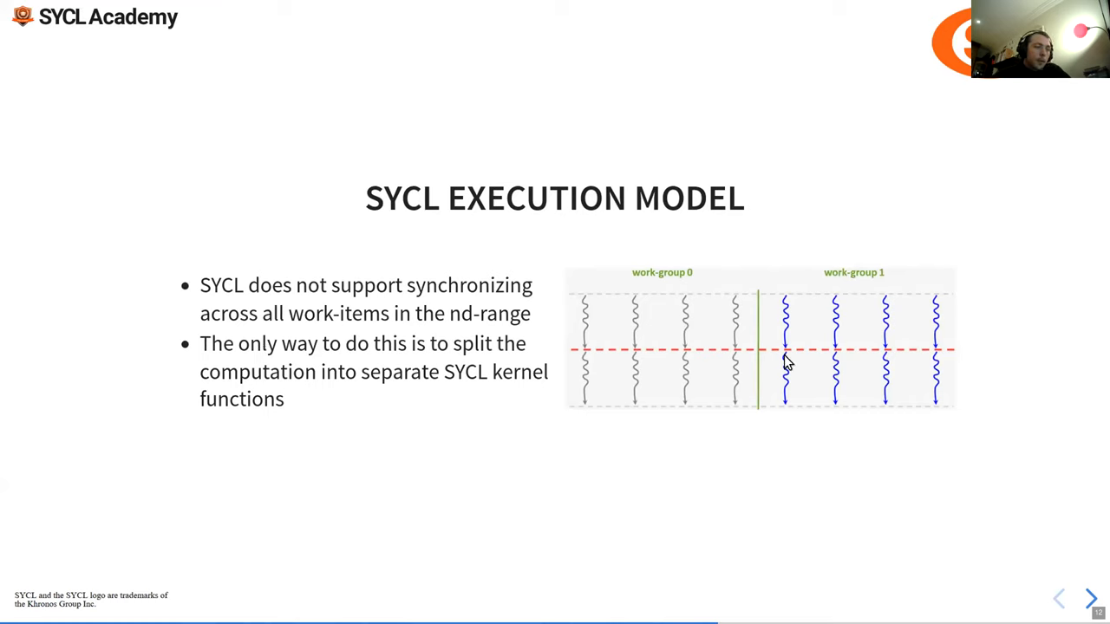
mouse_move(773, 349)
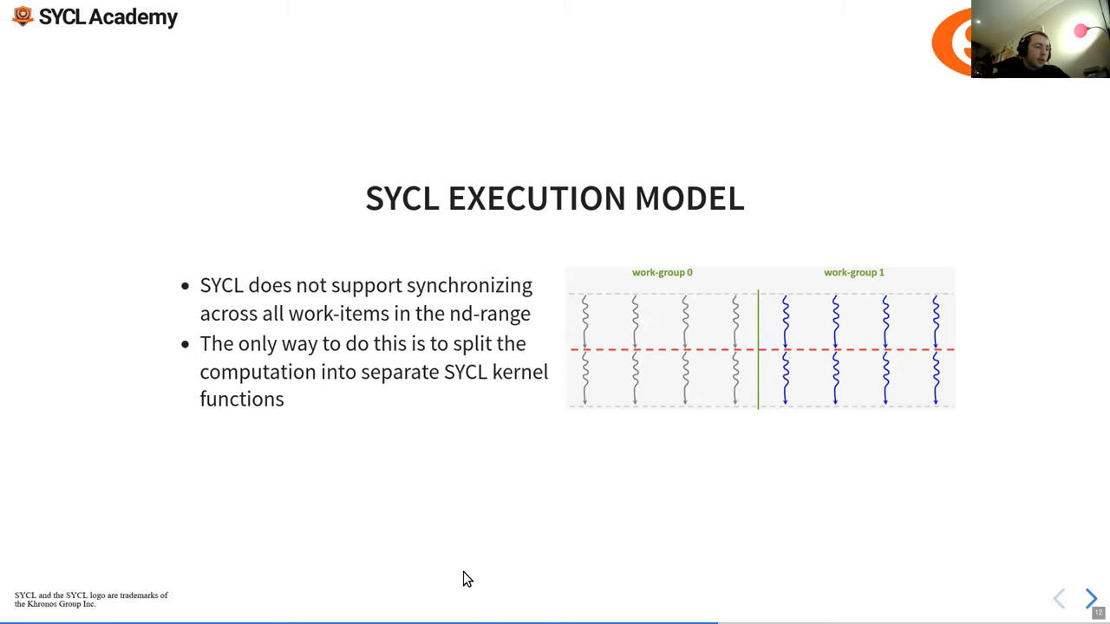
Go through the SYCL Memory Model diagram slide to the PARALLEL_FOR slide
left_click(1090, 598)
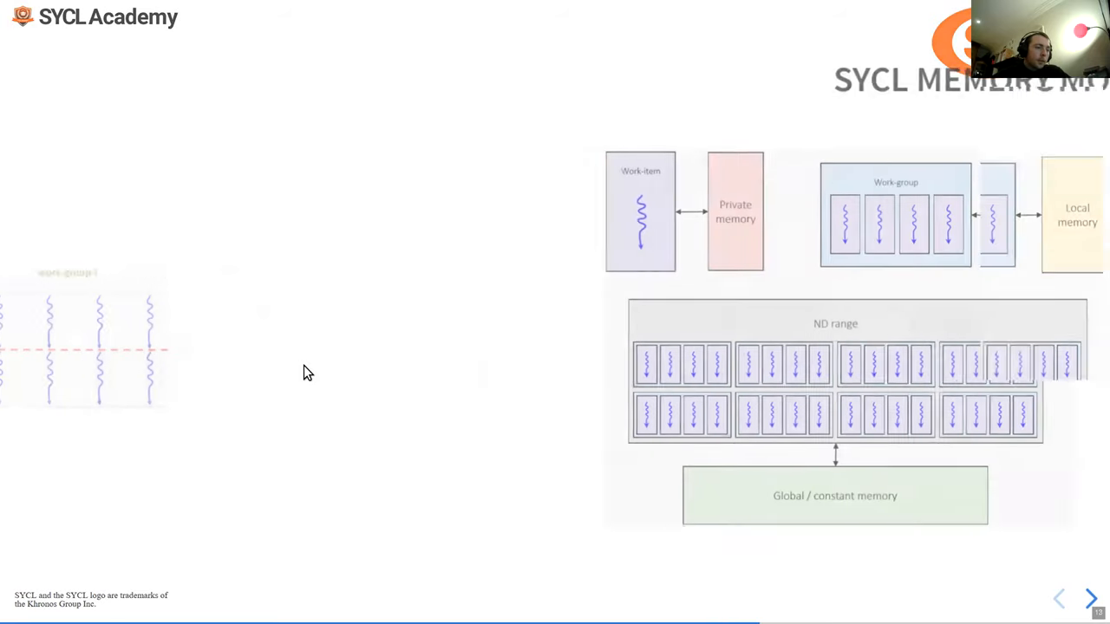
left_click(1089, 598)
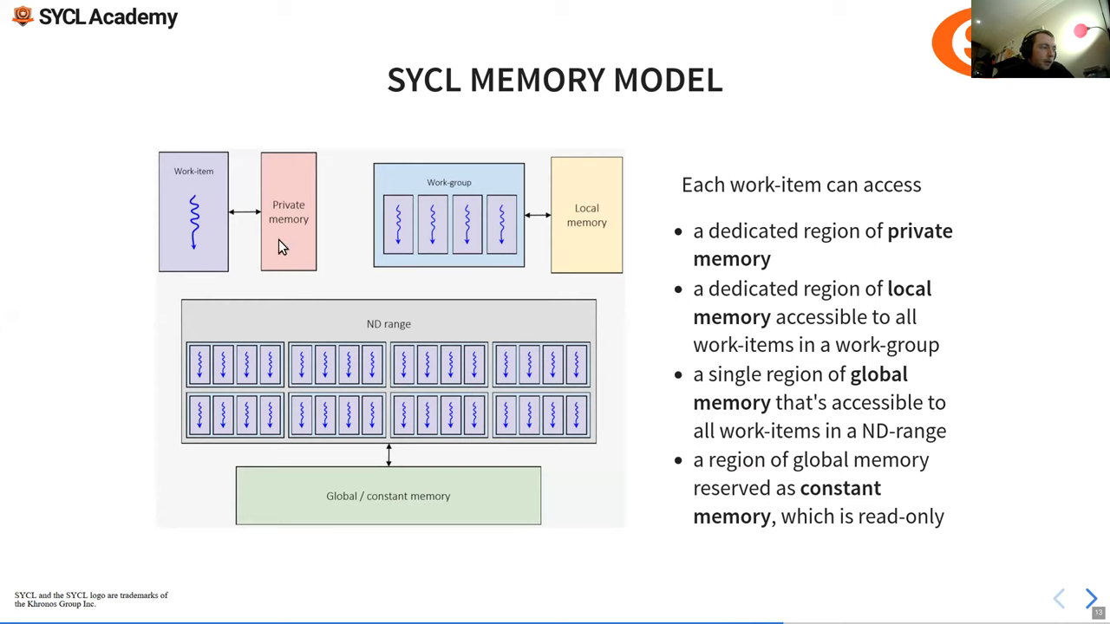
mouse_move(294, 194)
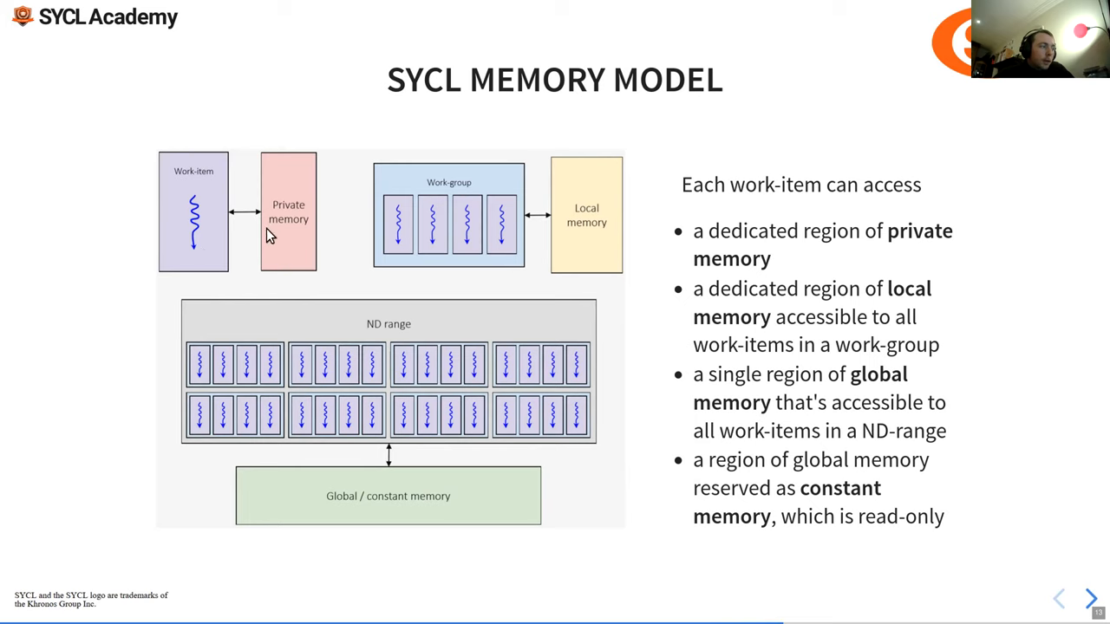
mouse_move(407, 251)
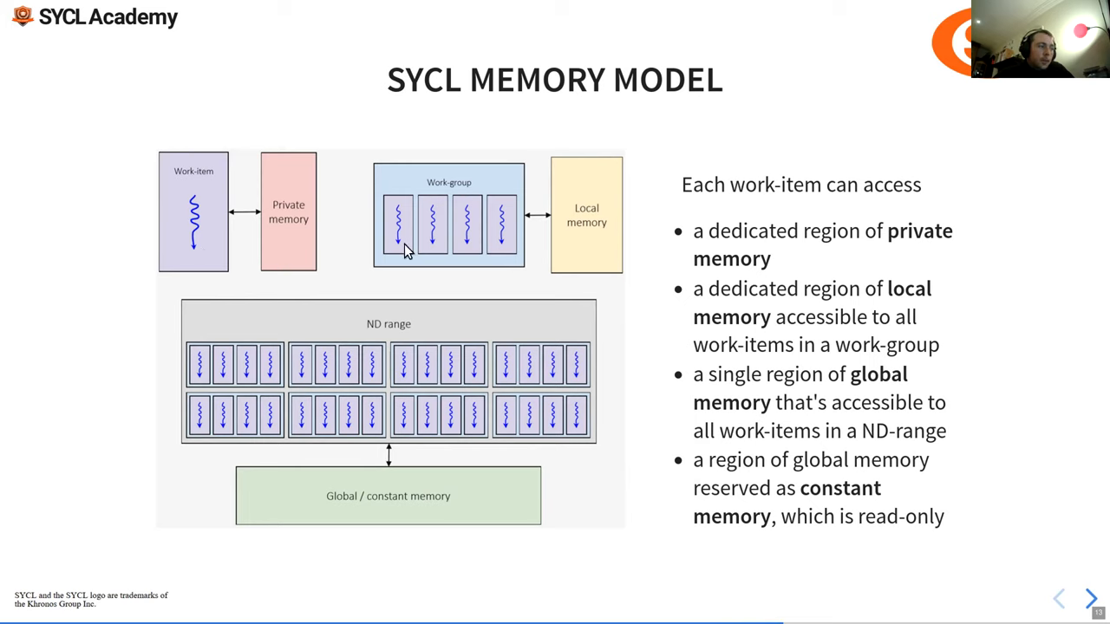
mouse_move(612, 216)
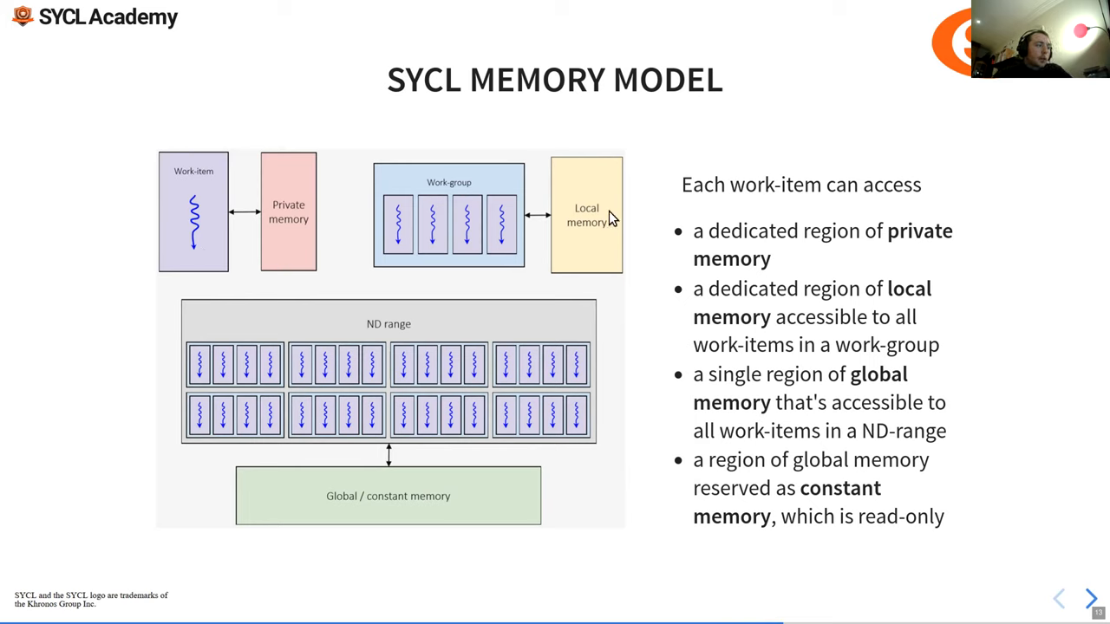
mouse_move(664, 291)
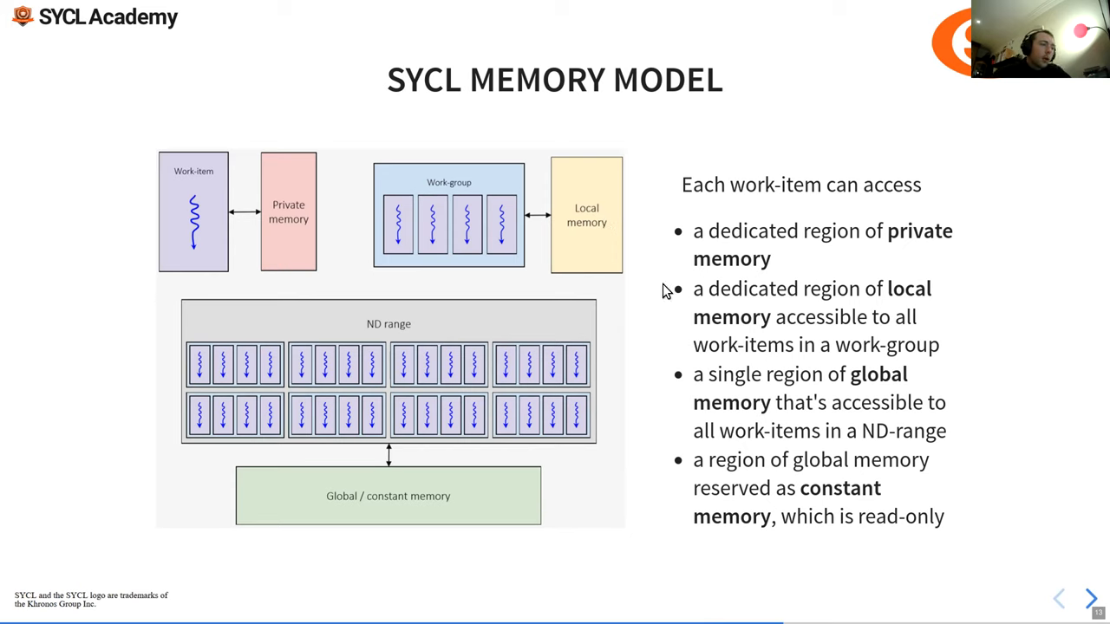
mouse_move(559, 226)
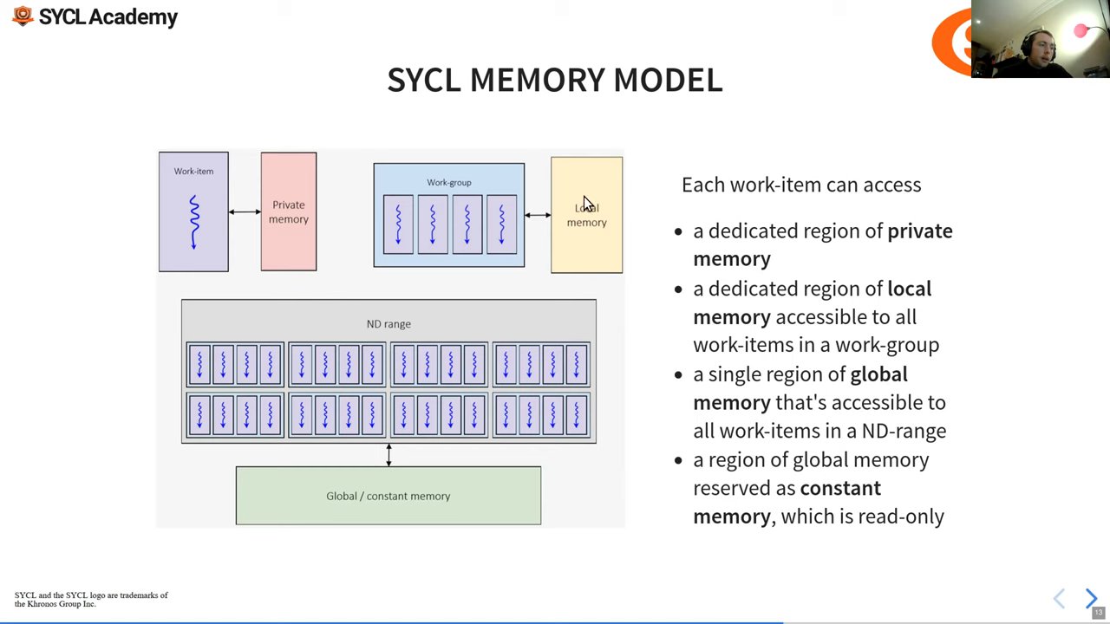
mouse_move(395, 234)
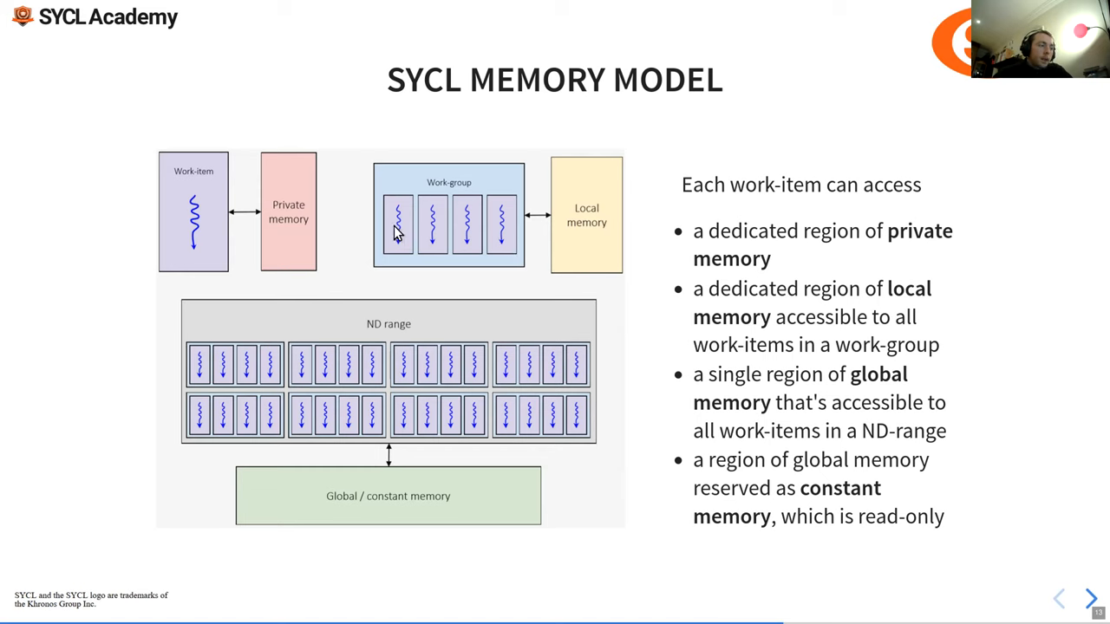
mouse_move(393, 234)
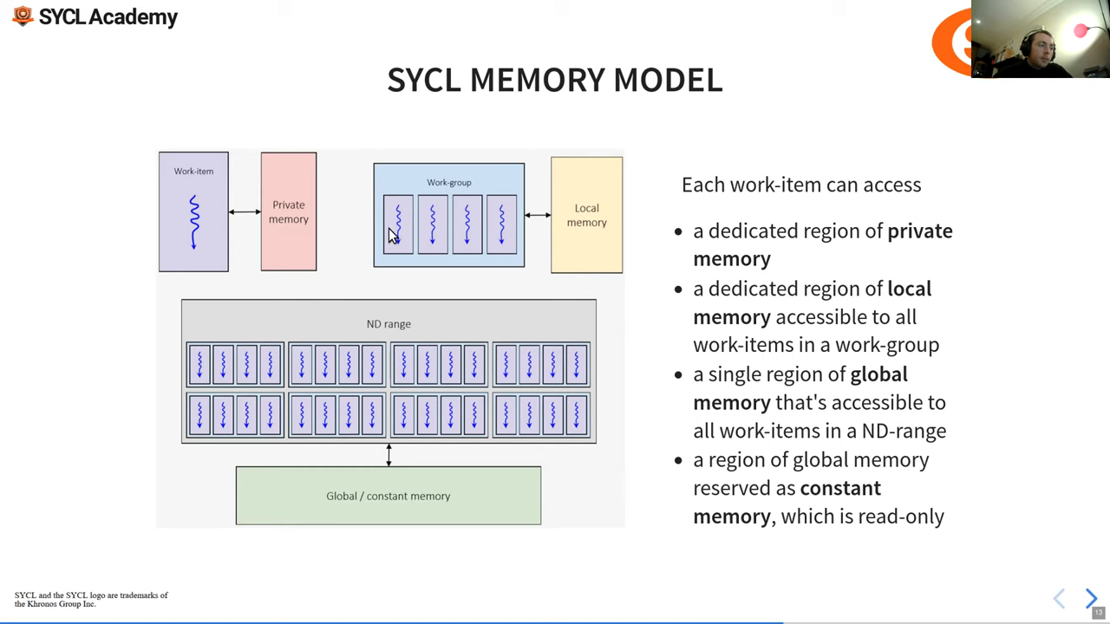
mouse_move(397, 242)
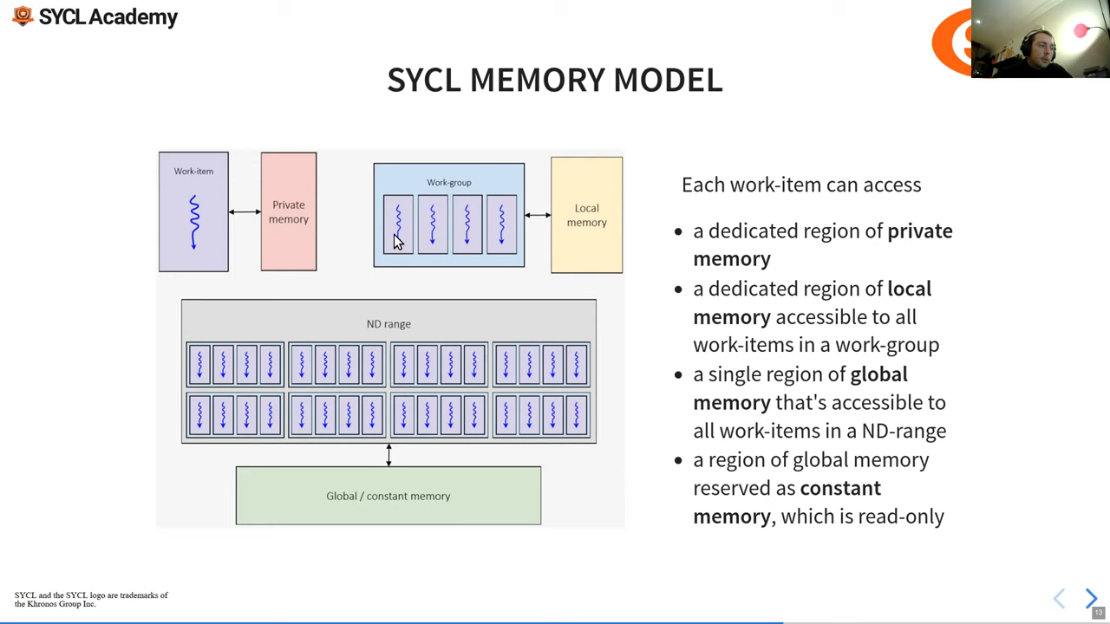
mouse_move(434, 205)
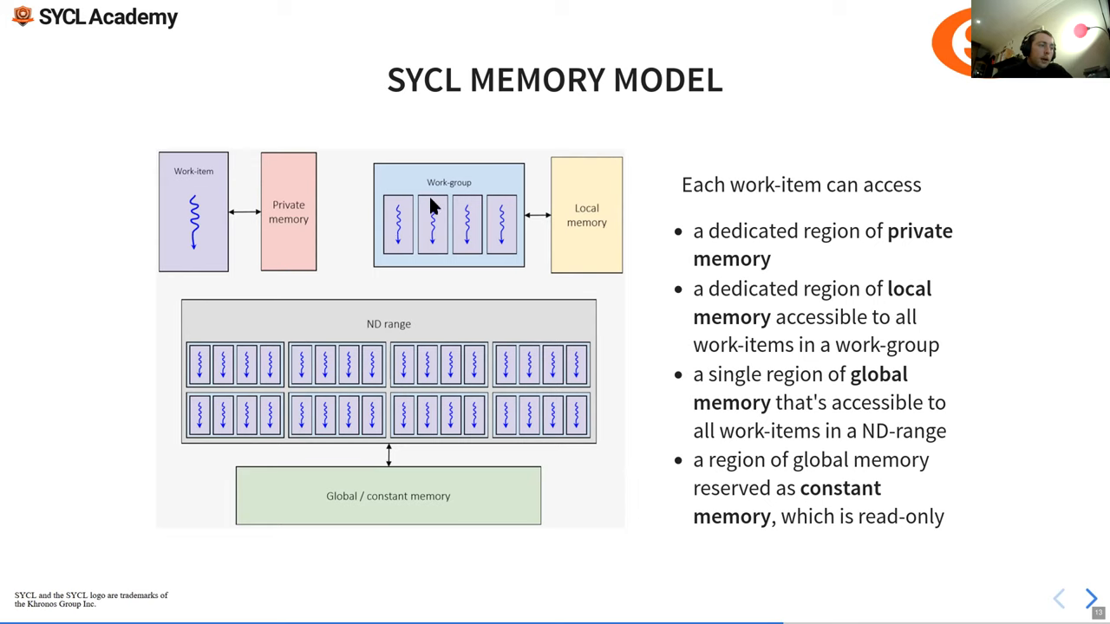
mouse_move(378, 233)
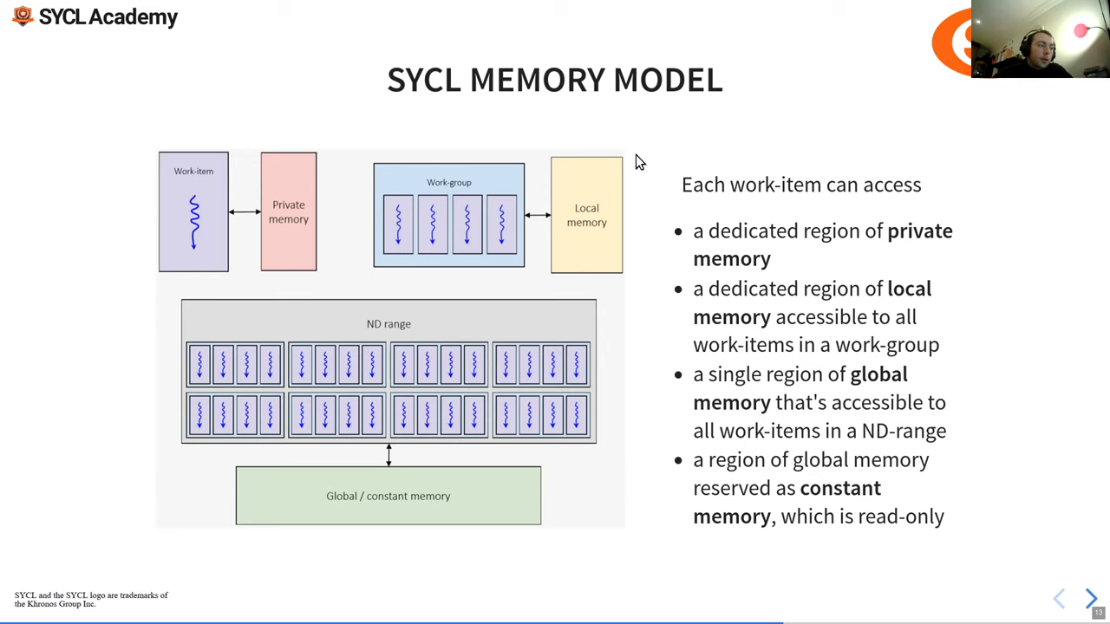
mouse_move(390, 247)
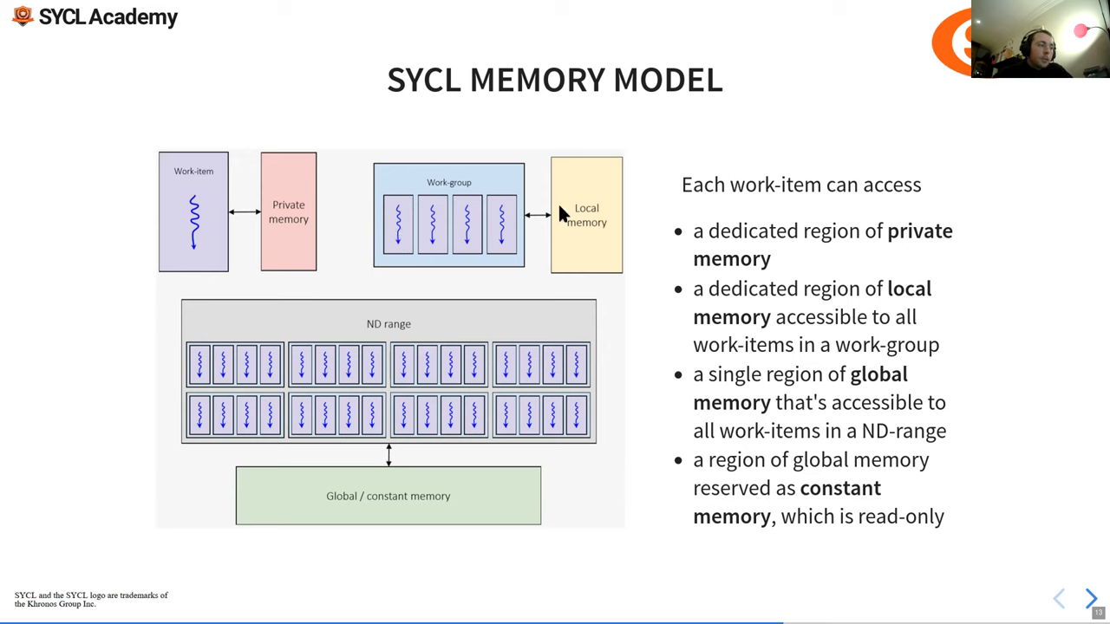
mouse_move(555, 206)
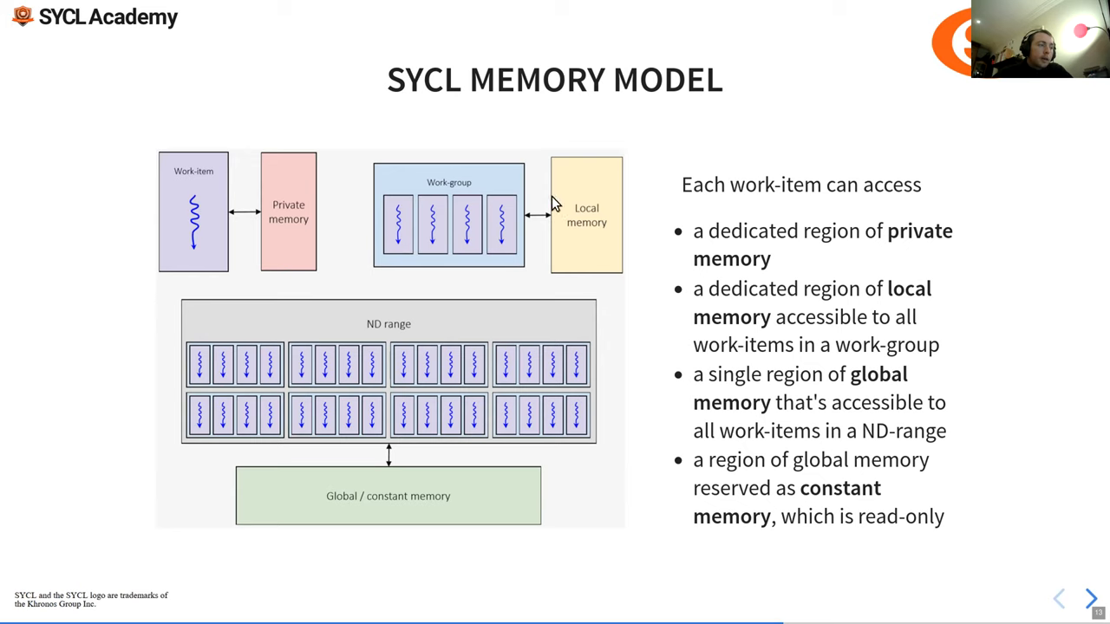
mouse_move(394, 245)
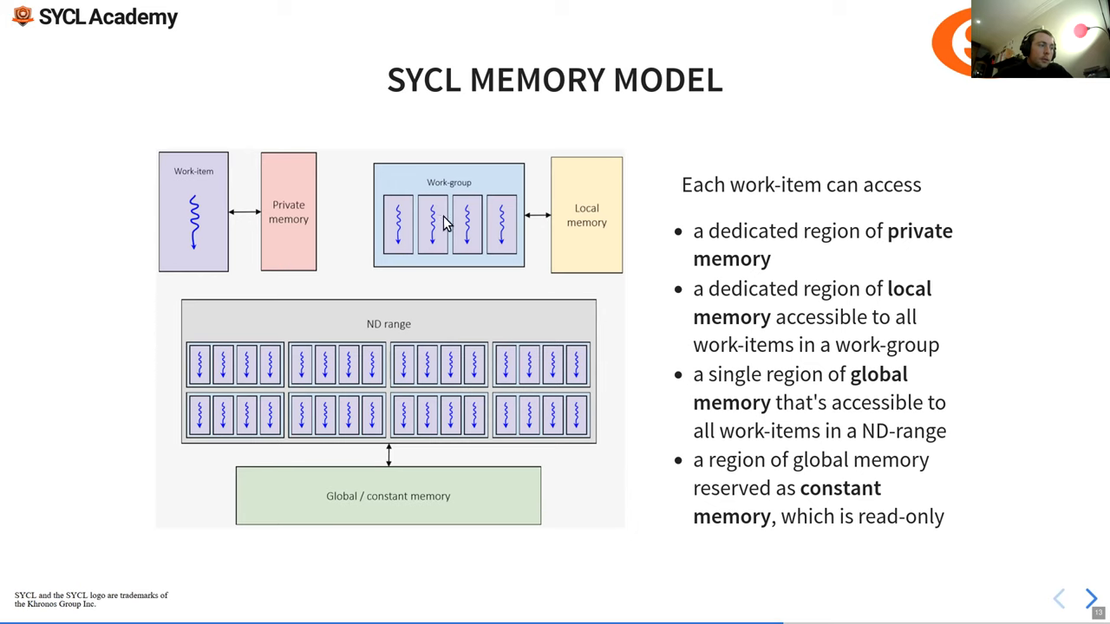
mouse_move(424, 242)
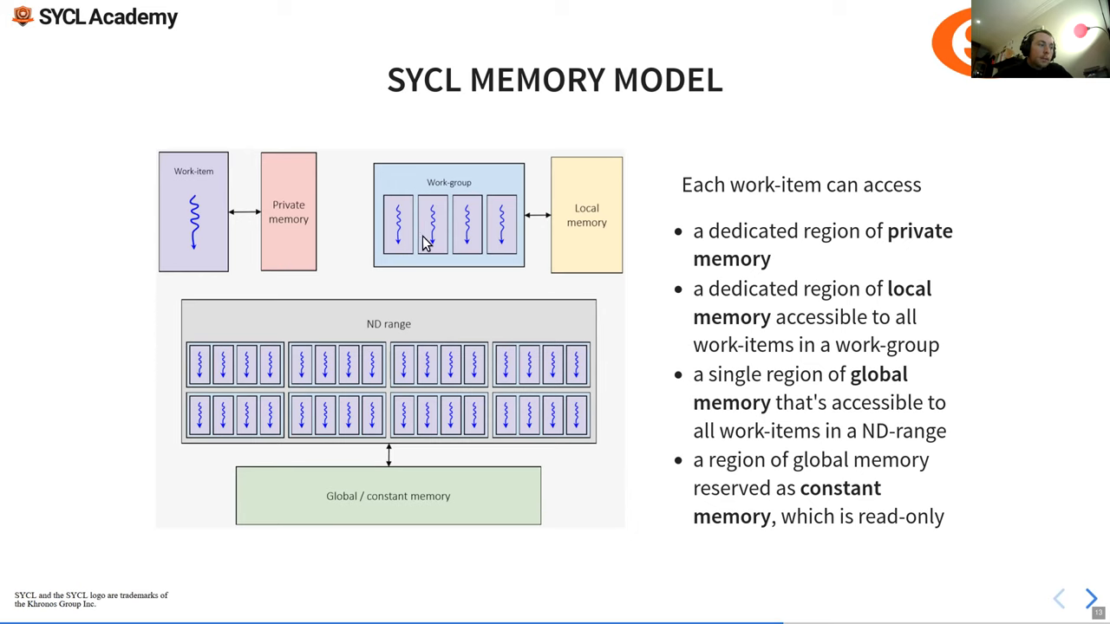
mouse_move(572, 232)
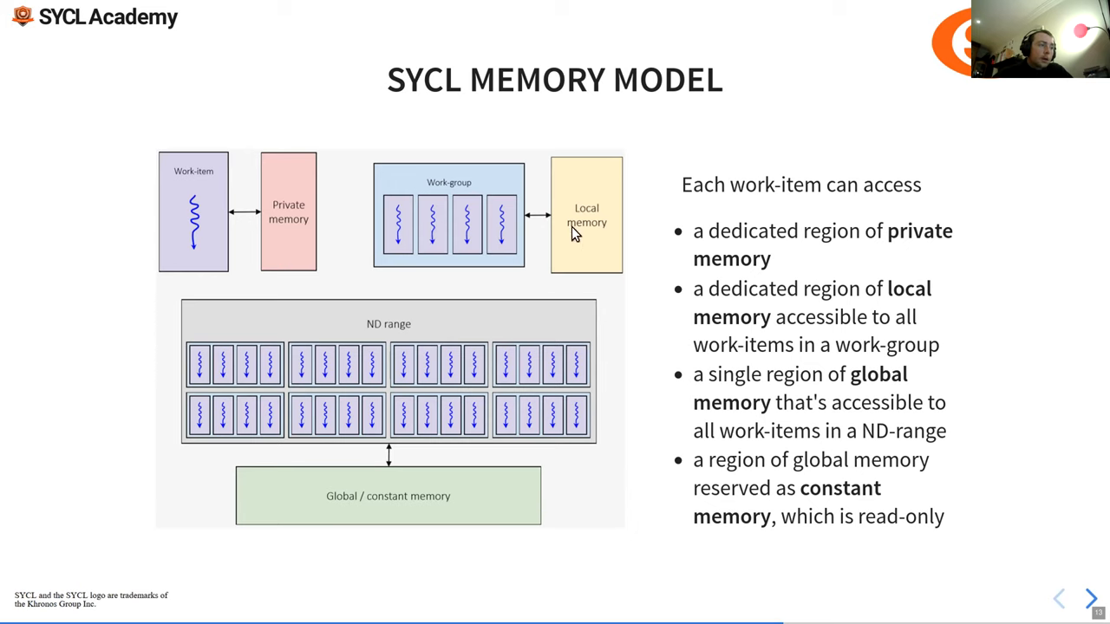
mouse_move(416, 494)
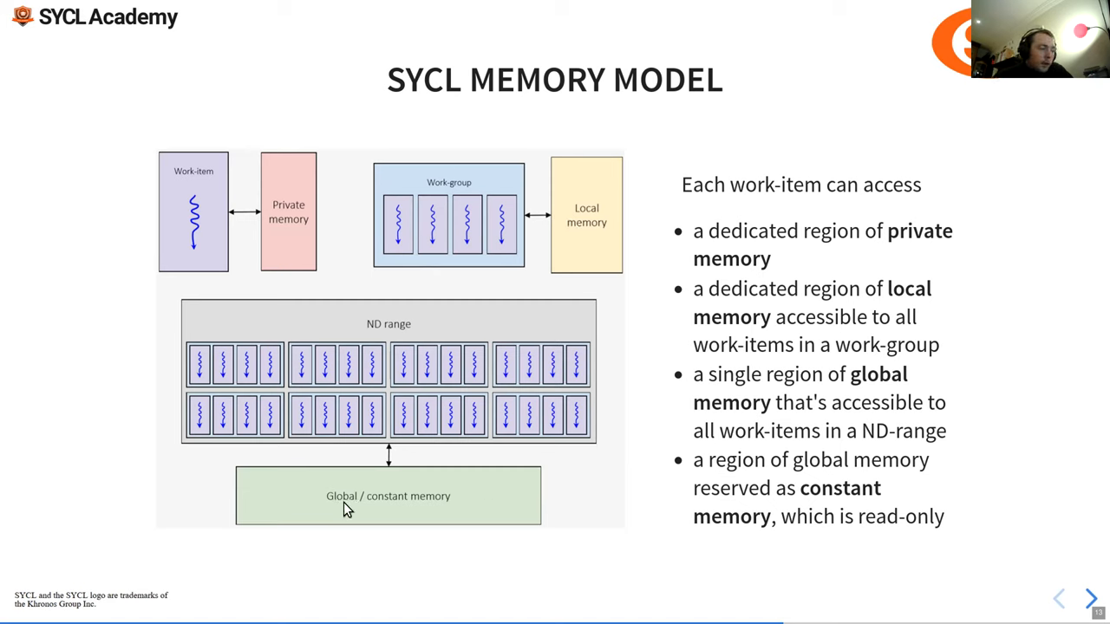
mouse_move(319, 496)
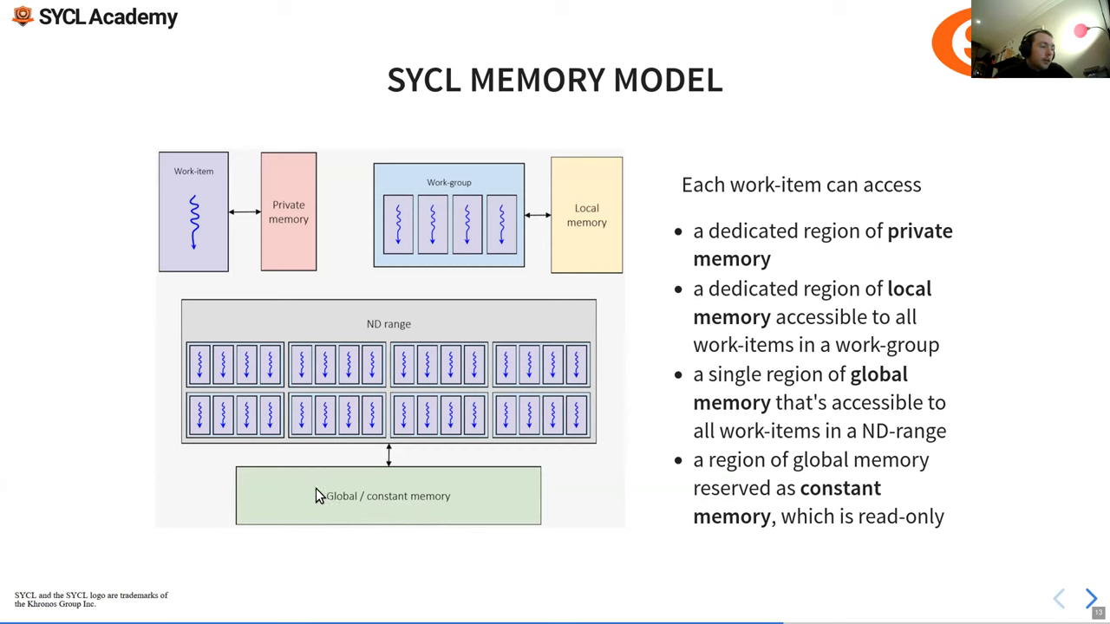
mouse_move(349, 502)
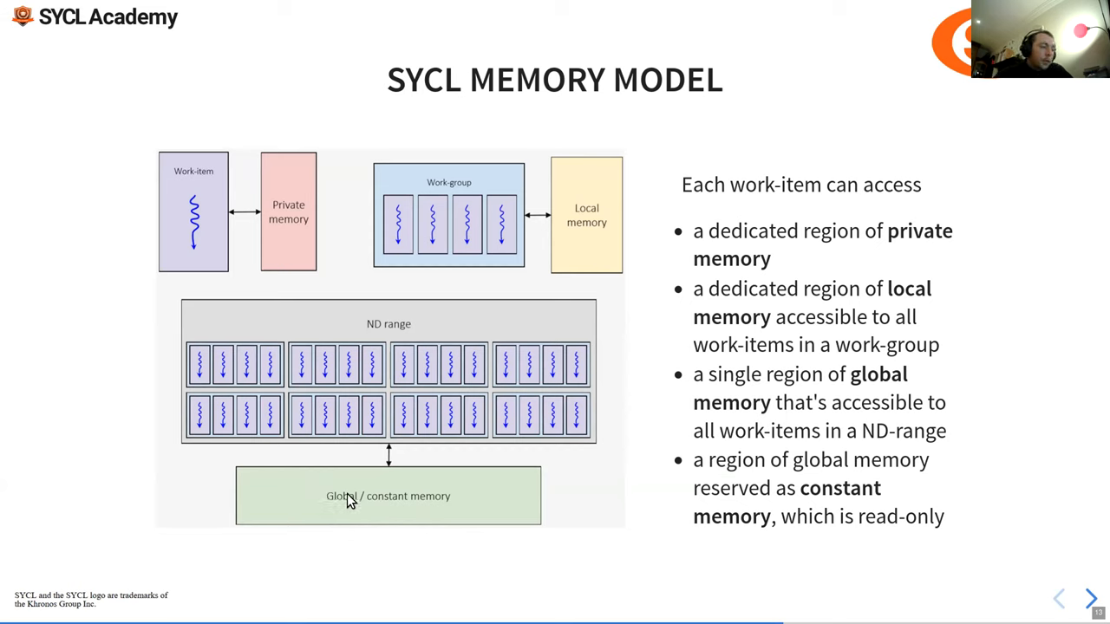
mouse_move(384, 509)
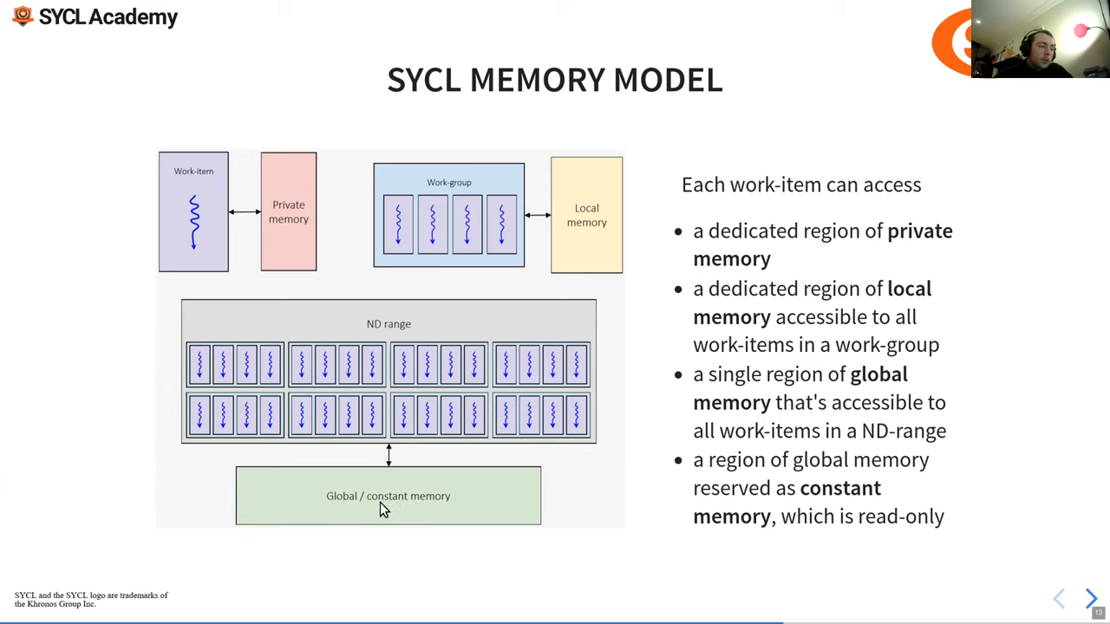
mouse_move(397, 506)
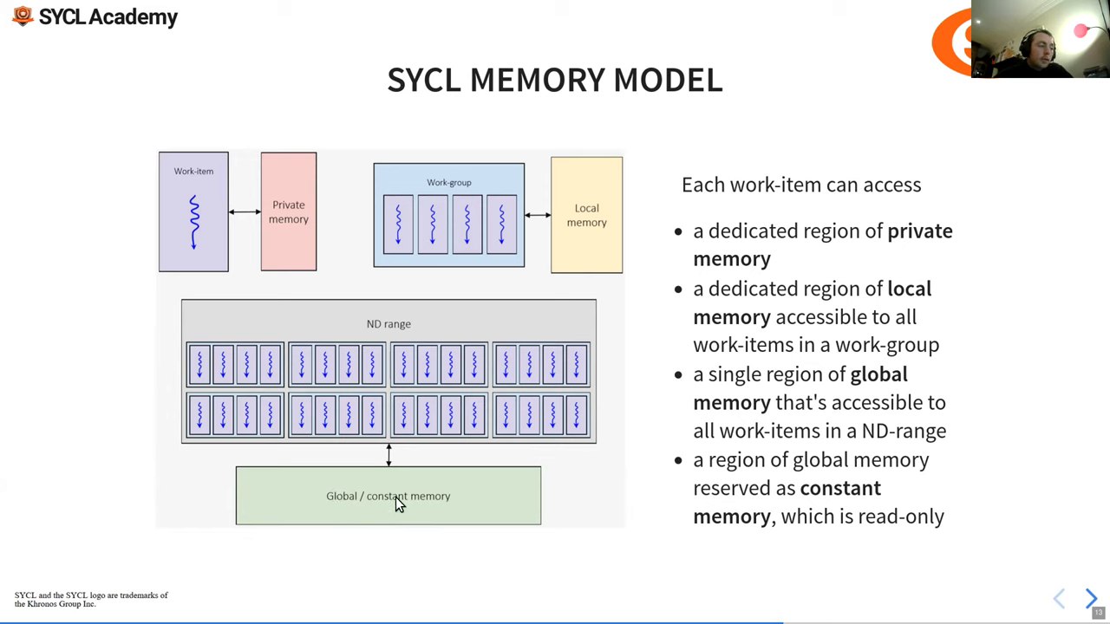
mouse_move(604, 193)
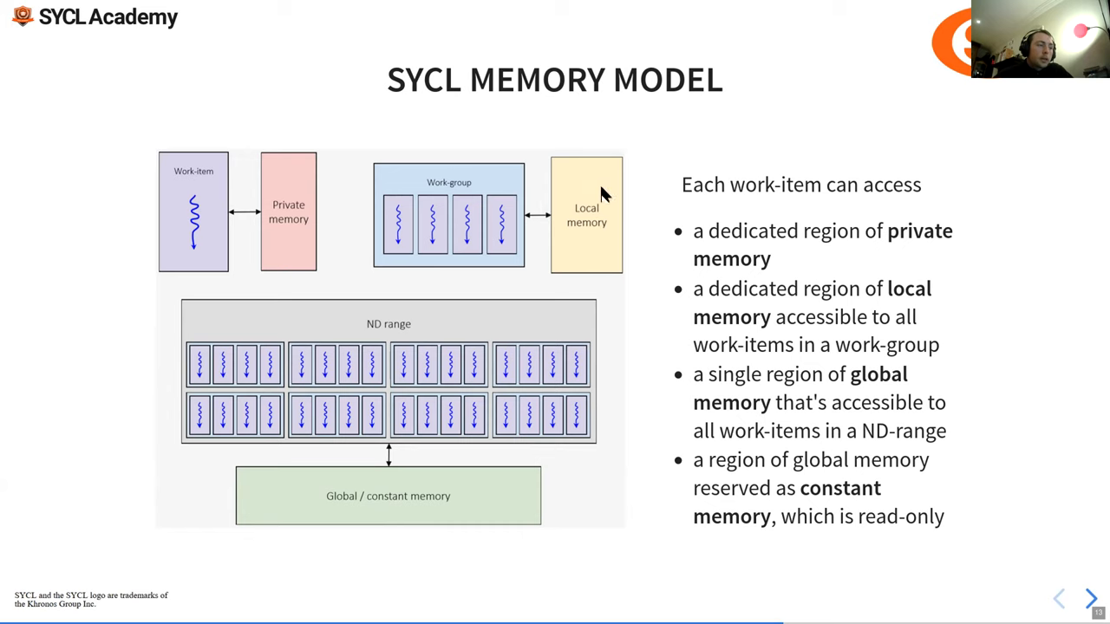
mouse_move(607, 236)
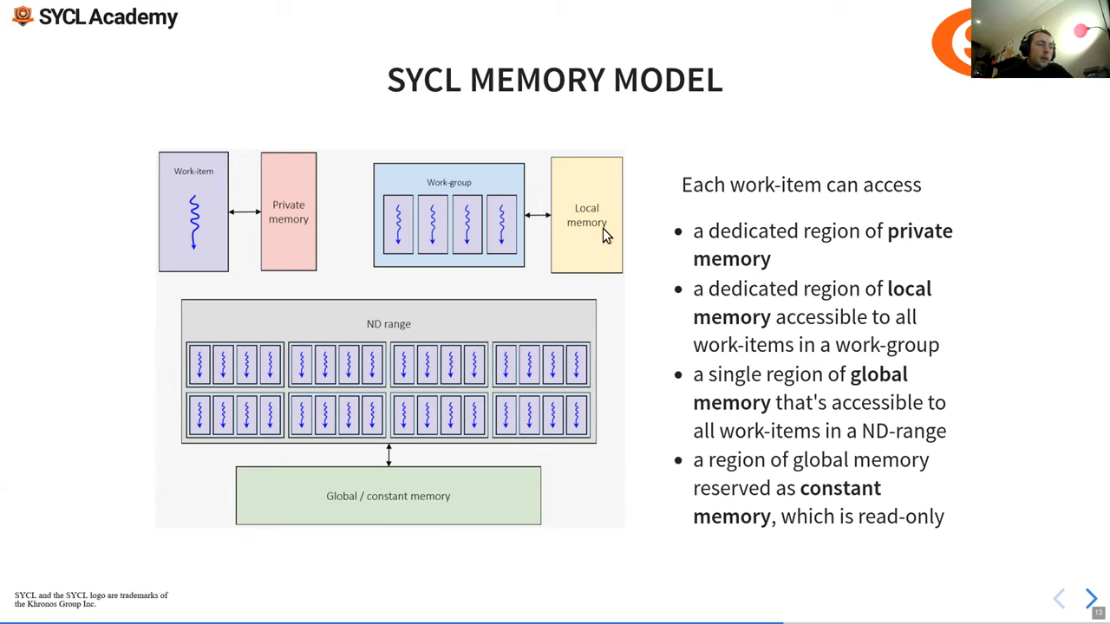
mouse_move(631, 234)
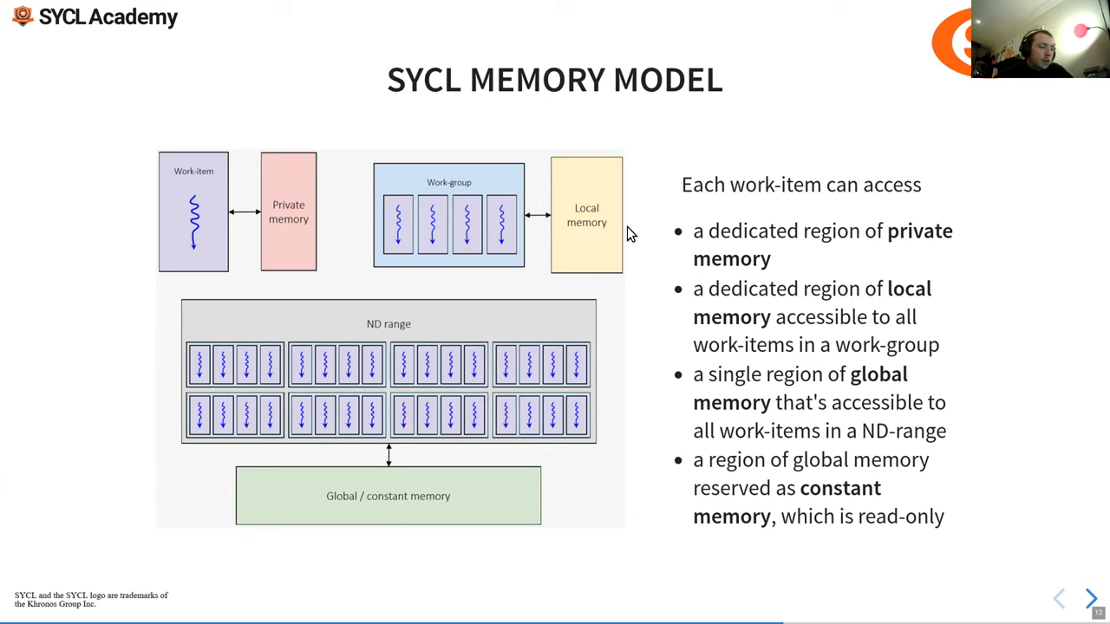
mouse_move(689, 371)
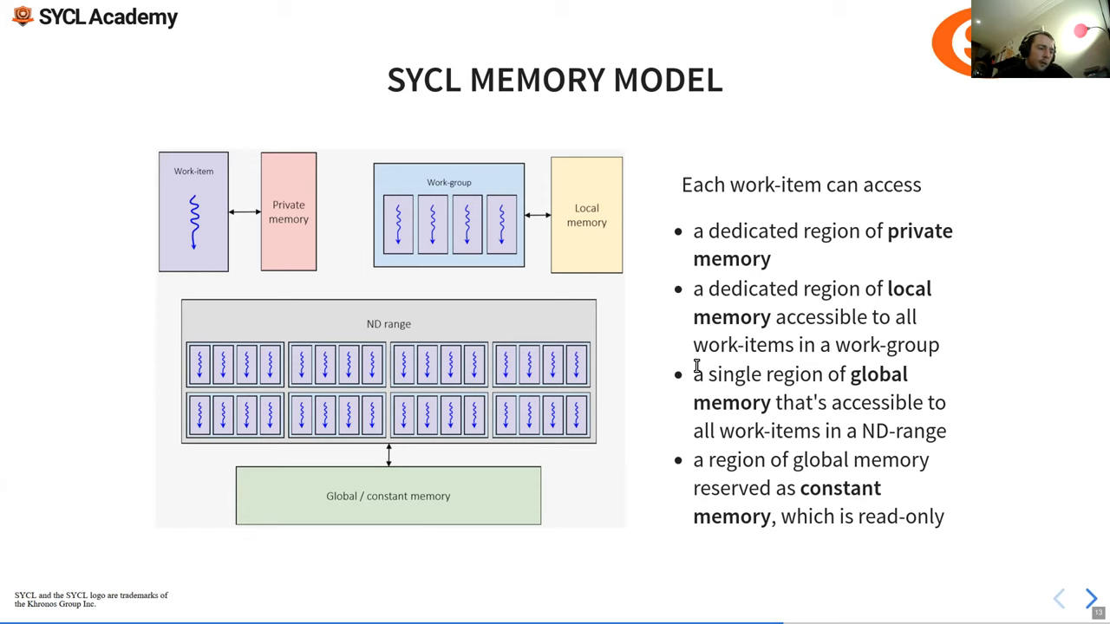
mouse_move(804, 446)
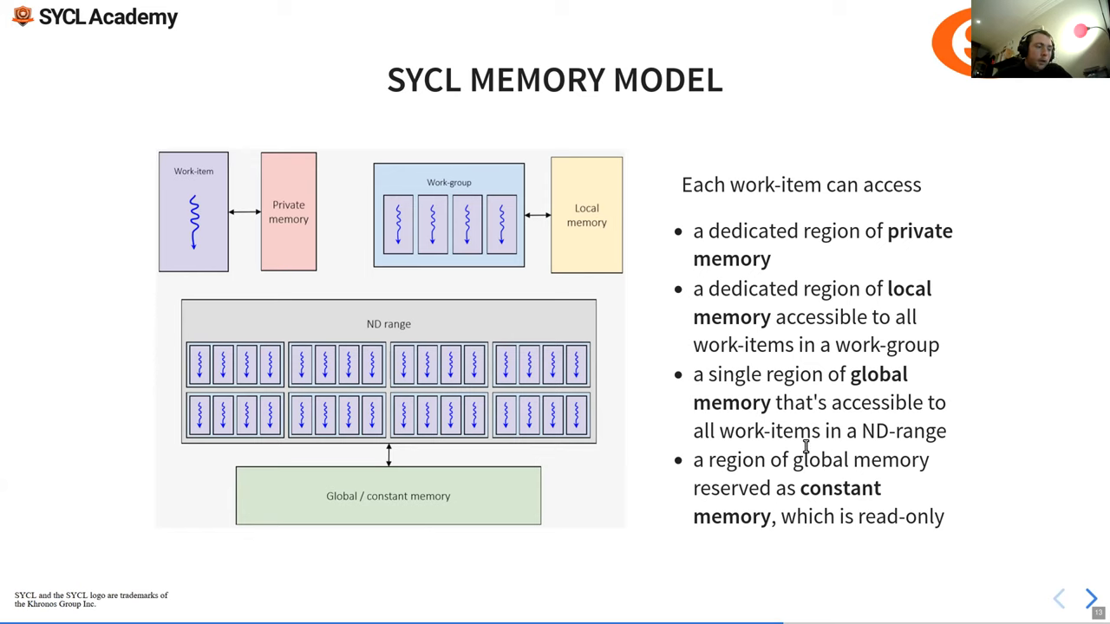
mouse_move(679, 394)
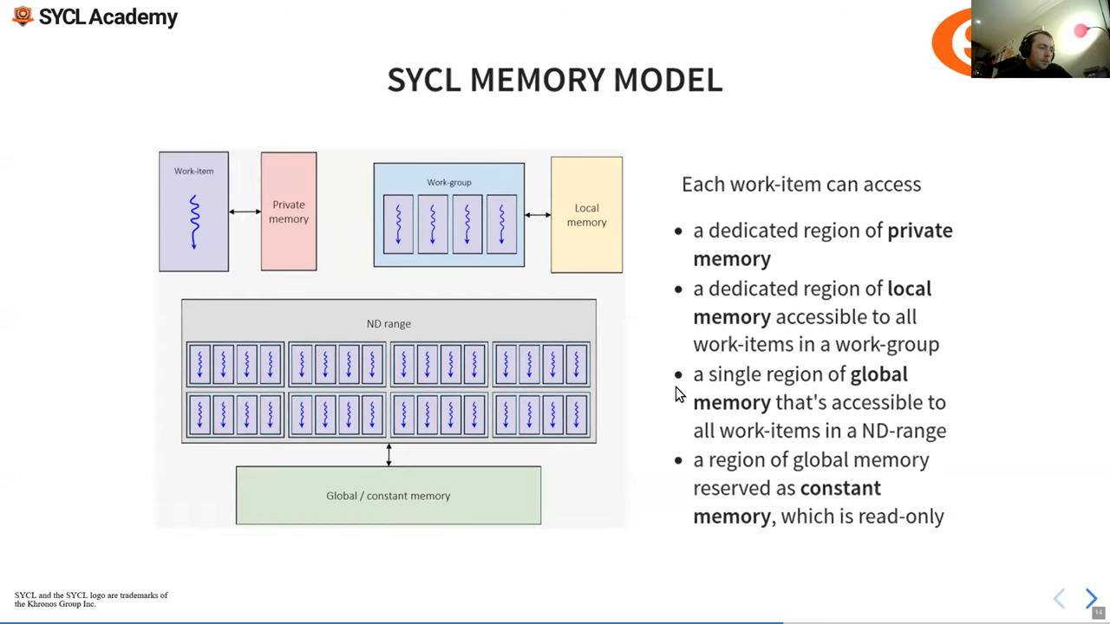
mouse_move(364, 419)
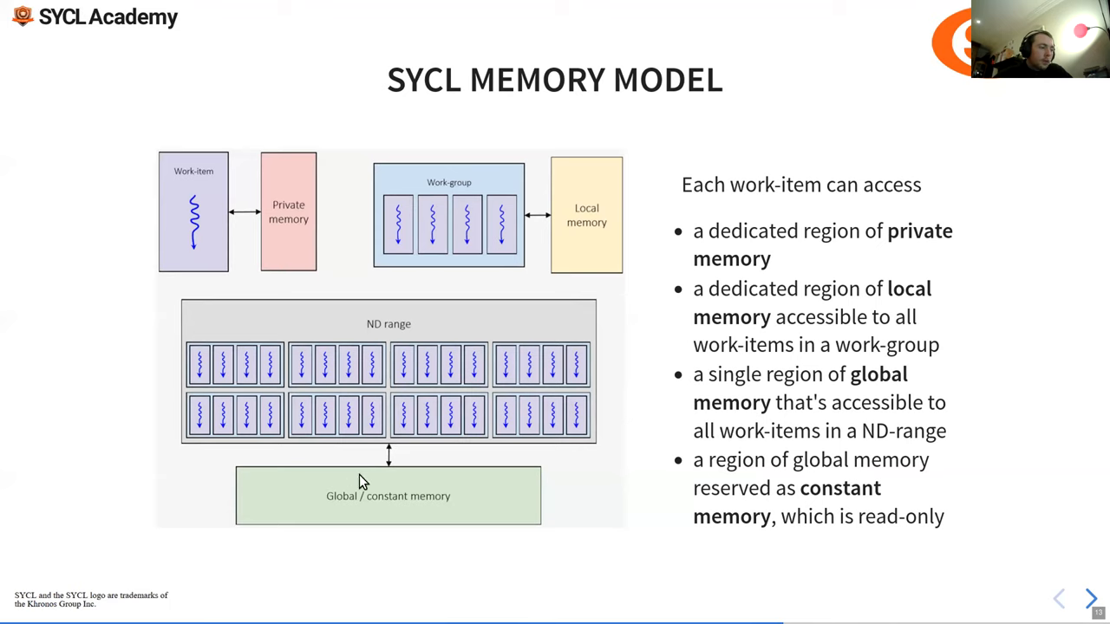
mouse_move(431, 451)
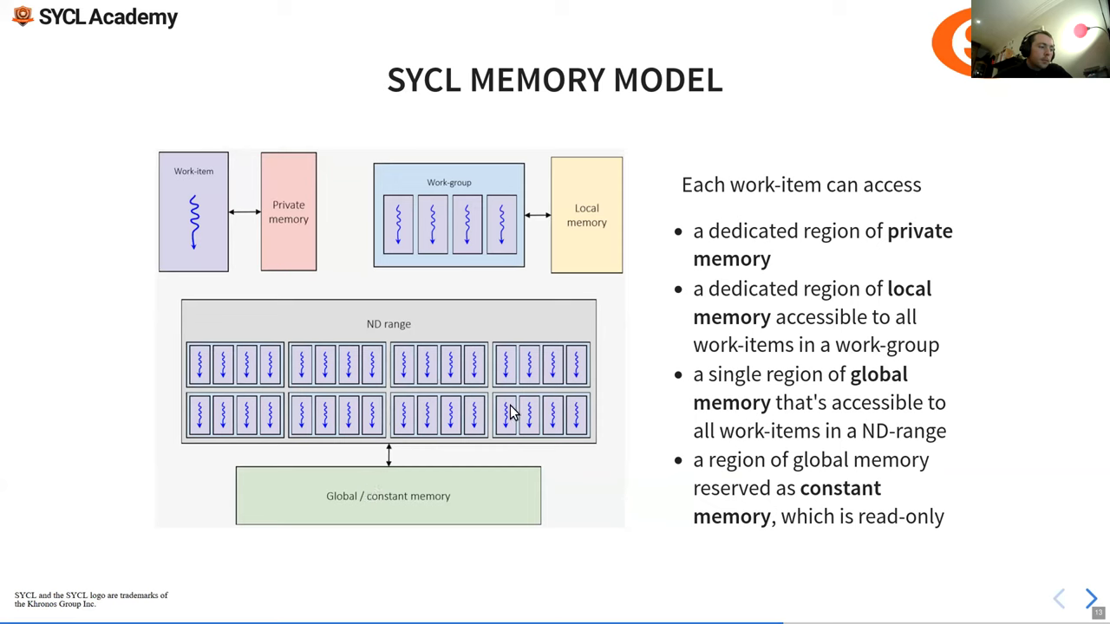
mouse_move(363, 485)
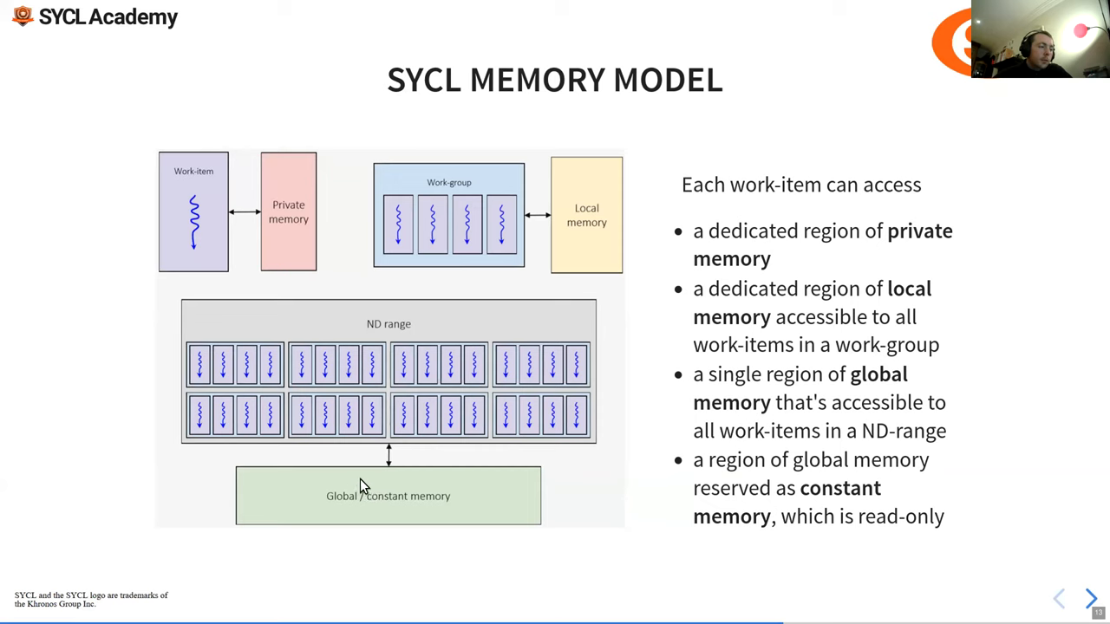
mouse_move(377, 484)
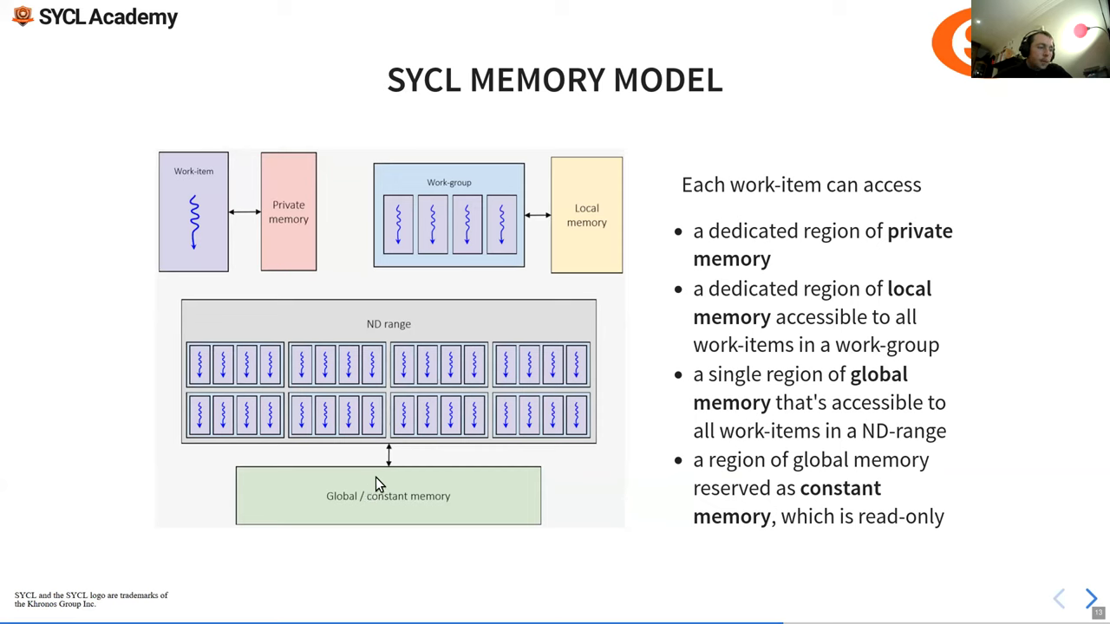
mouse_move(368, 482)
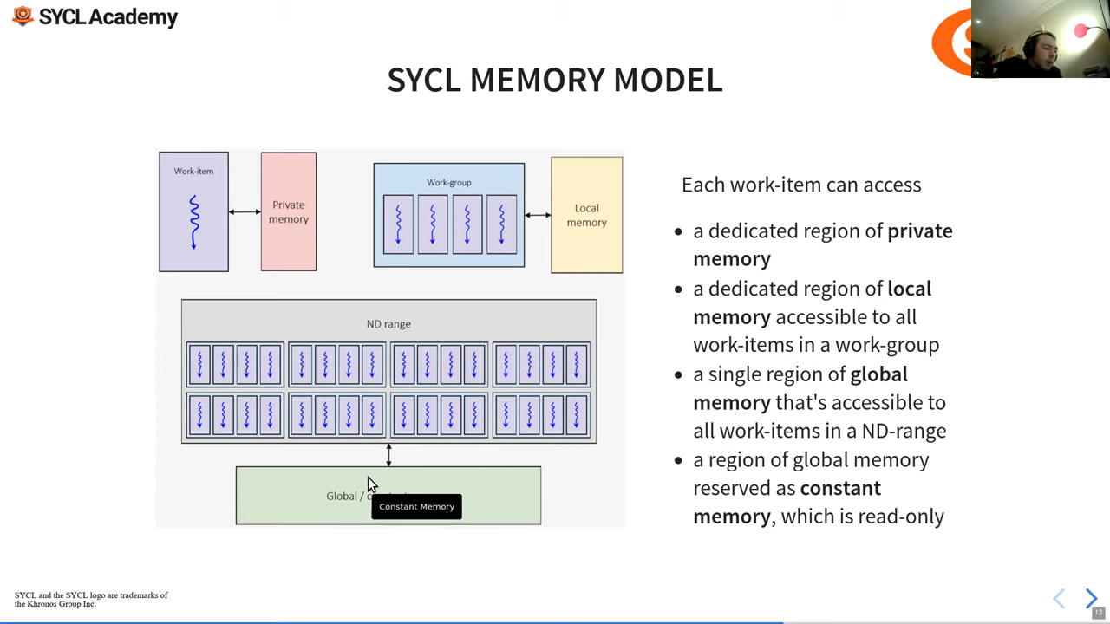
mouse_move(370, 481)
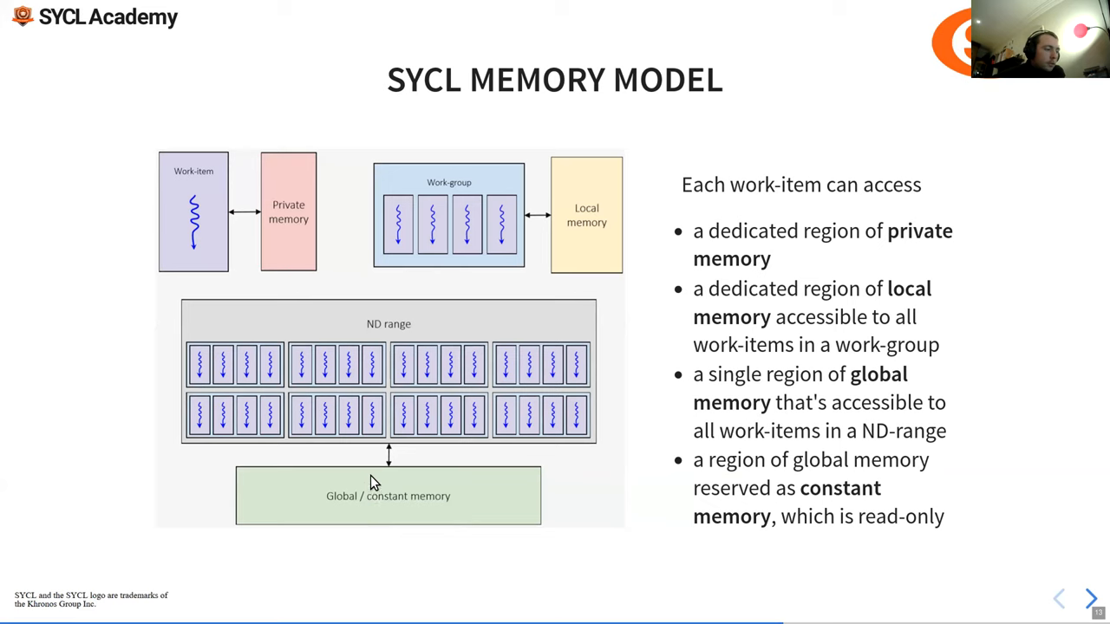
mouse_move(373, 412)
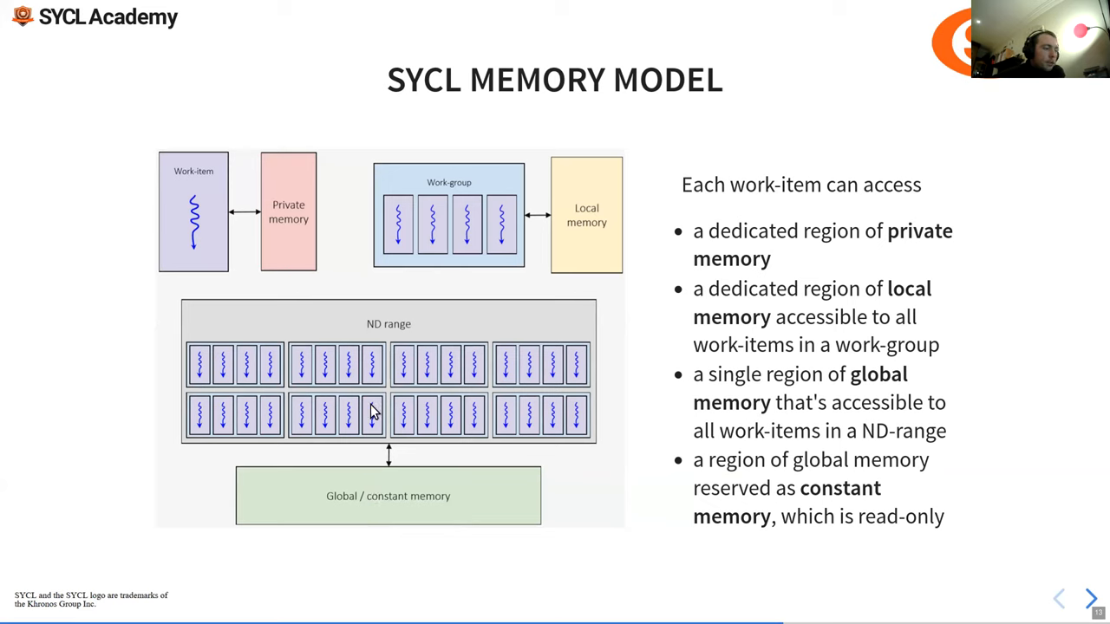
mouse_move(490, 501)
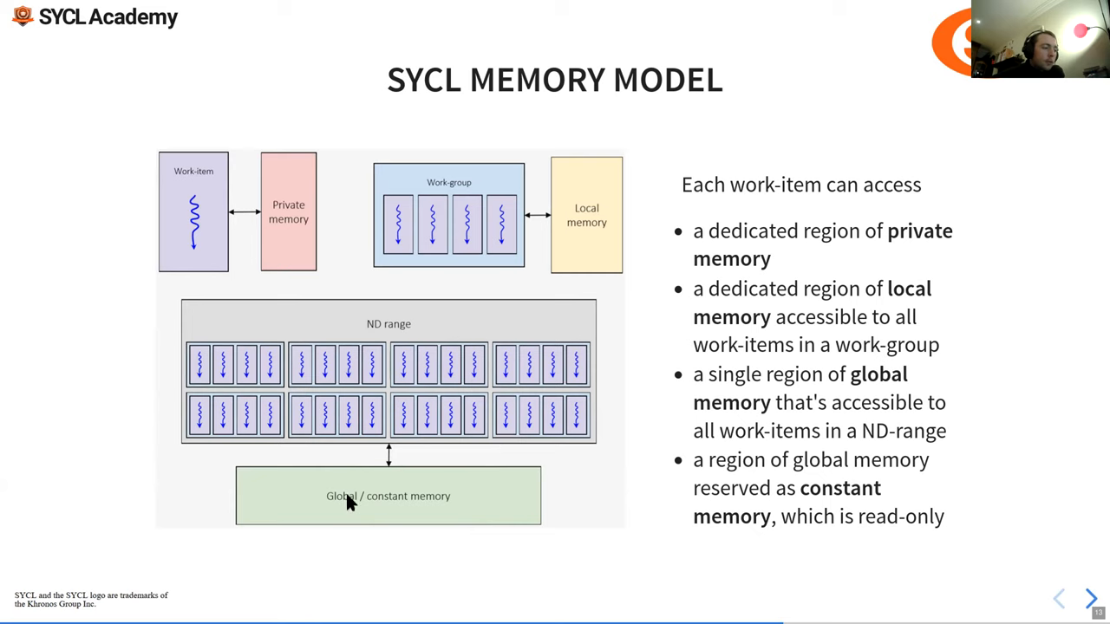
mouse_move(808, 421)
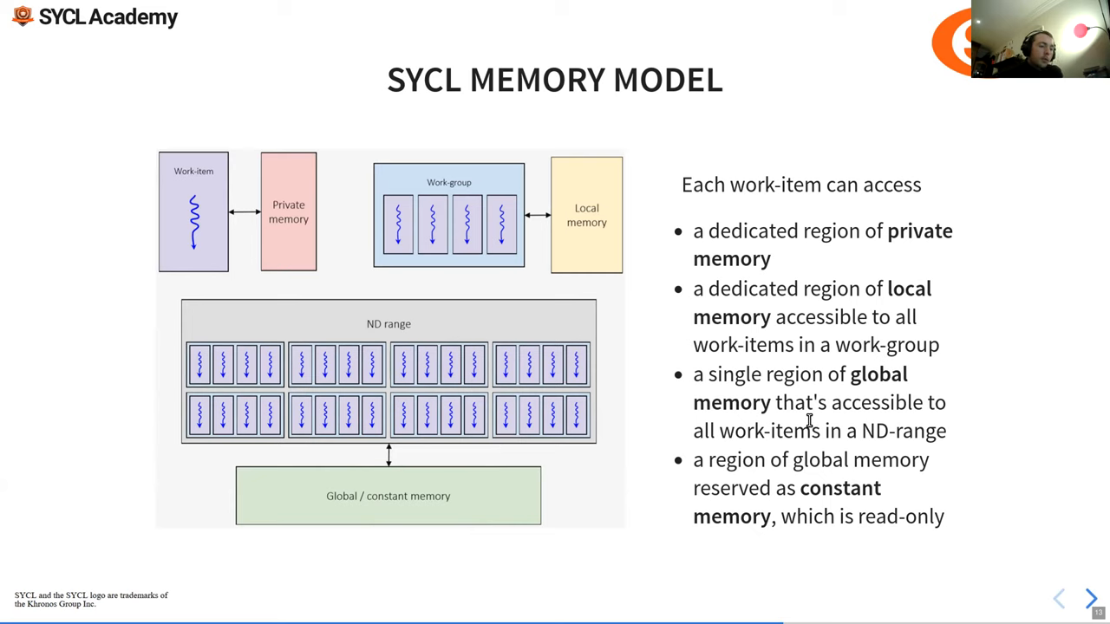
left_click(1090, 598)
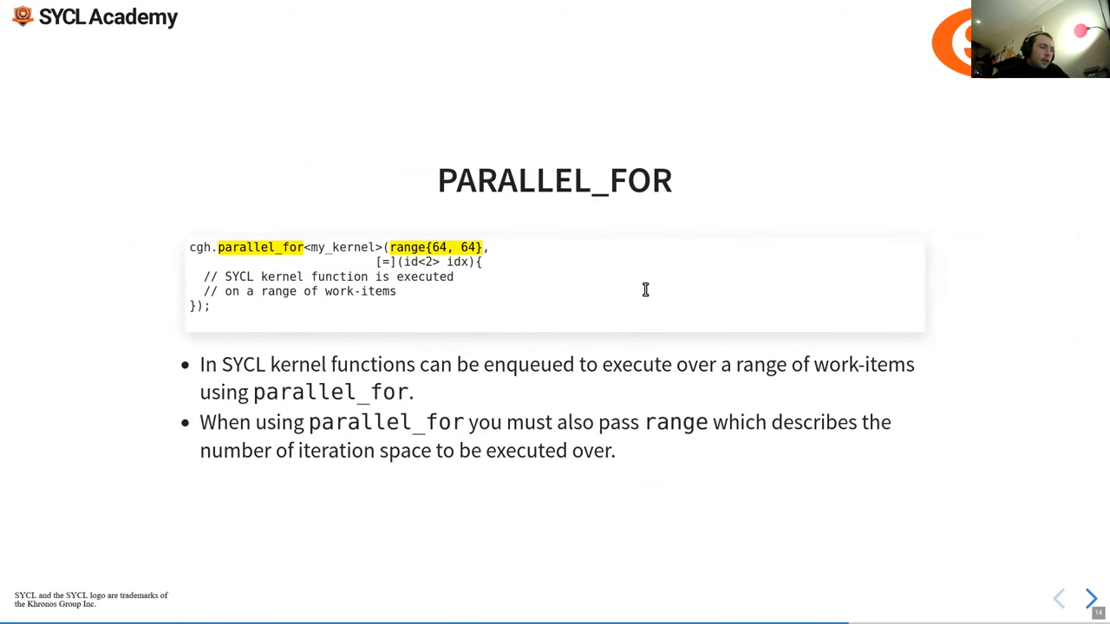
mouse_move(214, 247)
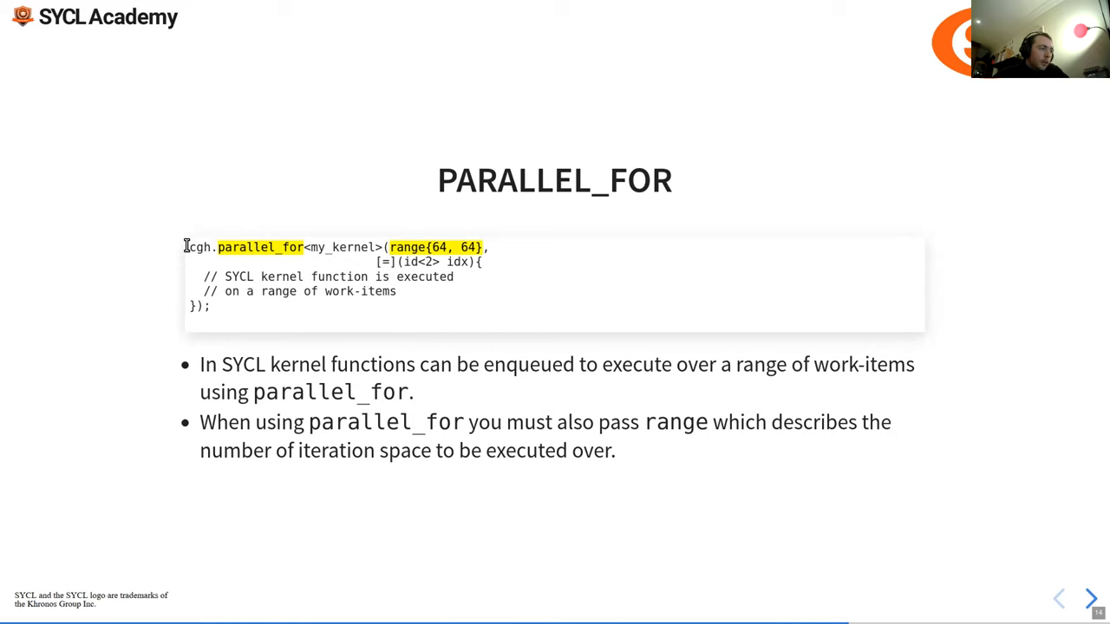
Highlight range{64, 64} in the code sample, then advance to the id parameter slide
double_click(199, 247)
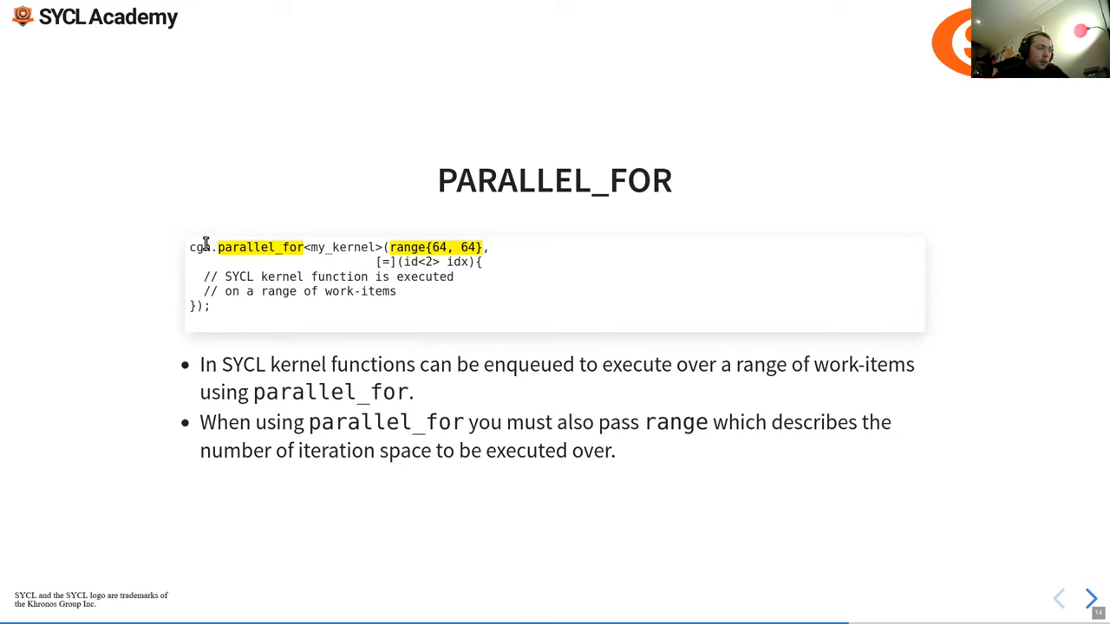
double_click(201, 247)
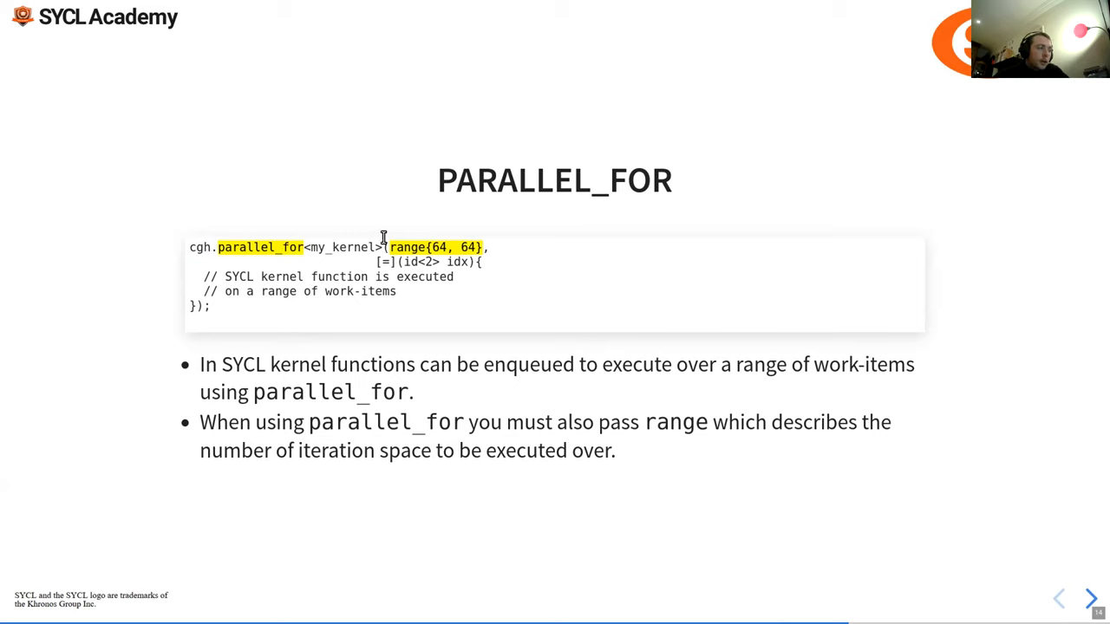
left_click_drag(387, 247, 480, 247)
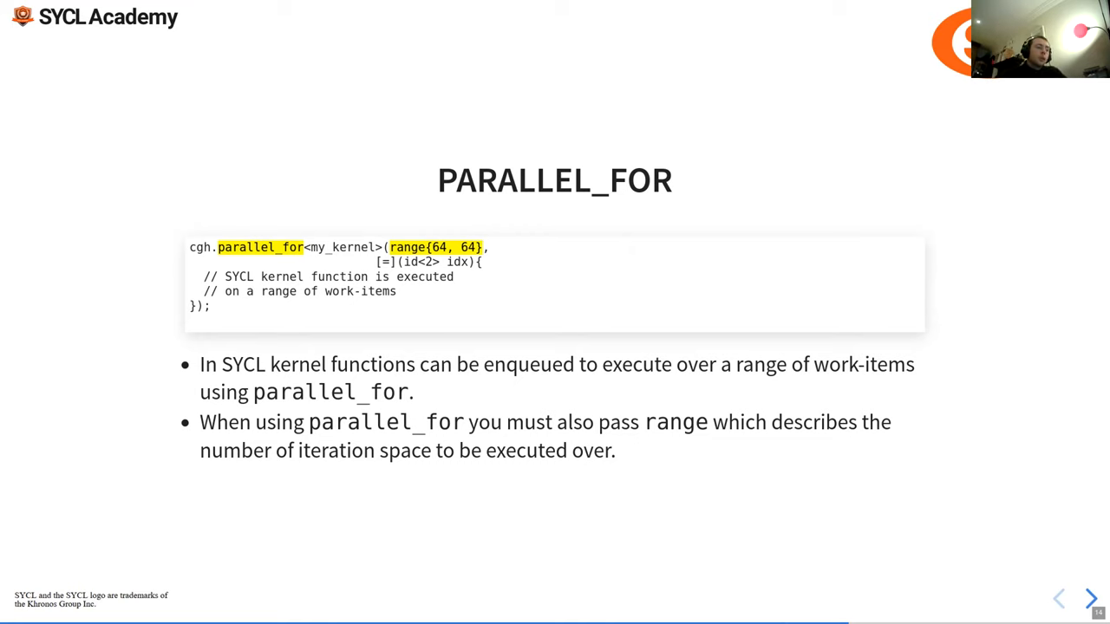
left_click_drag(388, 247, 488, 247)
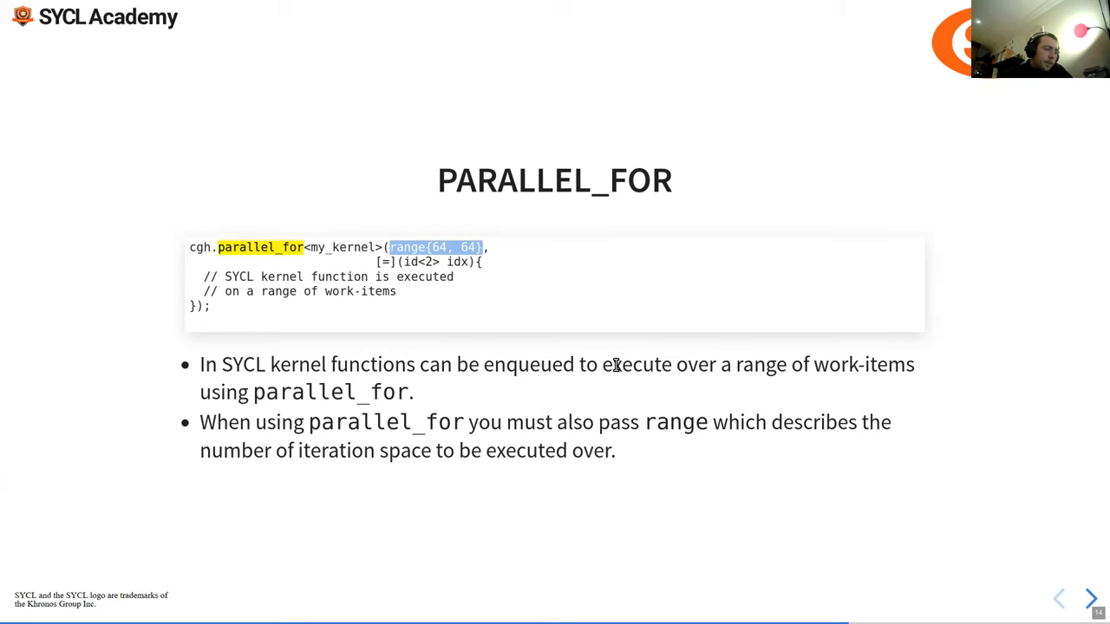
mouse_move(409, 301)
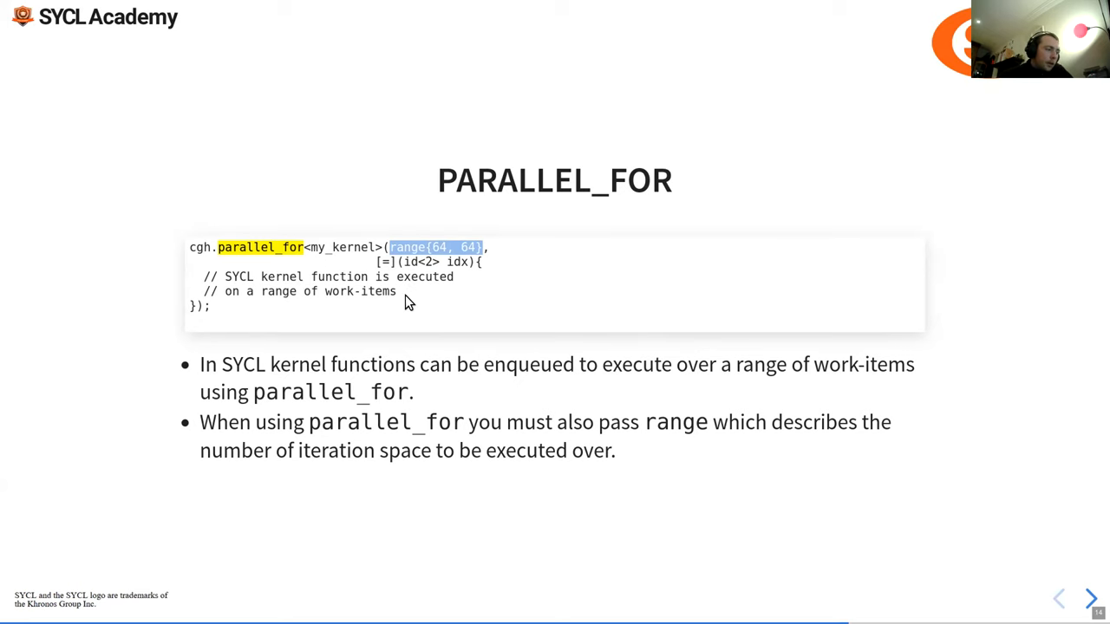
left_click(1090, 598)
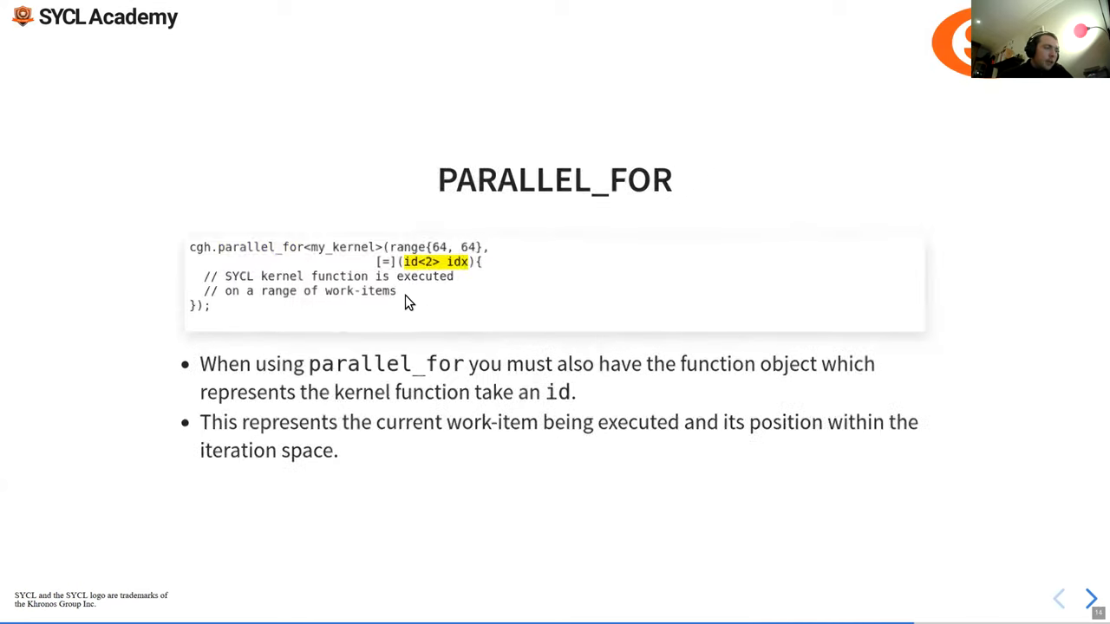
Revisit the PARALLEL_FOR slide, highlight the idx parameter, then advance to Expressing Parallelism
left_click(1091, 598)
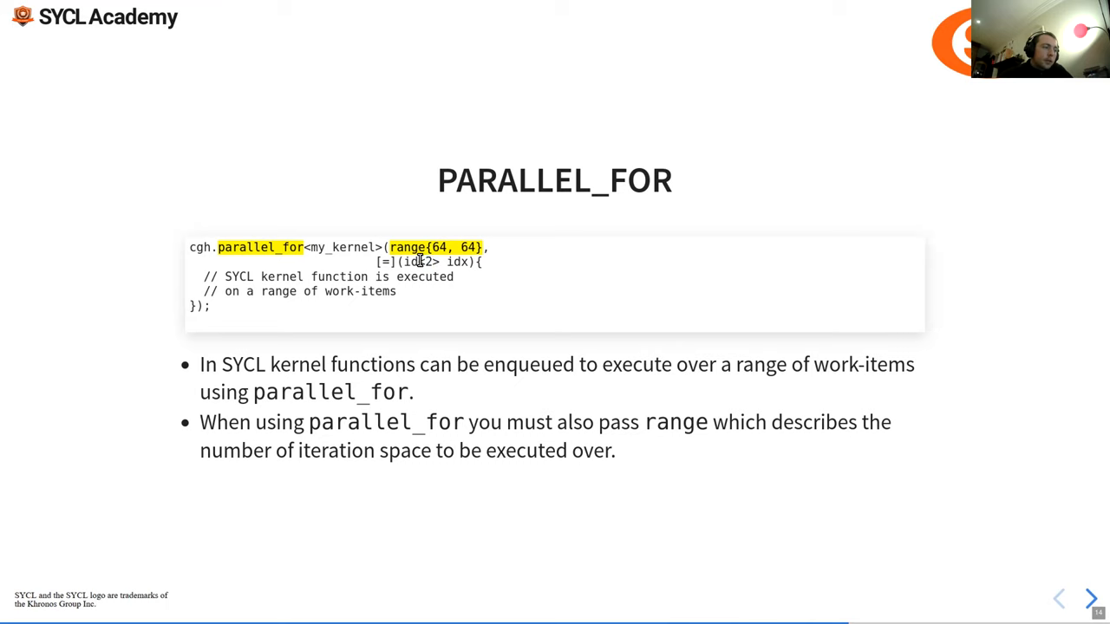
double_click(424, 261)
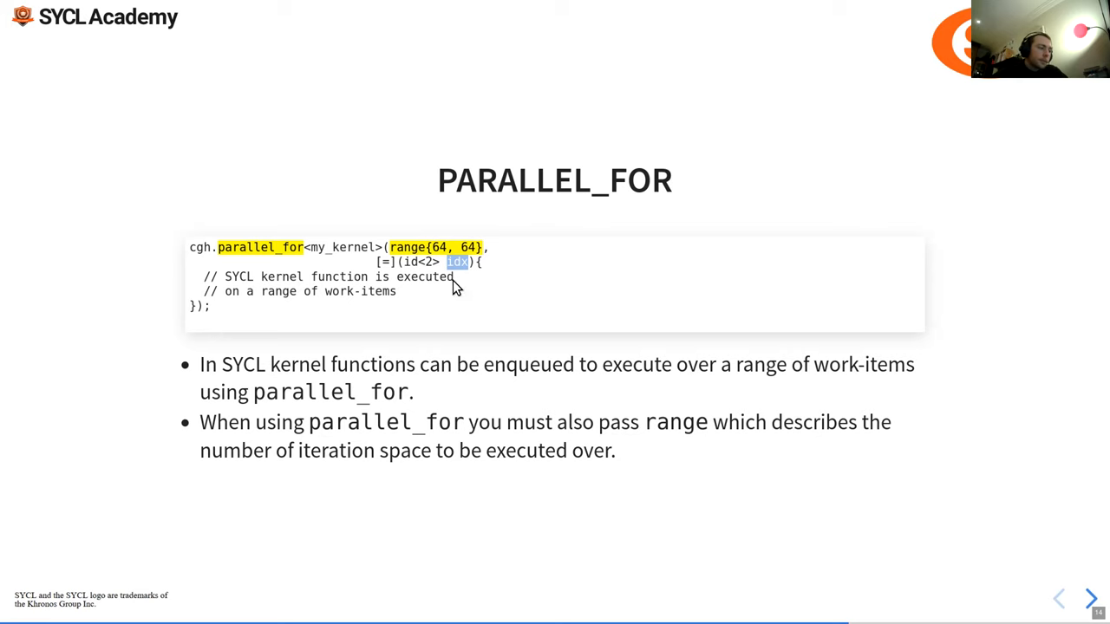
mouse_move(398, 540)
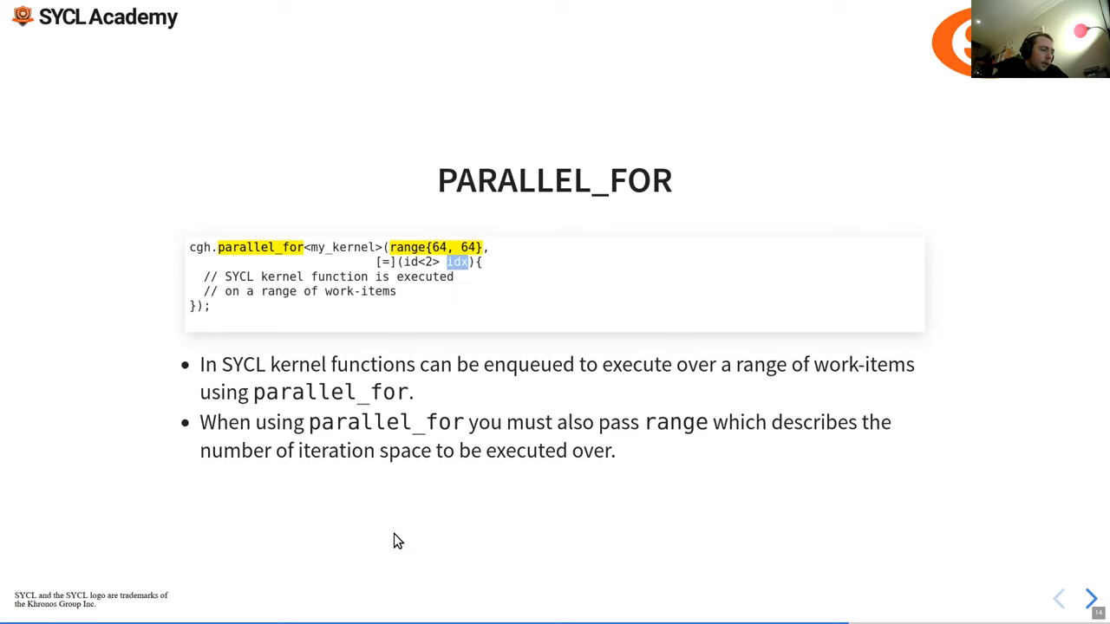
left_click(1091, 599)
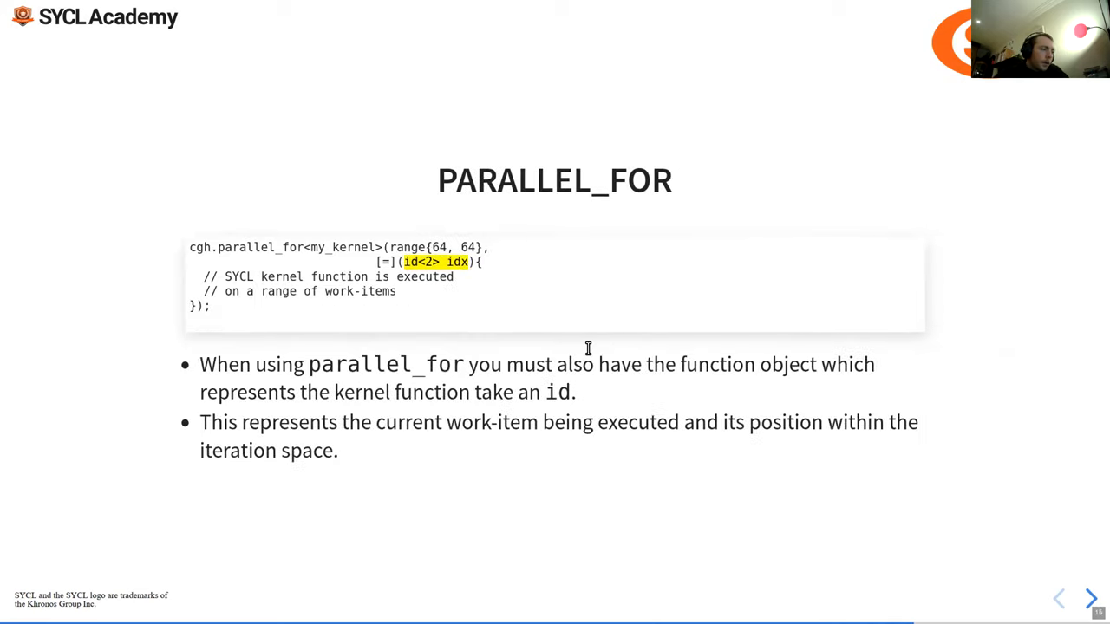
mouse_move(485, 412)
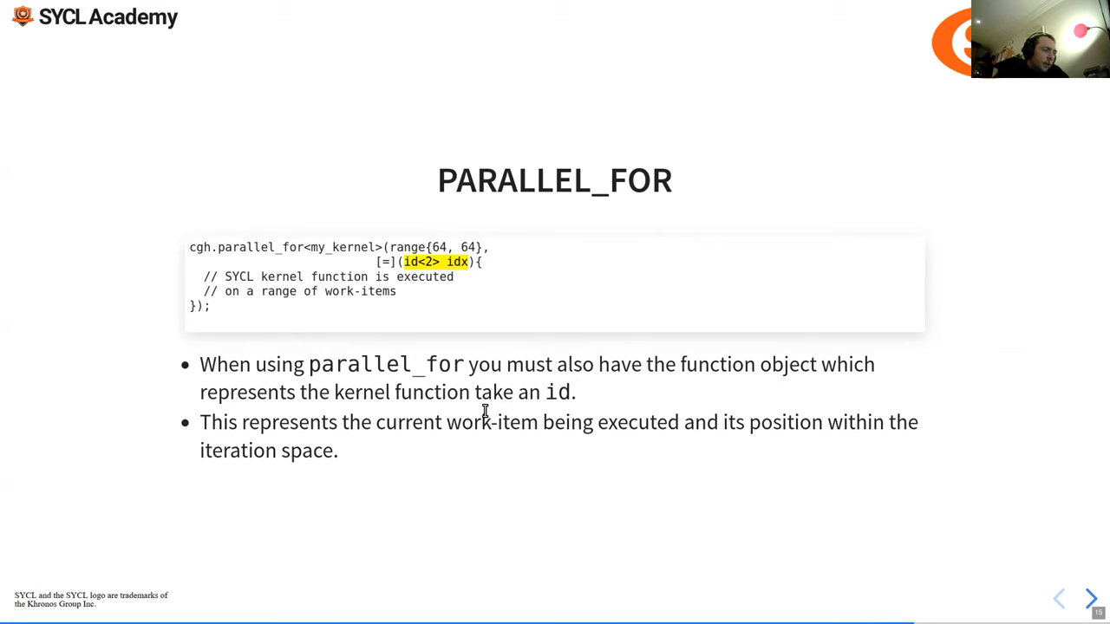
mouse_move(468, 394)
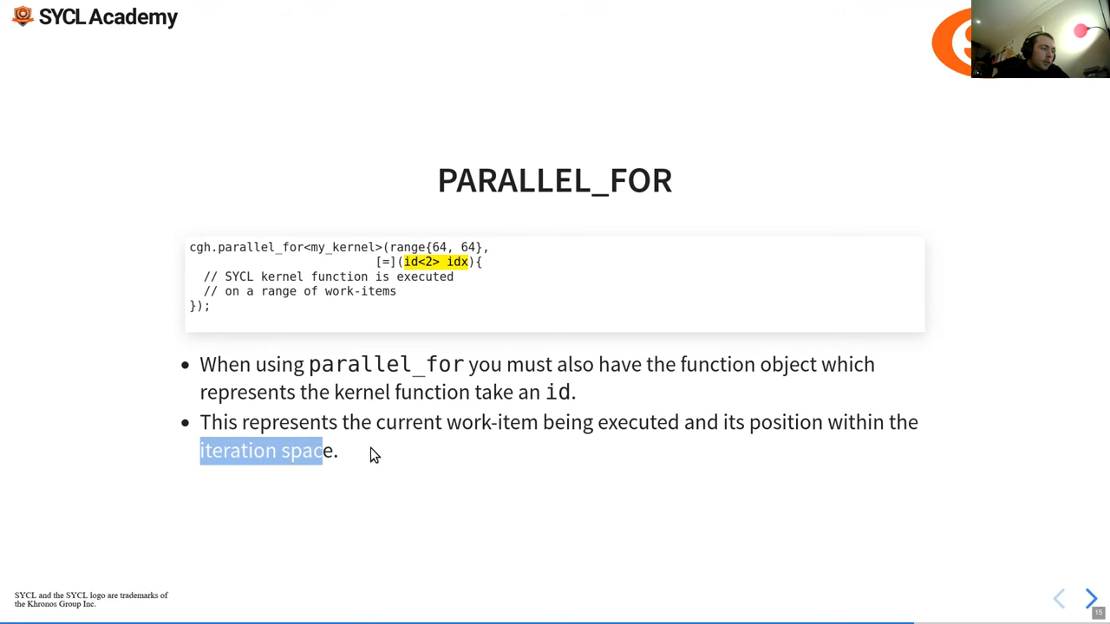
left_click(1091, 598)
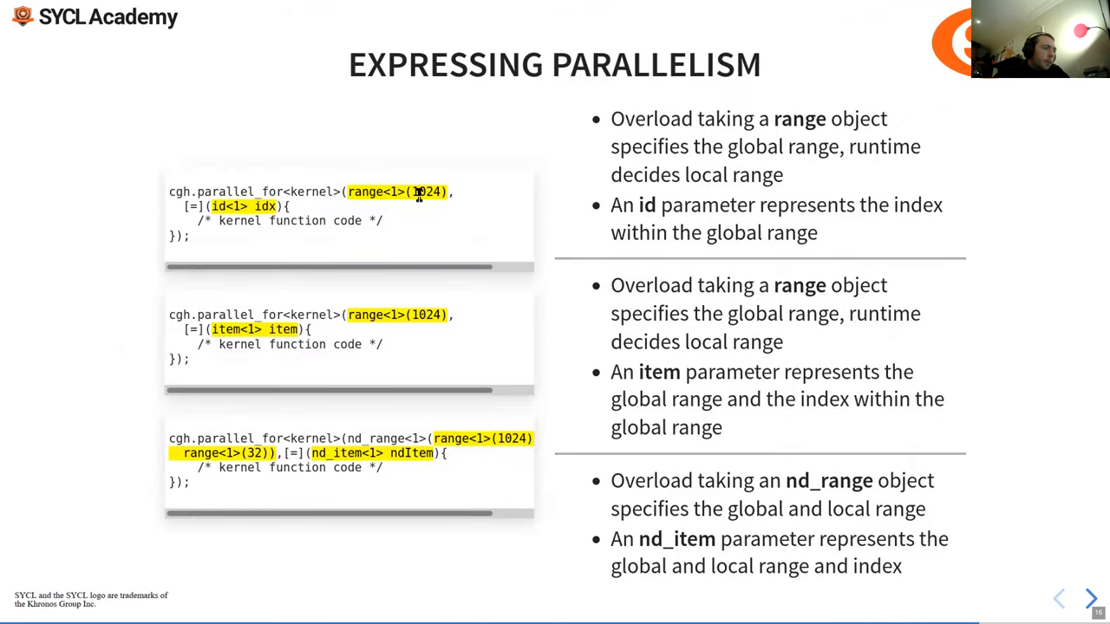
mouse_move(617, 118)
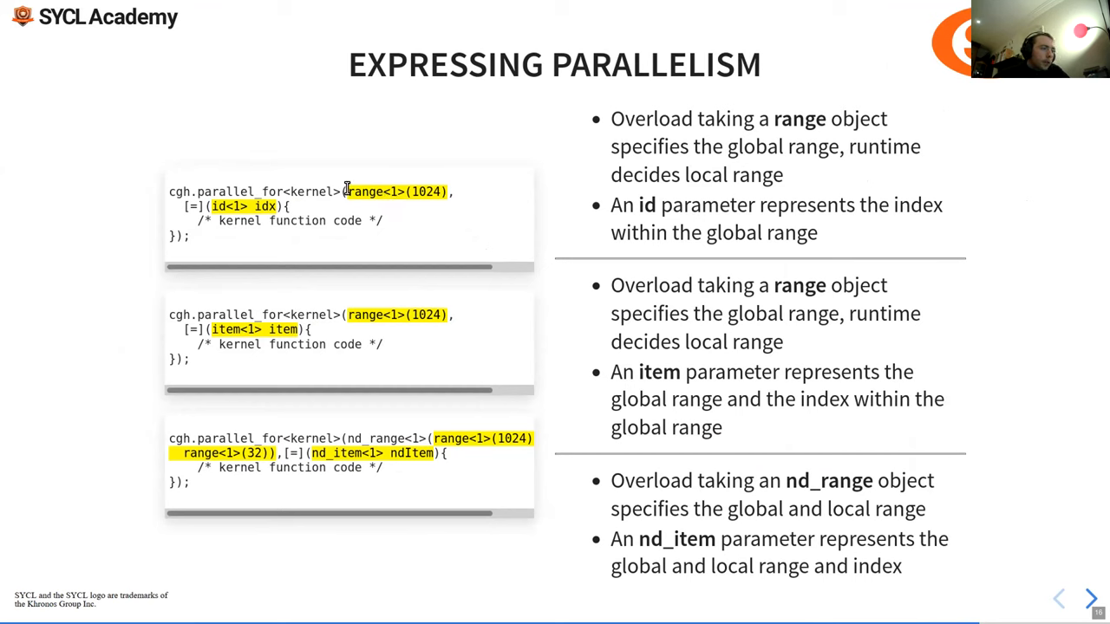
mouse_move(232, 205)
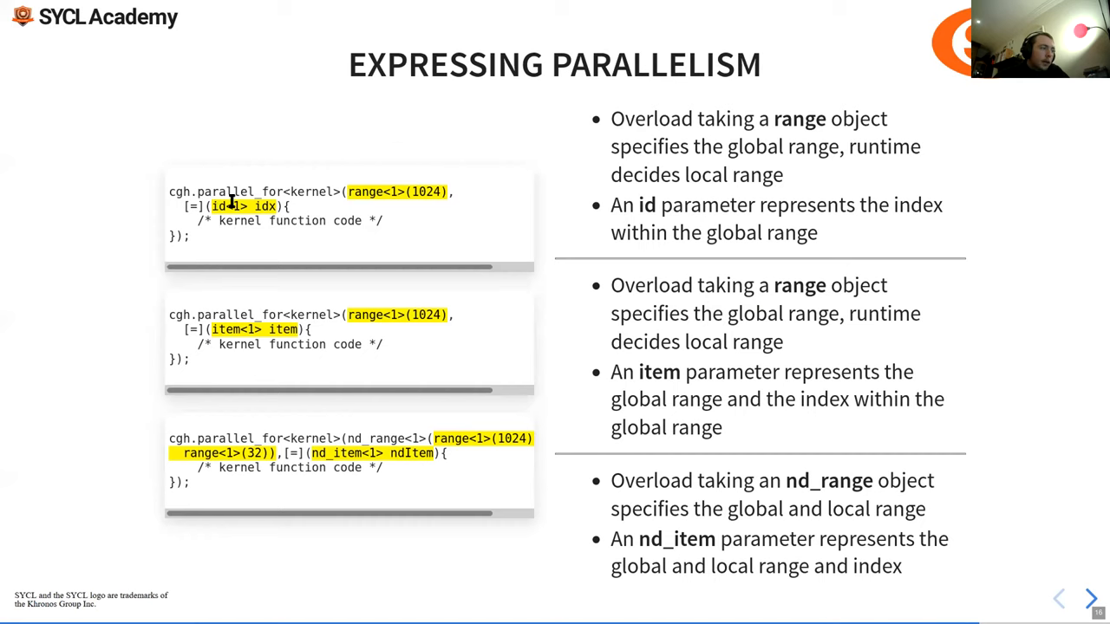
Highlight id, item, the global range and nd_item in the three overload examples, then advance
double_click(423, 191)
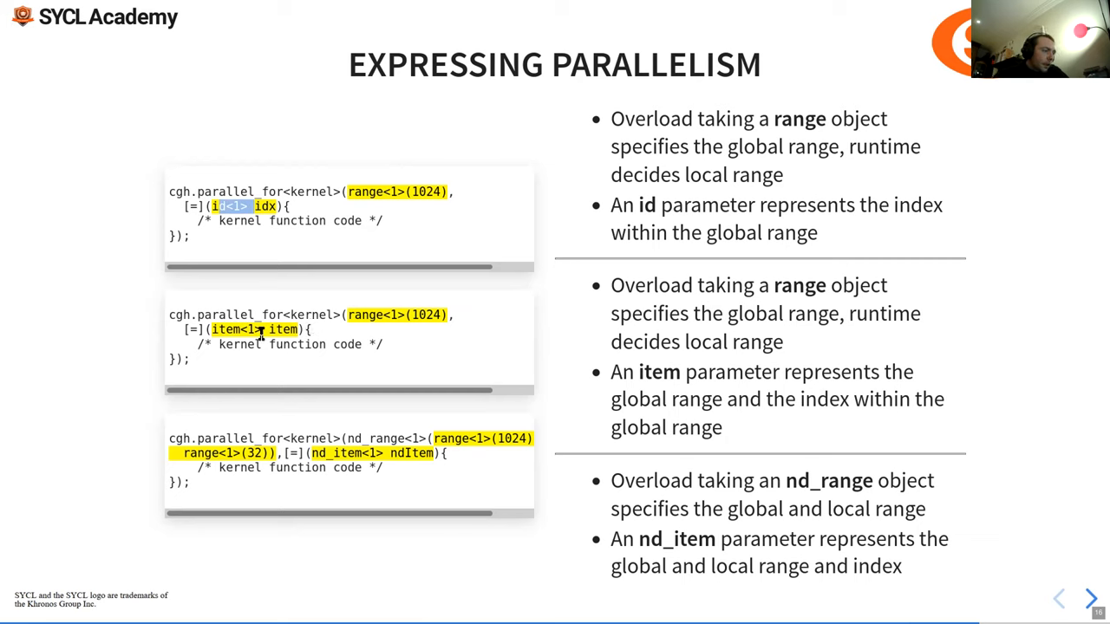
mouse_move(246, 238)
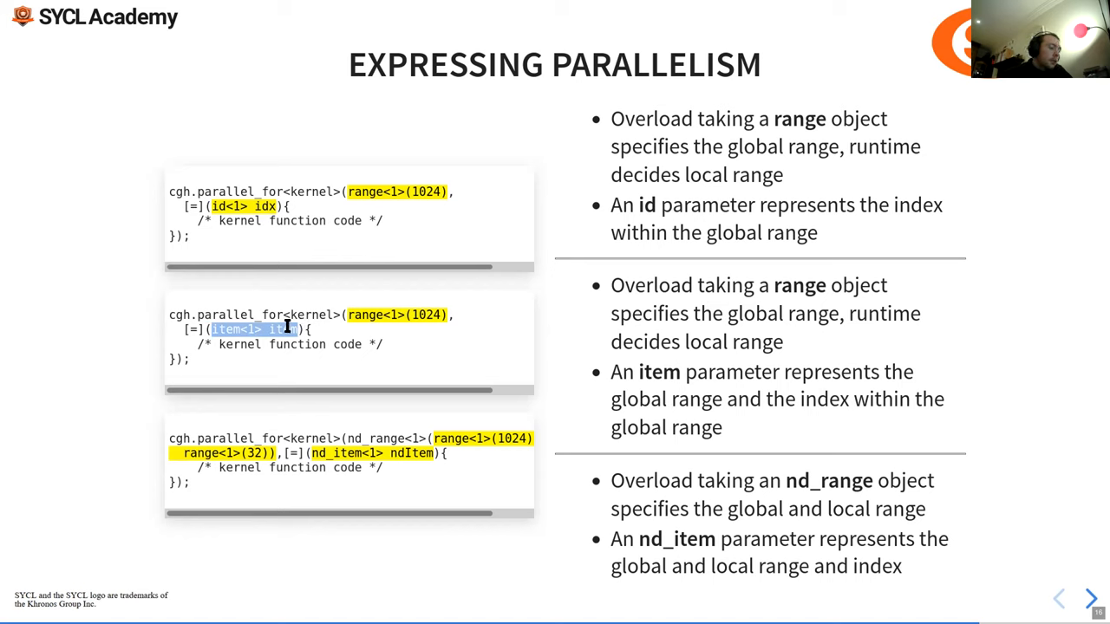
mouse_move(252, 202)
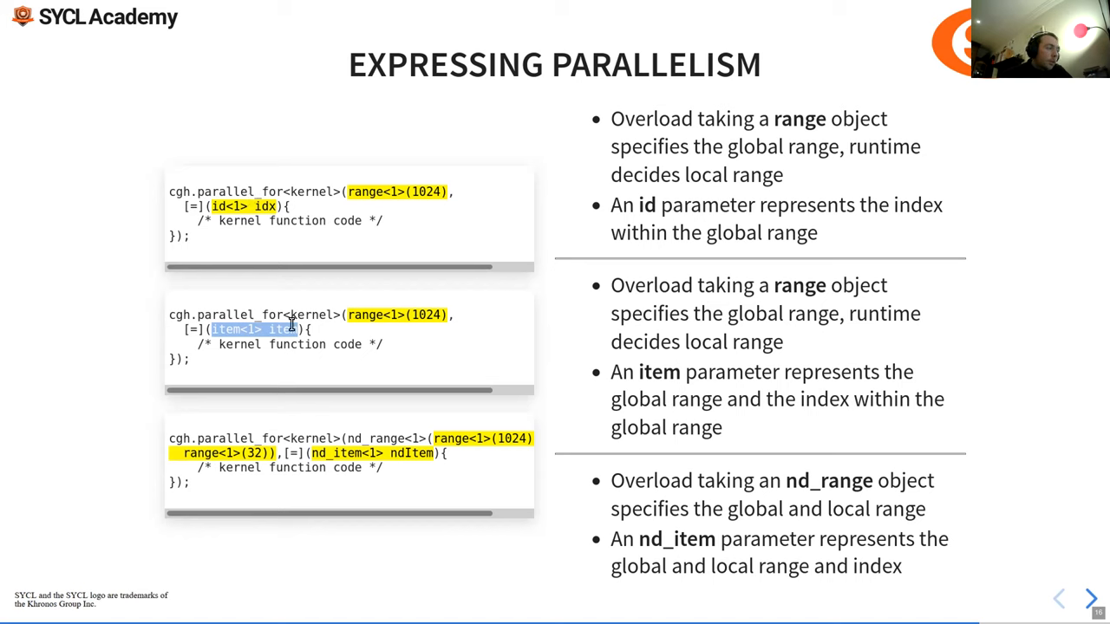
mouse_move(298, 329)
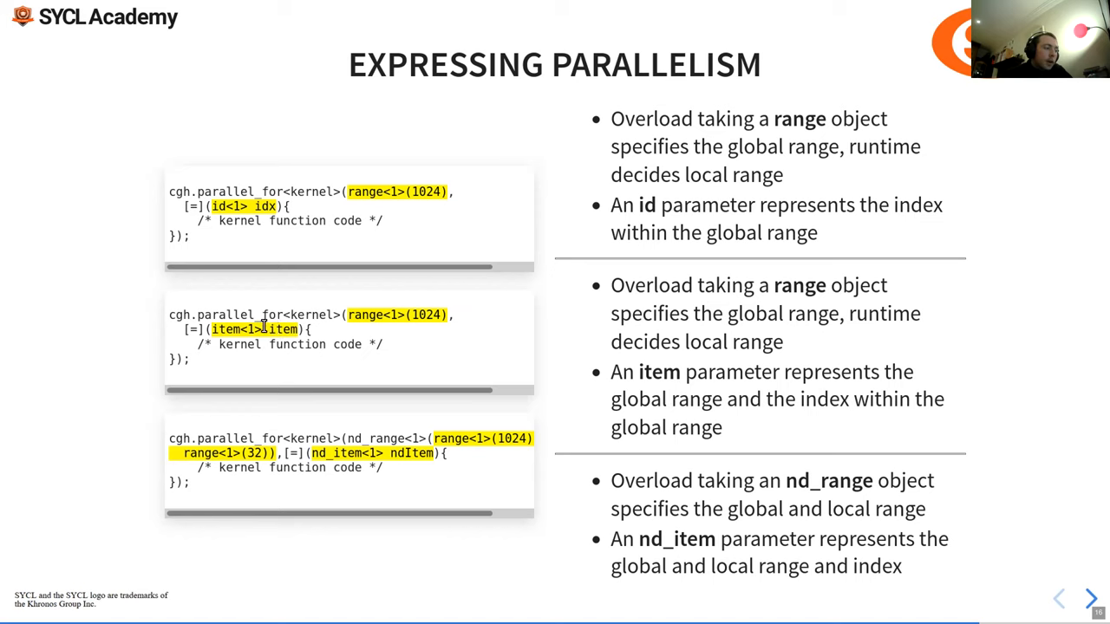
double_click(284, 329)
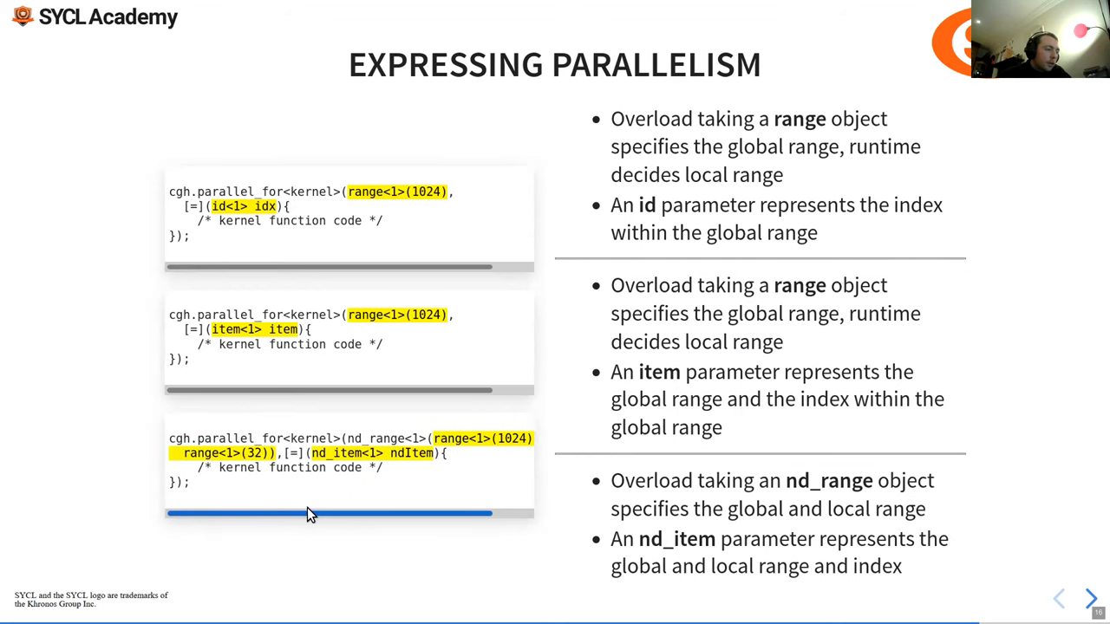
left_click_drag(312, 514, 407, 513)
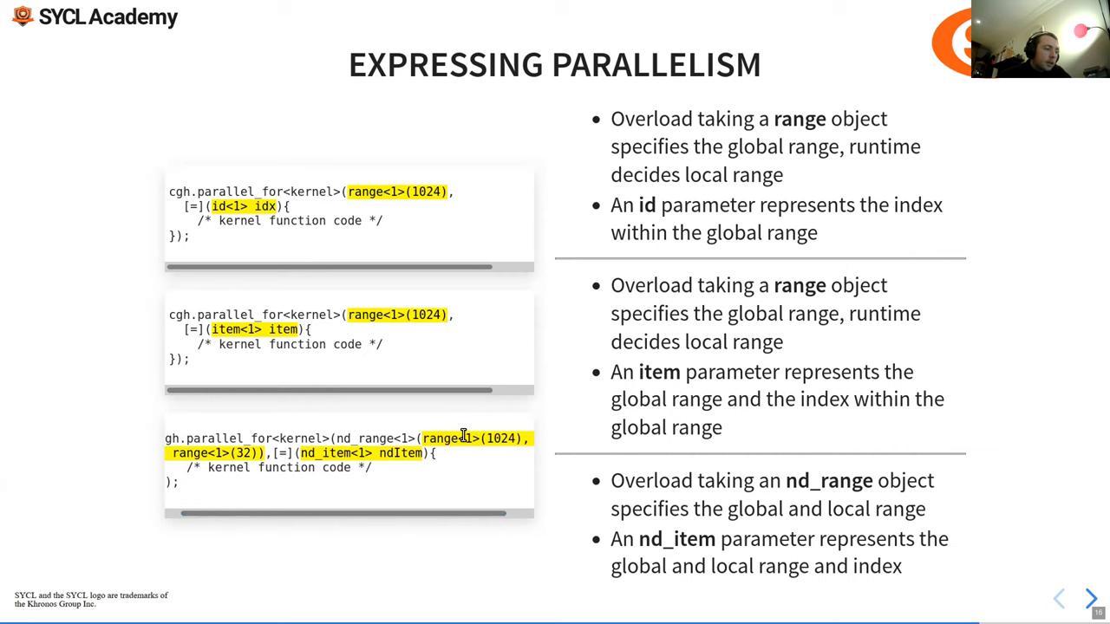
double_click(501, 438)
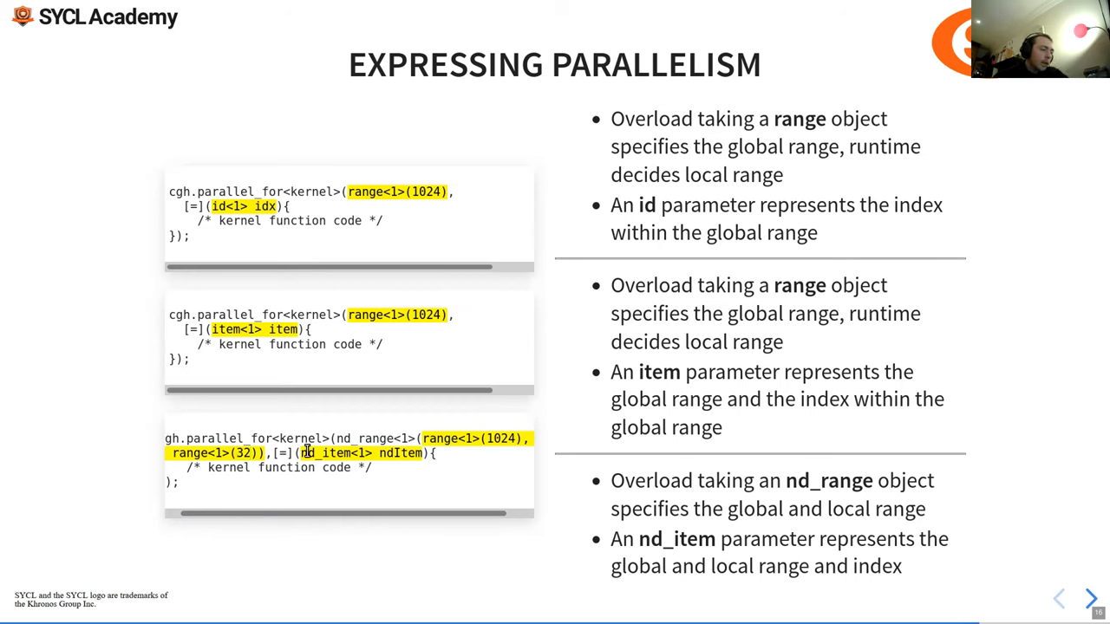
double_click(334, 453)
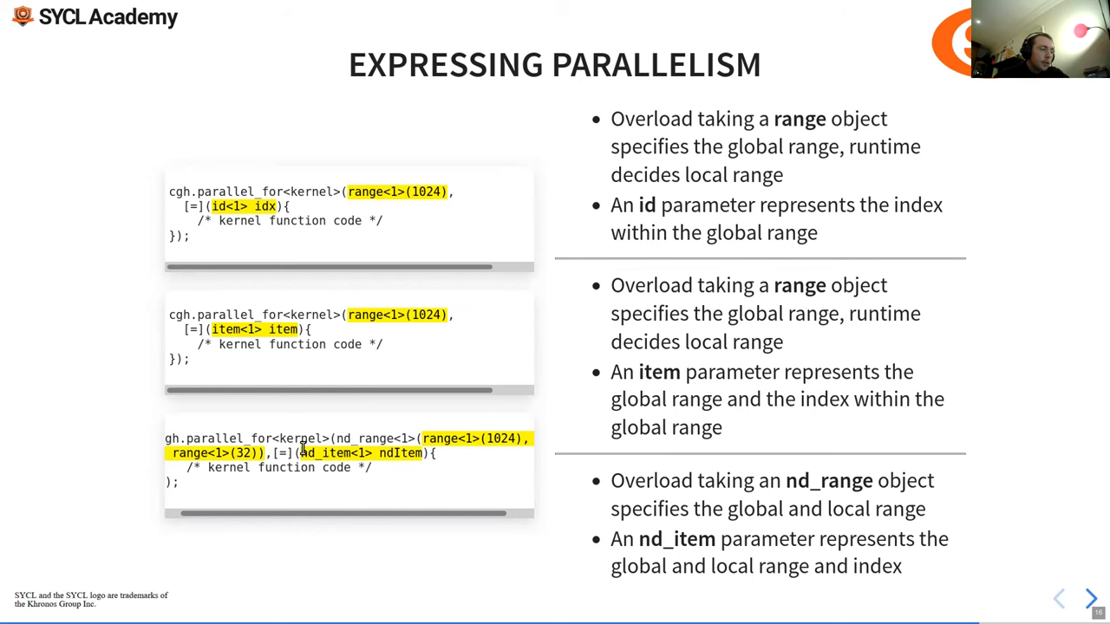
double_click(325, 452)
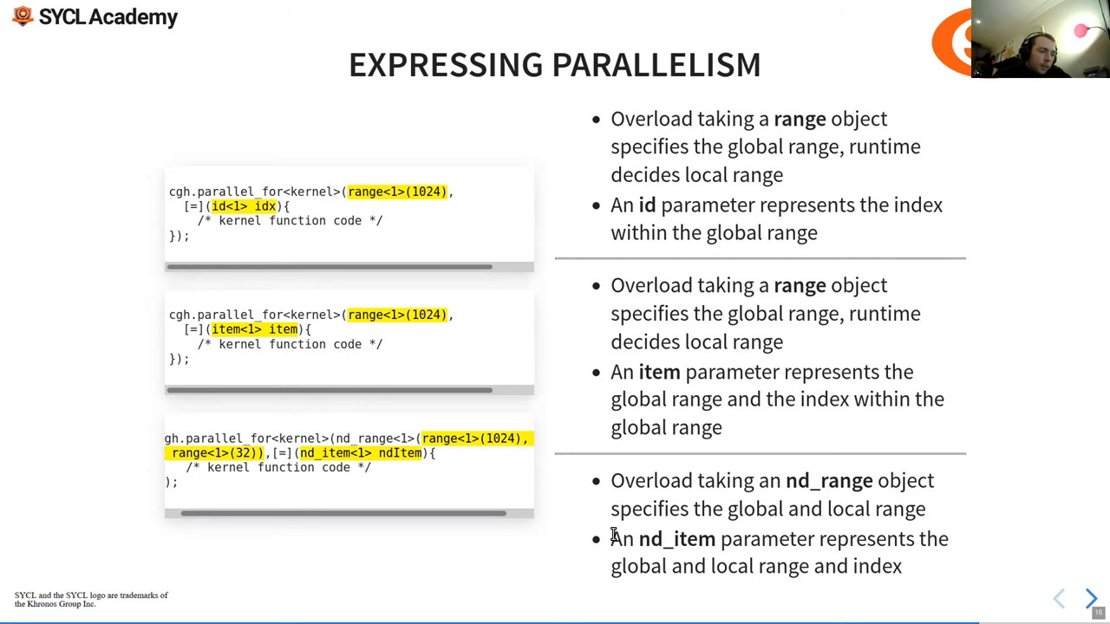
mouse_move(317, 453)
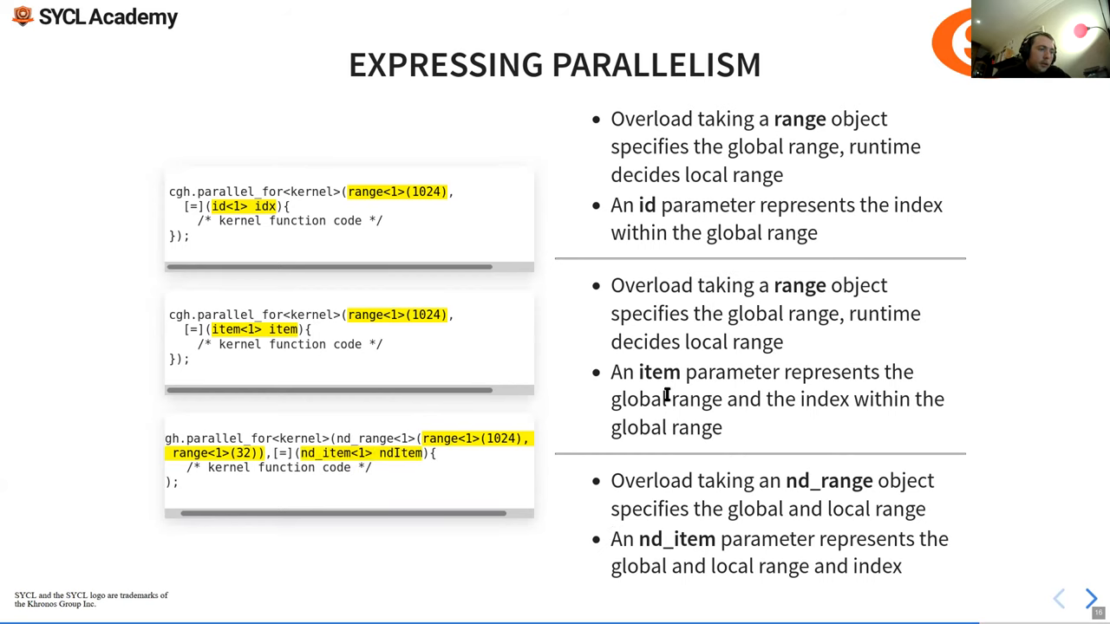
mouse_move(570, 380)
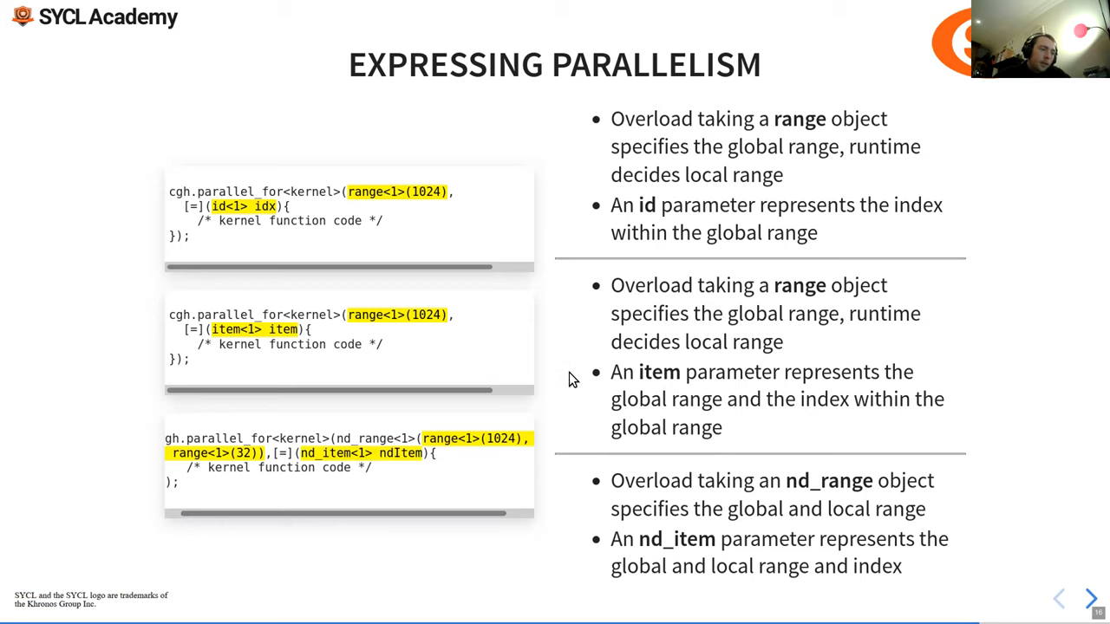
left_click(1090, 598)
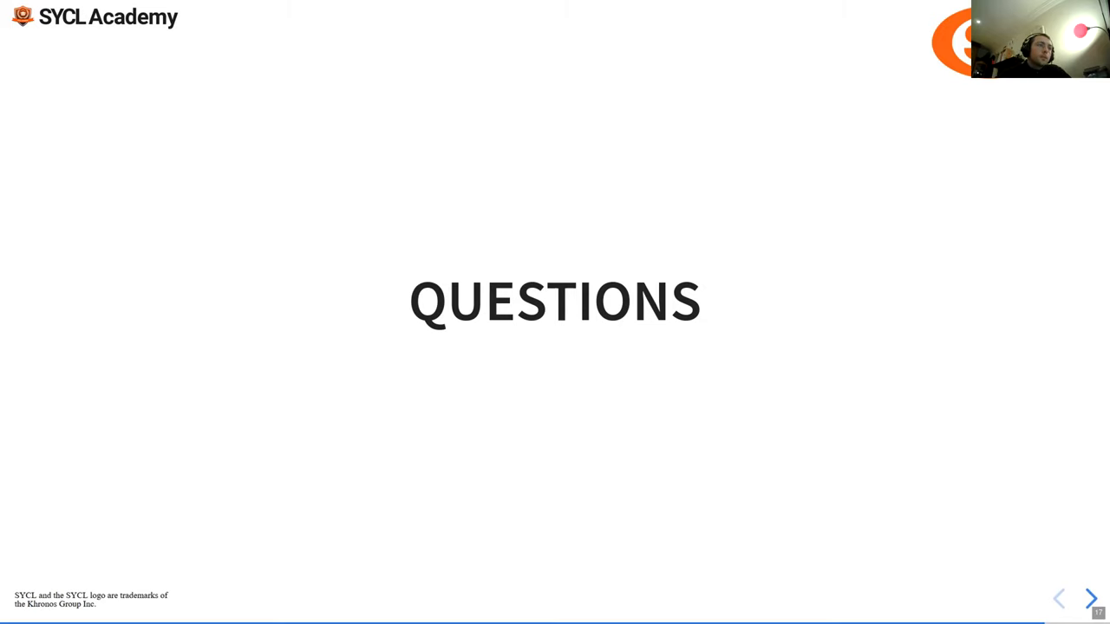
Step back from Questions to slide 16, Expressing Parallelism, then move forward again
left_click(1058, 598)
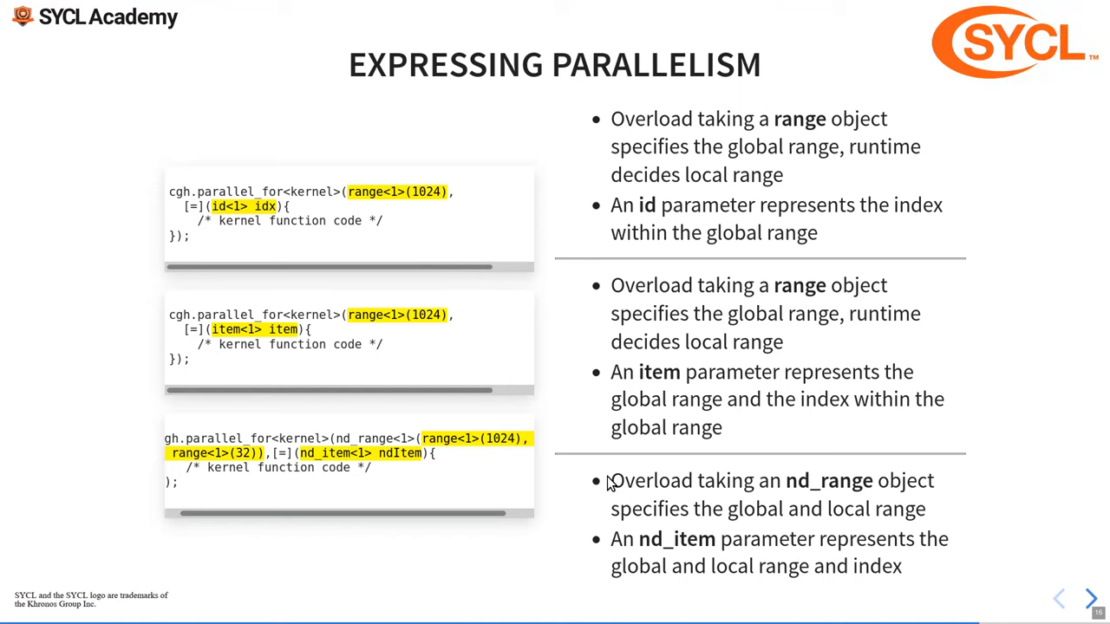
mouse_move(607, 476)
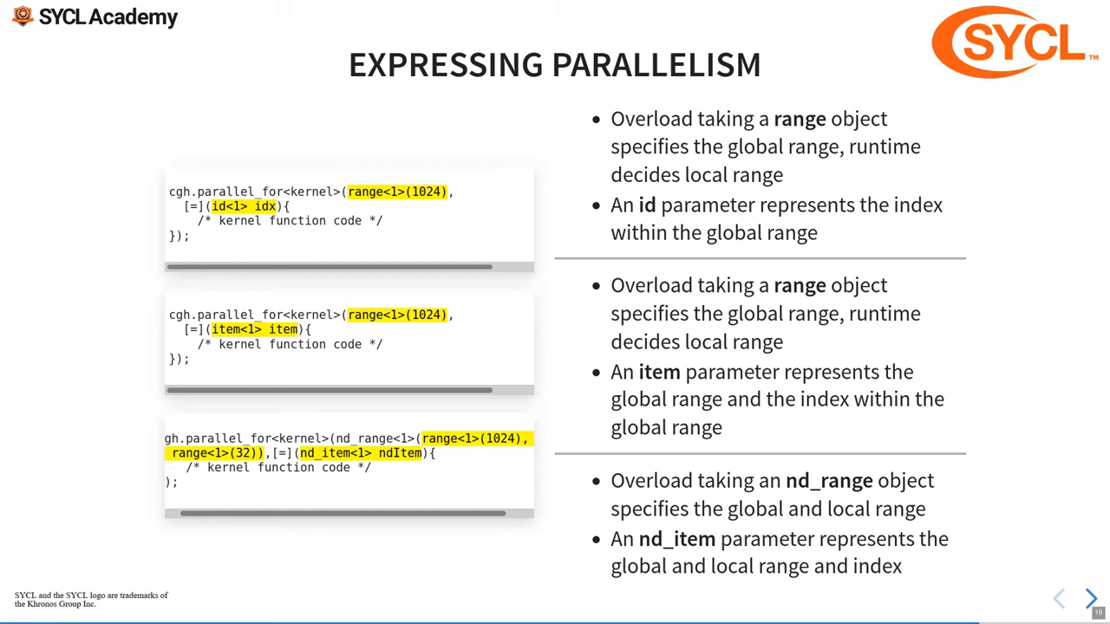
mouse_move(714, 427)
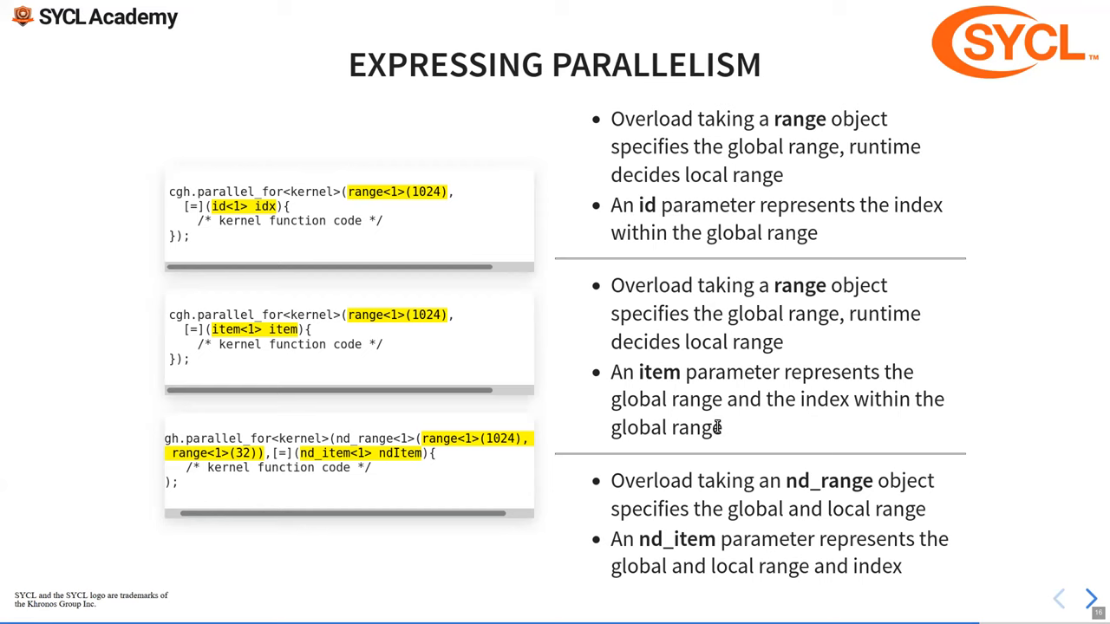
left_click(1089, 598)
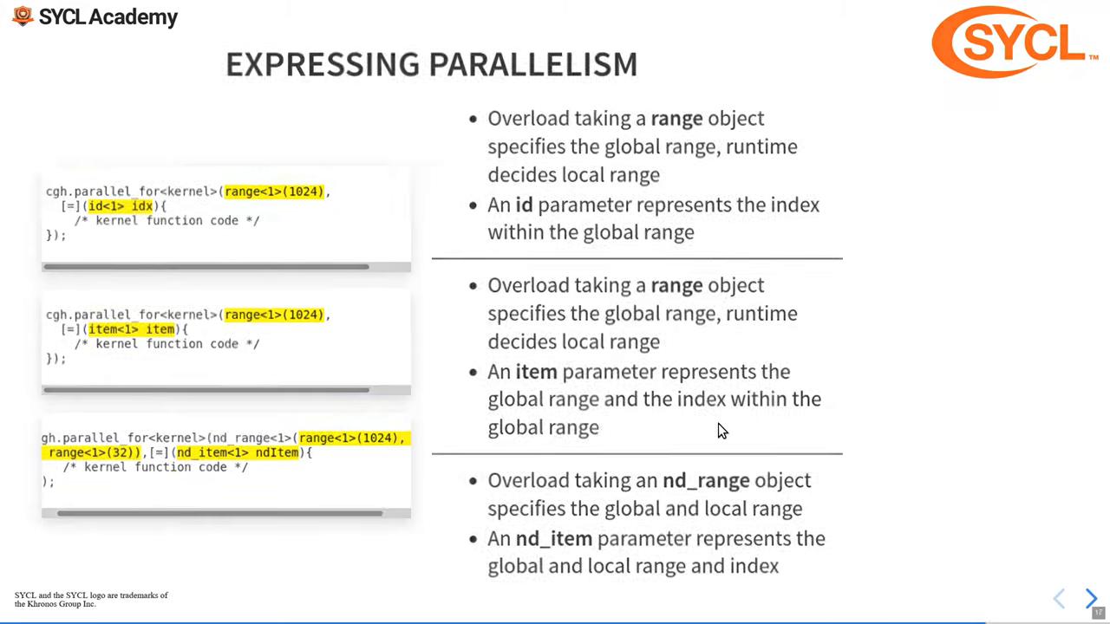
Advance past Expressing Parallelism to the QUESTIONS slide
left_click(1091, 598)
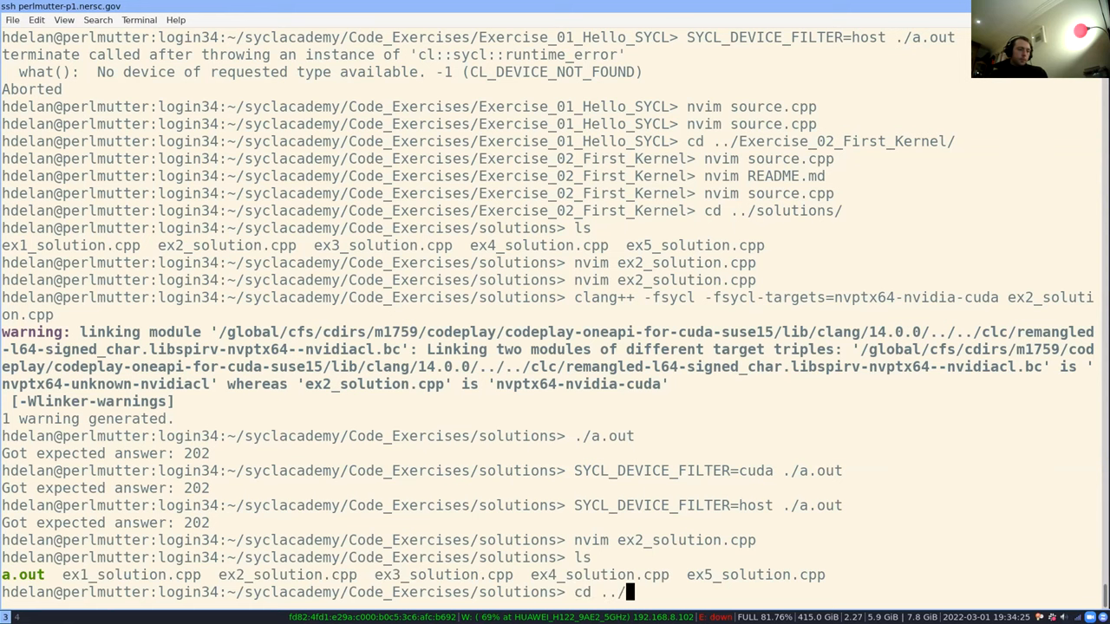
Enter Exercise_03_Vector_Add, list it, and view source.cpp's task comments in nvim
type("Exercise_03_Vector_Add/")
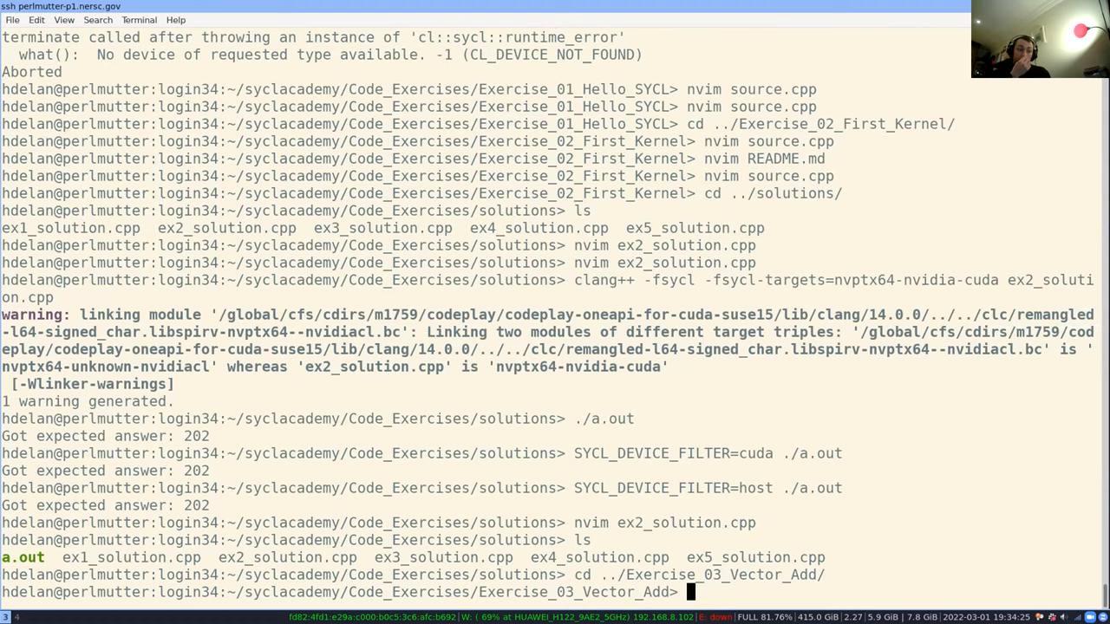
type("ls")
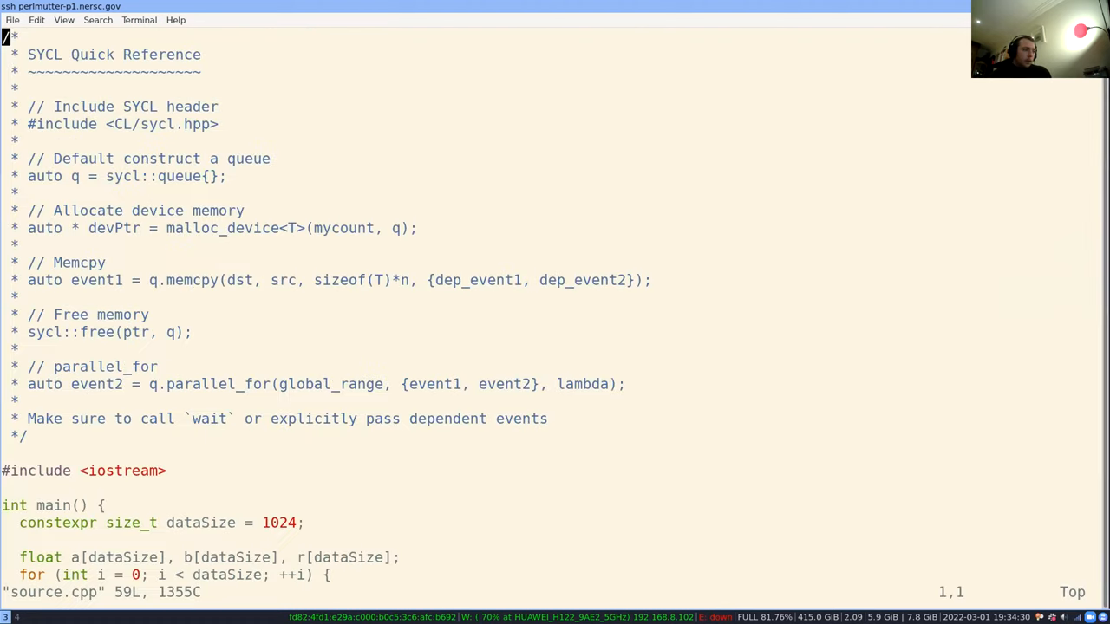
scroll("down", 3)
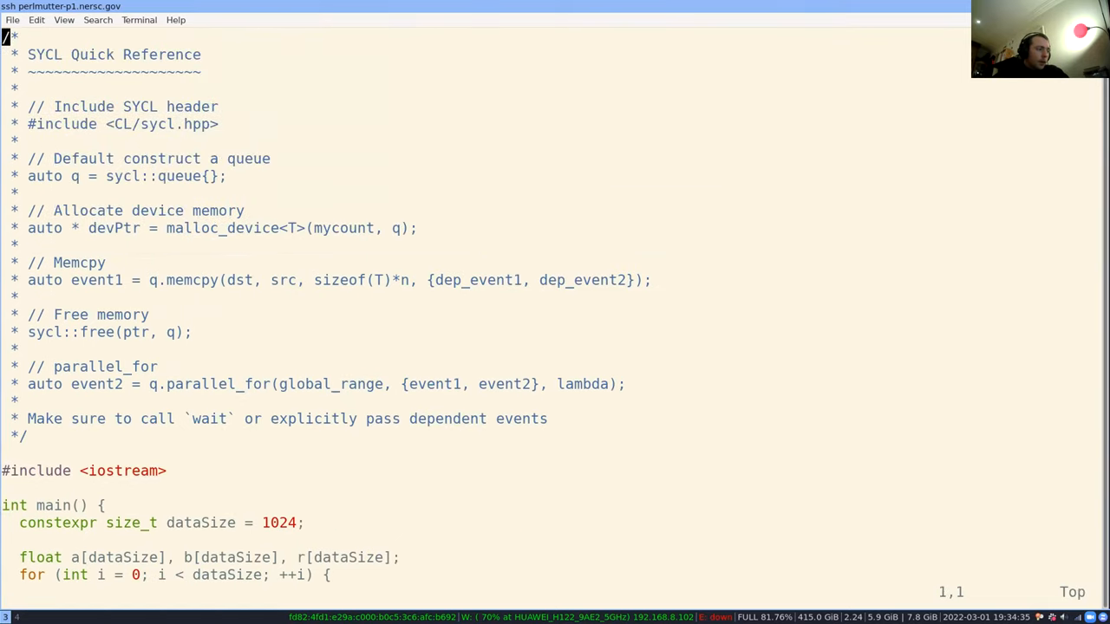
mouse_move(273, 383)
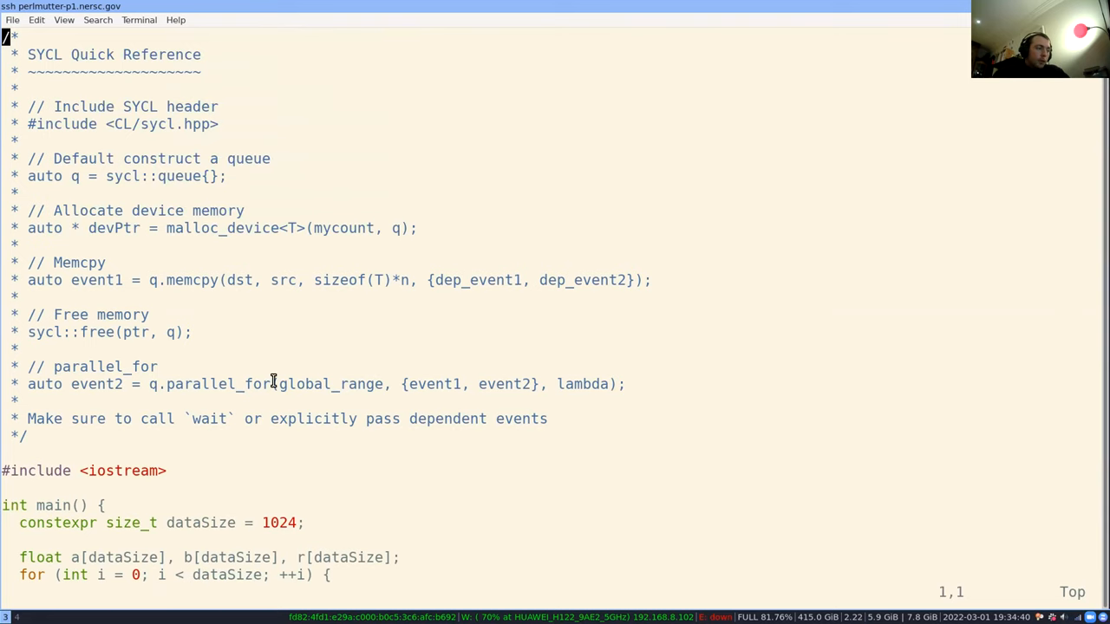
double_click(333, 384)
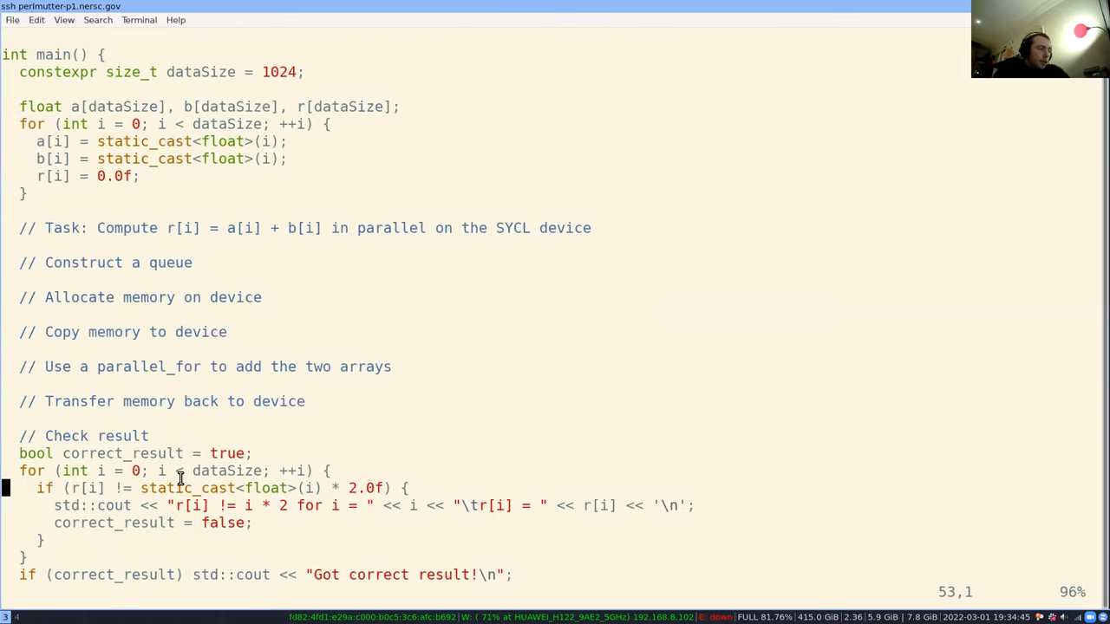
mouse_move(274, 466)
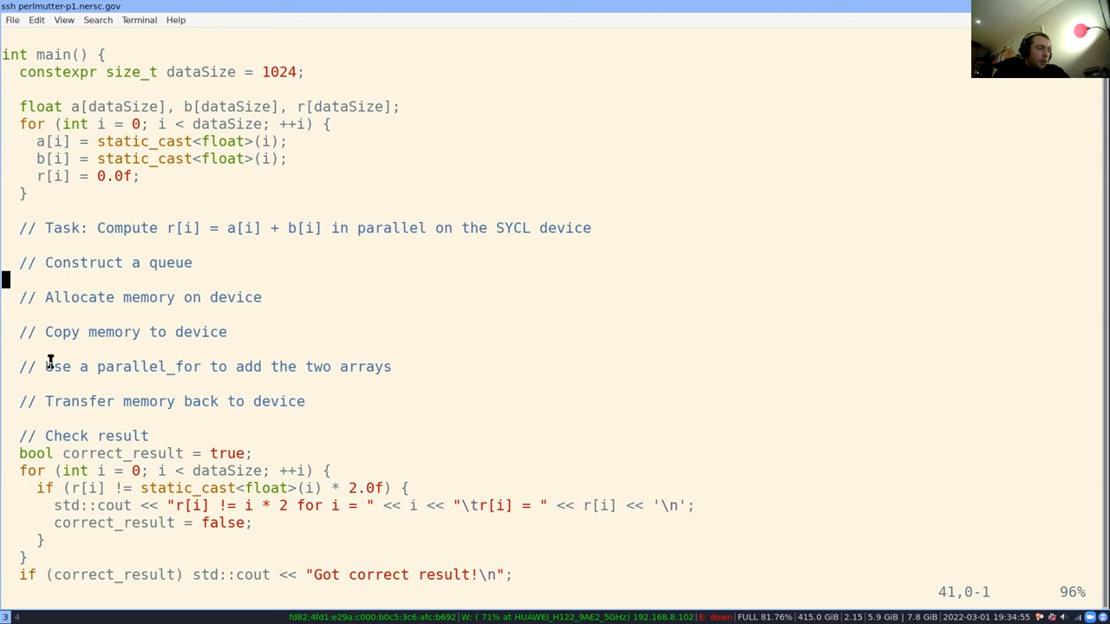
Add the comment line 'auto globalRange = sycl::range<1>(sz);' below the free-memory example
left_click_drag(50, 366, 366, 366)
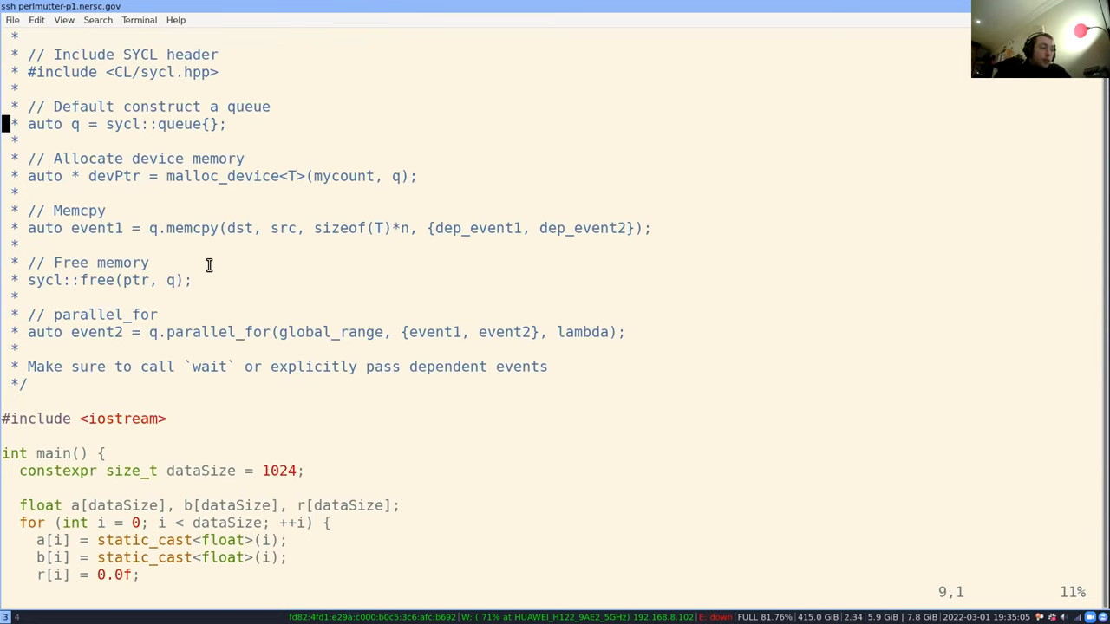
mouse_move(270, 318)
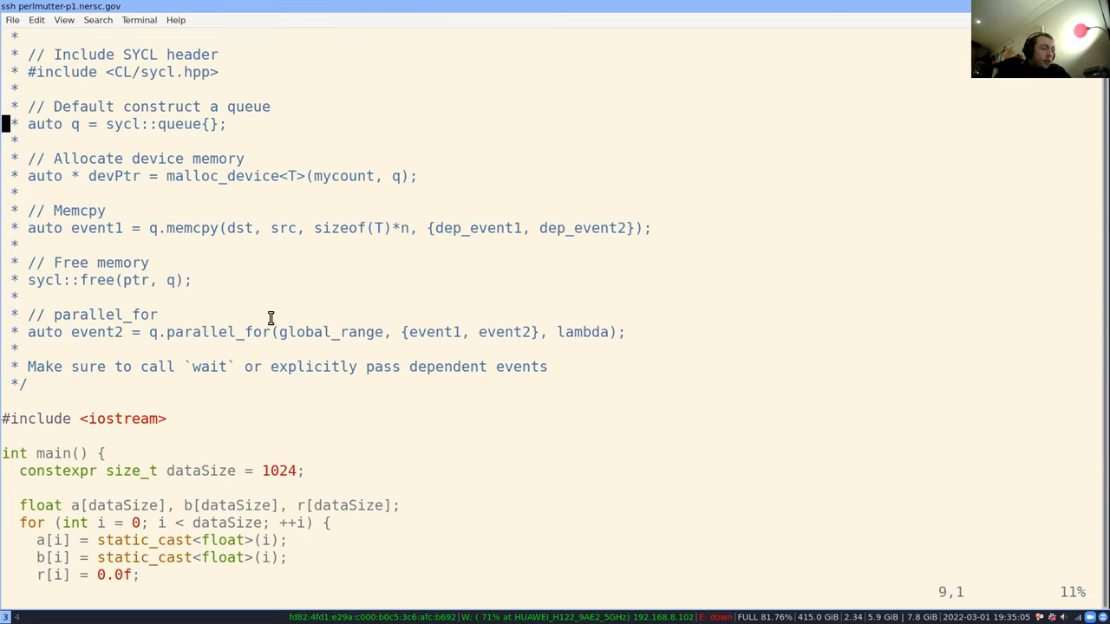
mouse_move(327, 308)
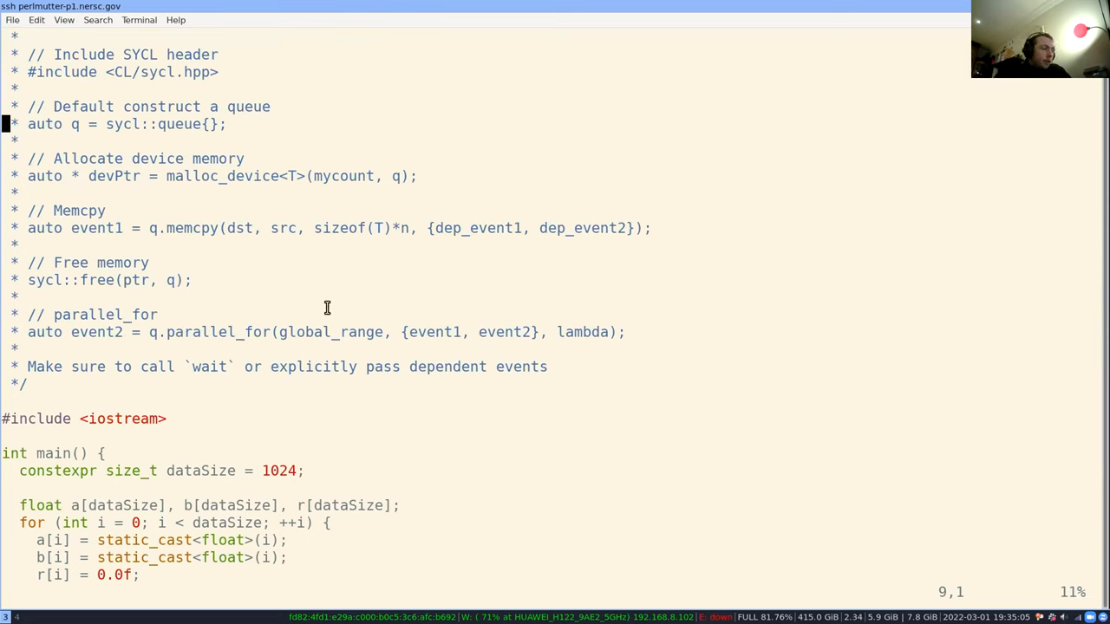
mouse_move(209, 273)
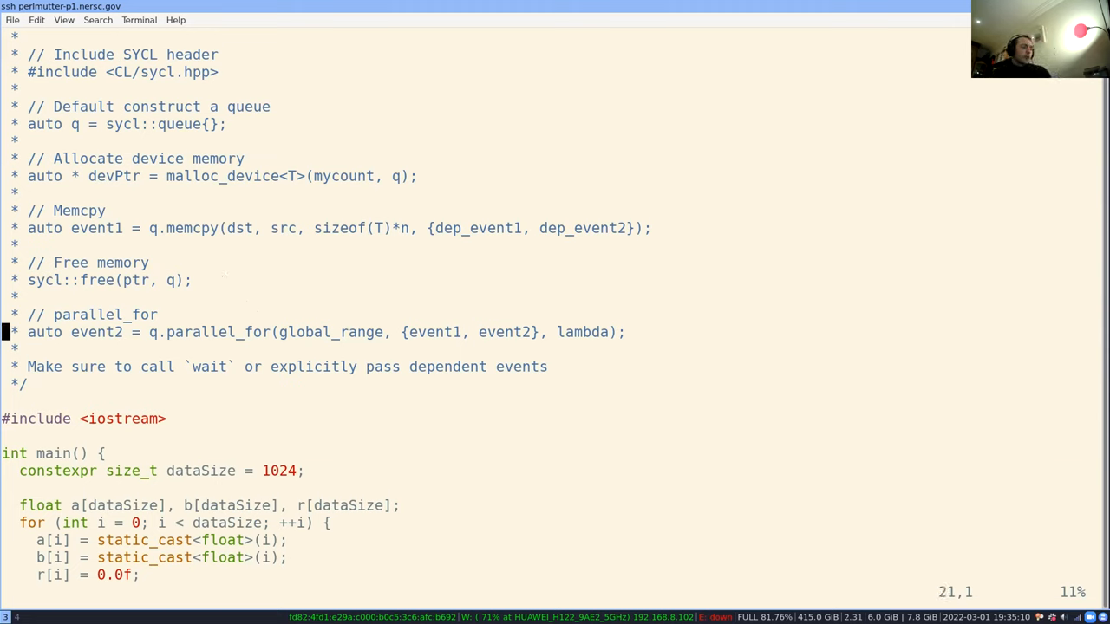
key("i")
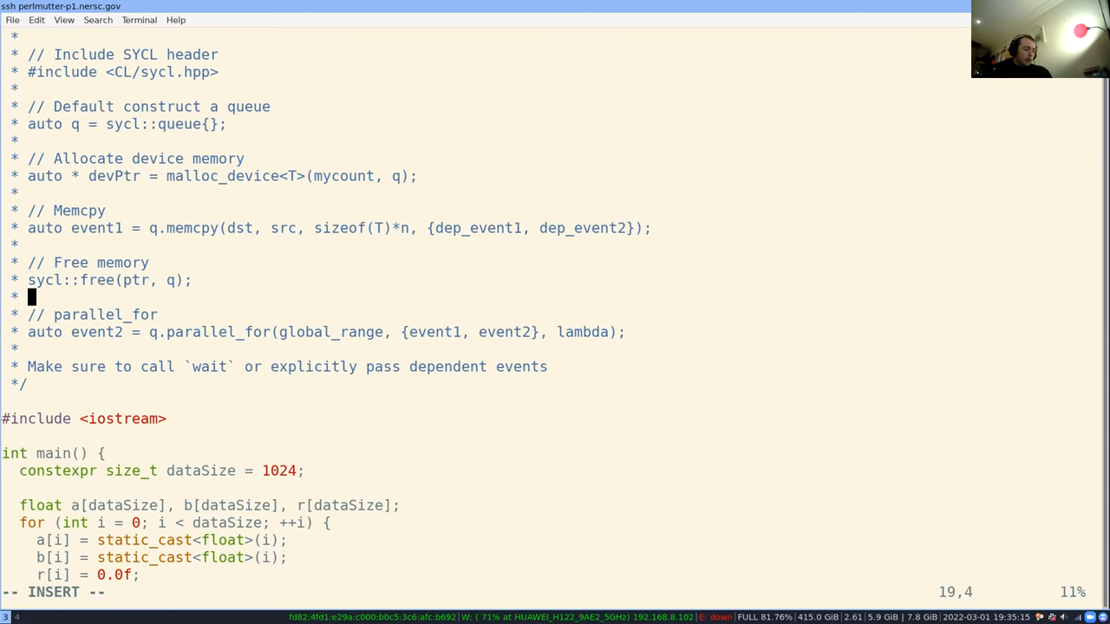
key("Return")
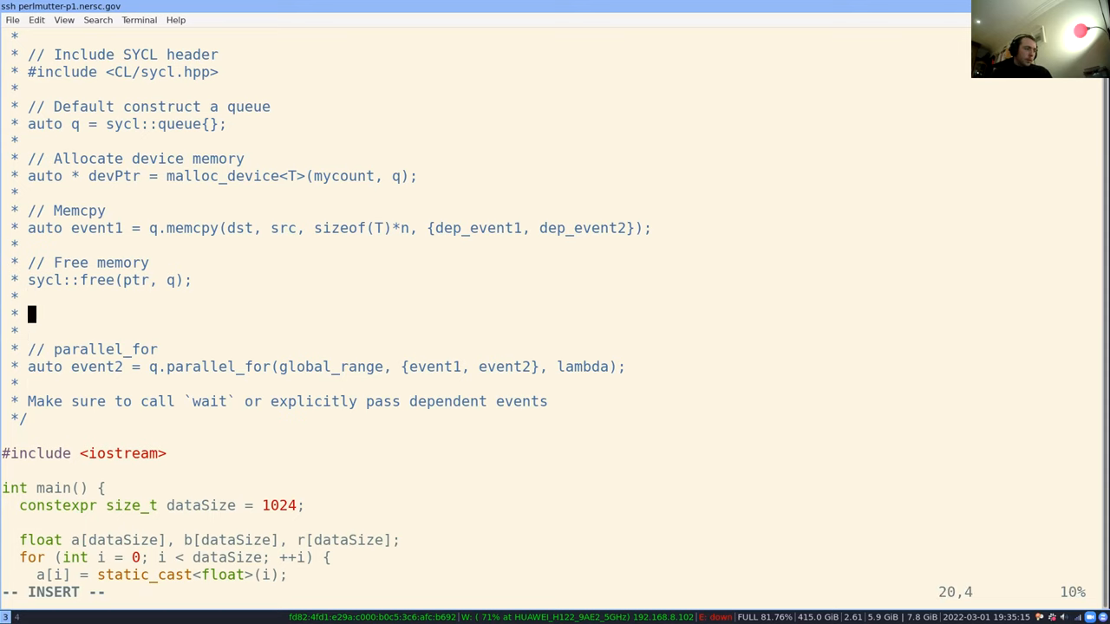
type("auto glovbalRa")
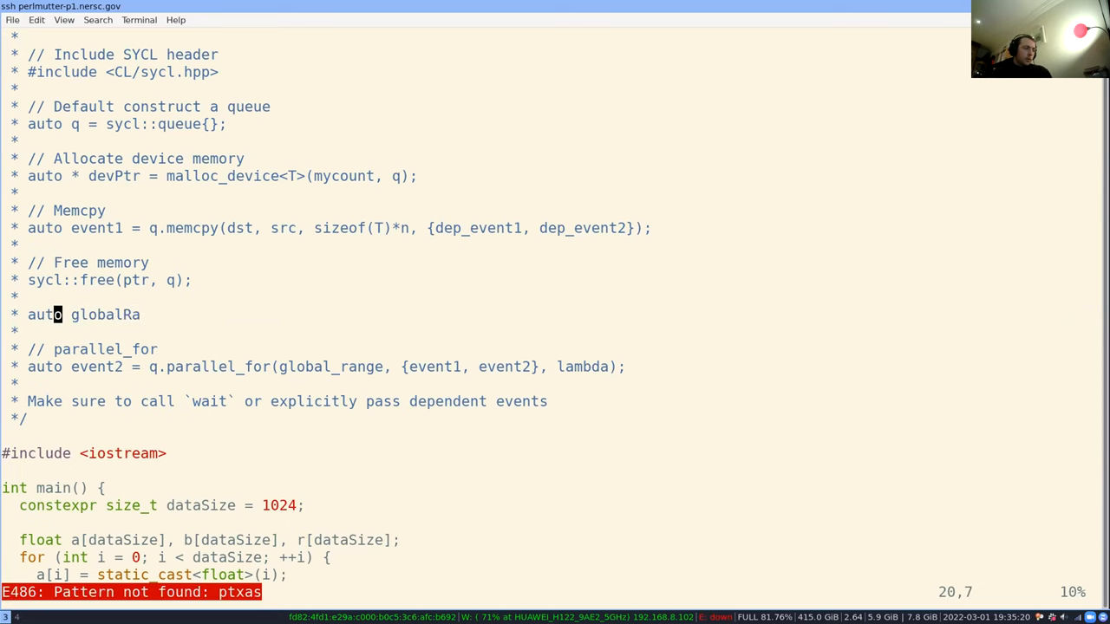
key("i")
type("nge = sycl")
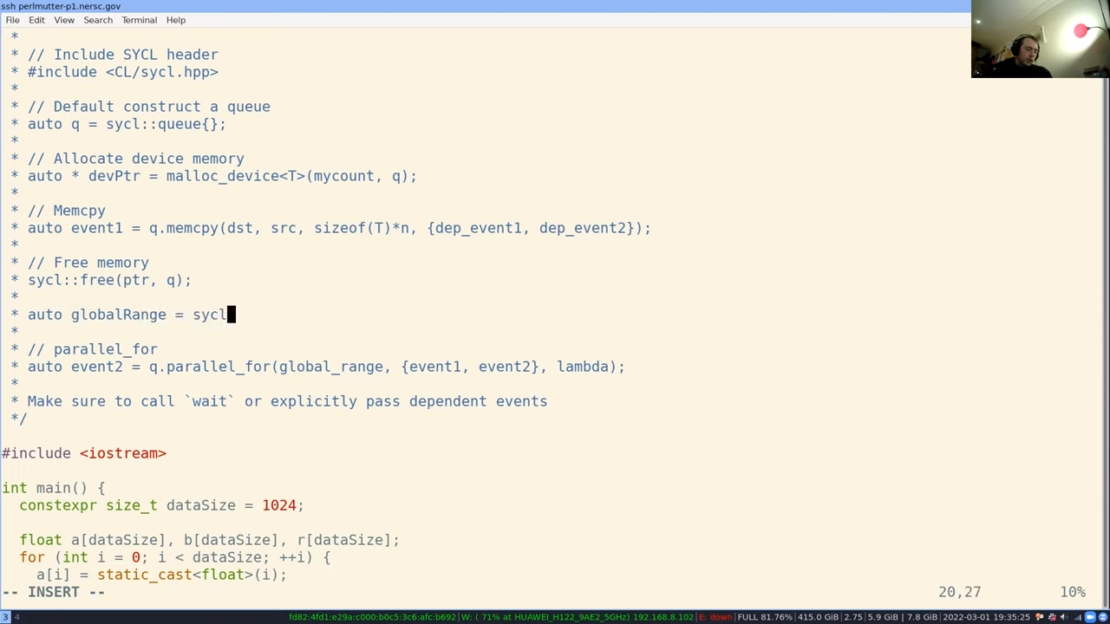
type("::range")
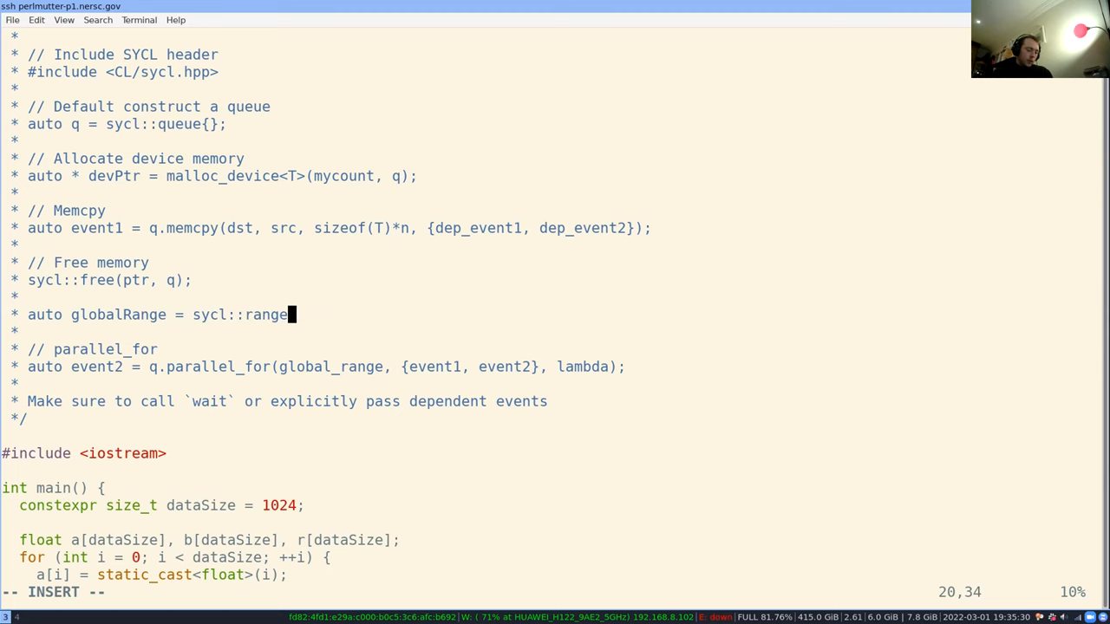
type("<1>(")
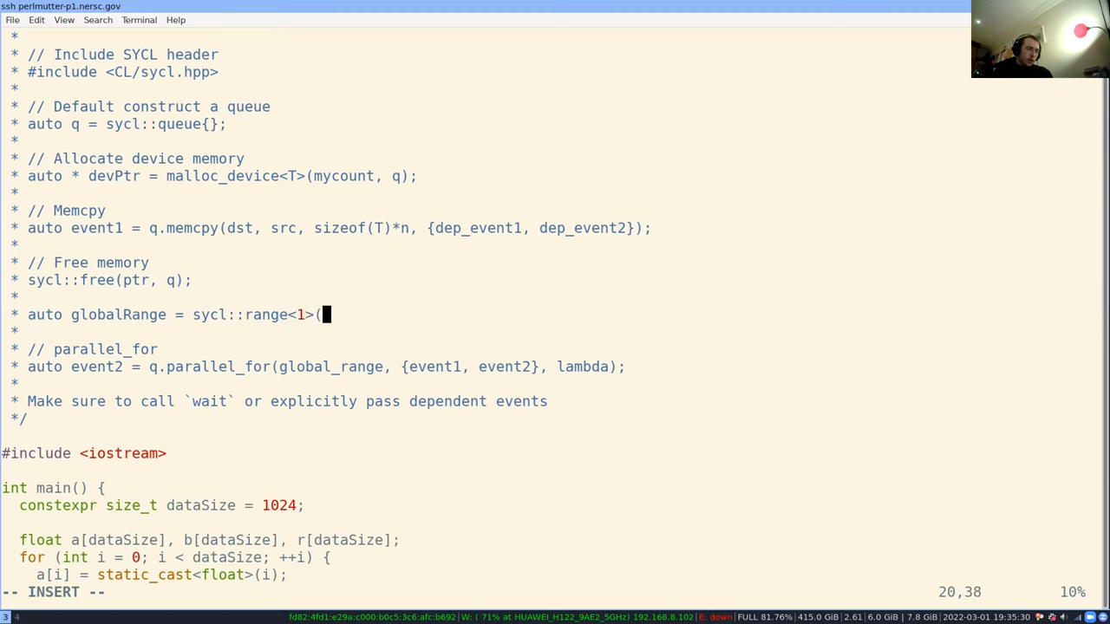
type(");")
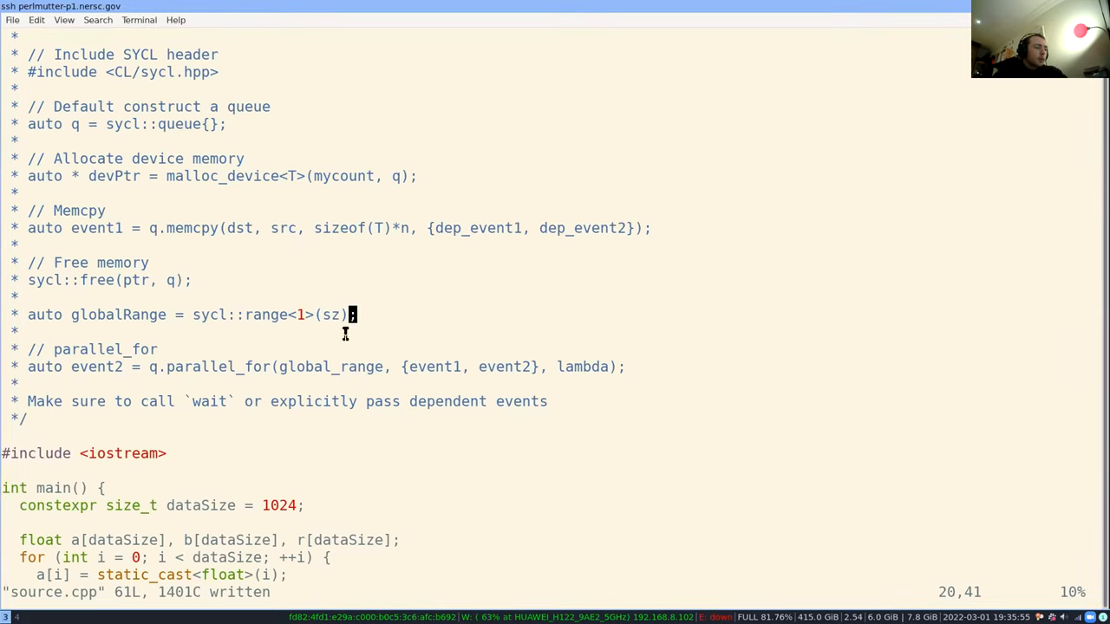
mouse_move(371, 318)
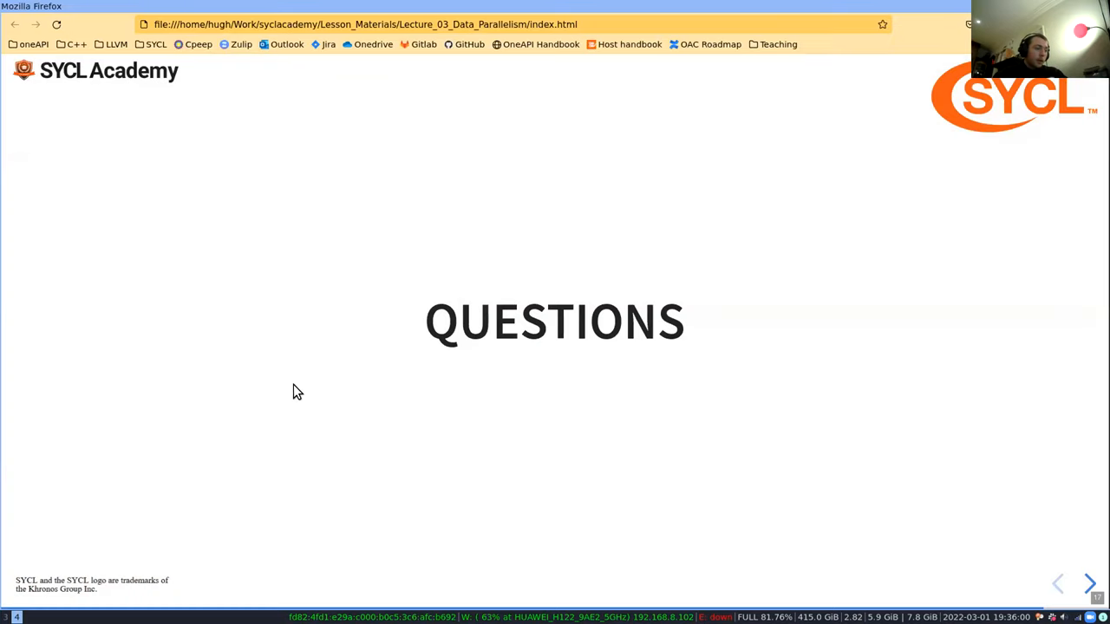
mouse_move(314, 373)
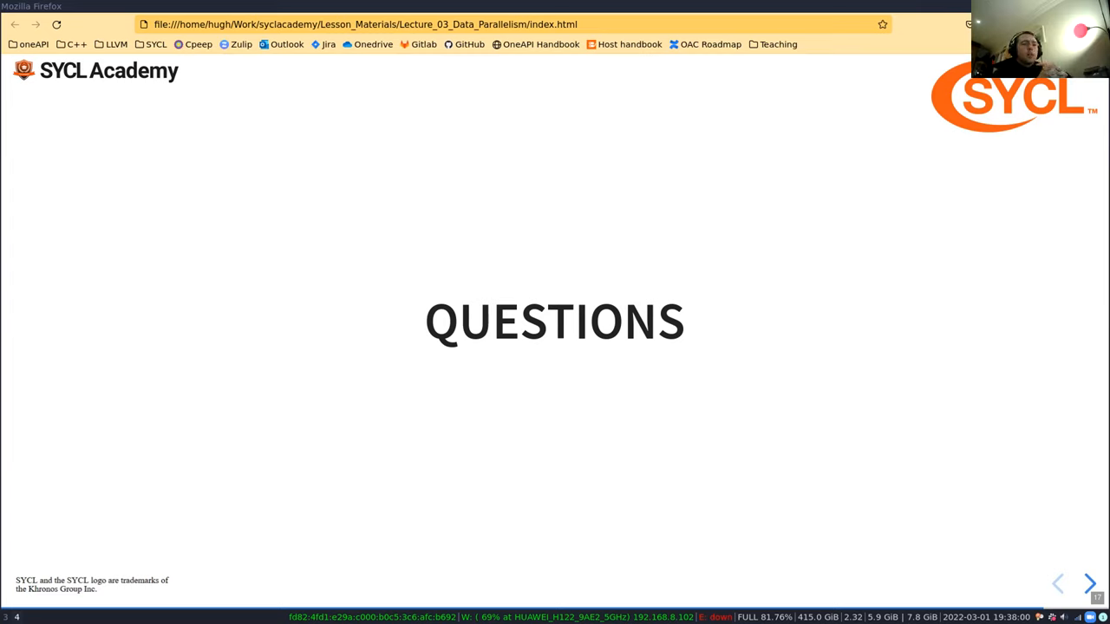
mouse_move(223, 242)
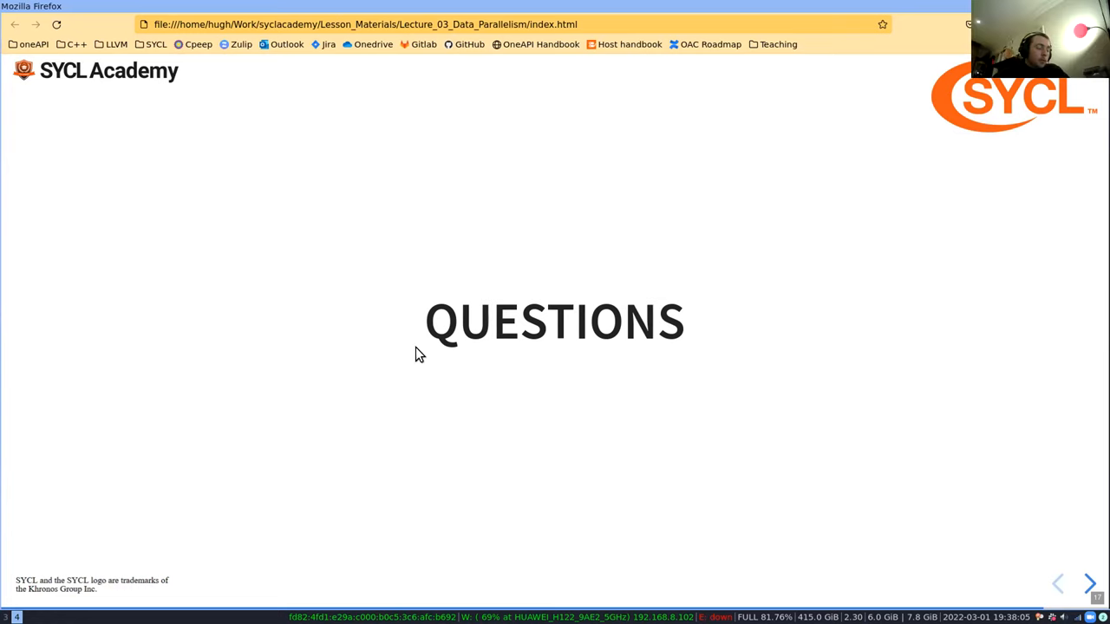
mouse_move(425, 318)
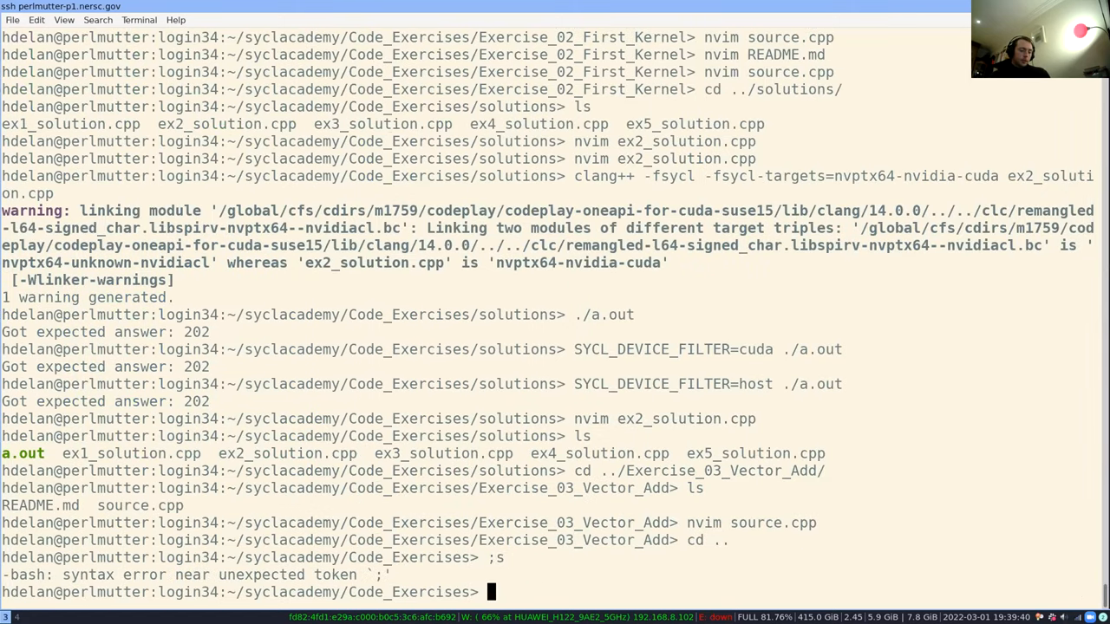
Navigate from Exercise_02_First_Kernel into Exercise_01_Hello_SYCL and list its files
type("cd")
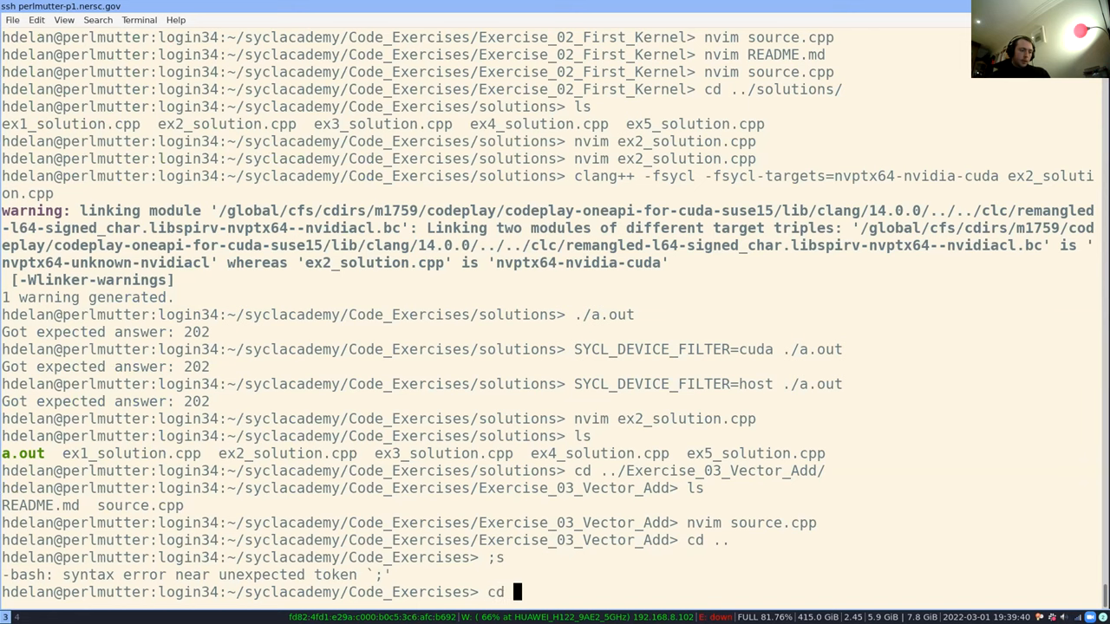
type("Exercise_02_First_Kernel/")
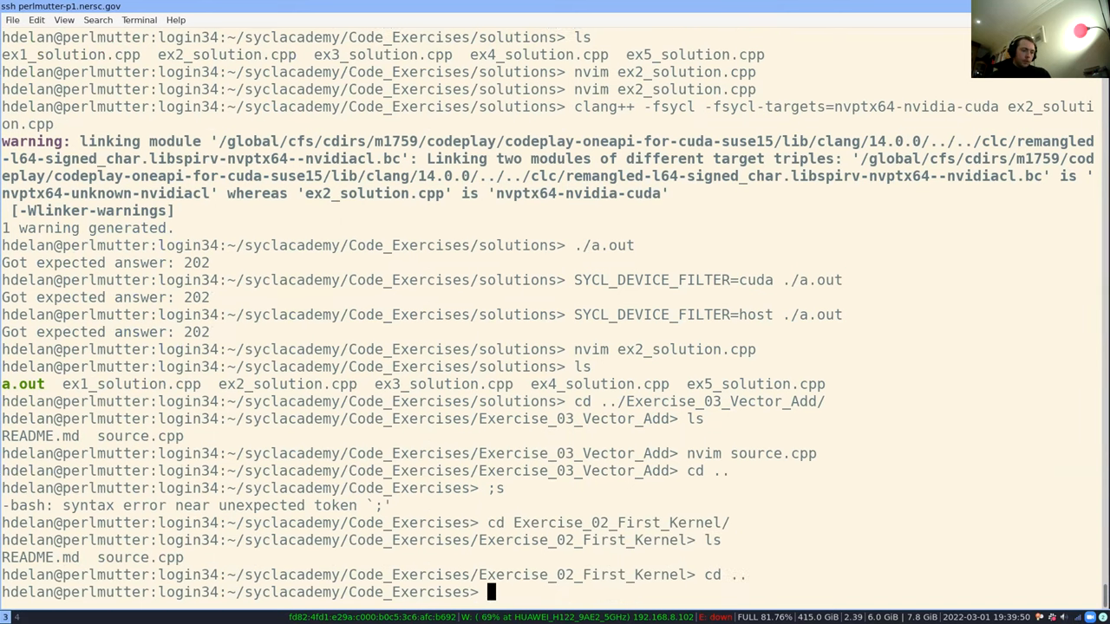
type("cd Exercise_01_Hello_SYCL/")
type("ls")
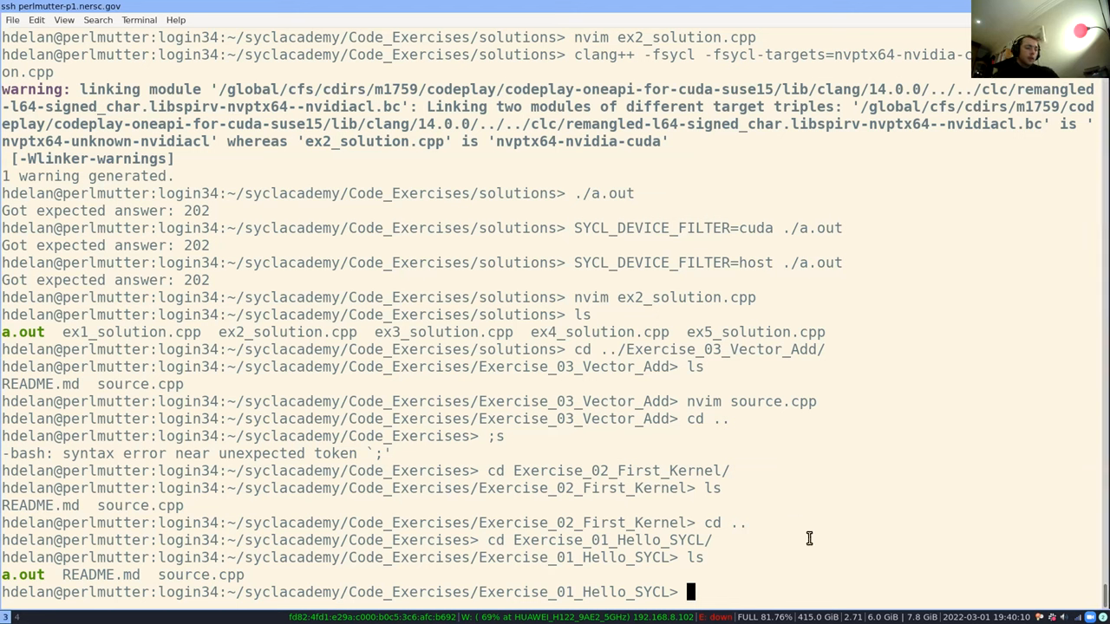
mouse_move(804, 531)
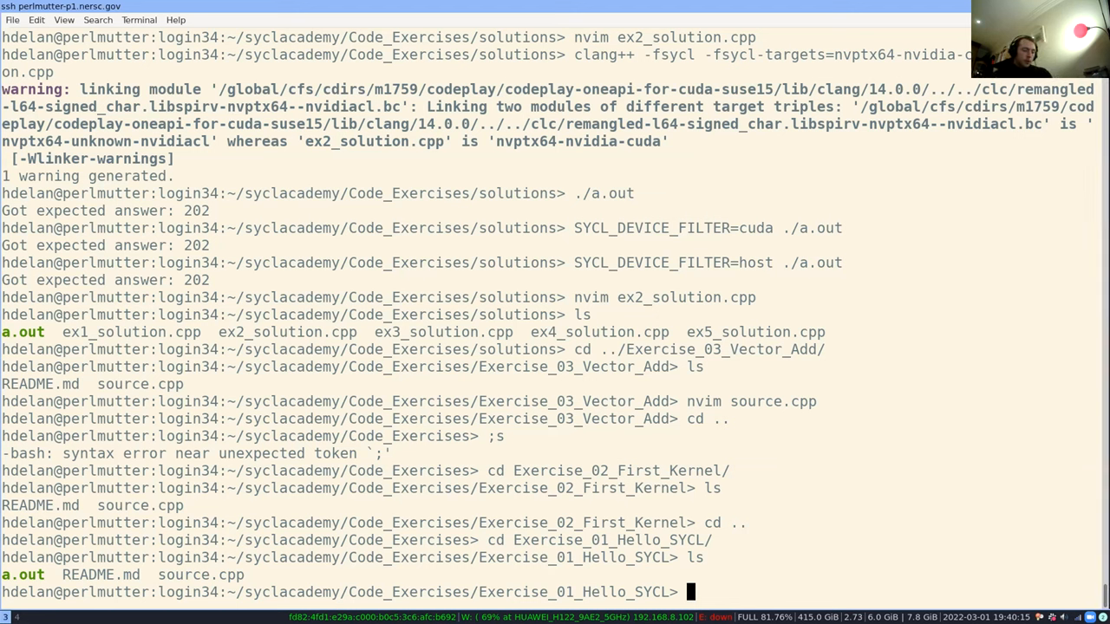
type("SYCL_PI_TRAC")
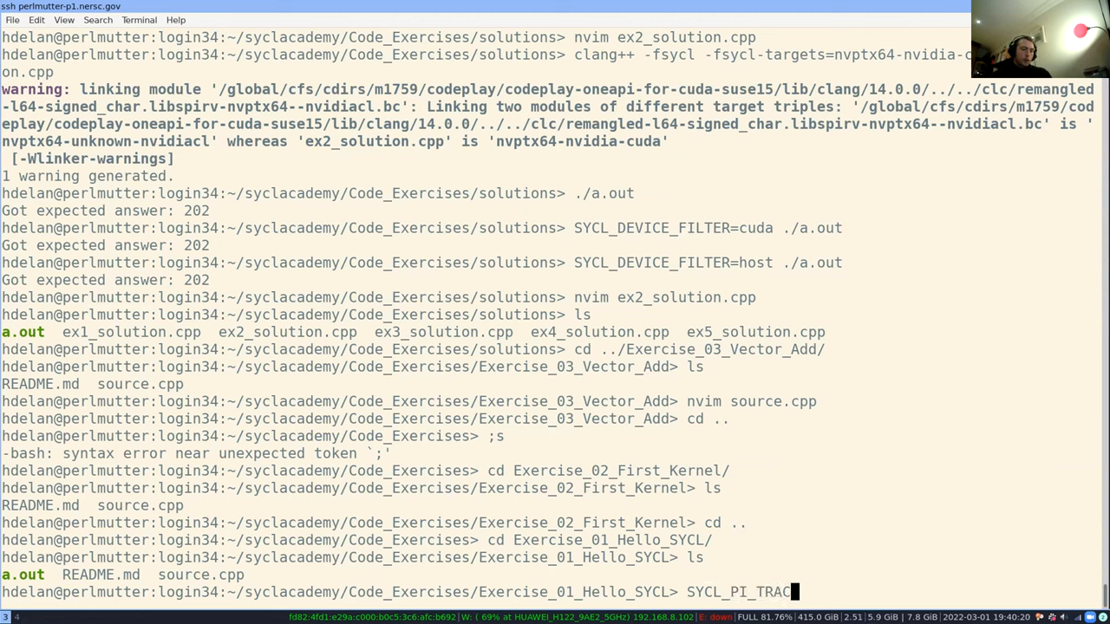
type("E=2")
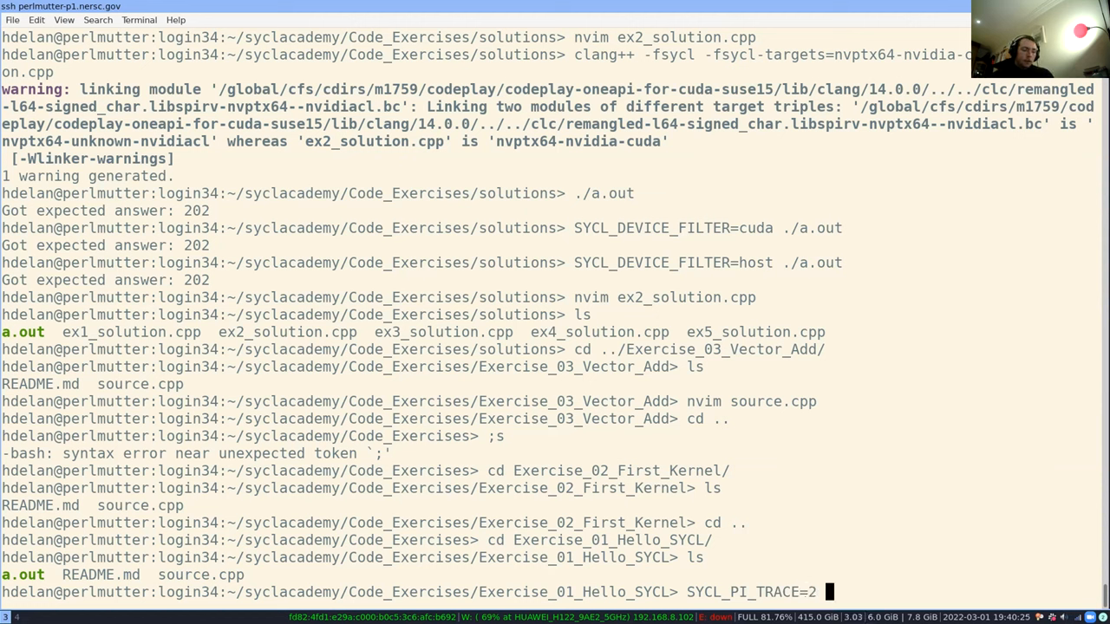
type("./a.out")
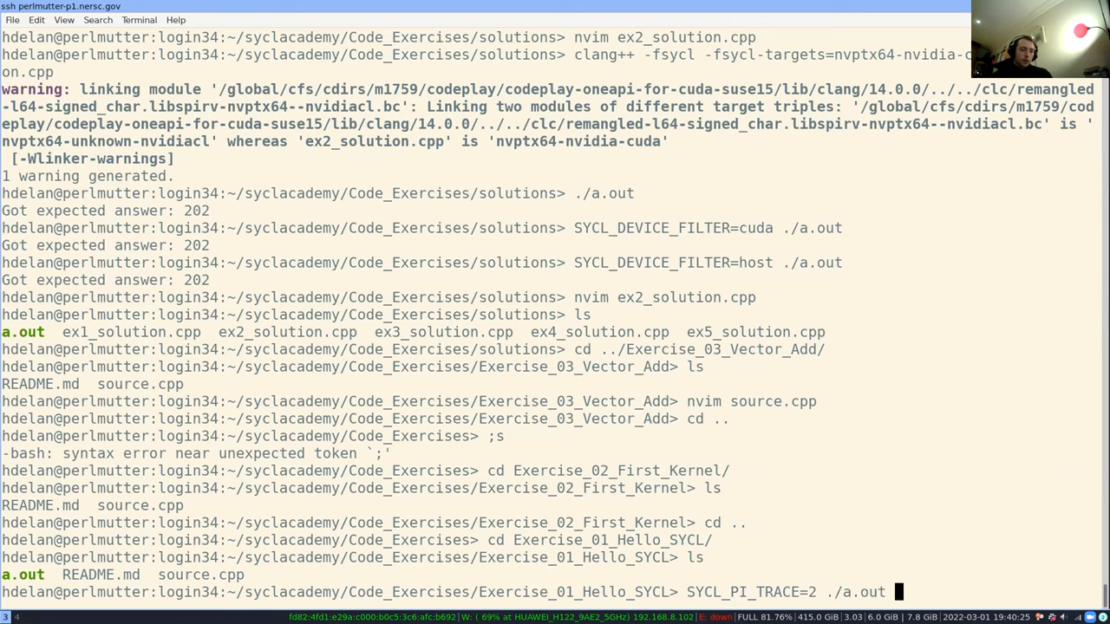
key("Return")
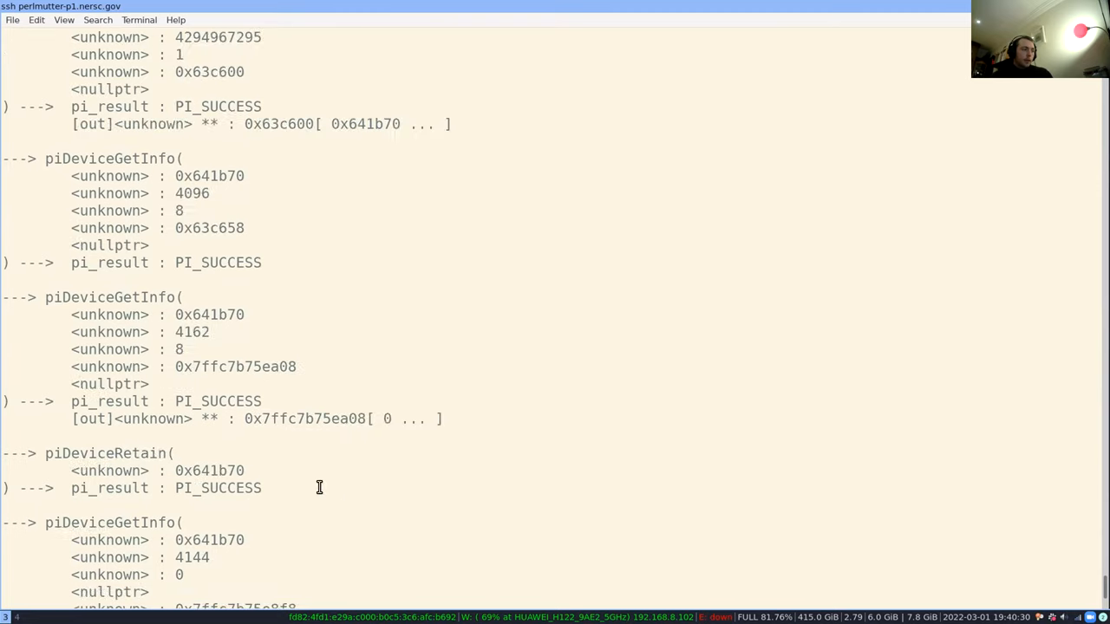
scroll("down", 3)
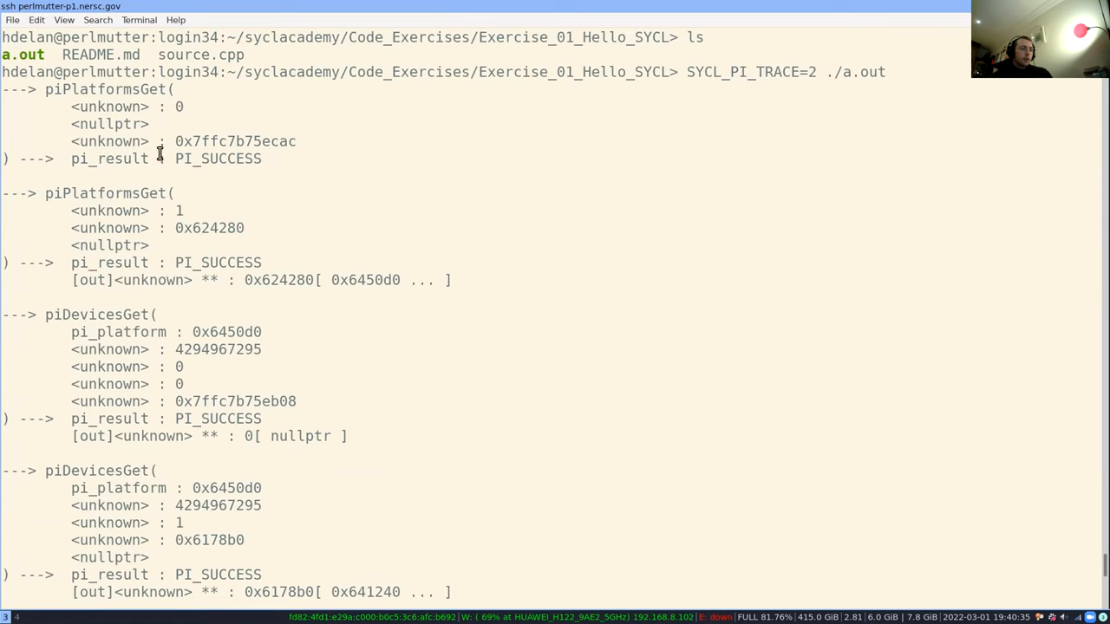
double_click(102, 88)
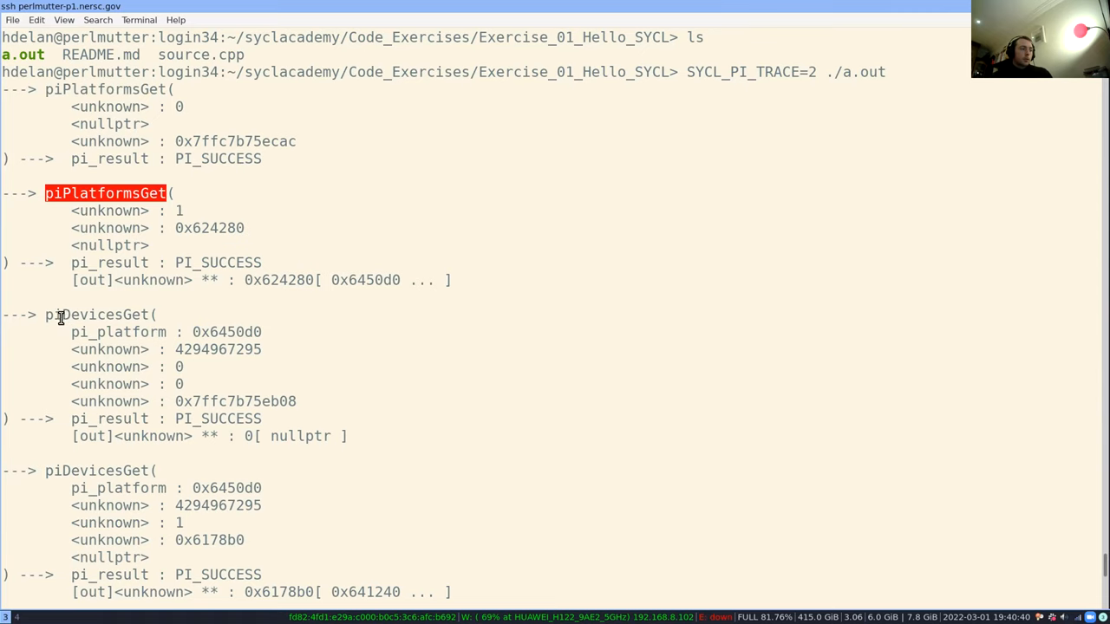
scroll("down", 3)
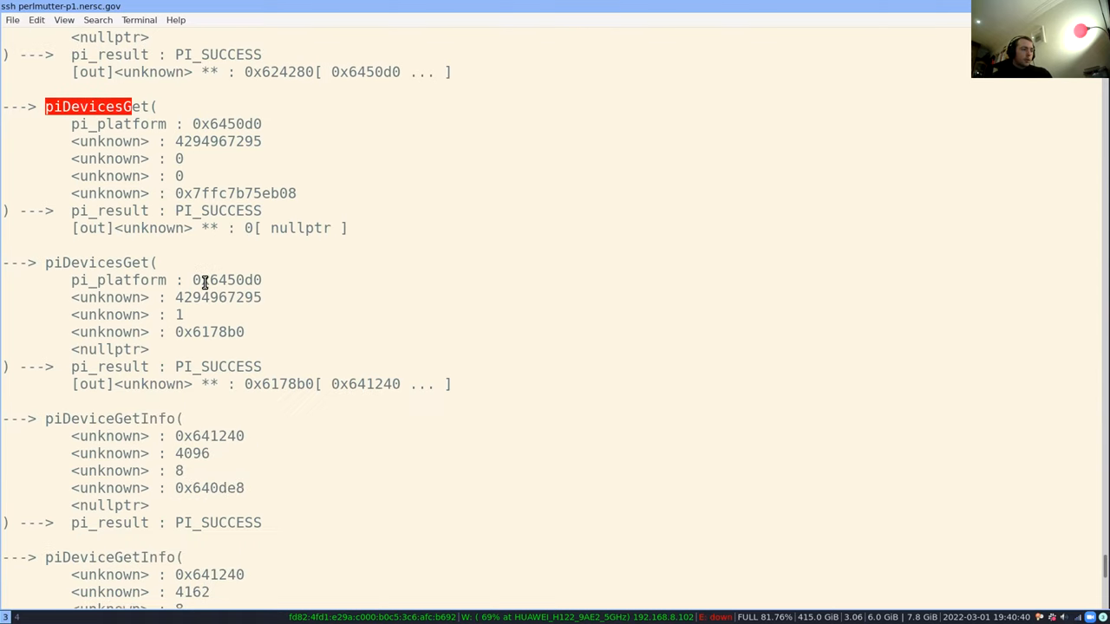
scroll("down", 3)
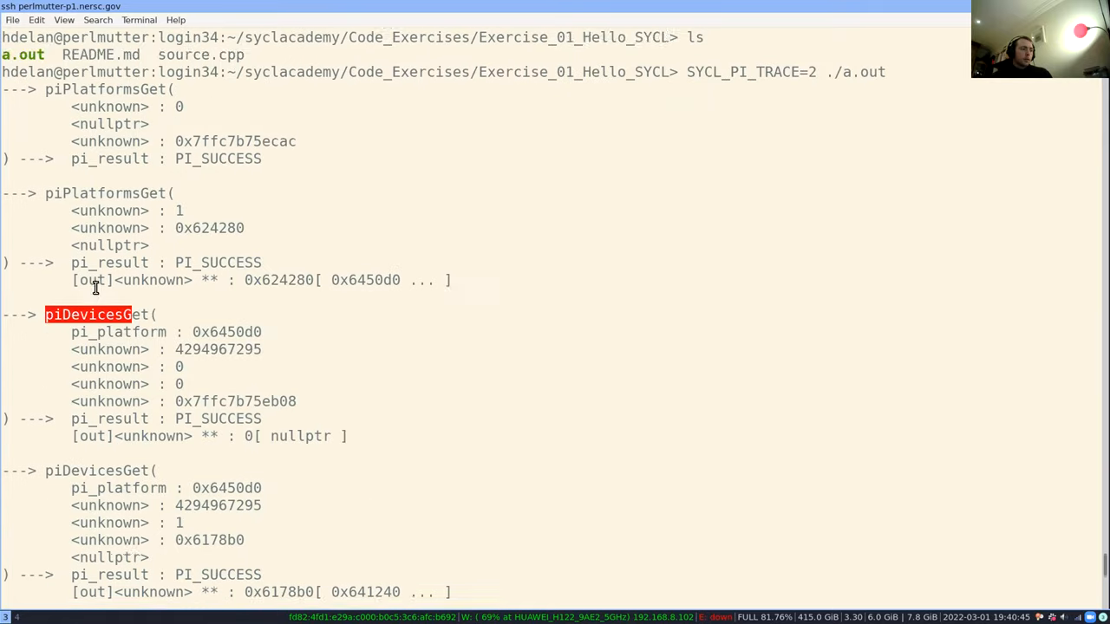
scroll("down", 3)
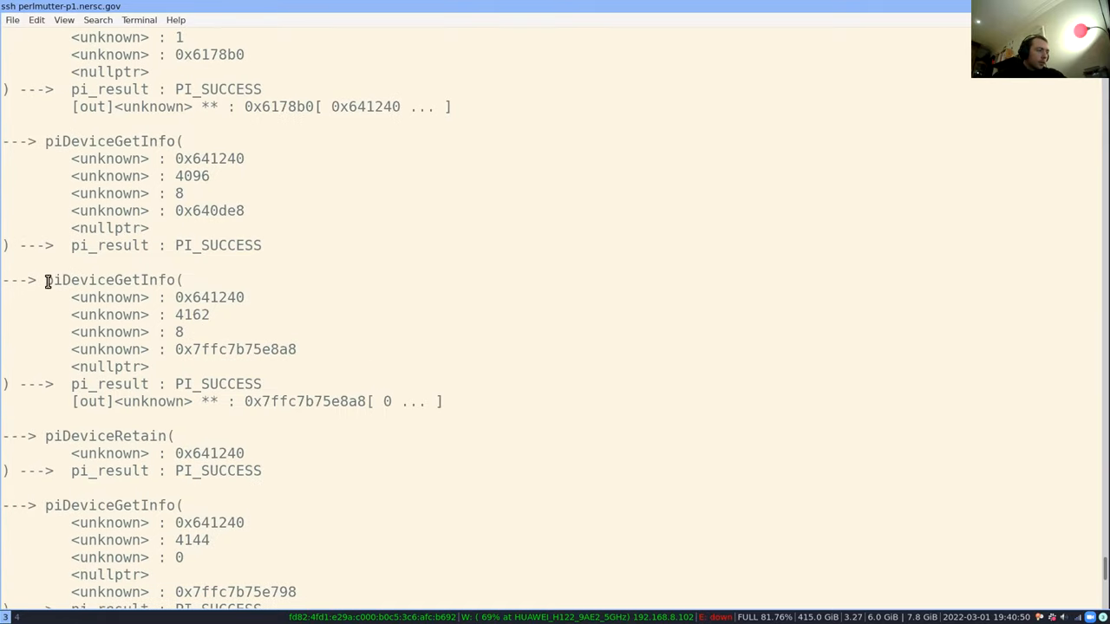
double_click(113, 280)
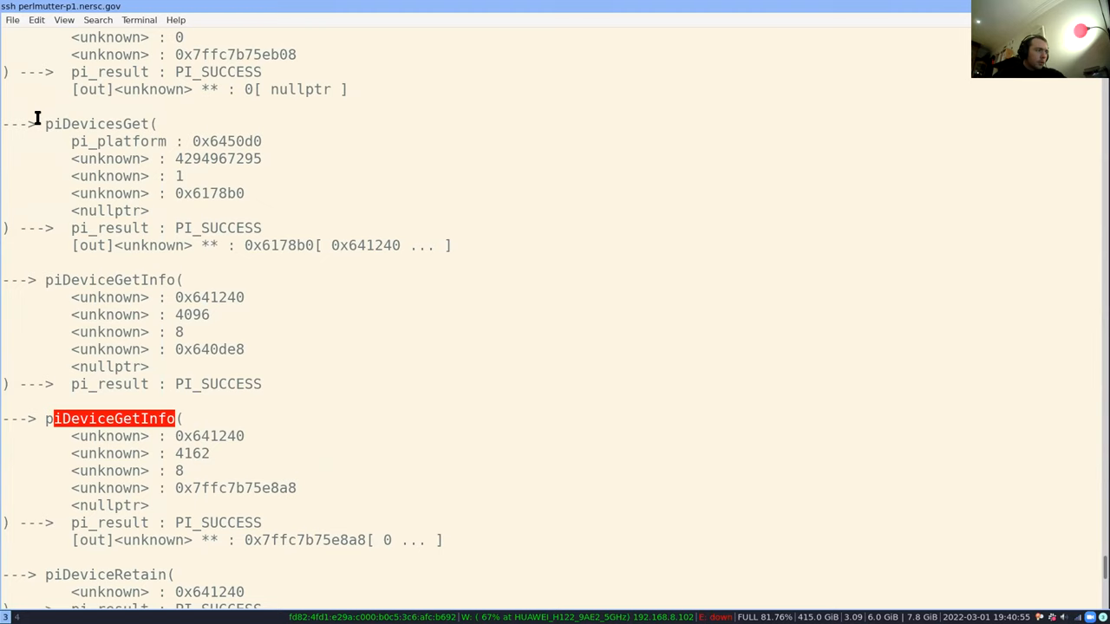
scroll("down", 3)
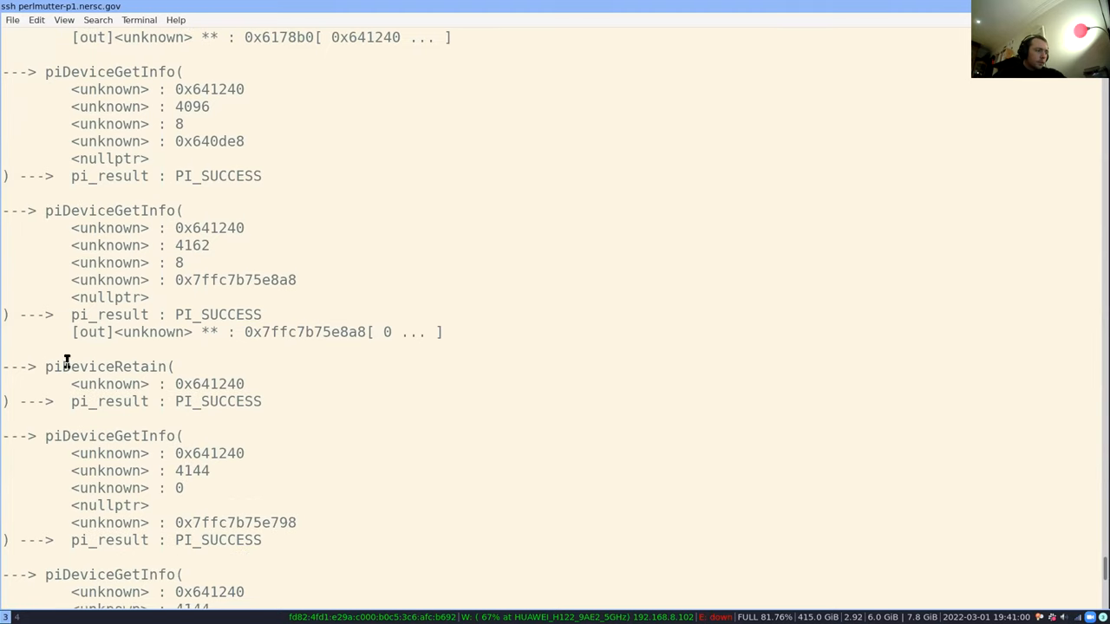
double_click(101, 366)
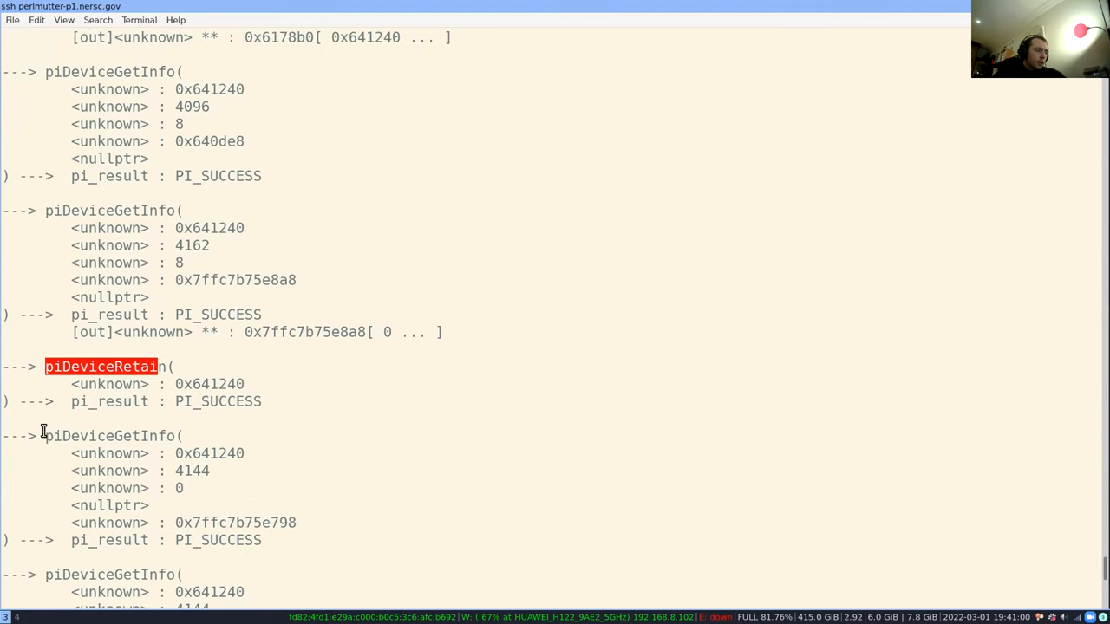
scroll("down", 3)
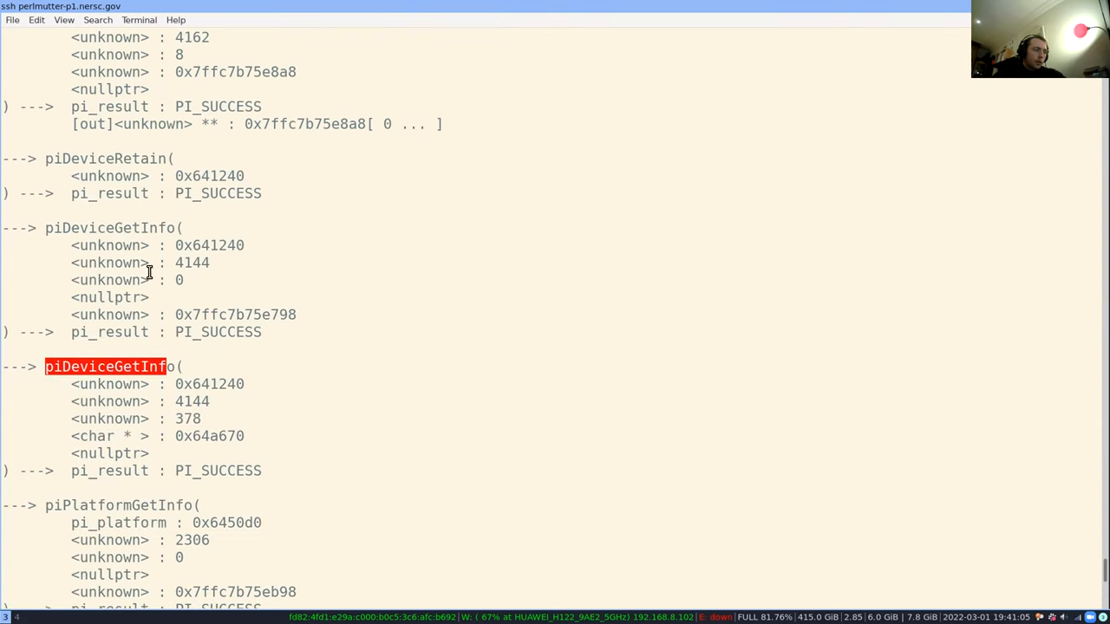
mouse_move(204, 234)
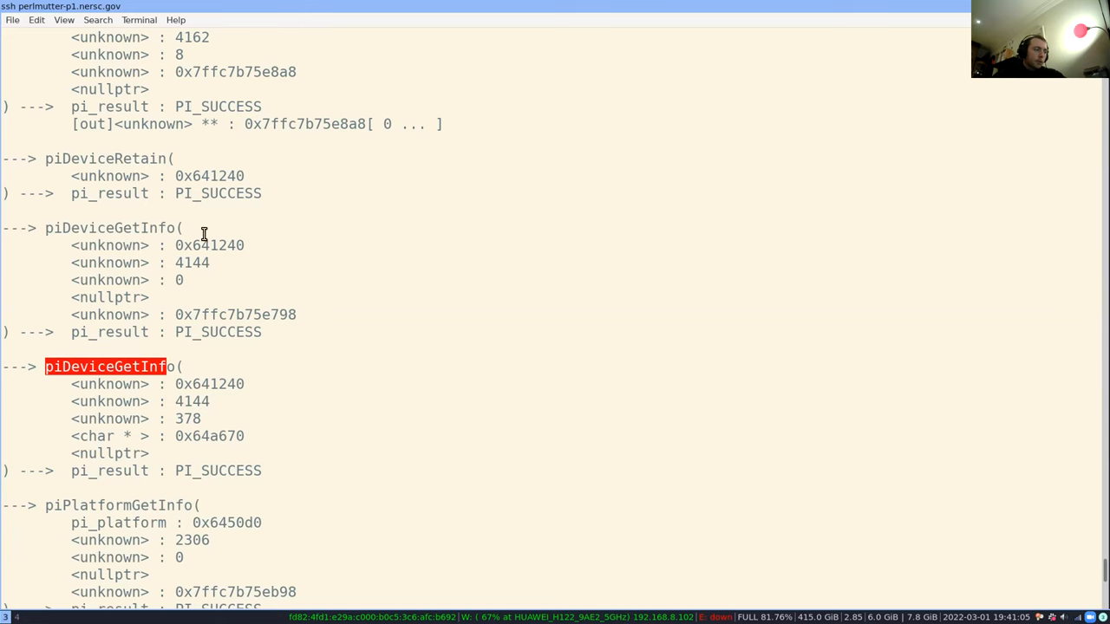
scroll("down", 3)
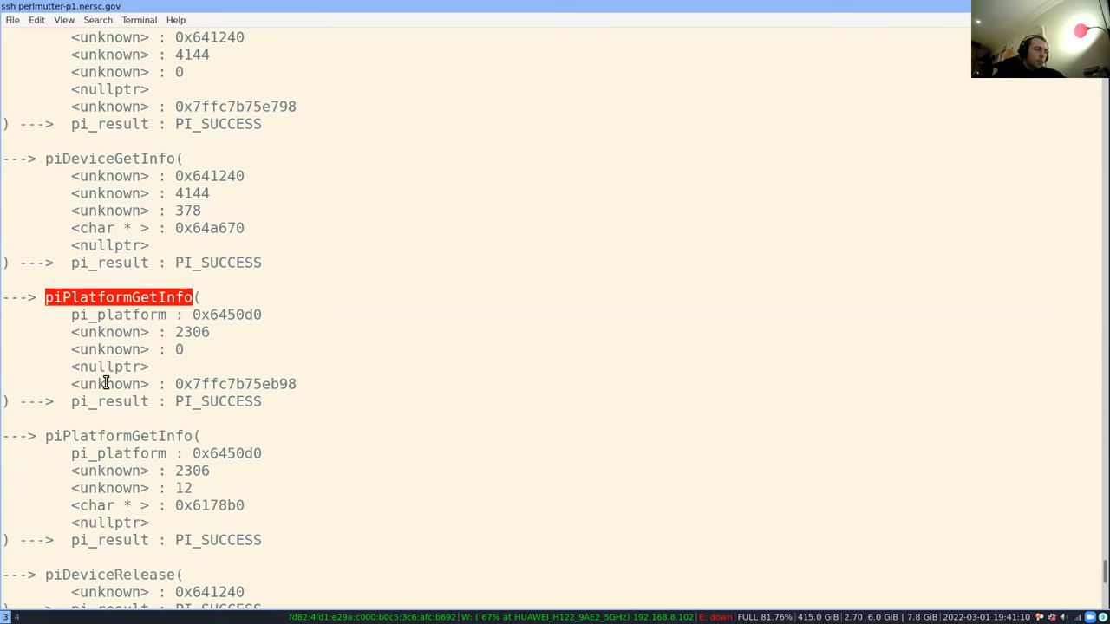
scroll("down", 3)
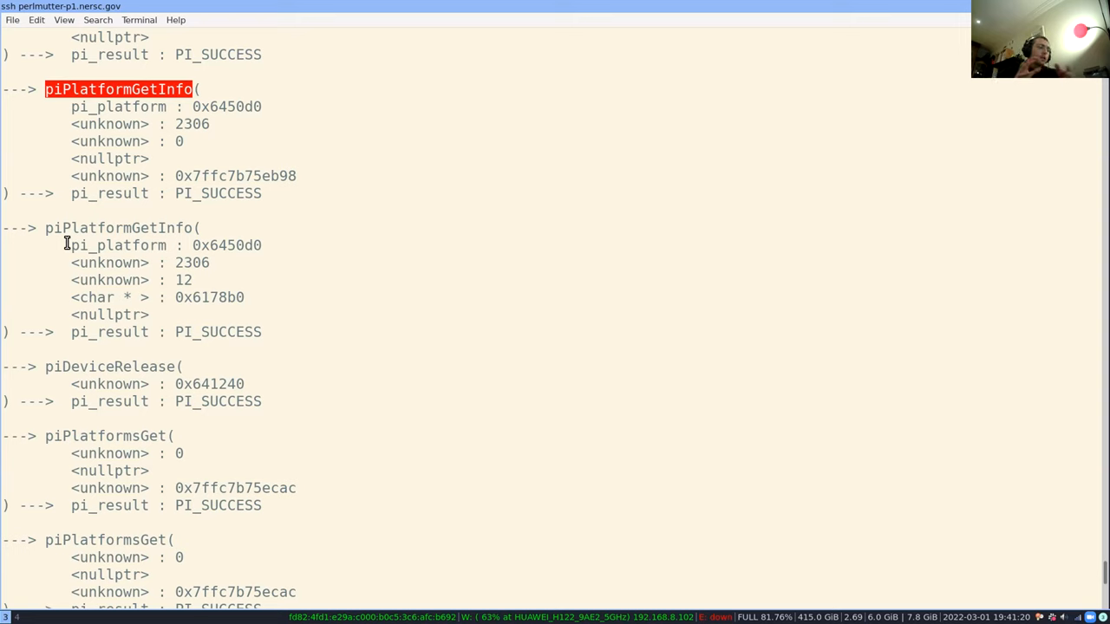
mouse_move(41, 232)
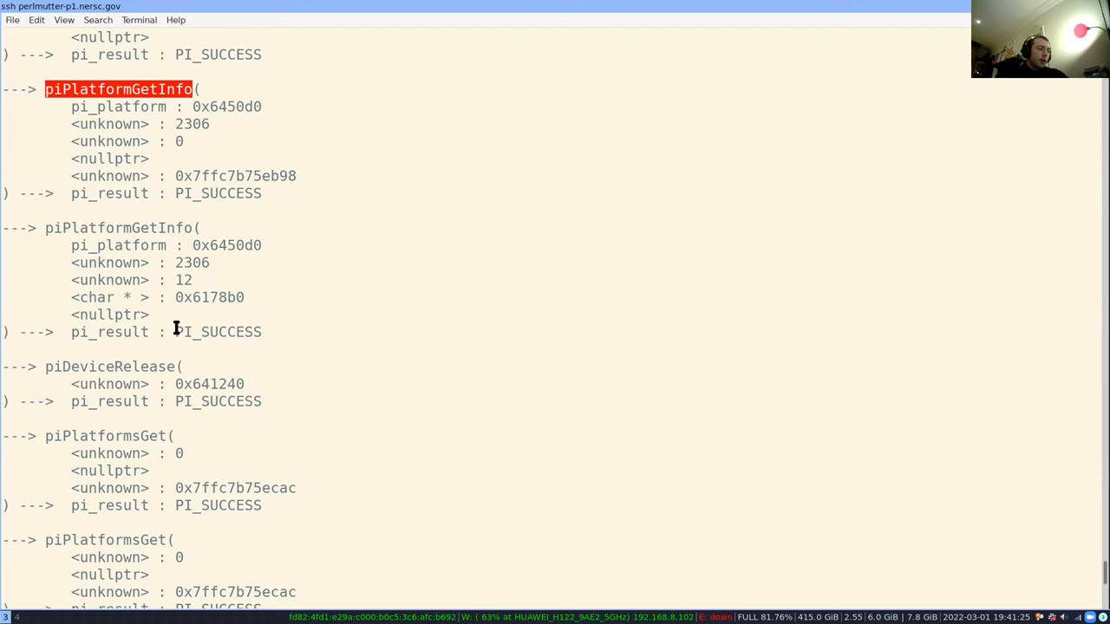
double_click(218, 331)
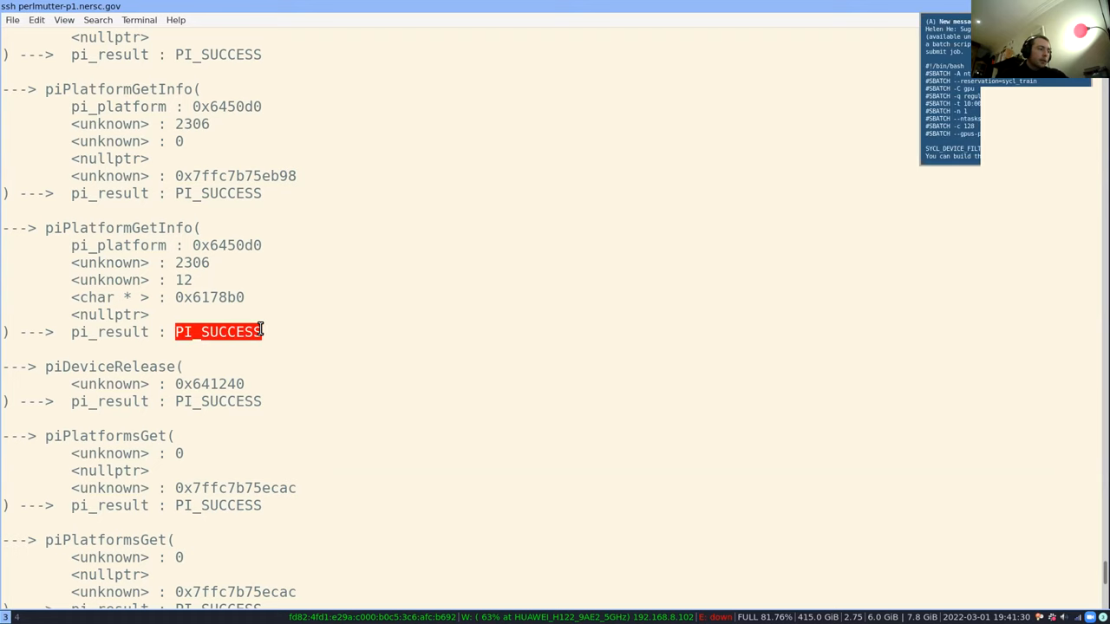
scroll("down", 3)
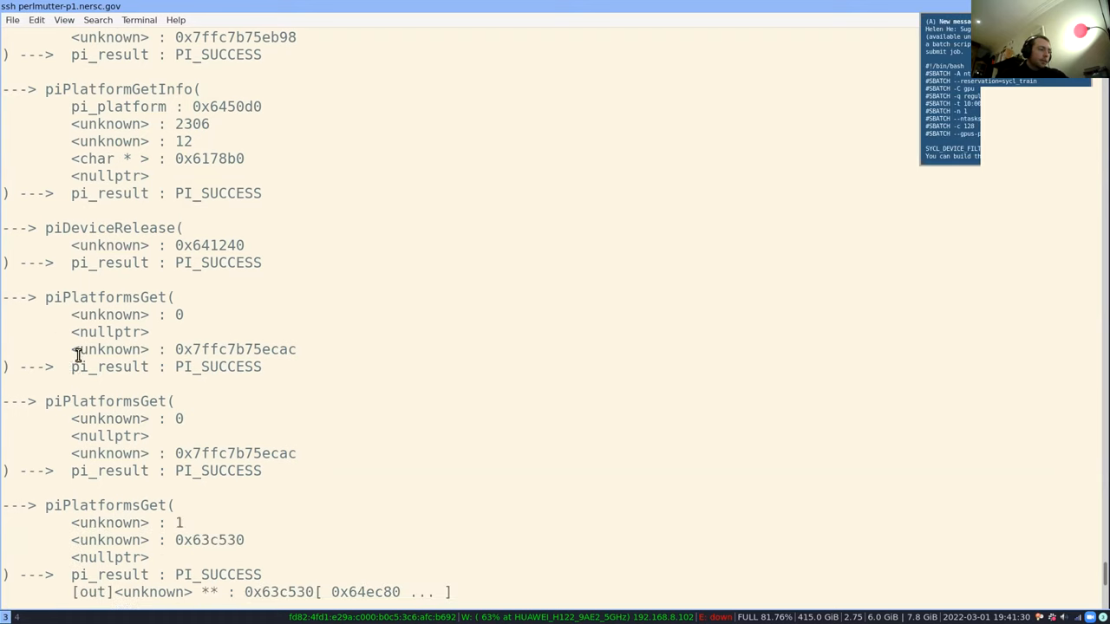
scroll("down", 3)
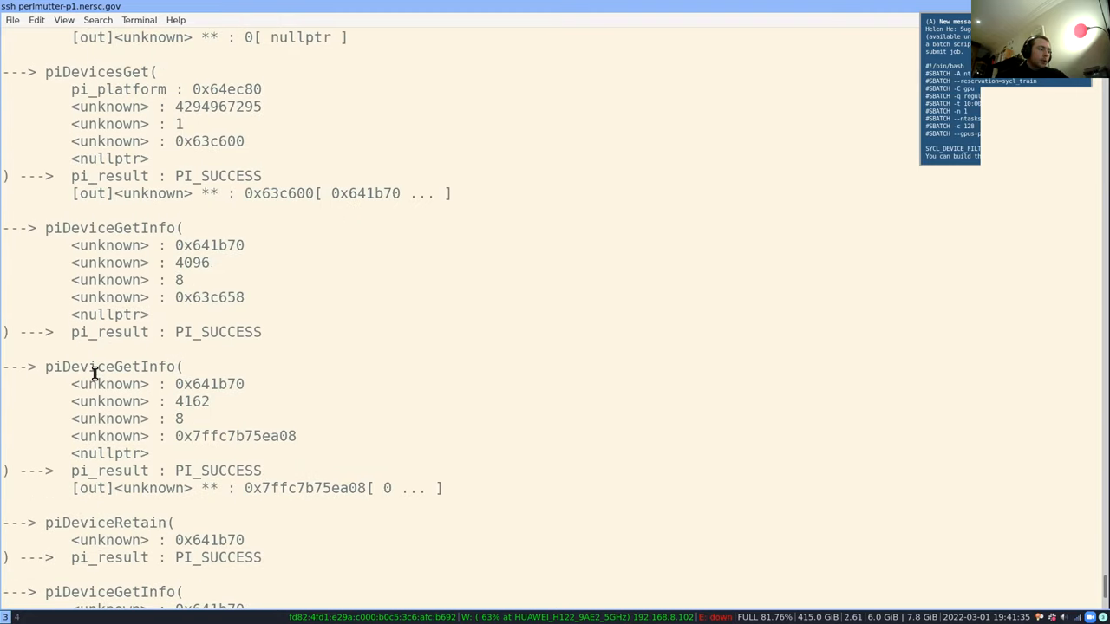
scroll("down", 3)
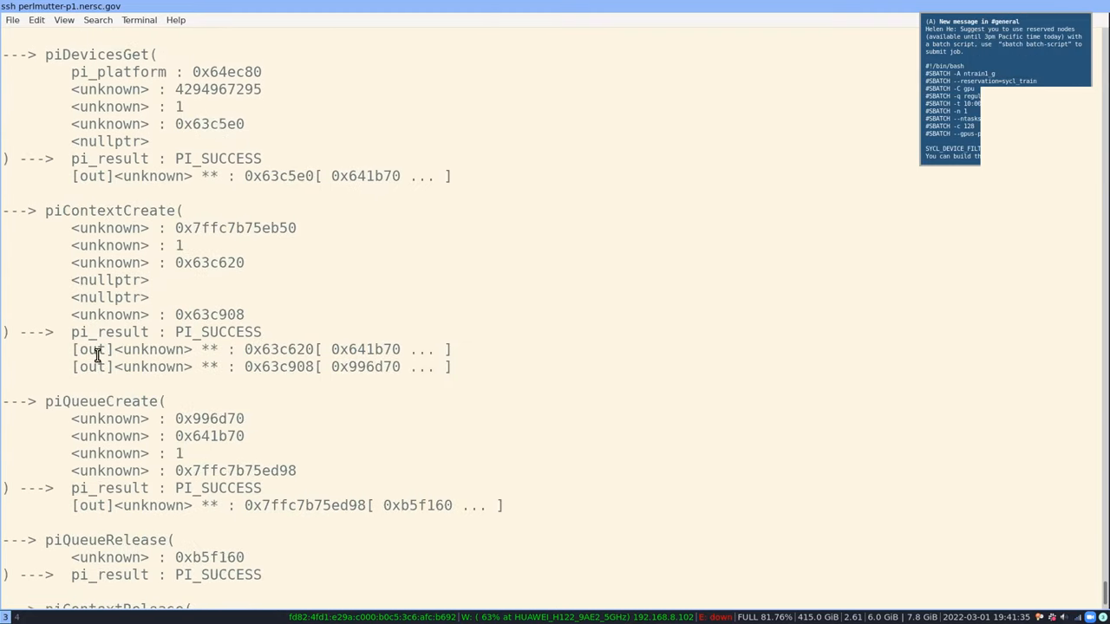
scroll("down", 3)
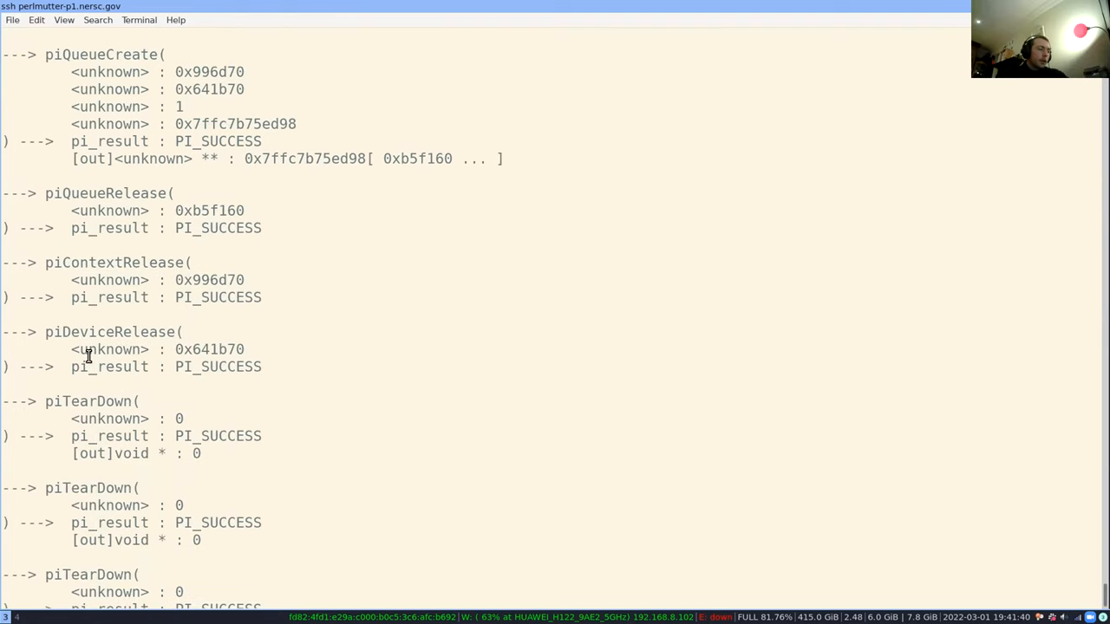
scroll("down", 3)
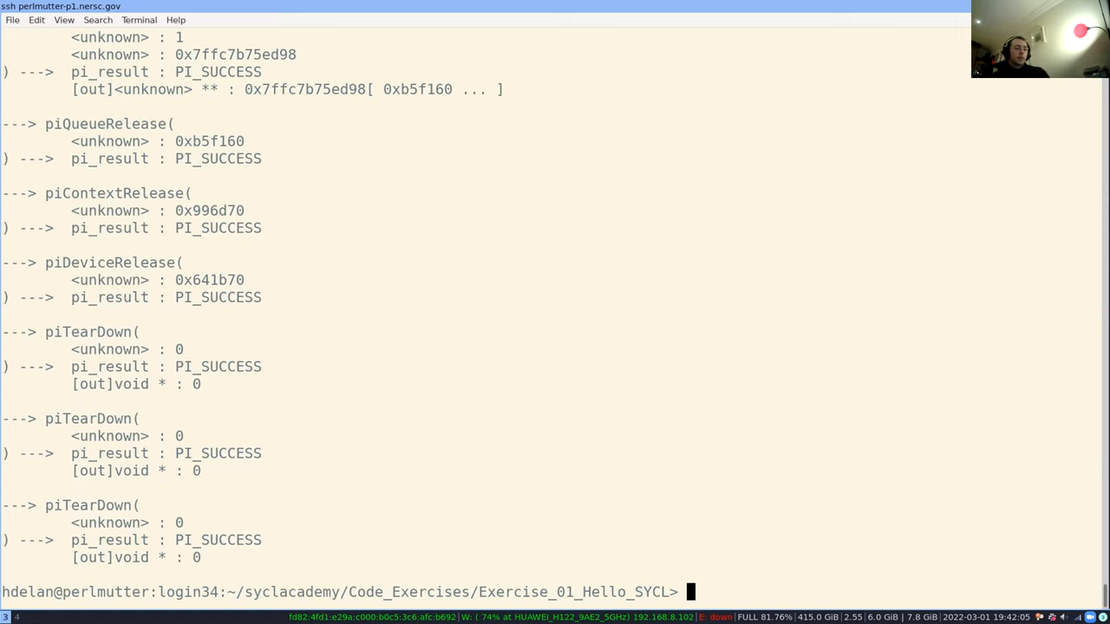
Run Exercise 1's a.out with SYCL_PI_TRACE set to 2, then 1, then 0
type("SYCL_PI_TRACE=2 ./a.out")
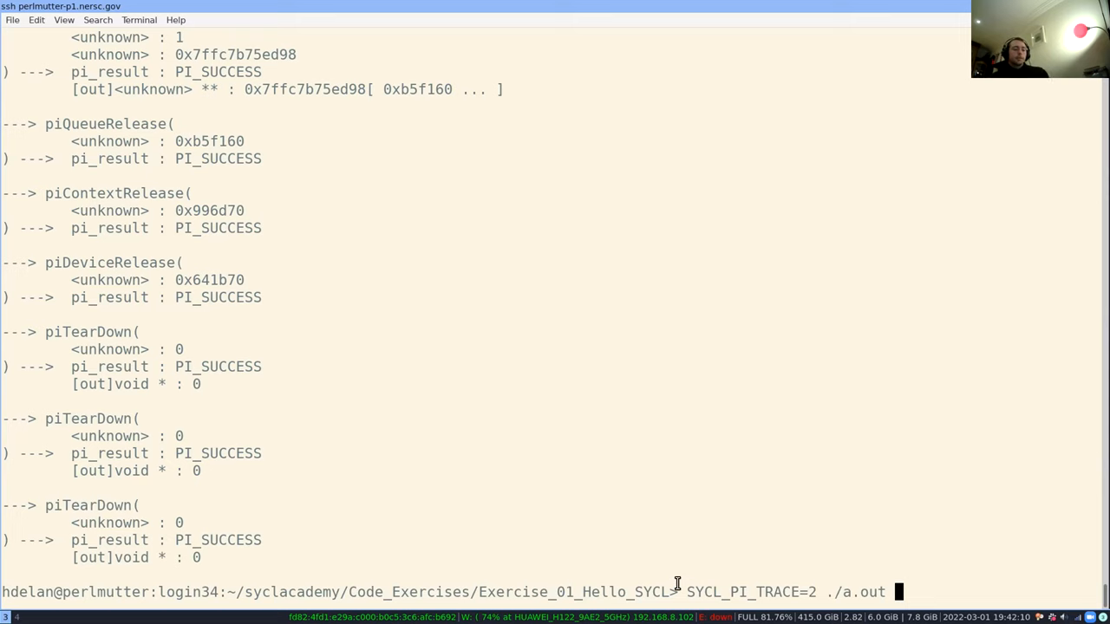
mouse_move(871, 591)
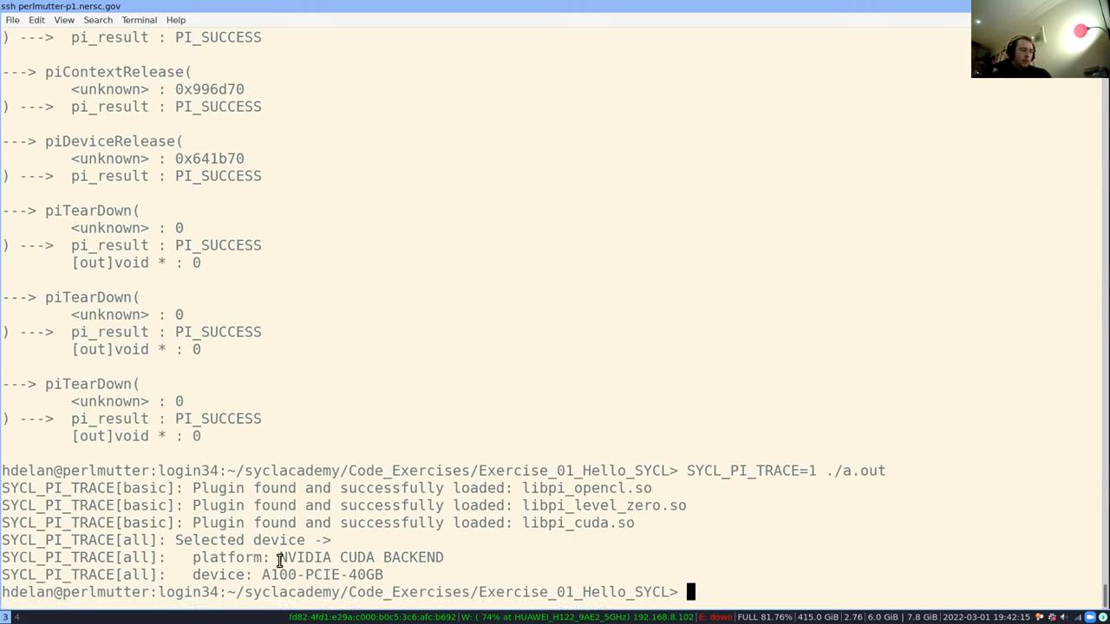
type("SYCL_PI_TRACE=1 ./a.out")
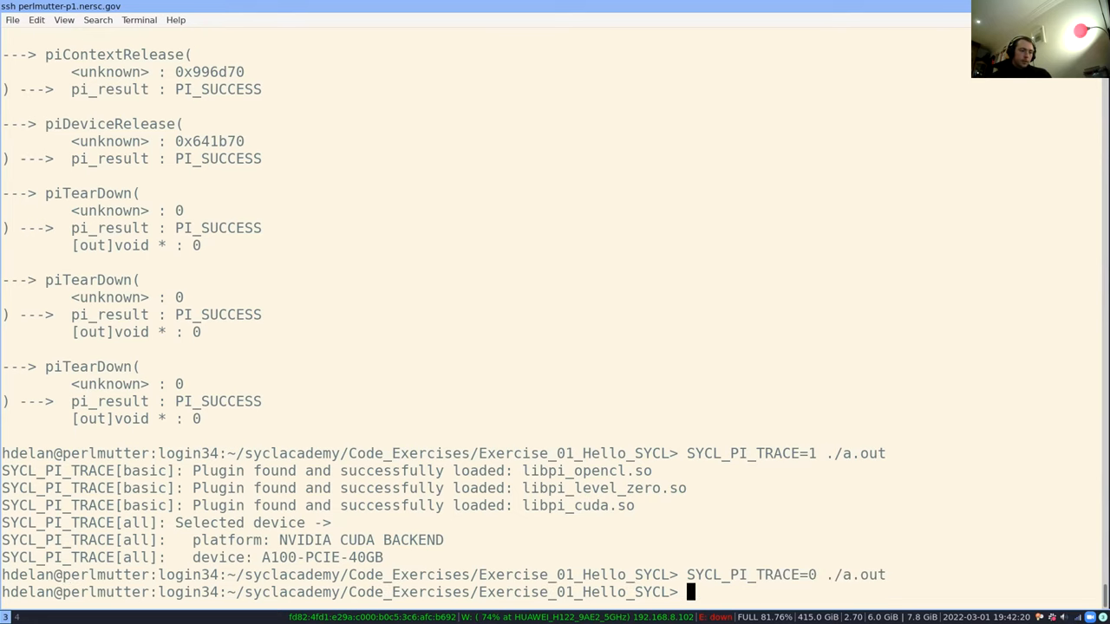
type("SYCL_PI_TRACE=0 ./a.out")
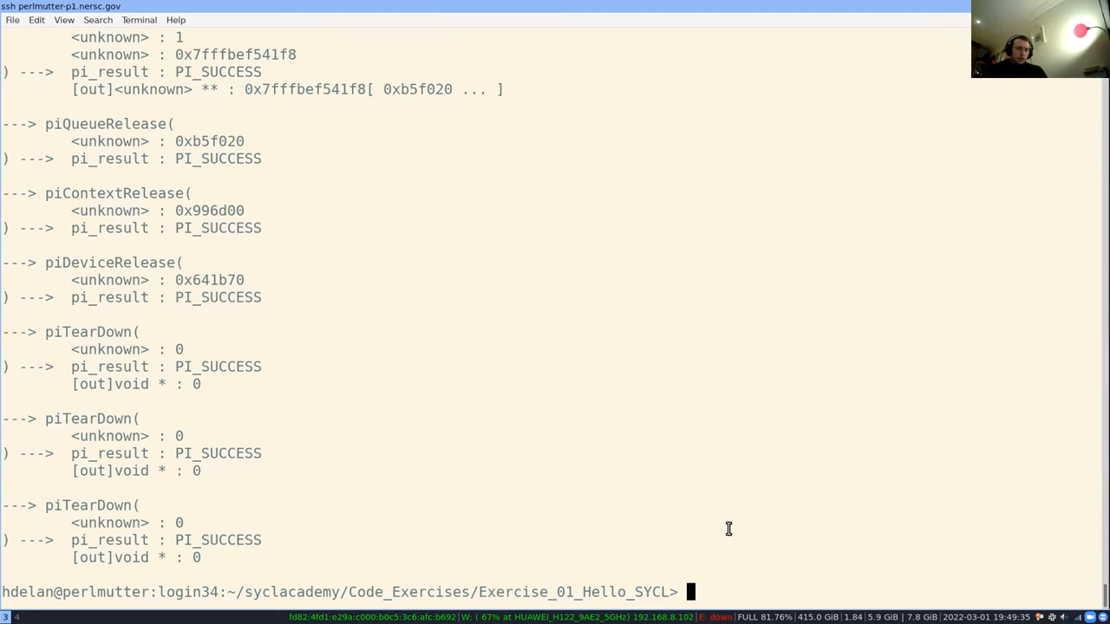
List Exercise 1's files, go up to Code_Exercises and list it, then start entering Exercise_03
type("ls")
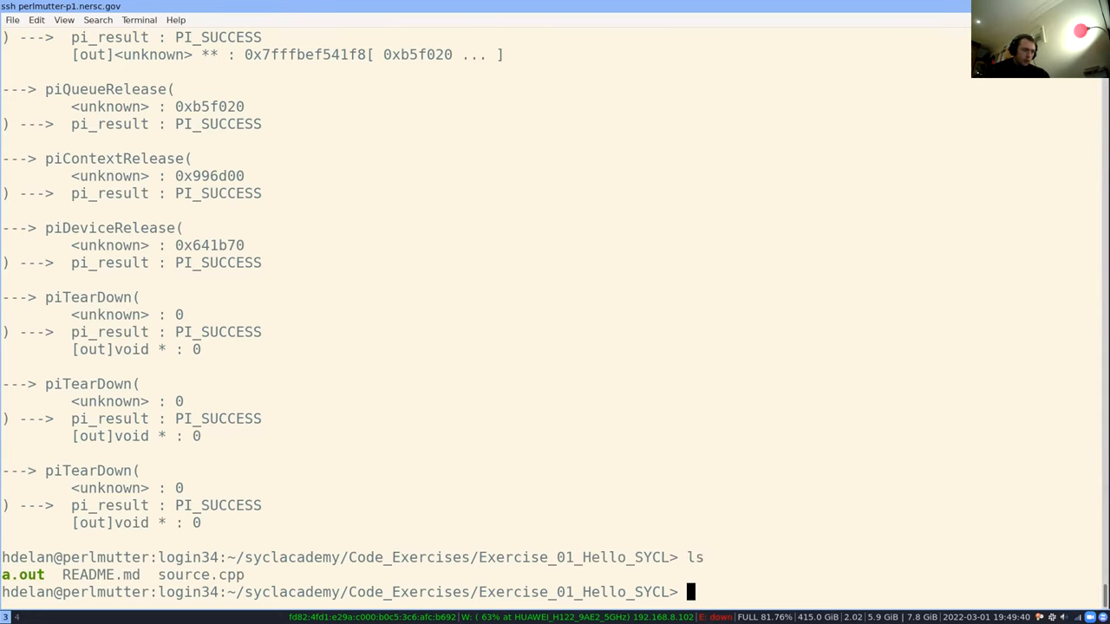
type("cd ..")
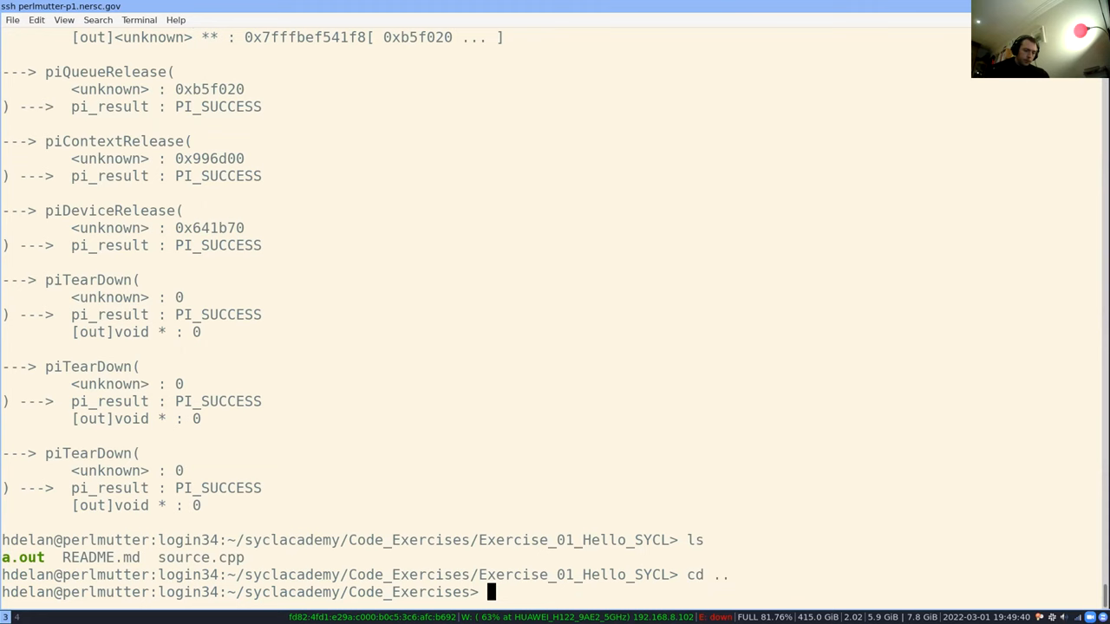
type("ls")
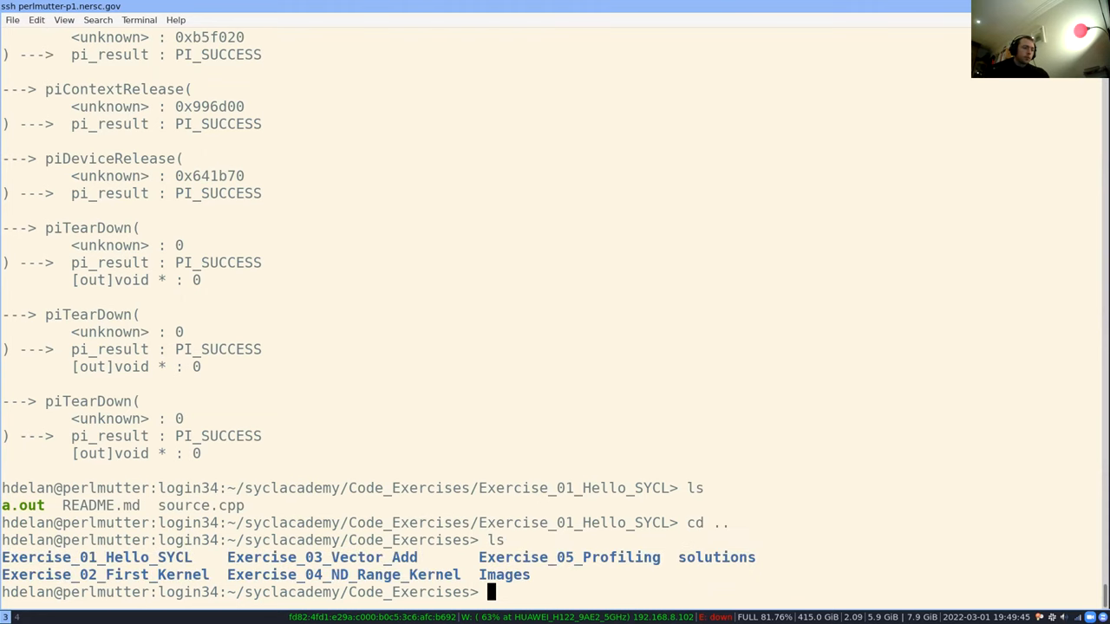
type("cd Exercise_03_Vector_Add/")
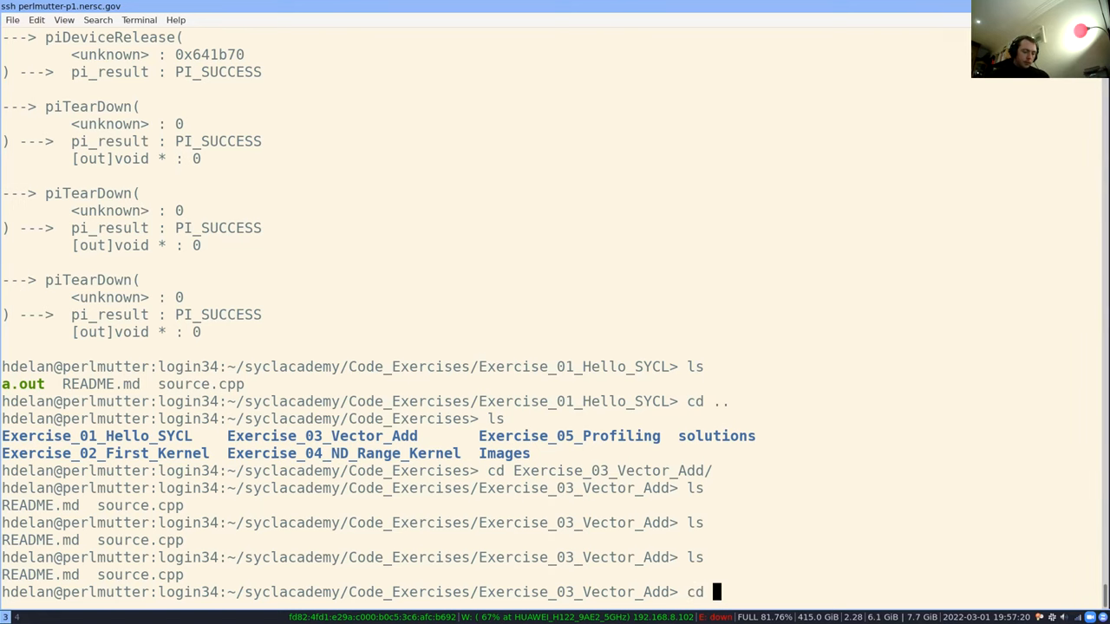
Change to ../solutions/ and open ex3_solution.cpp in nvim
type("../solutions/")
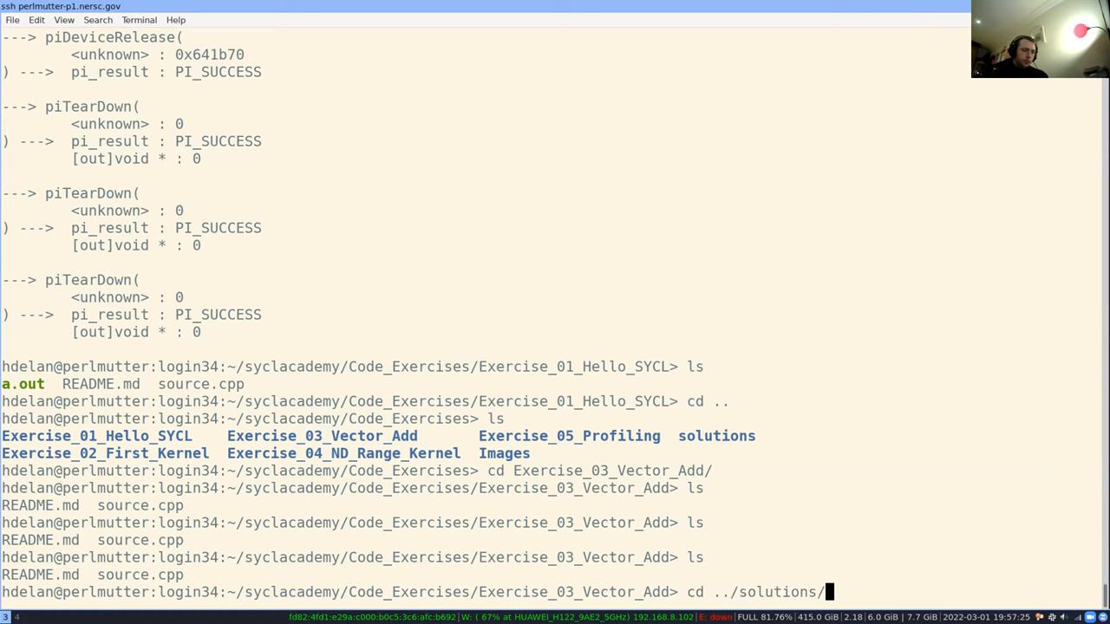
type("nvim")
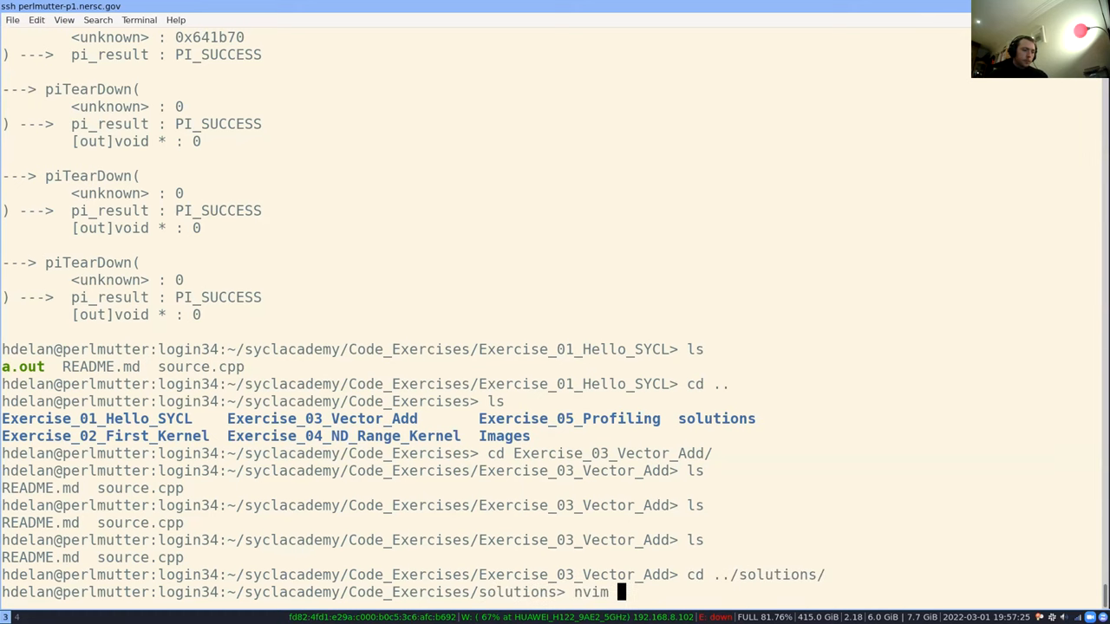
type("ex34")
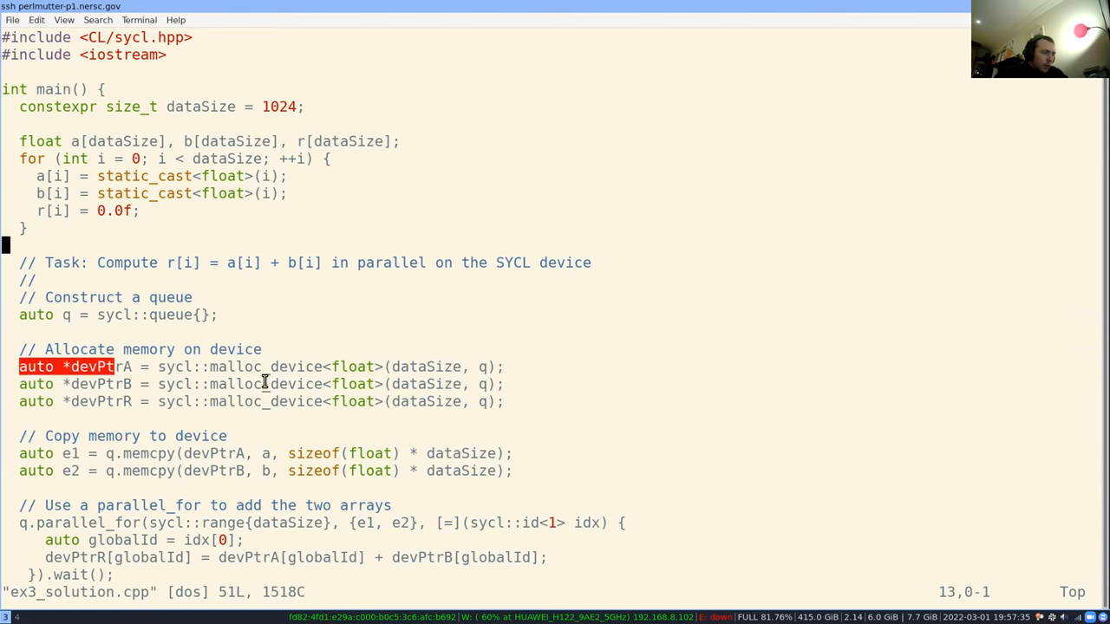
left_click_drag(112, 367, 503, 402)
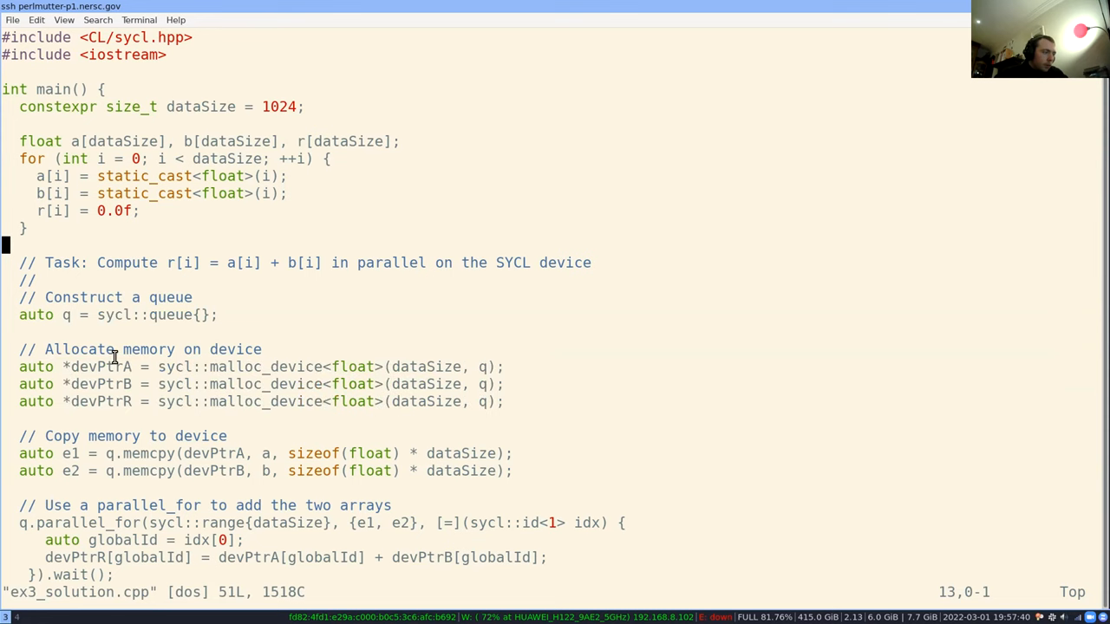
double_click(102, 365)
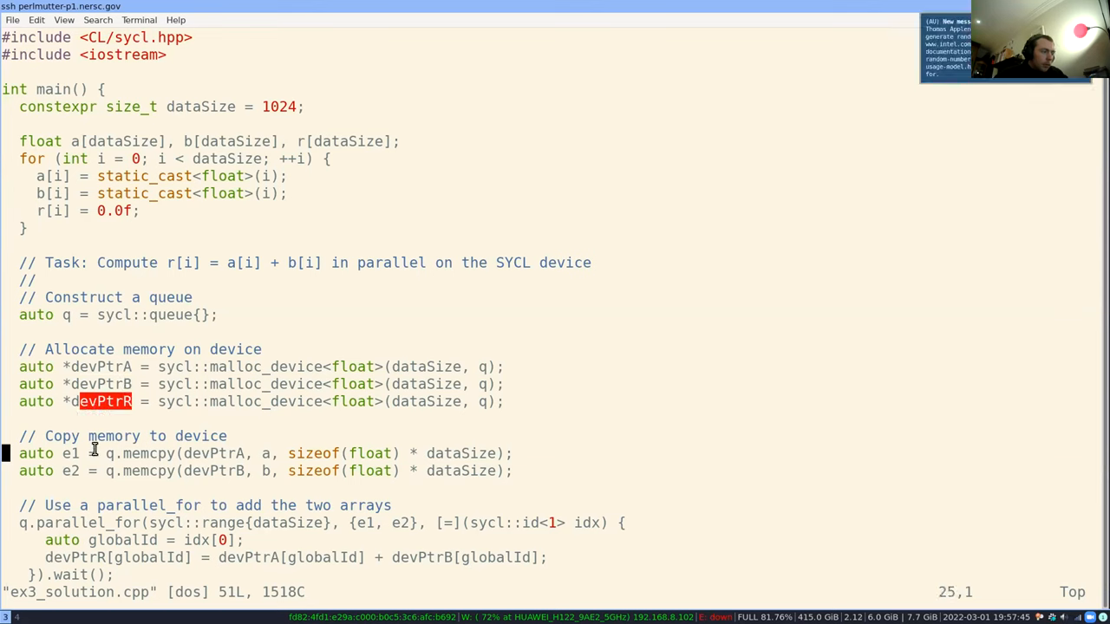
mouse_move(163, 425)
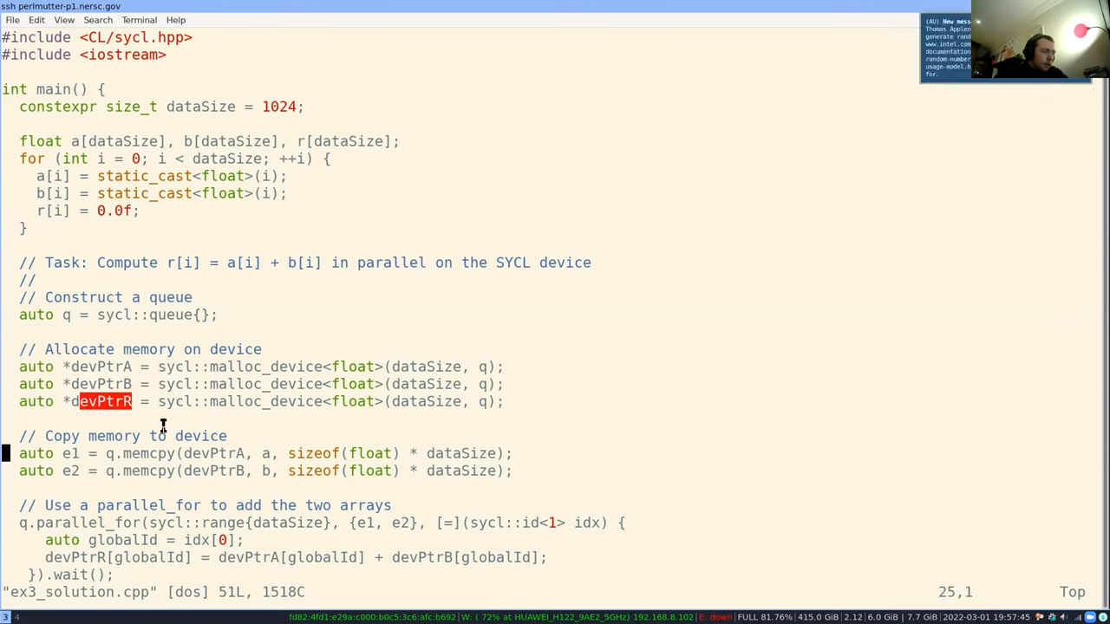
scroll("down", 3)
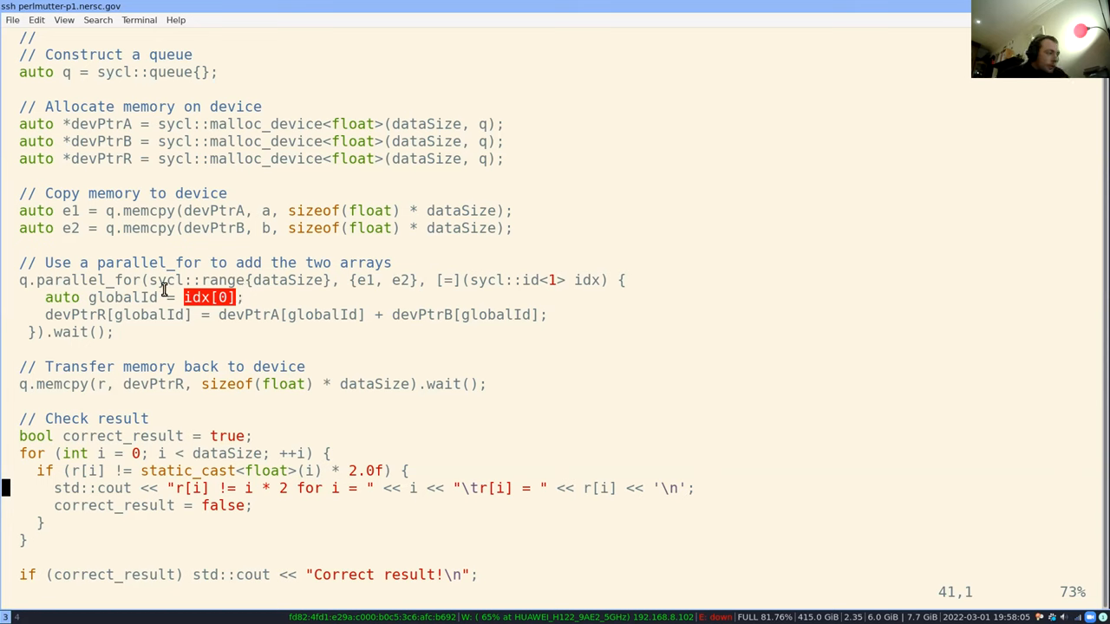
mouse_move(97, 310)
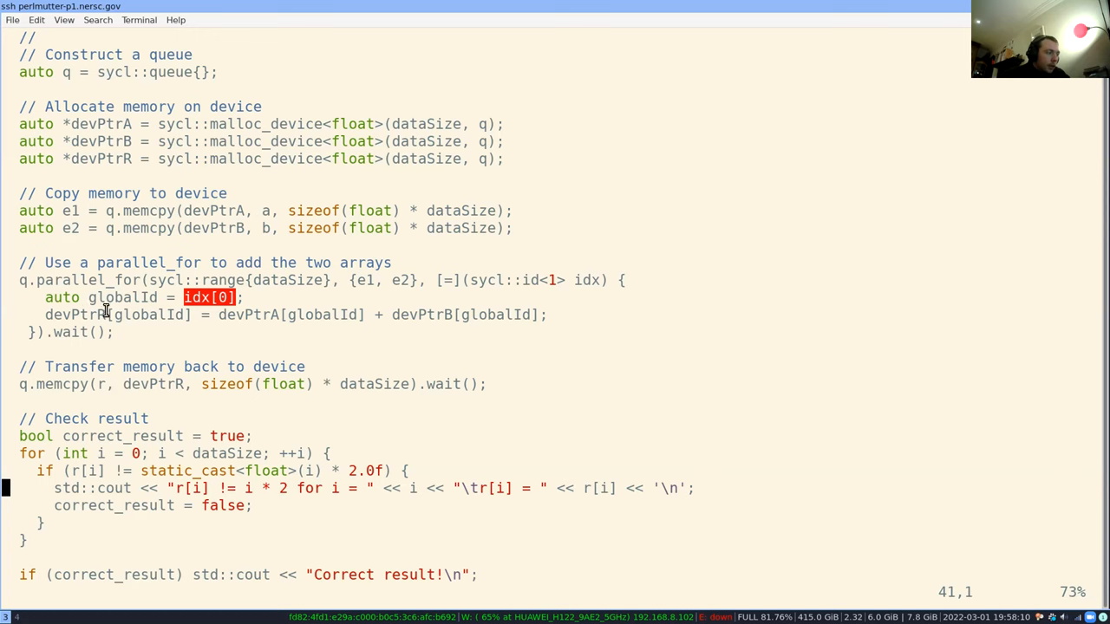
mouse_move(235, 310)
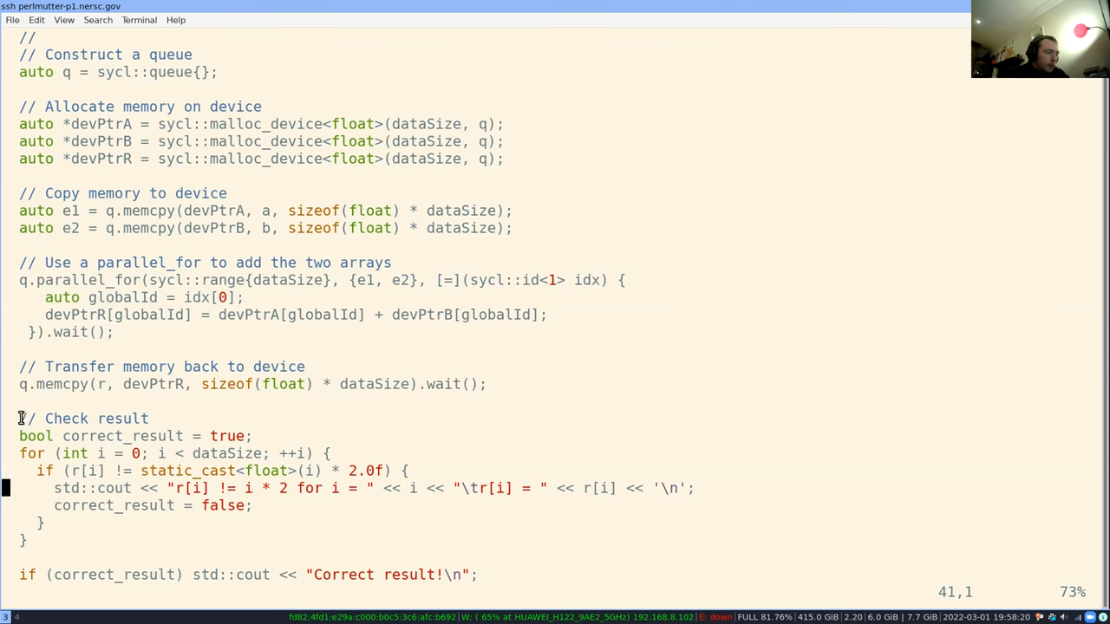
mouse_move(454, 336)
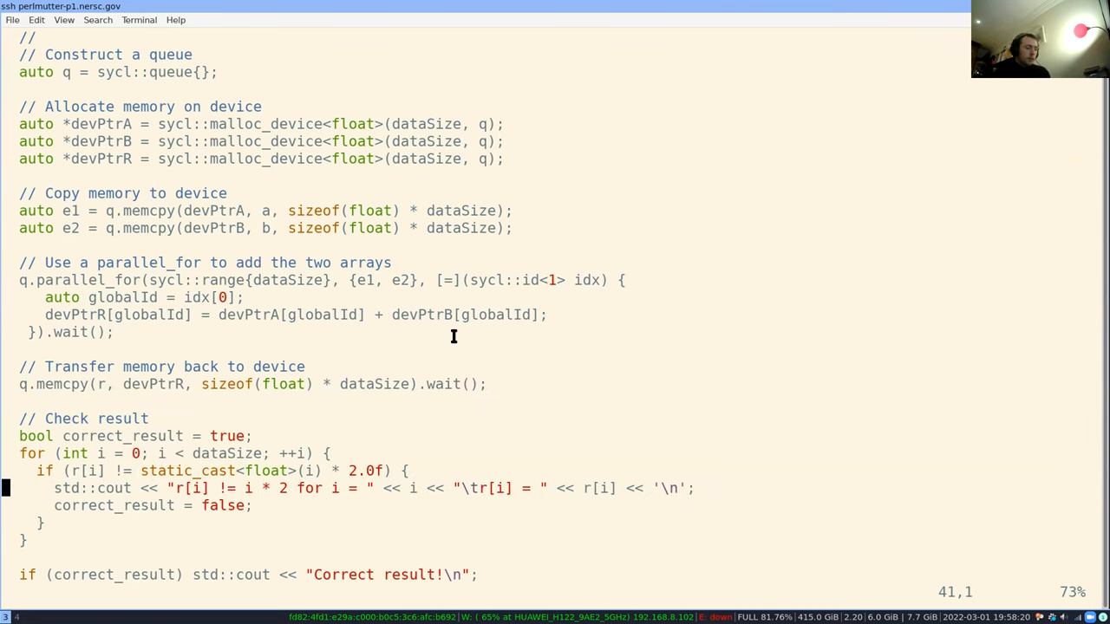